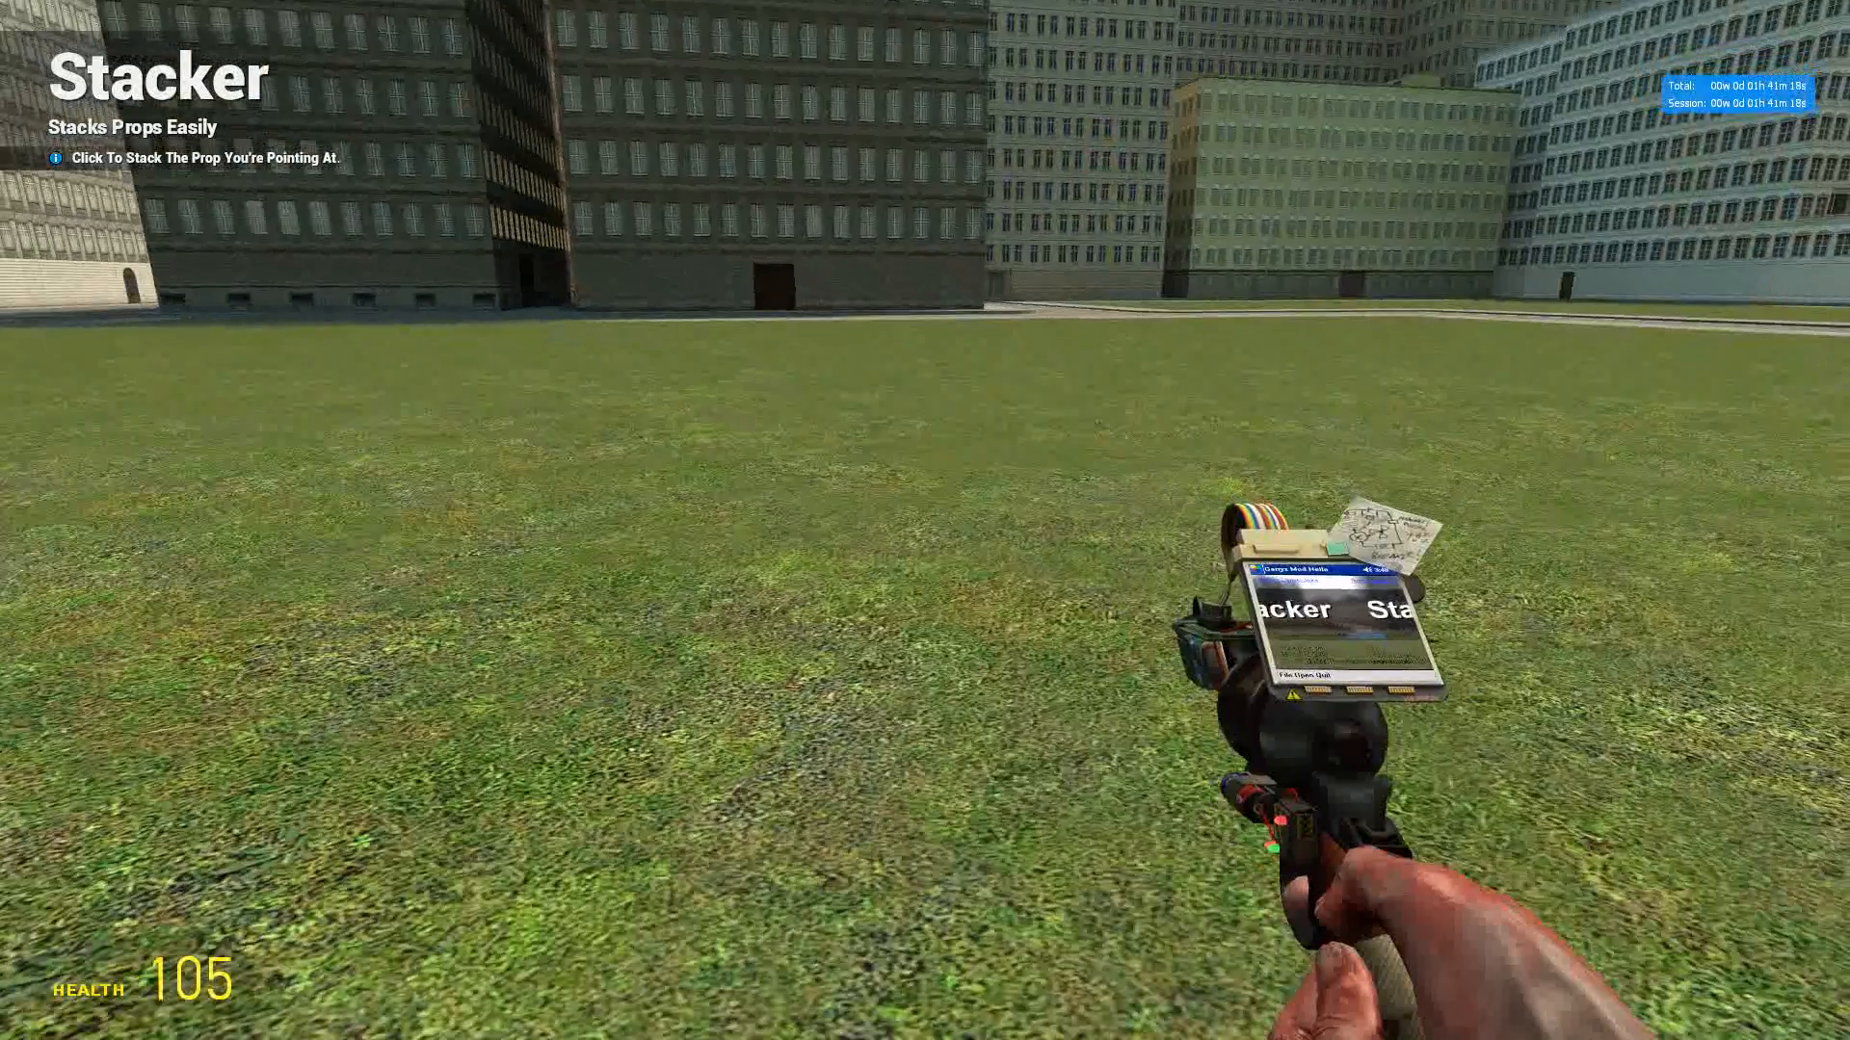
Step: Untick 'Ghost ALL of the props?' in the Stacker tool panel
key(q)
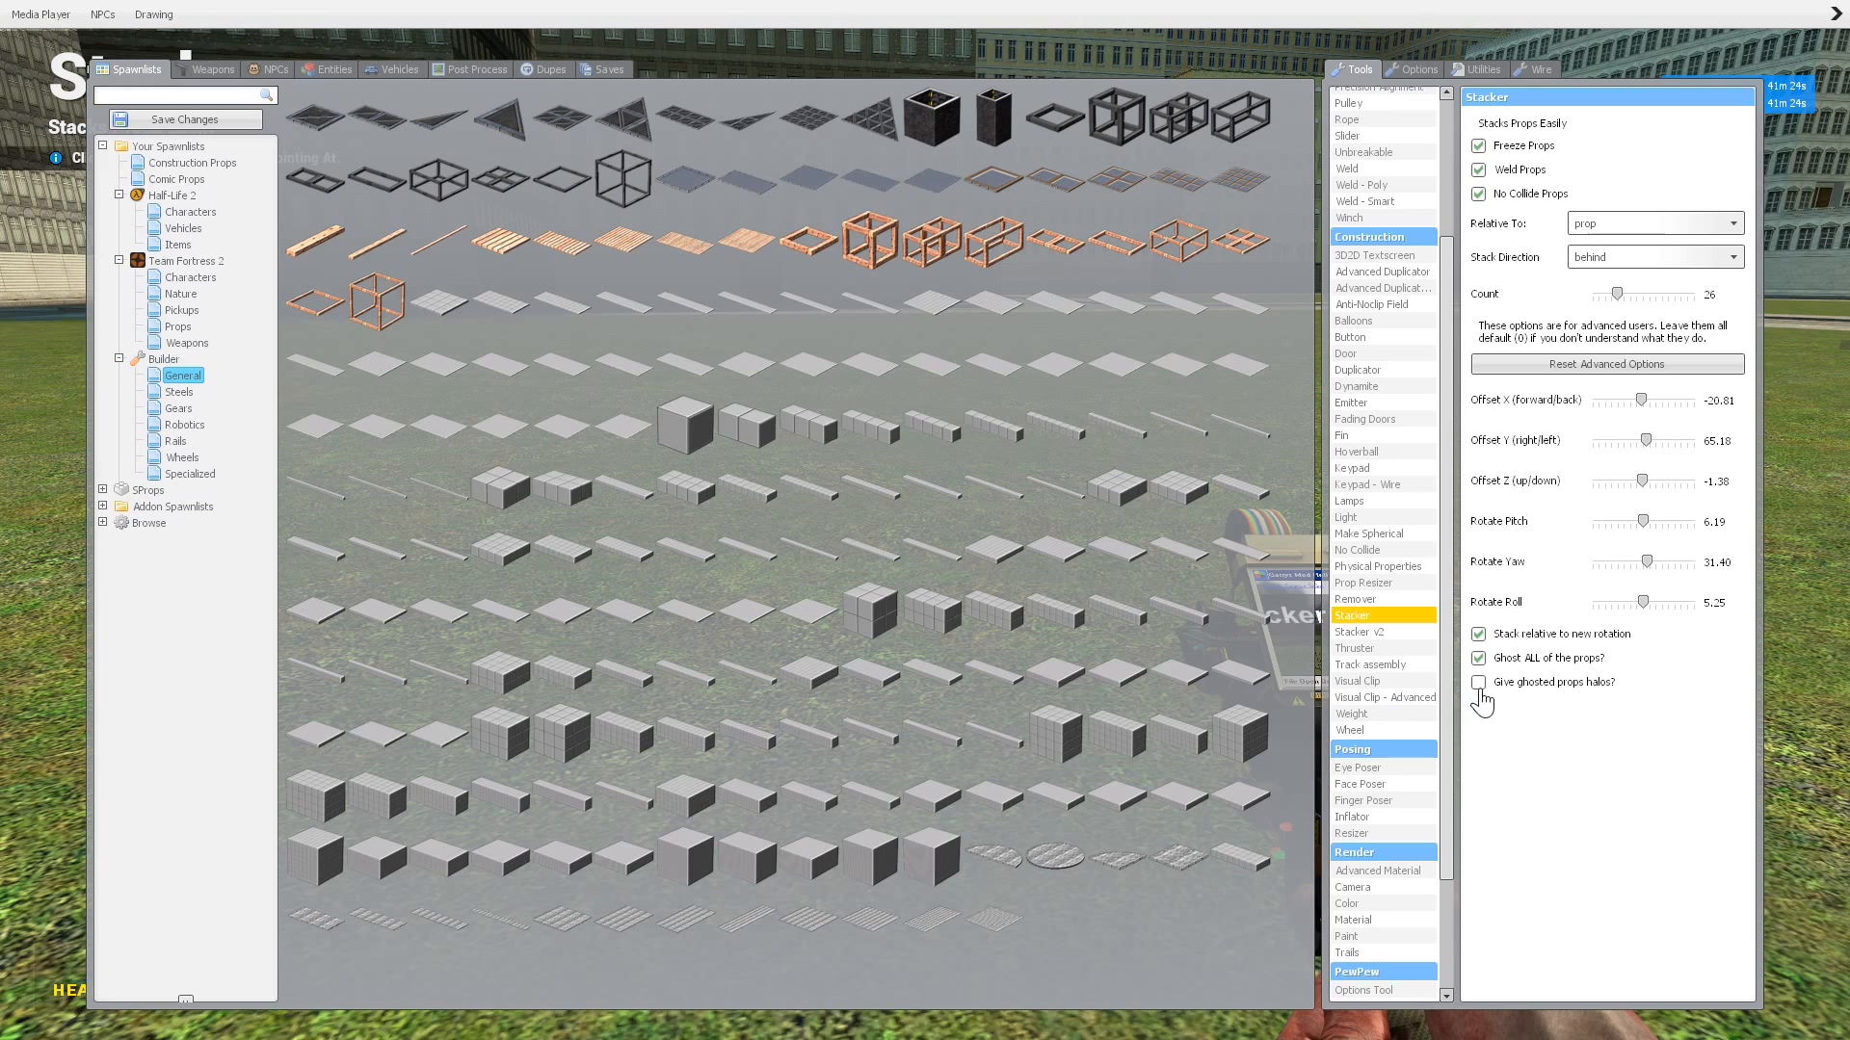
click(1478, 658)
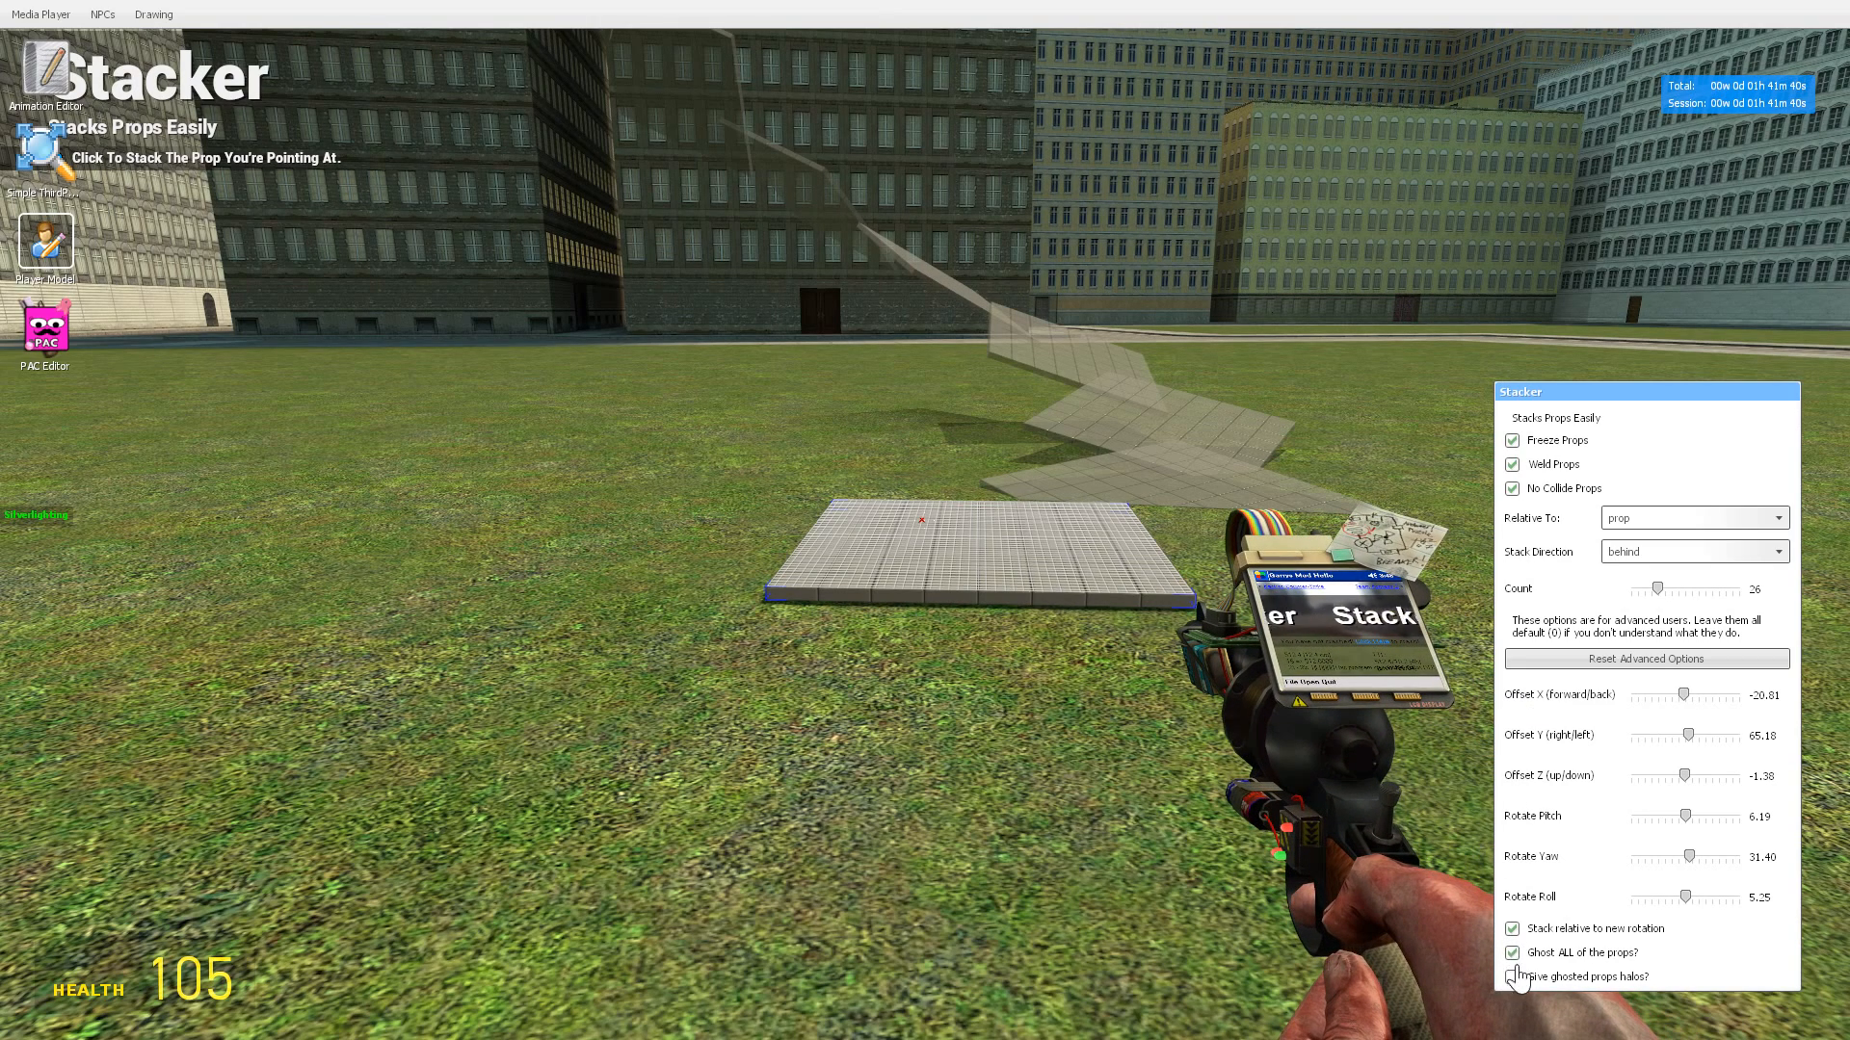
click(1513, 976)
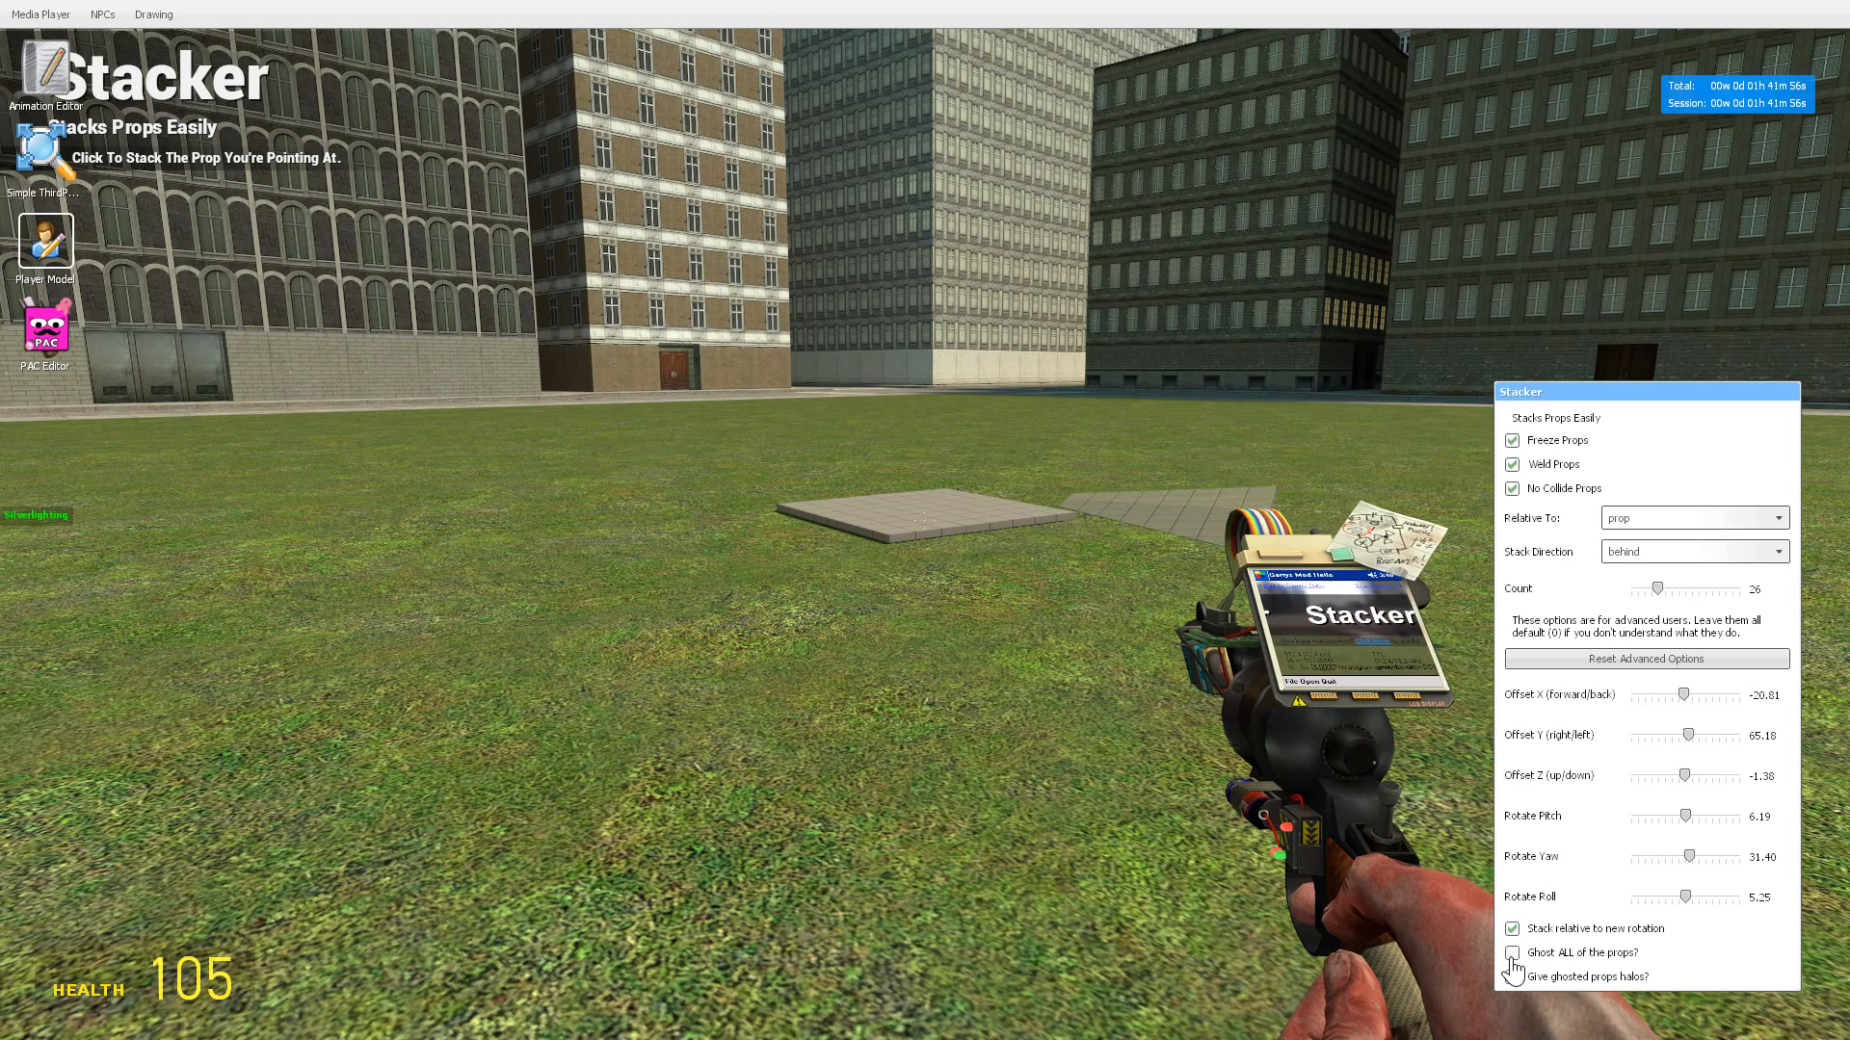
Step: Re-enable 'Ghost ALL of the props?' and ghost halos, then stack plates into a zigzag column
click(1514, 953)
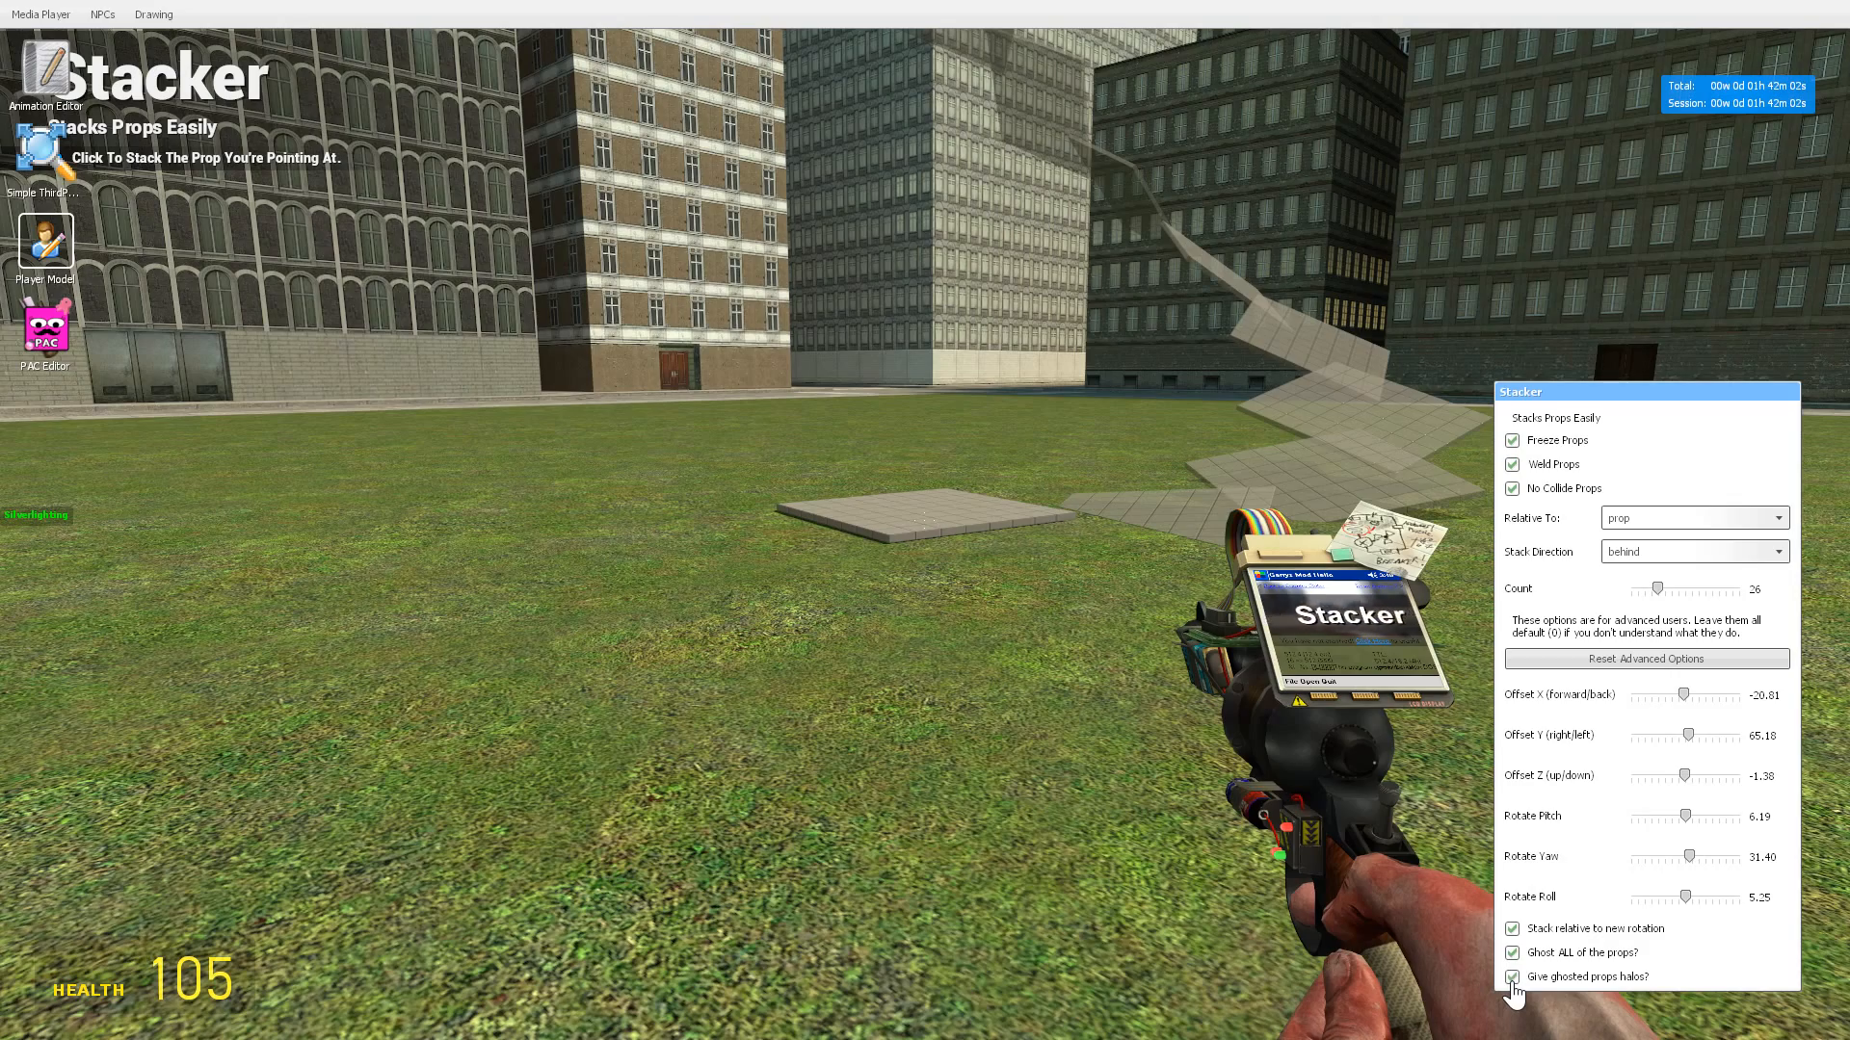
click(1513, 976)
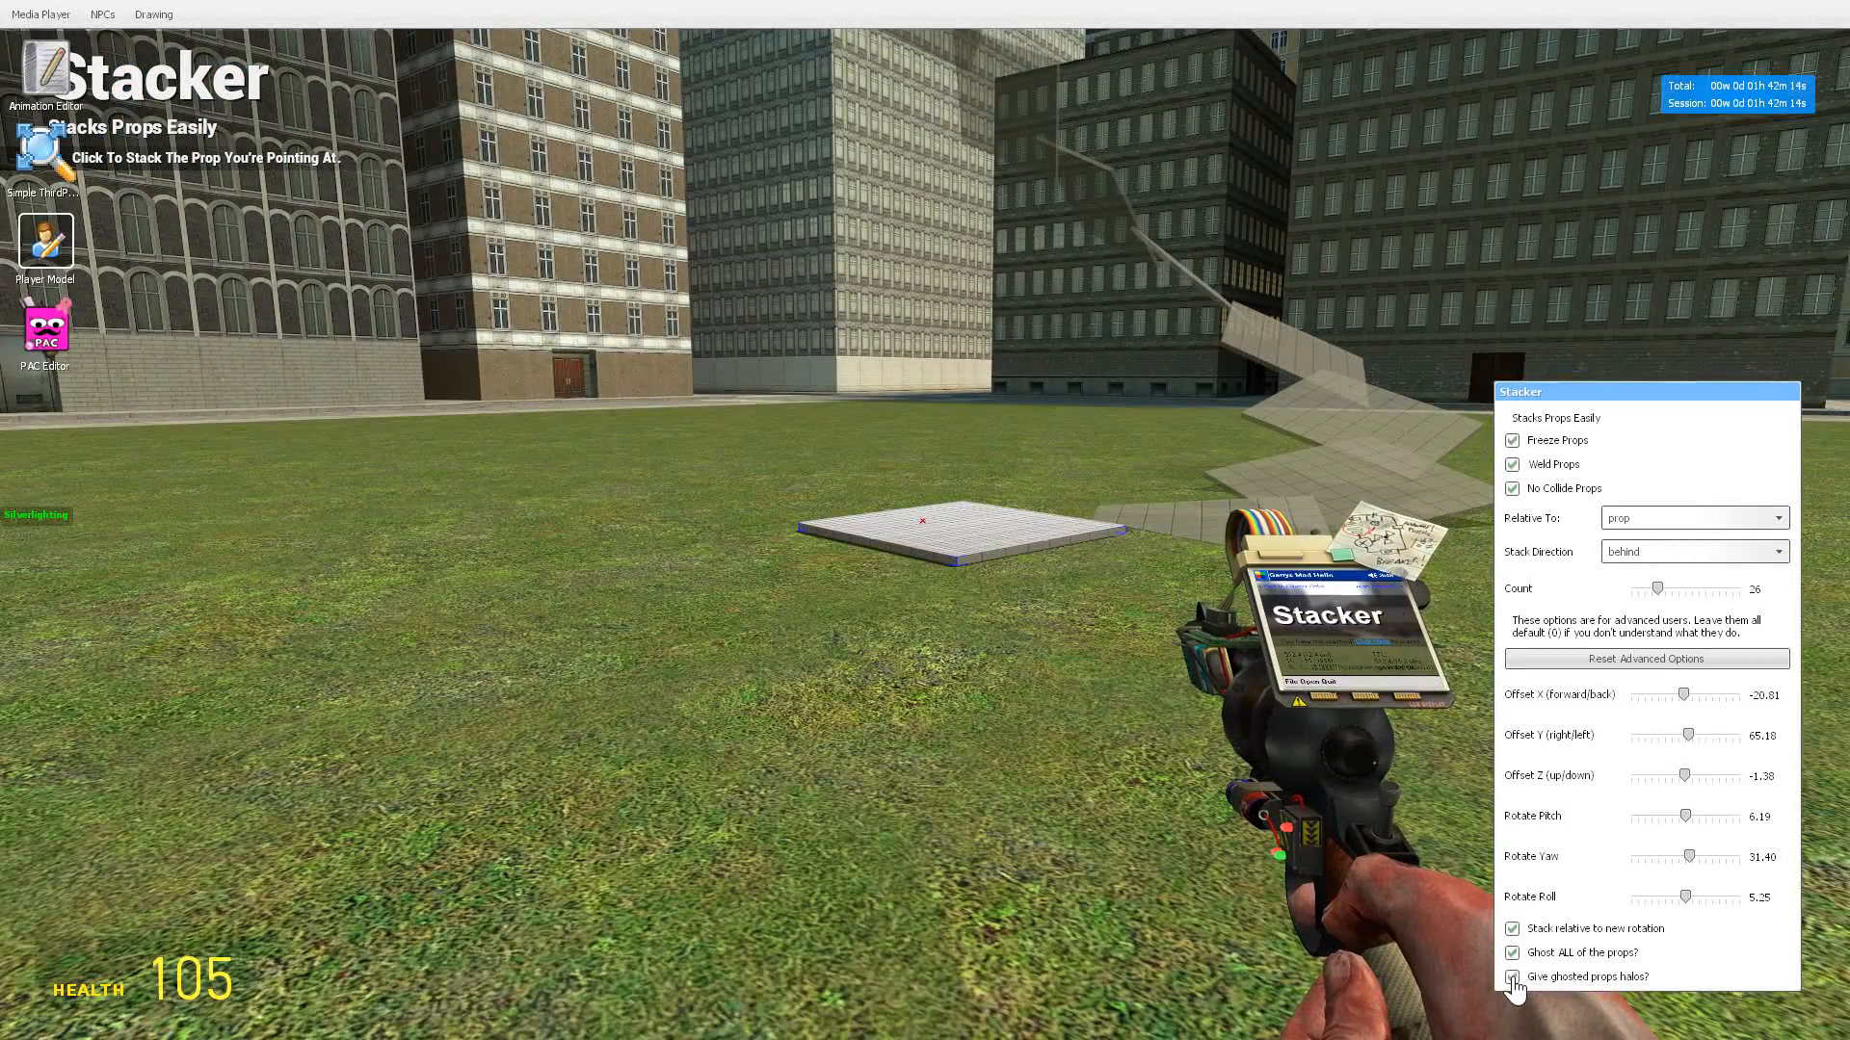
click(1513, 976)
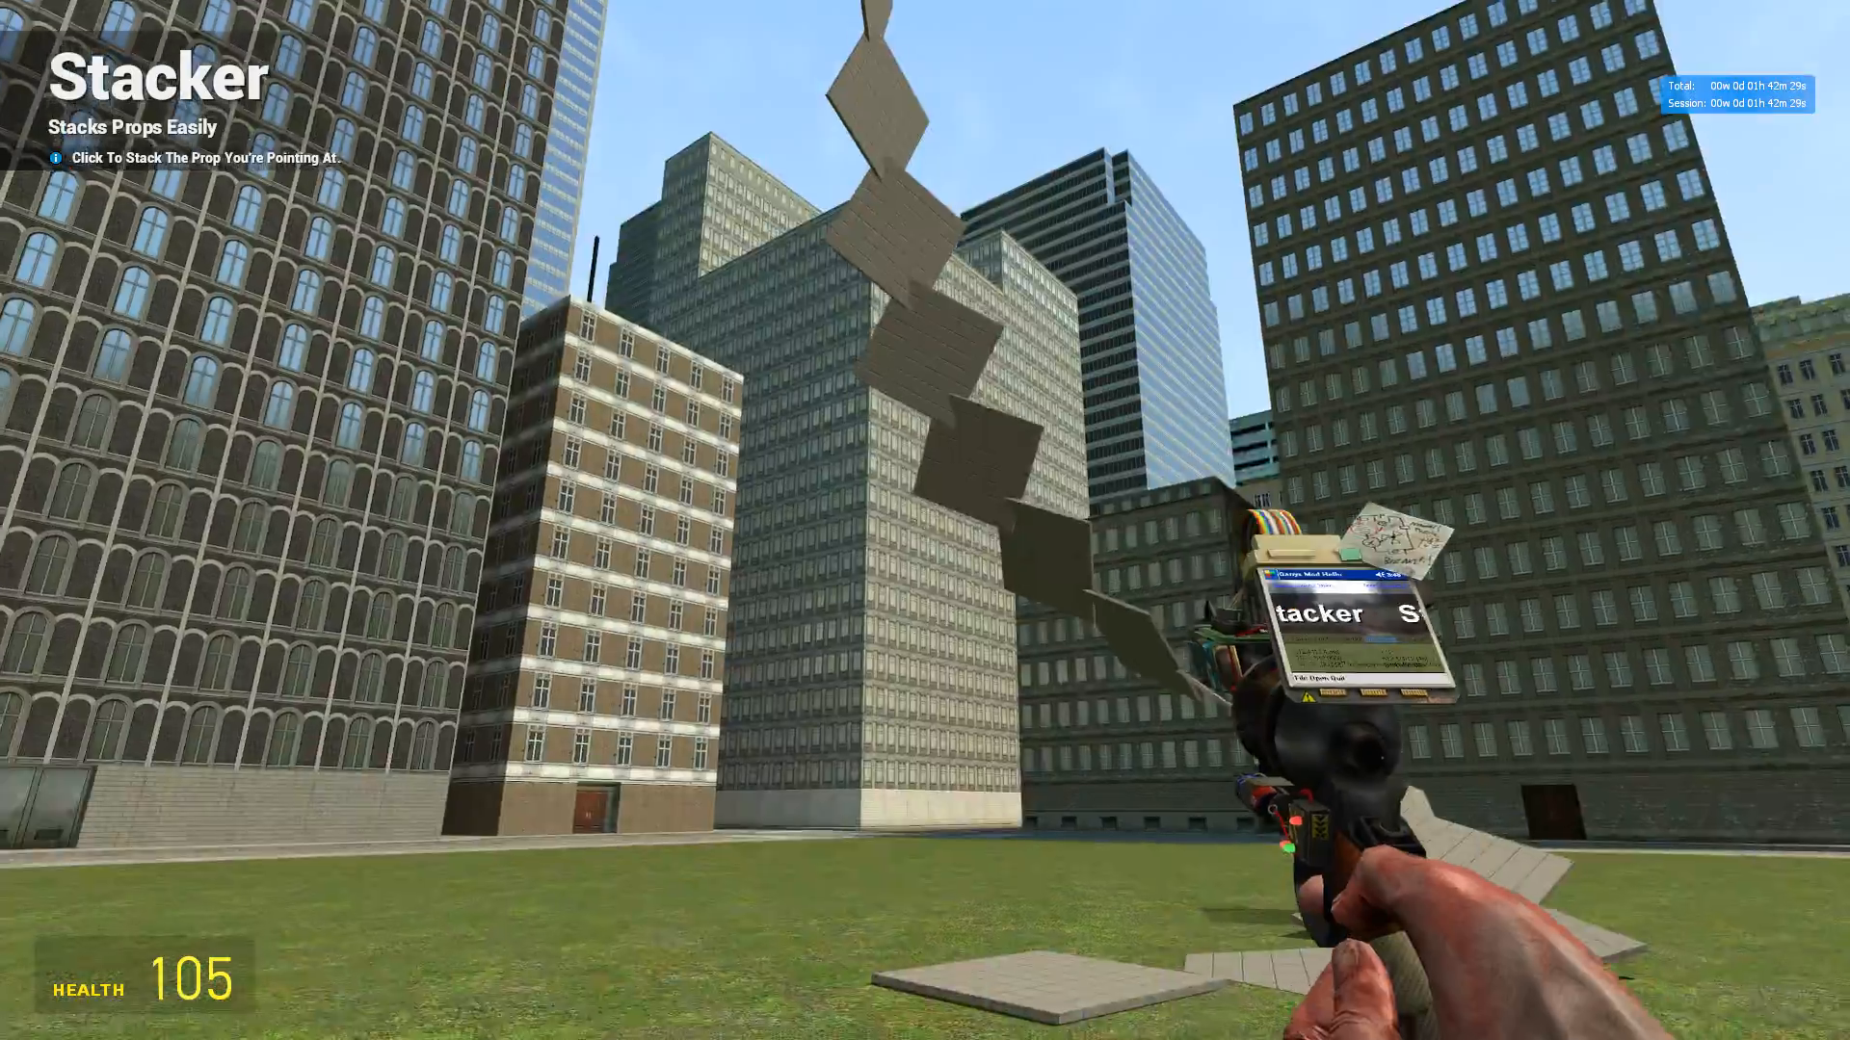
Step: Select Precision Alignment in the Tools list and view its point, line and plane settings
key(z)
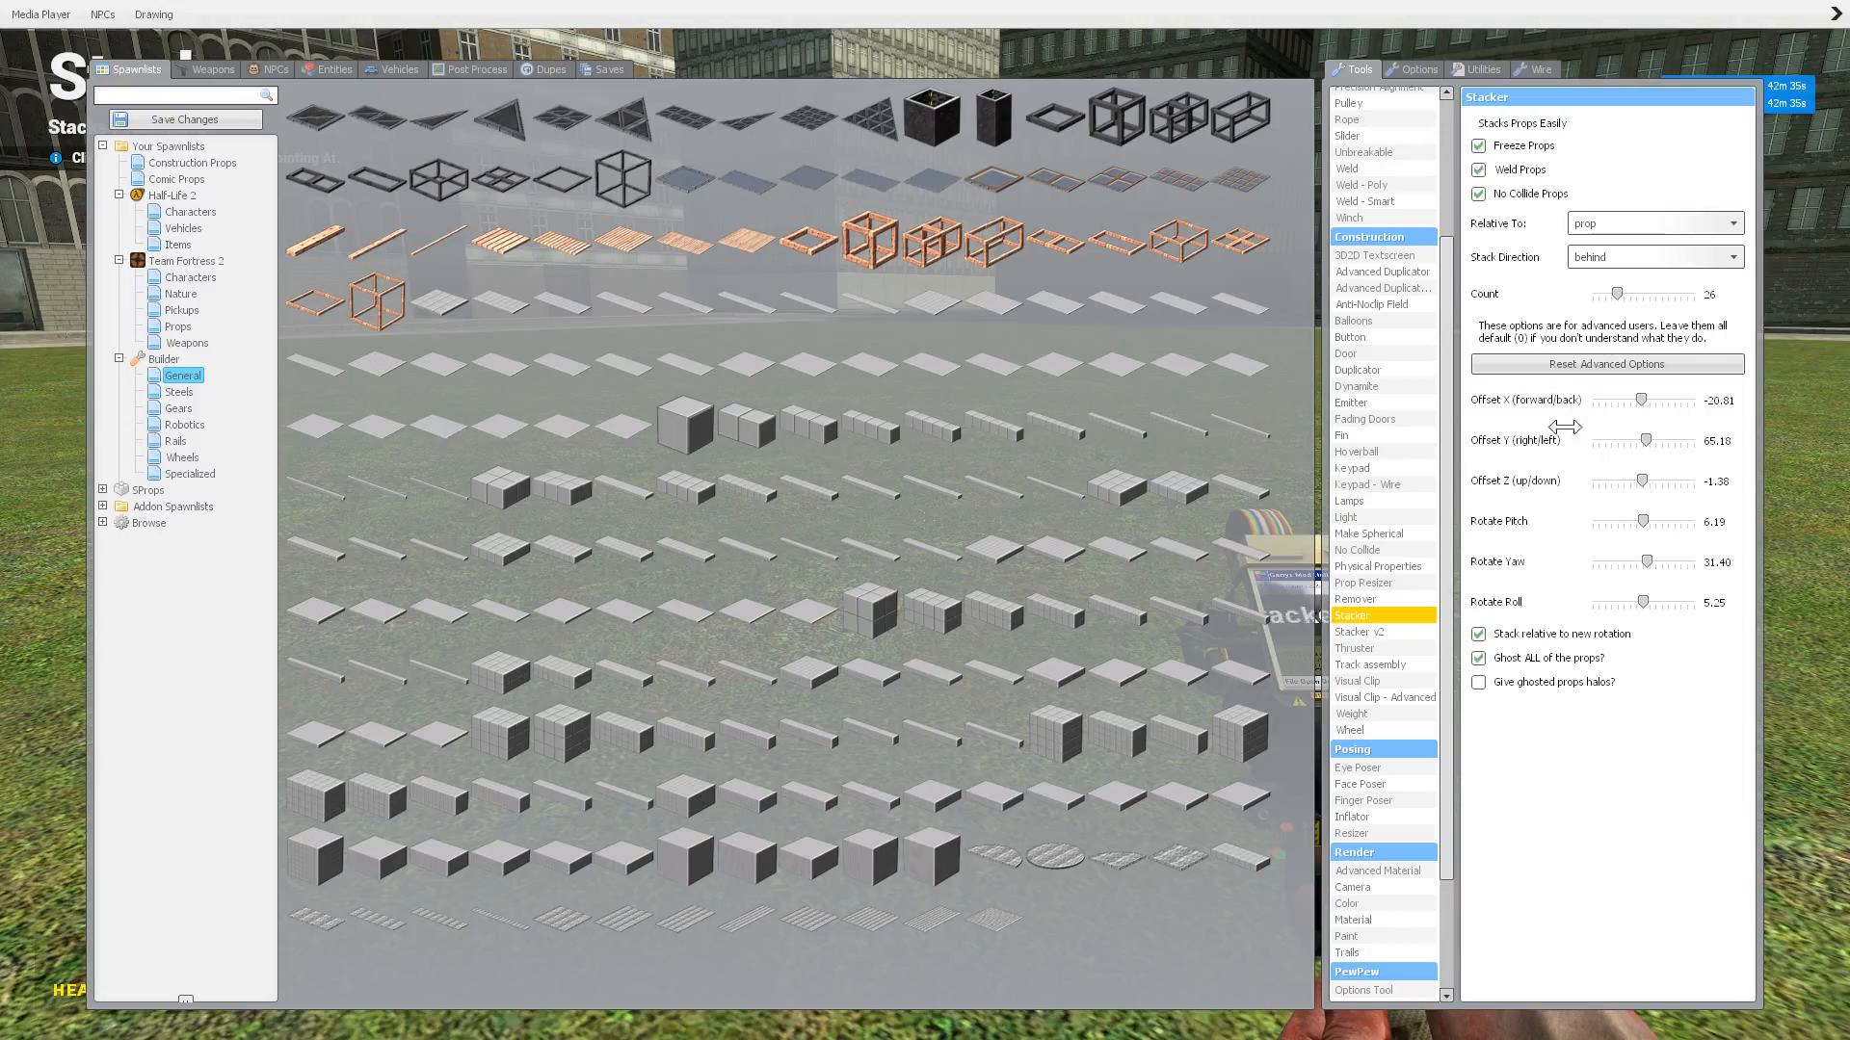
mouse_move(746, 330)
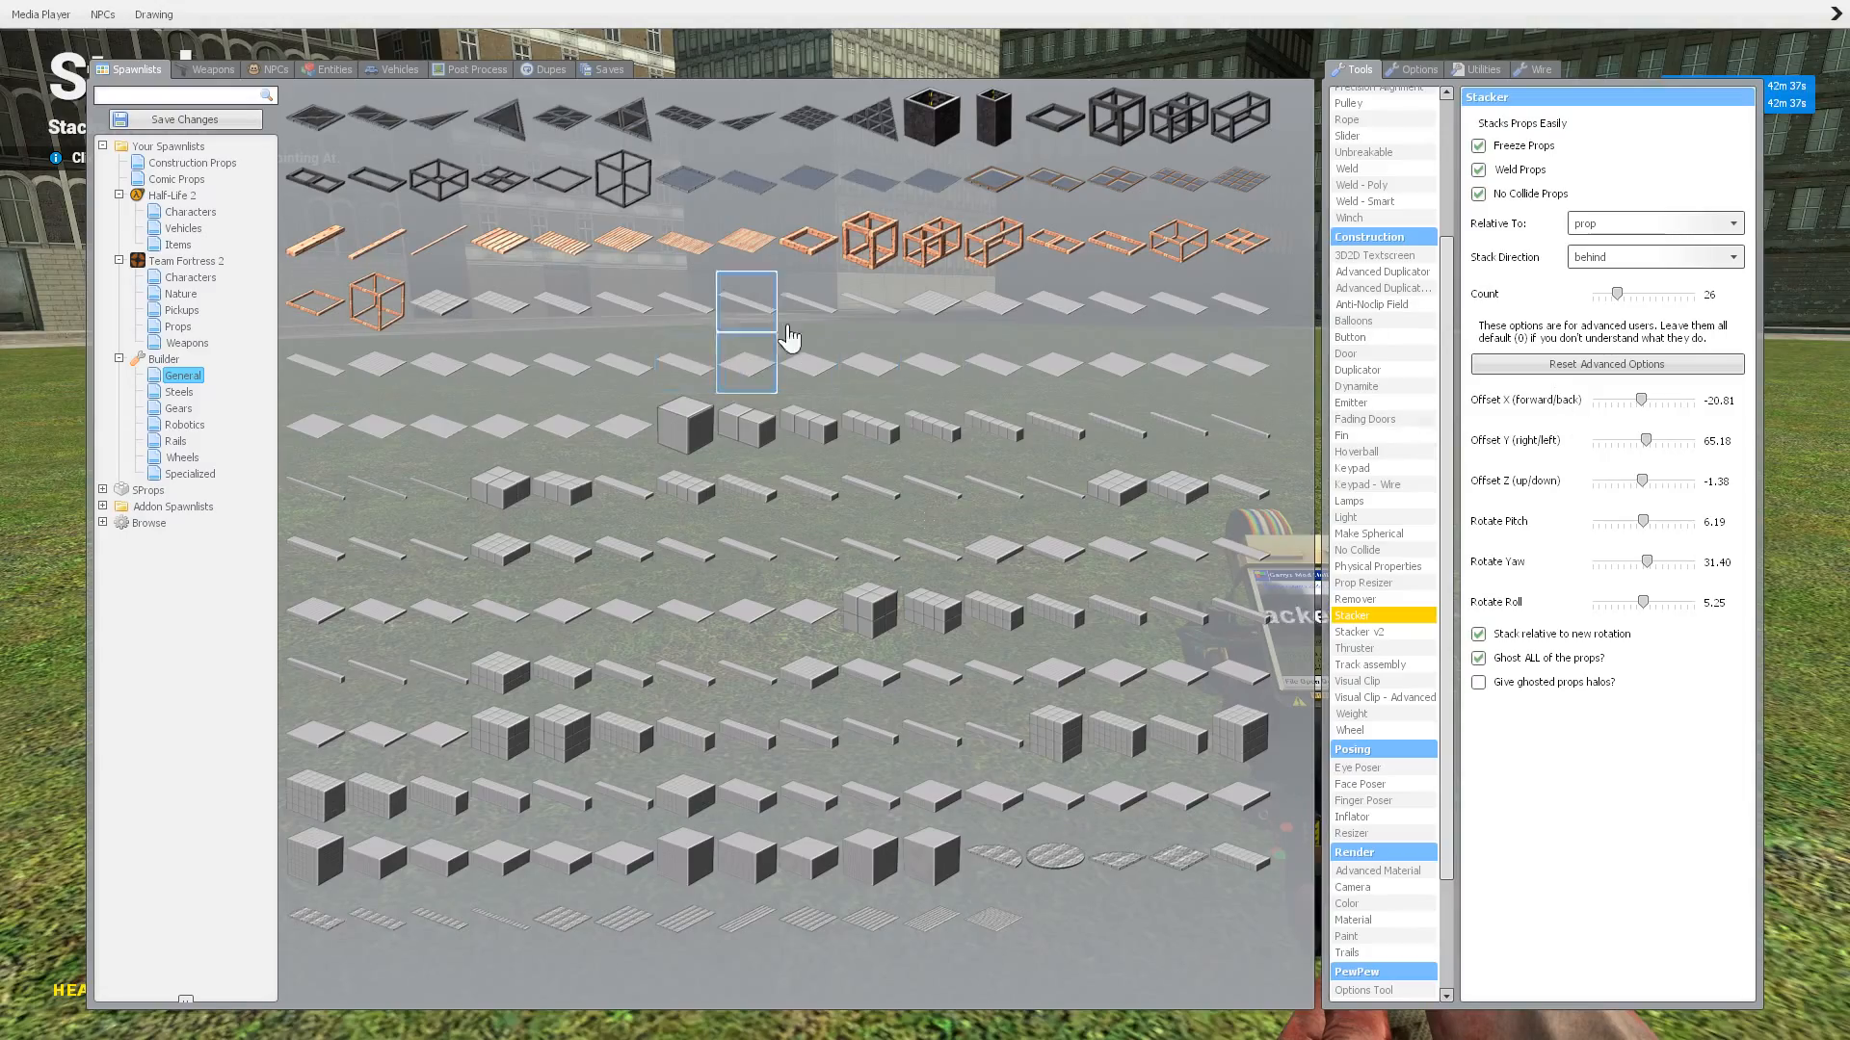
key(q)
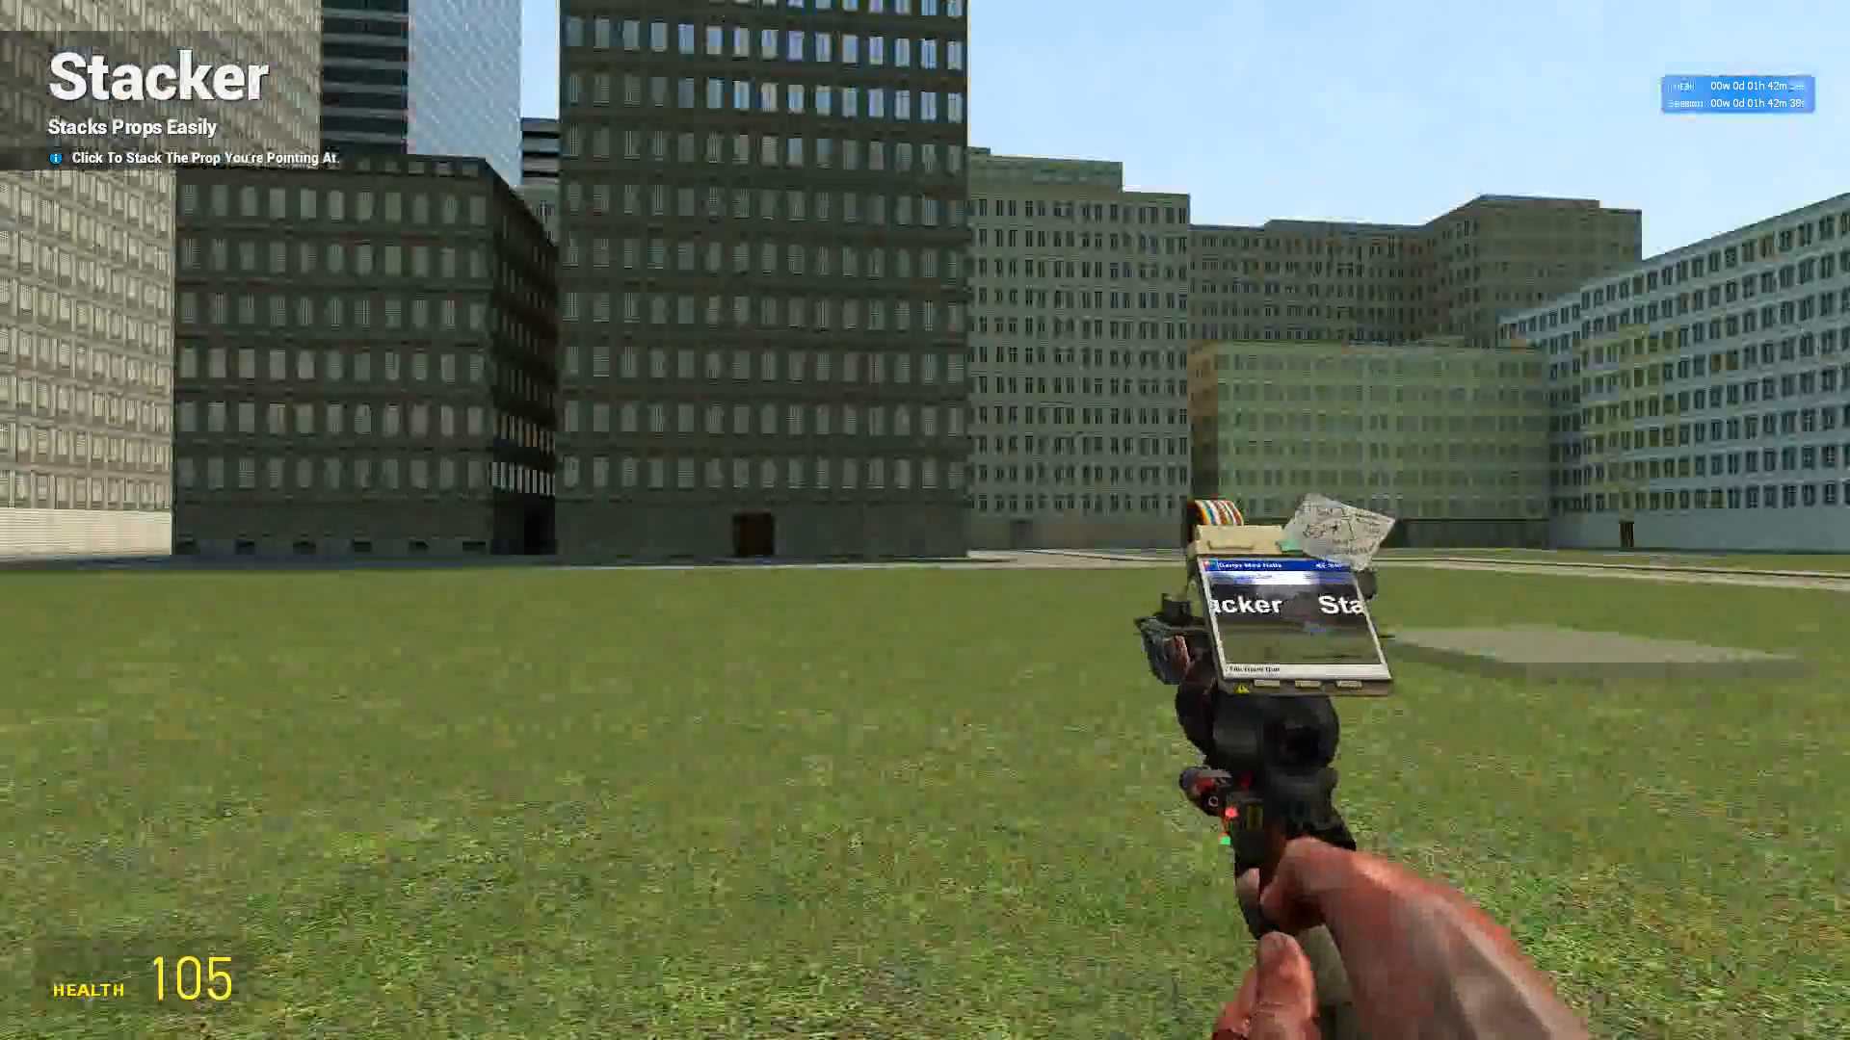
key(q)
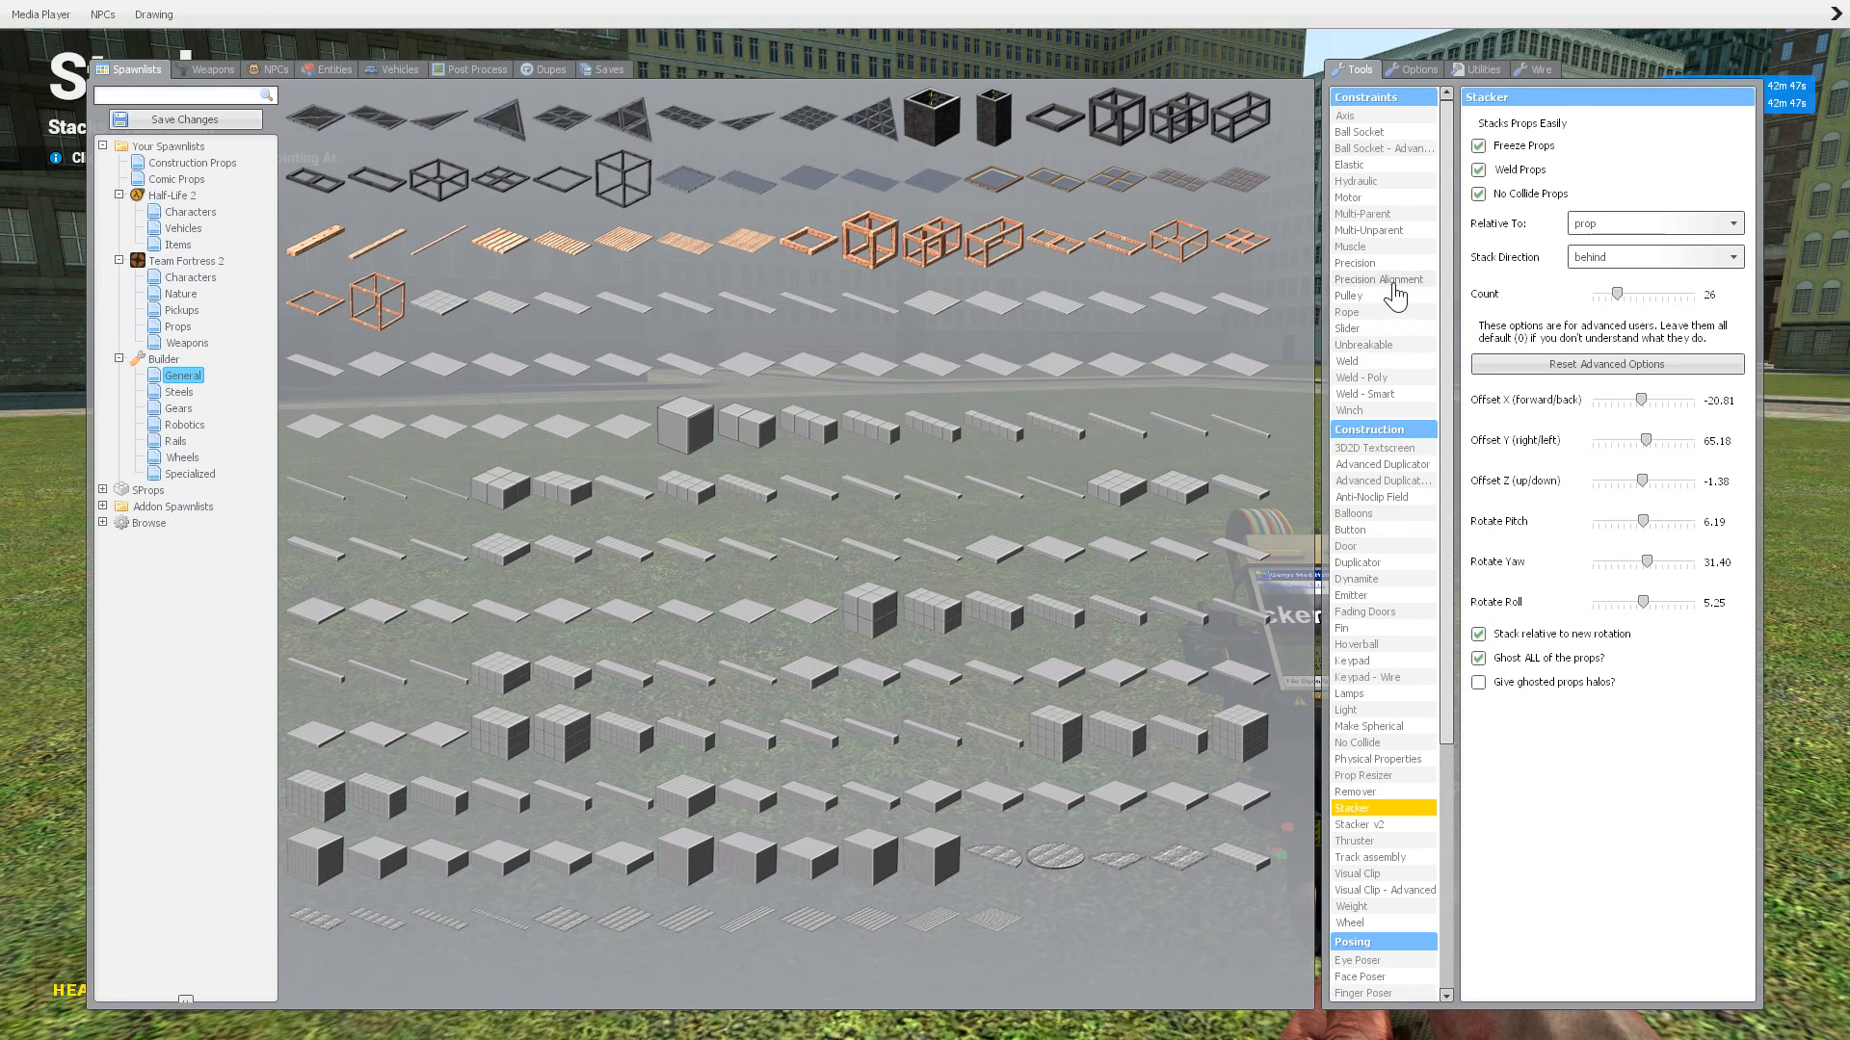
click(1378, 279)
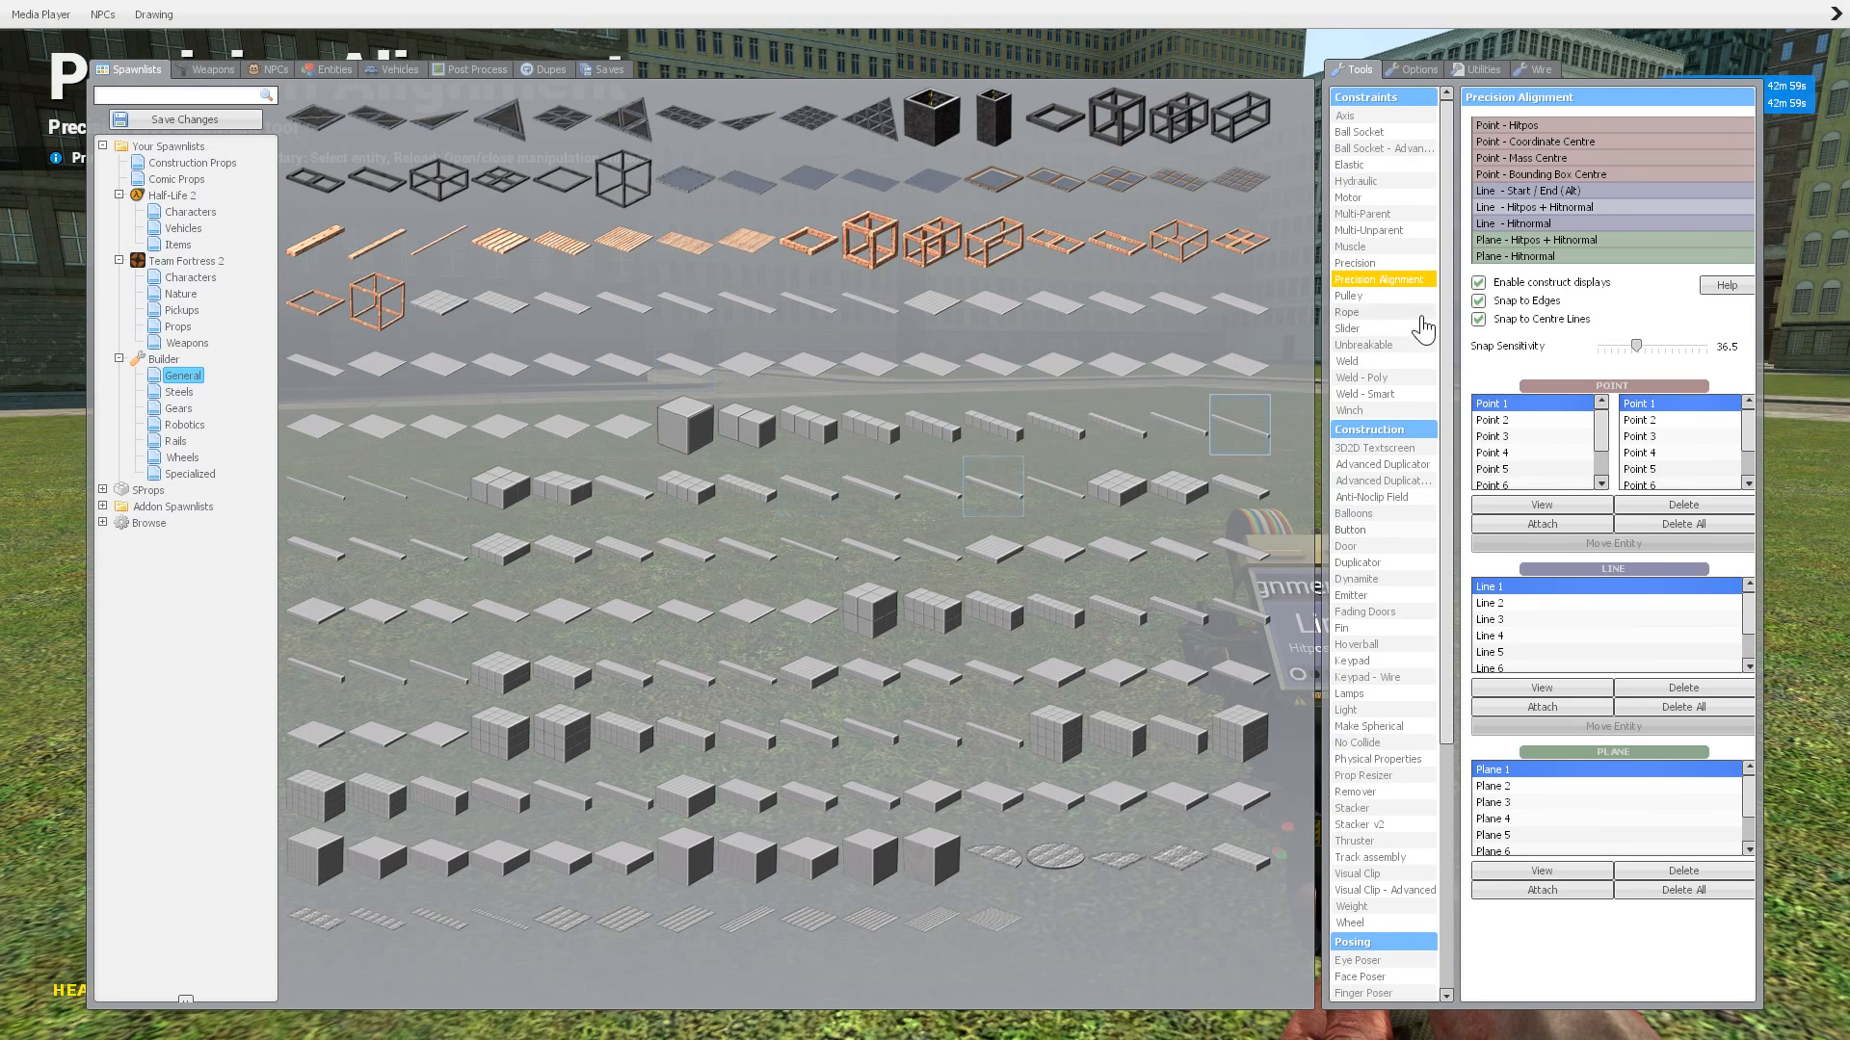
scroll(down, 3)
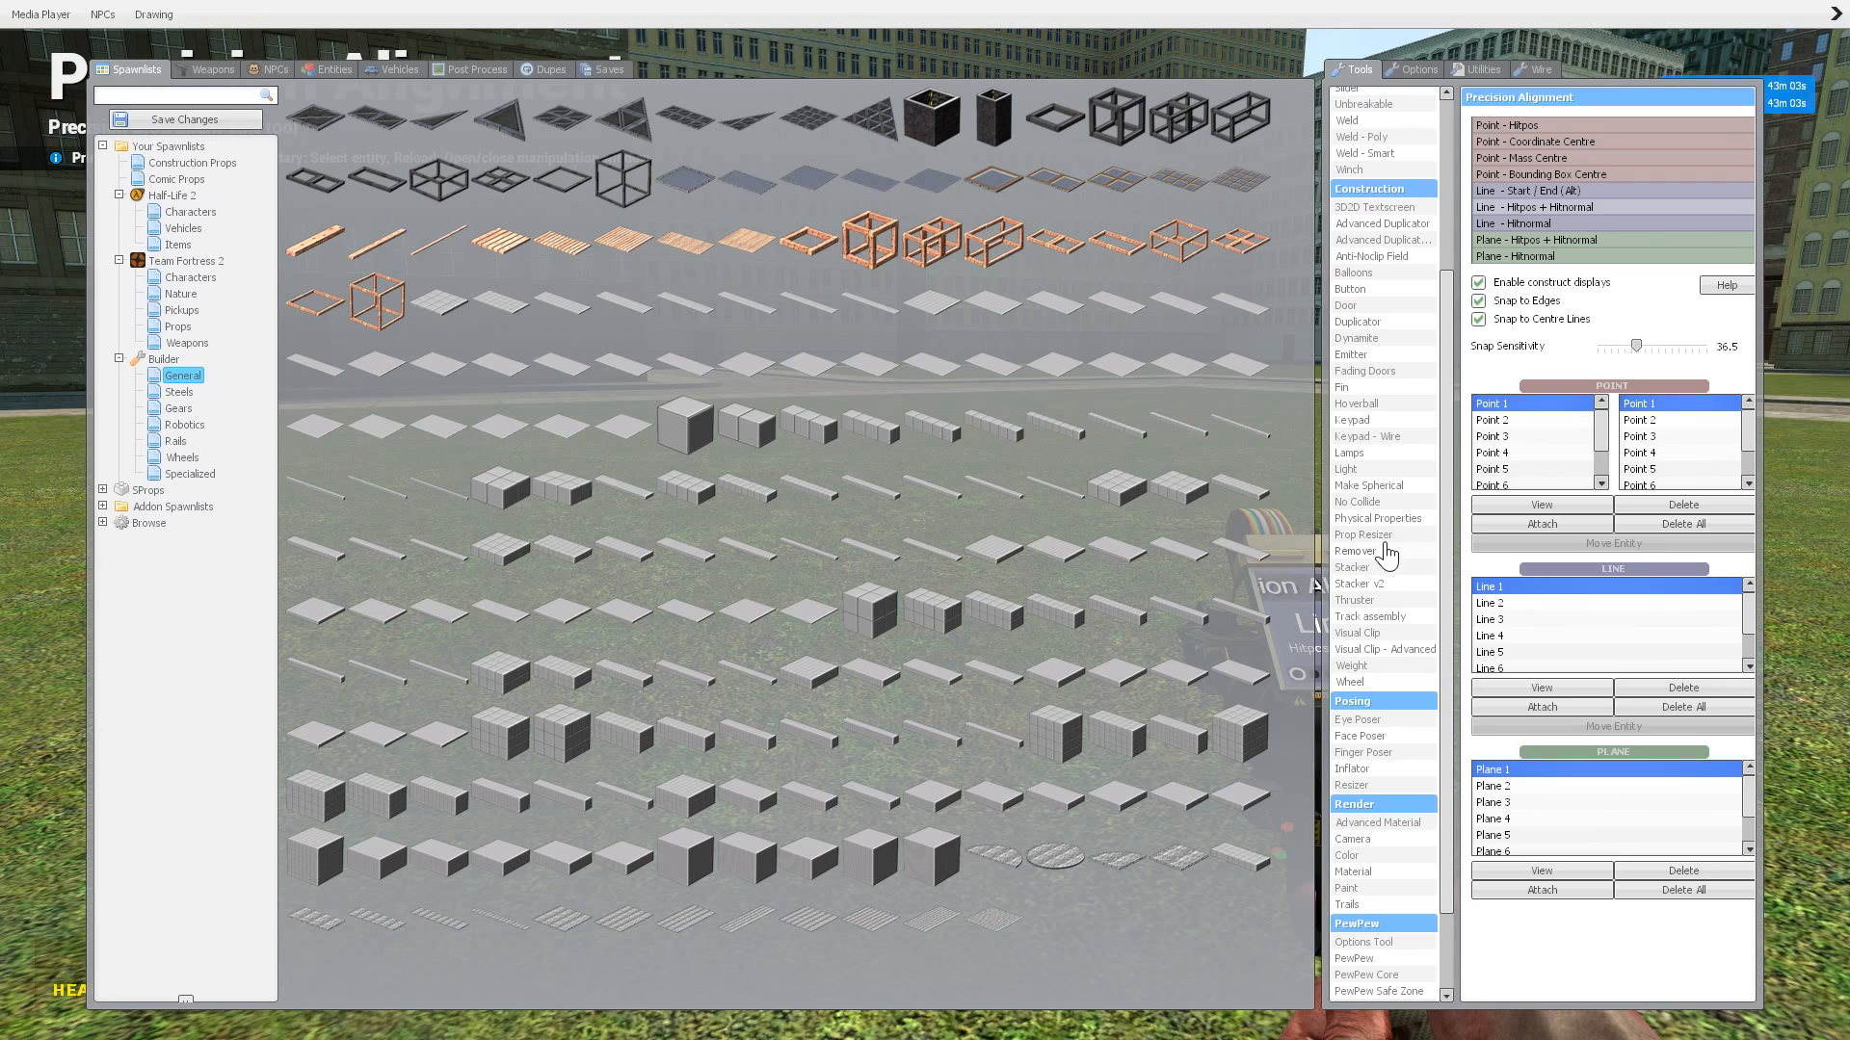
Step: Equip Prop Resizer, stretch a box to physical X scale 2.20, then undo the extra prop
click(1361, 534)
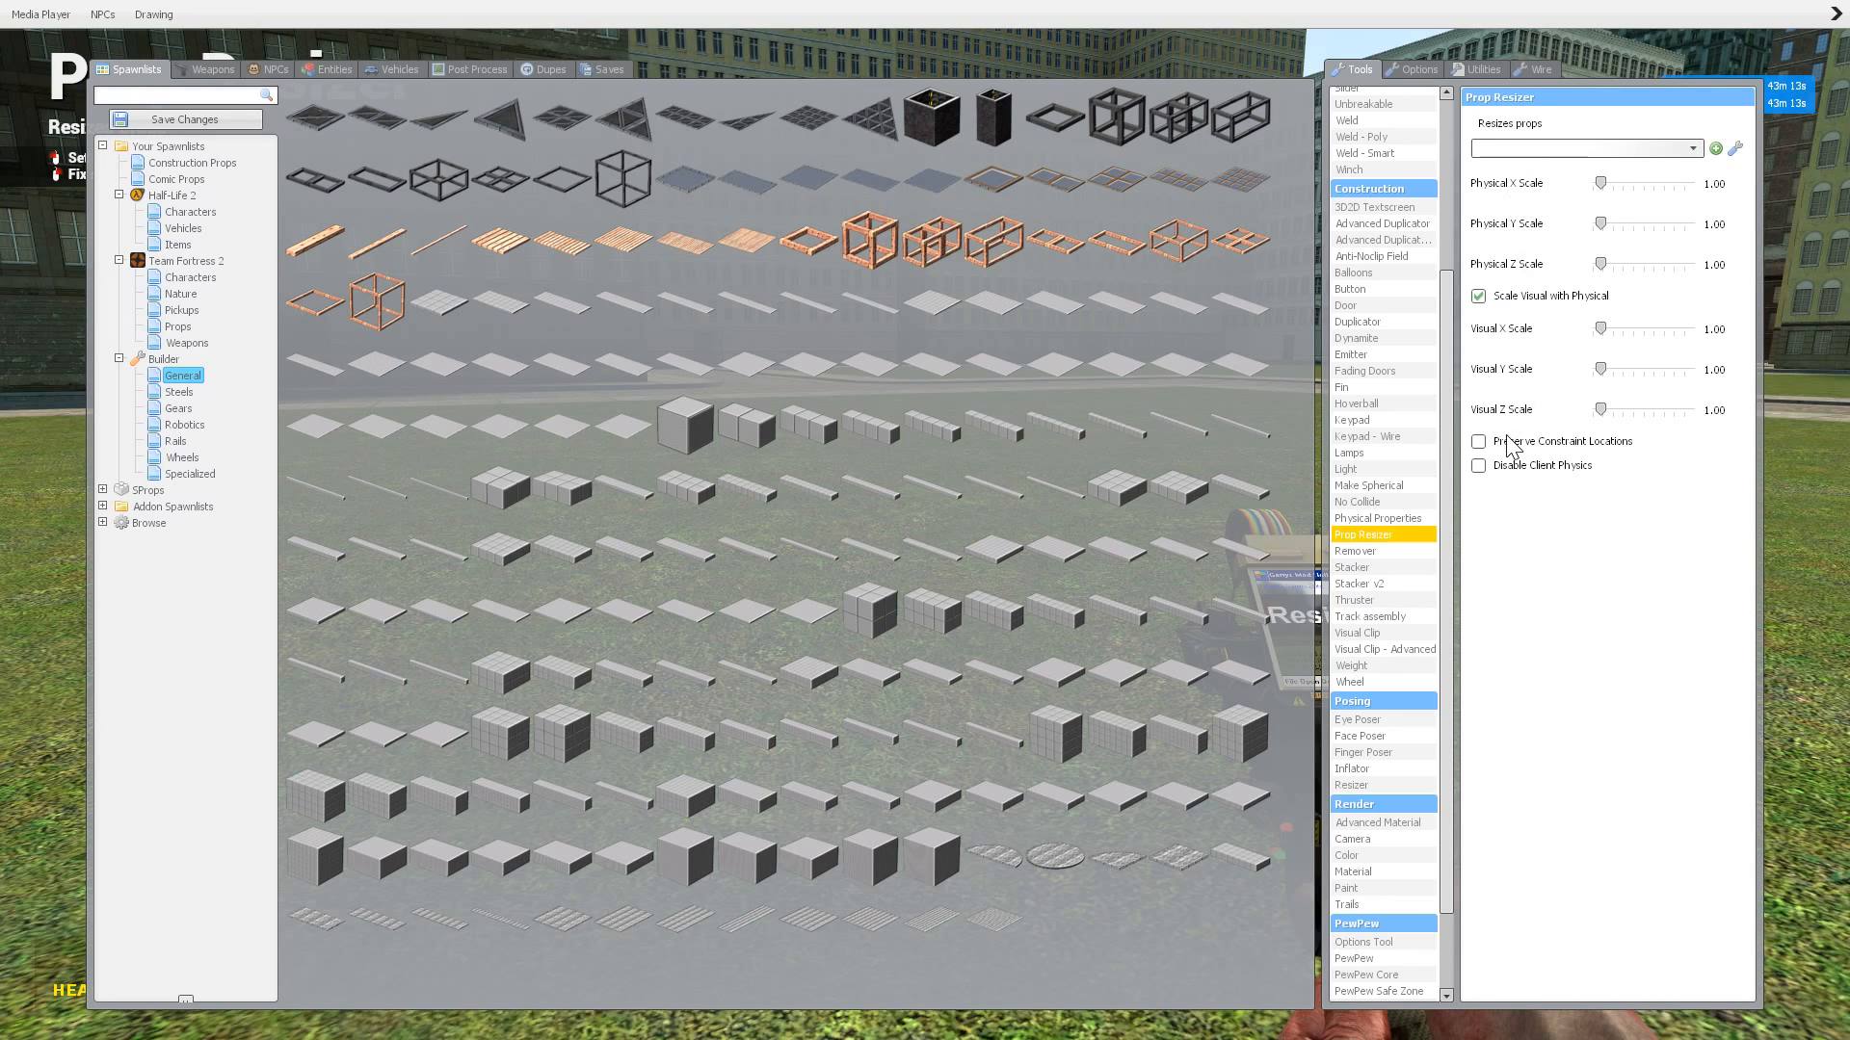
mouse_move(1565, 613)
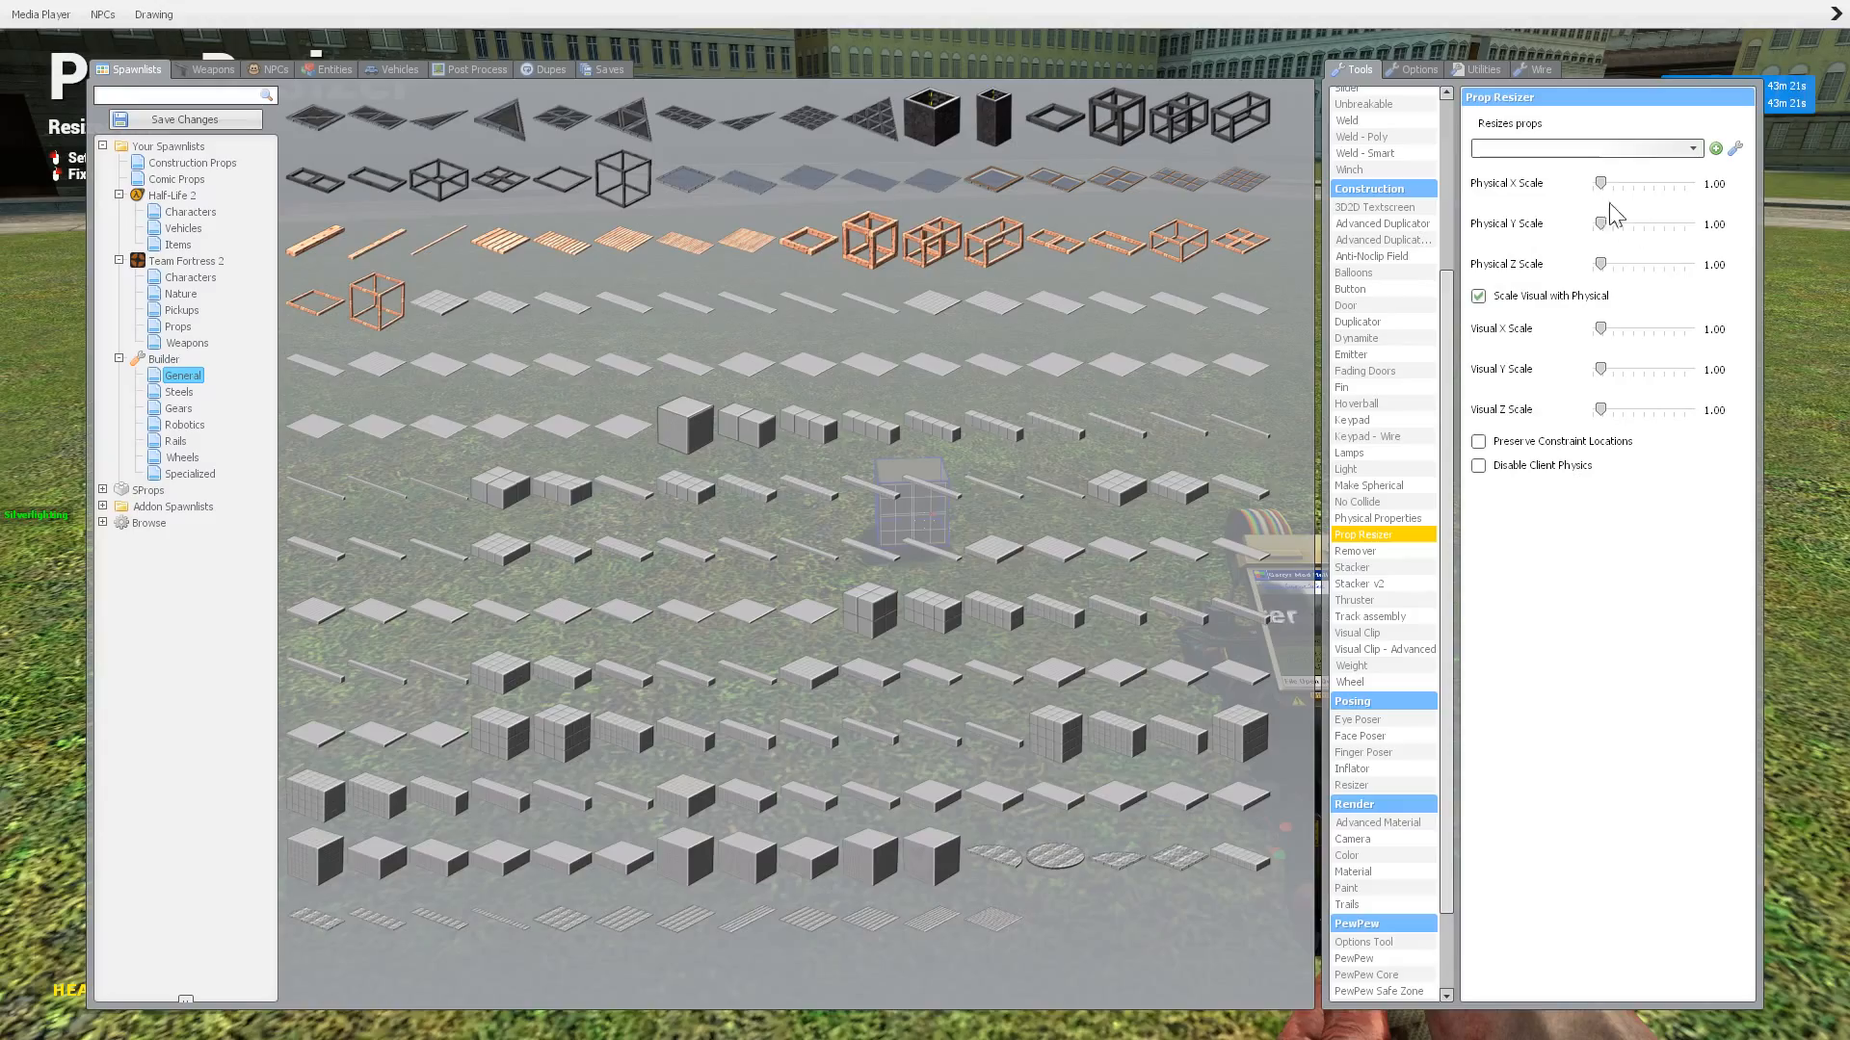
key(q)
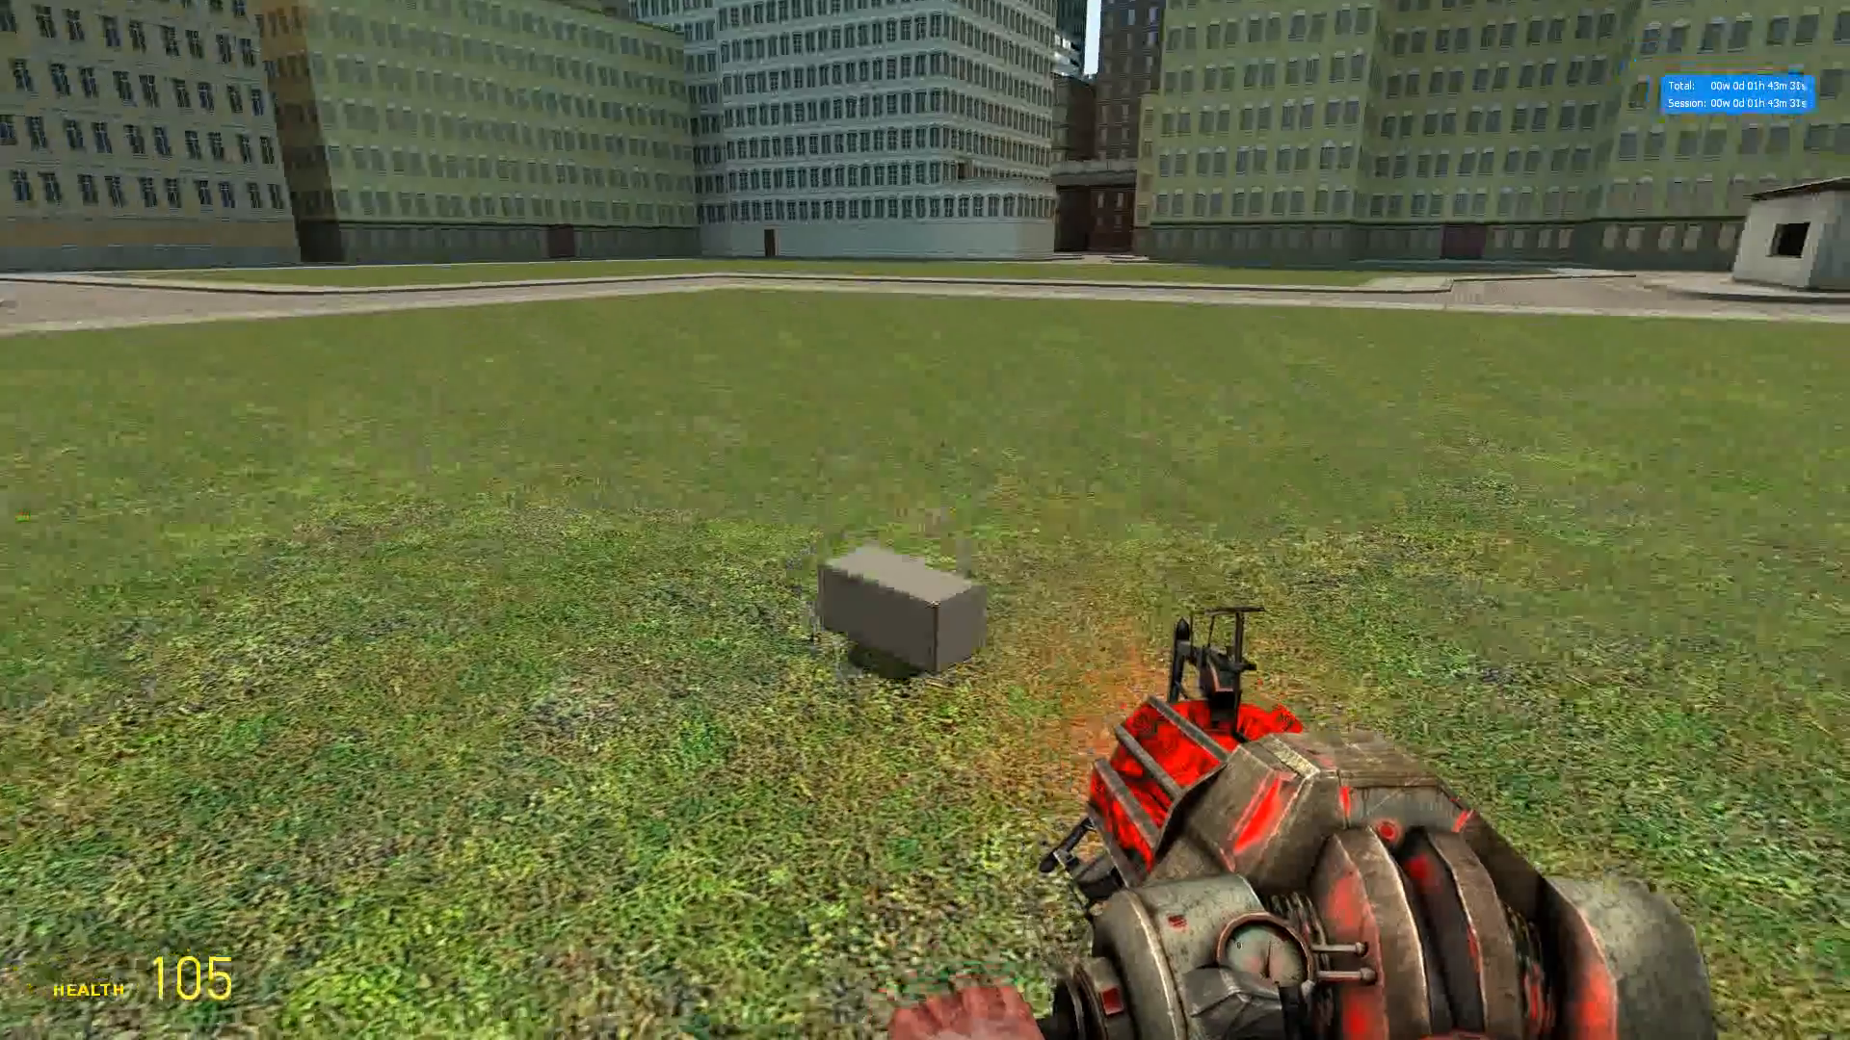
key(q)
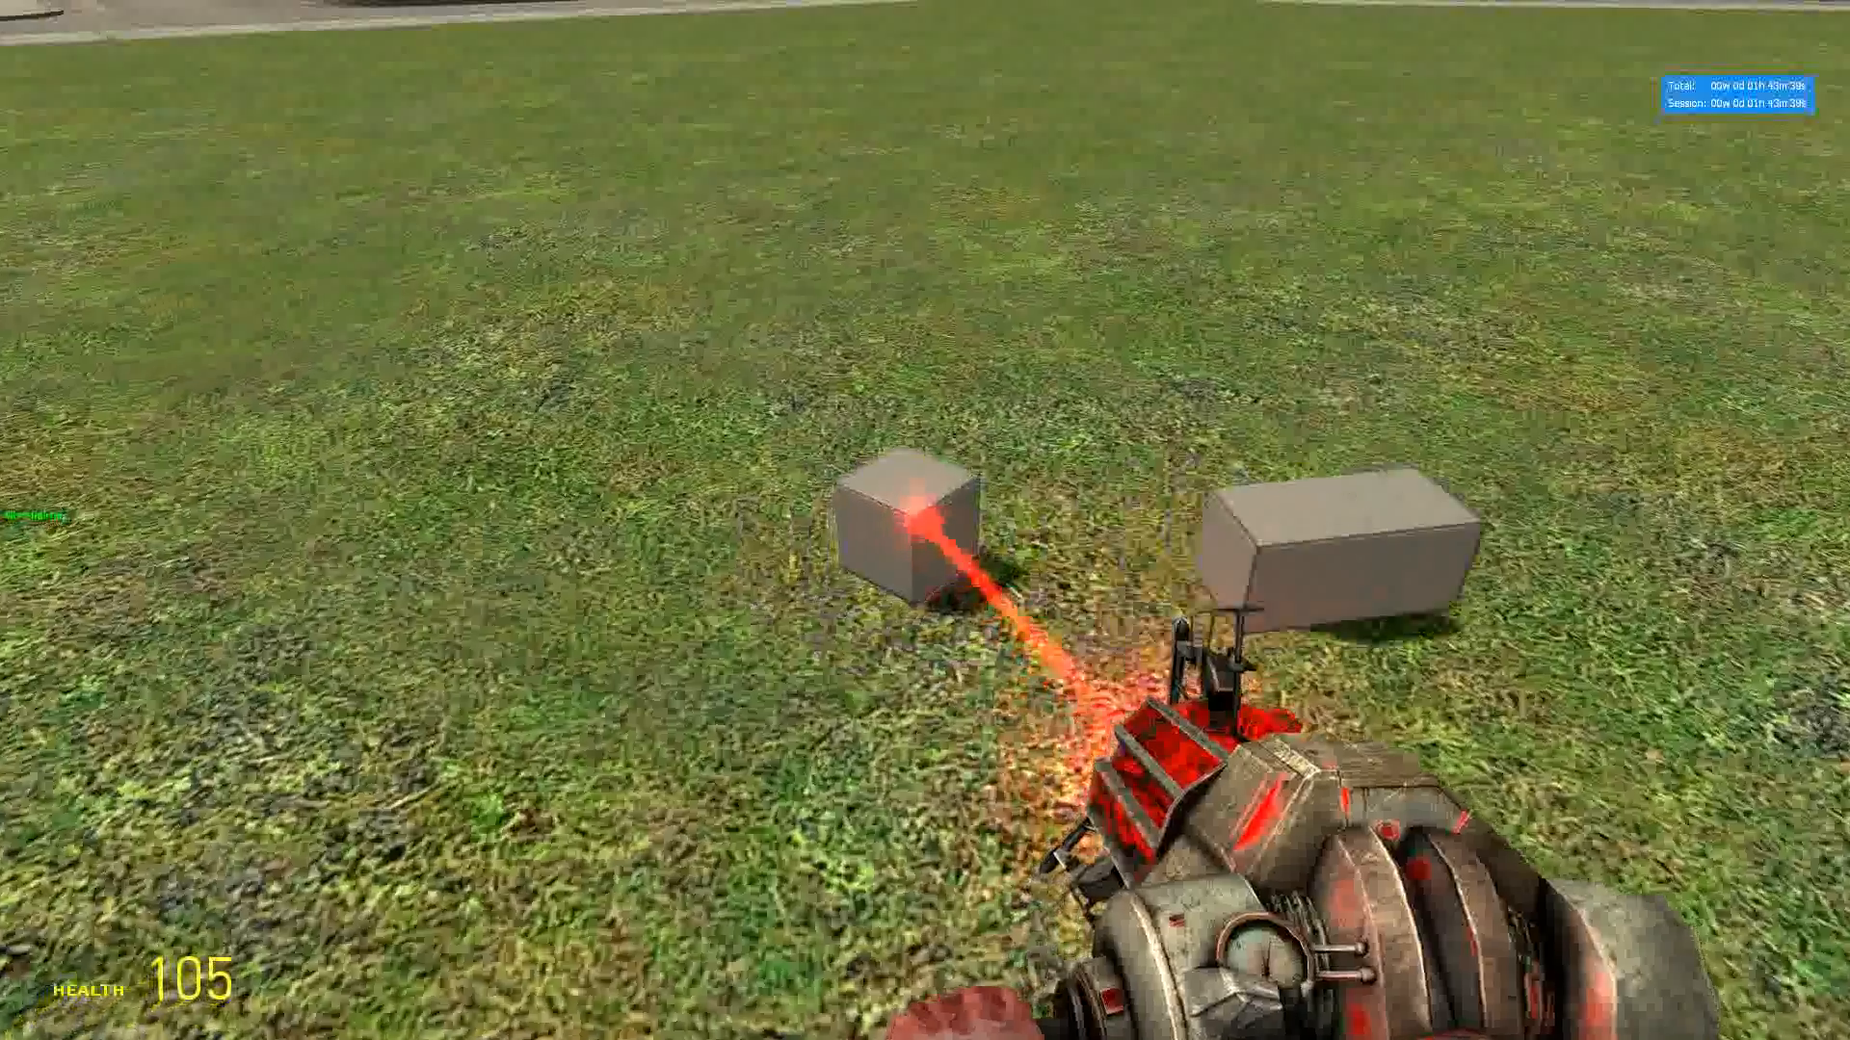
key(q)
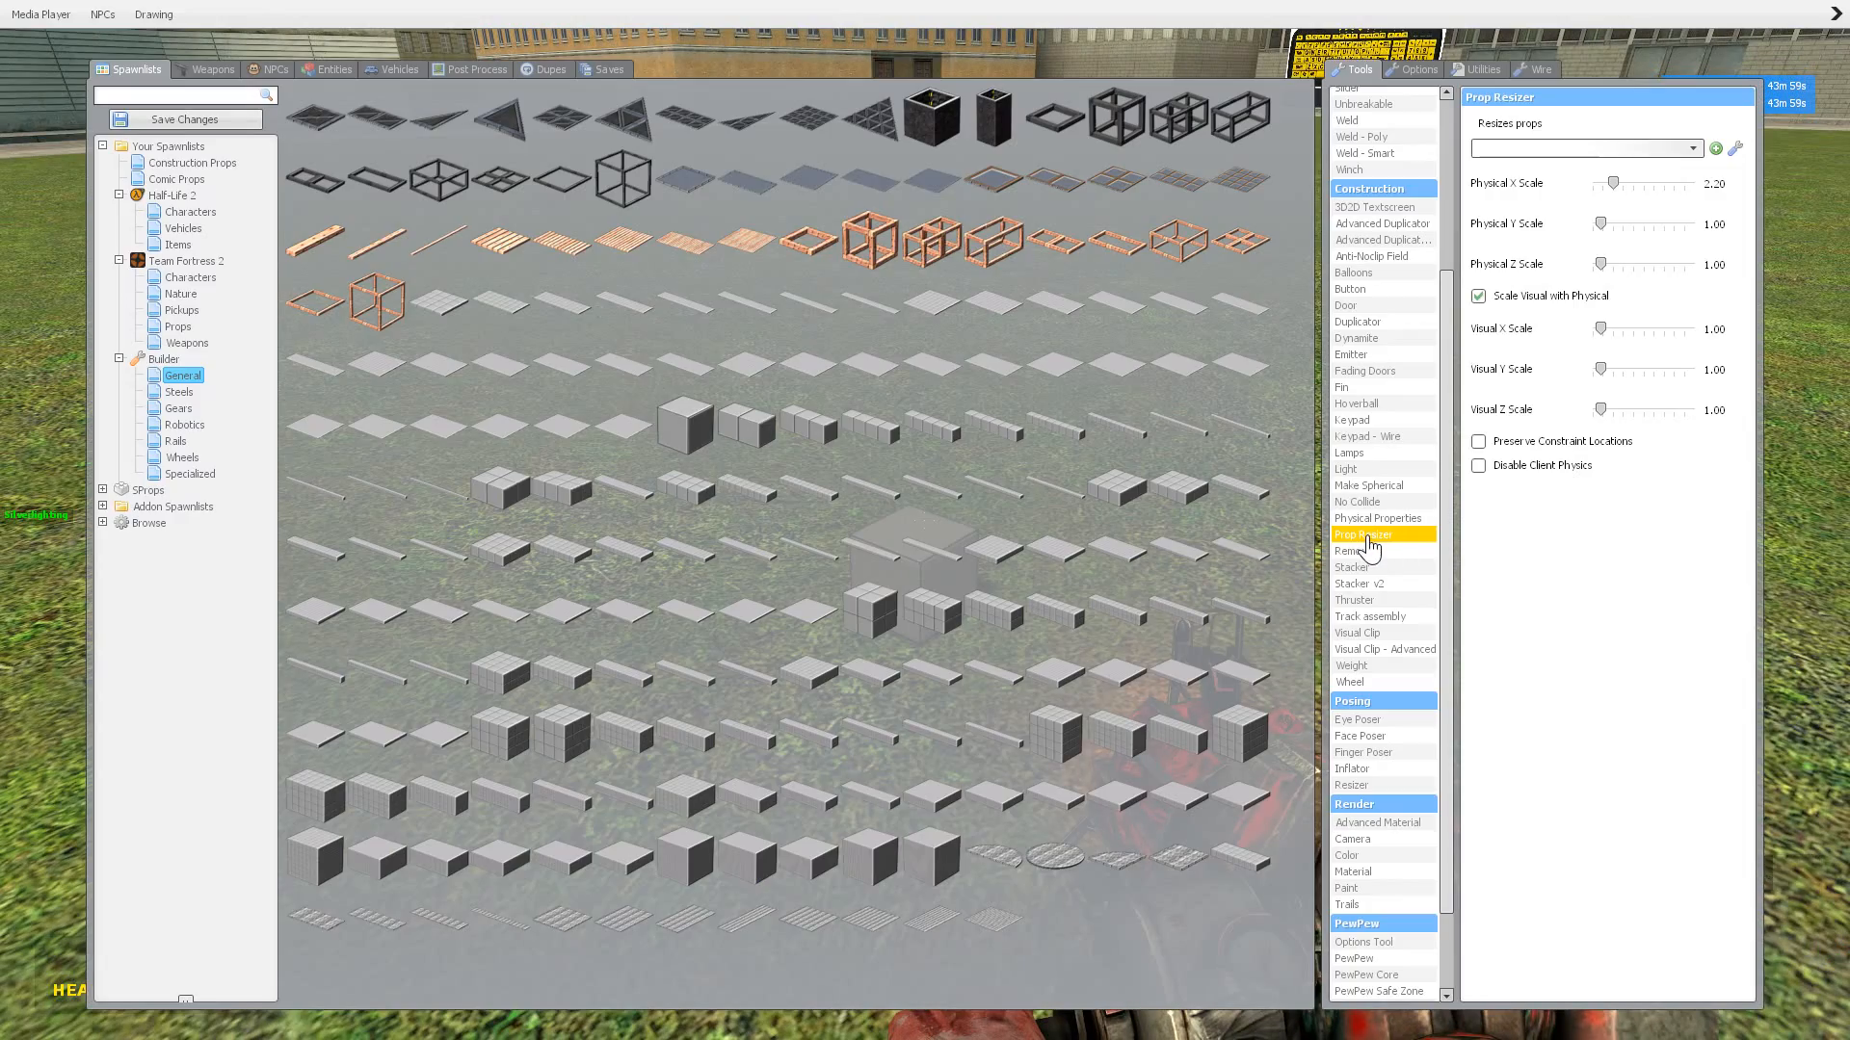
mouse_move(1512, 537)
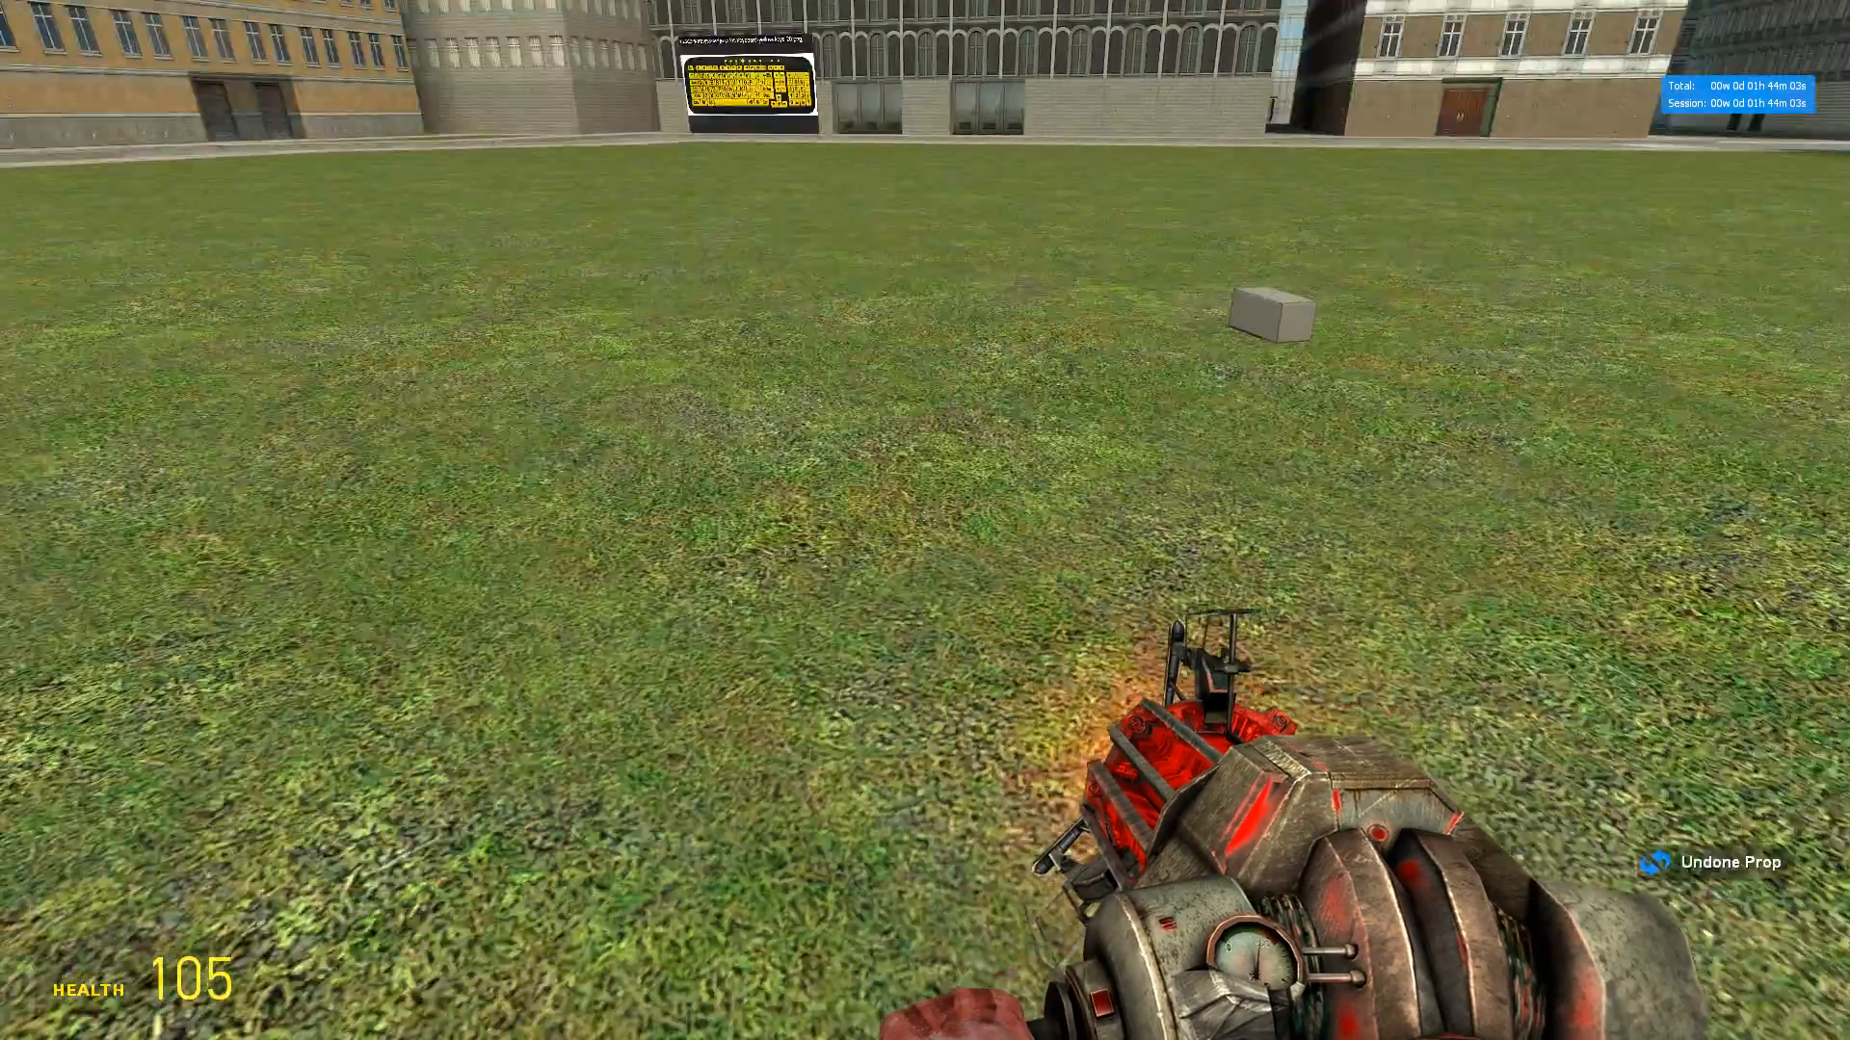
Step: Raise Prop Resizer physical X, Y and Z scales to 10, making a long wall then a giant cube
key(q)
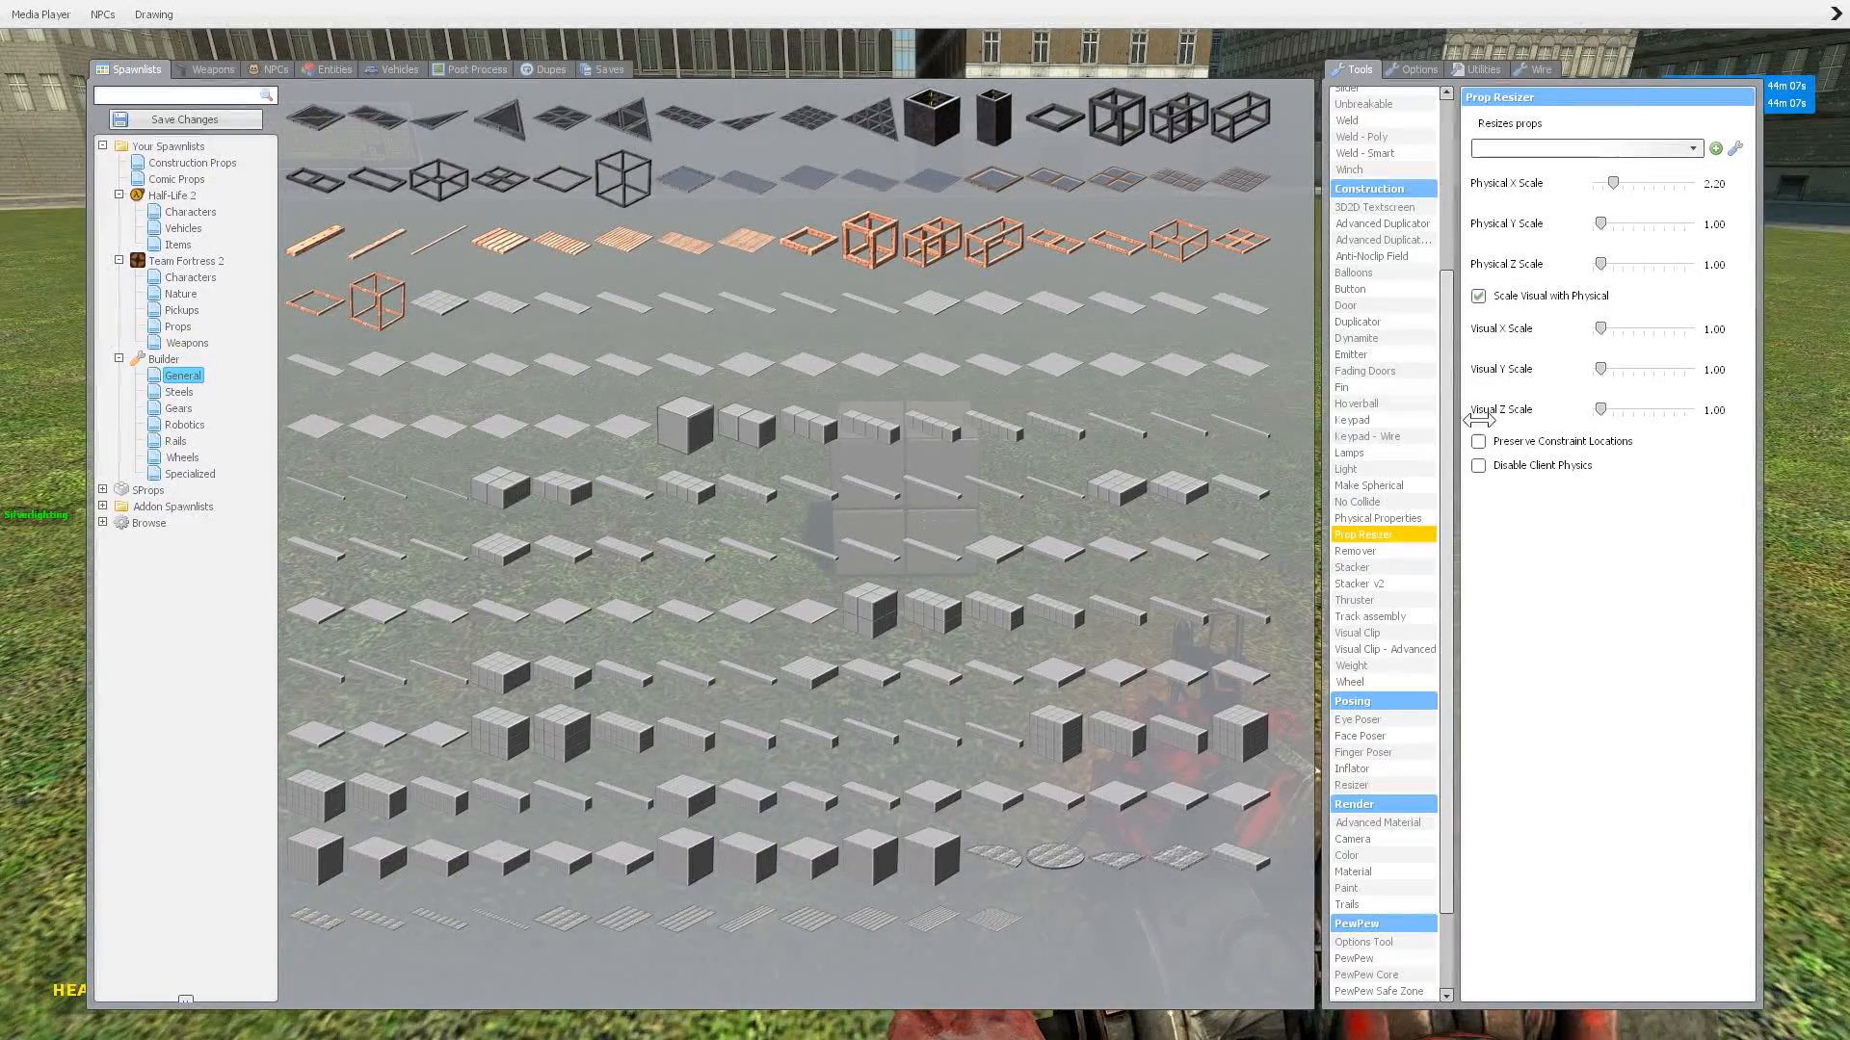
mouse_move(1592, 201)
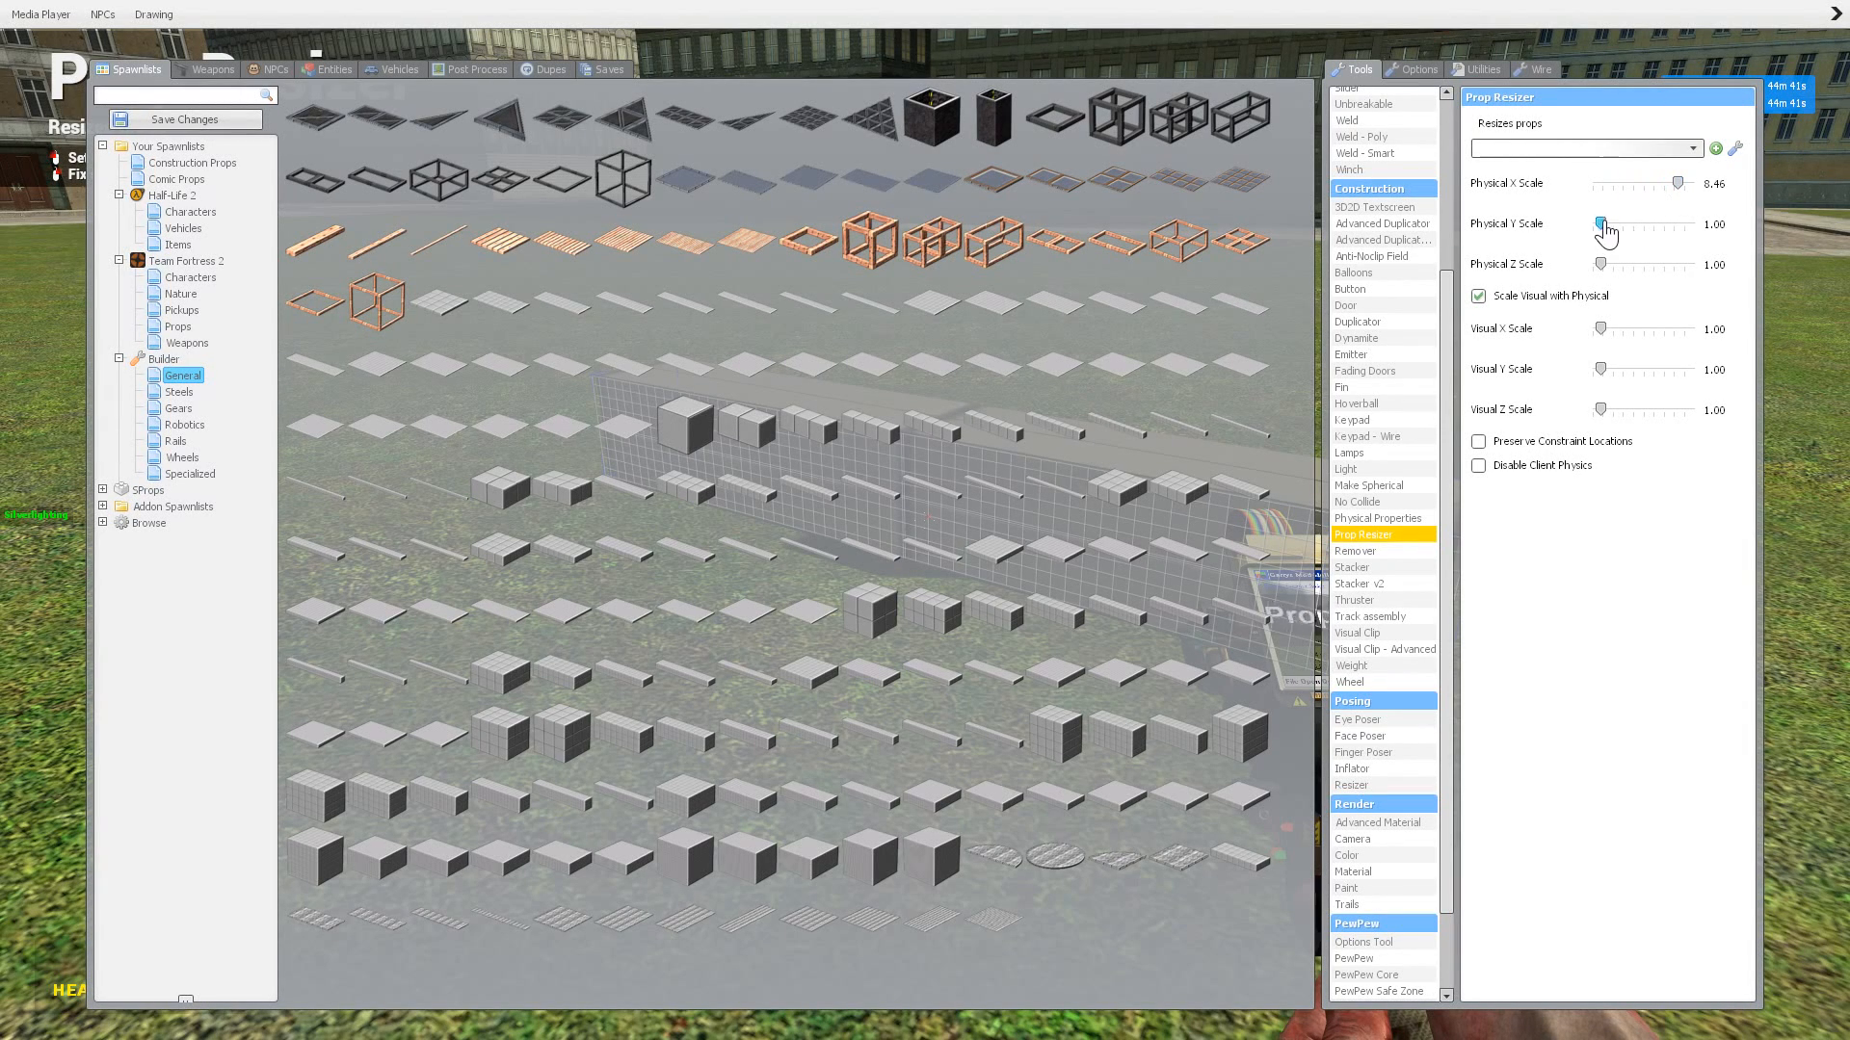
drag(1601, 225, 1592, 225)
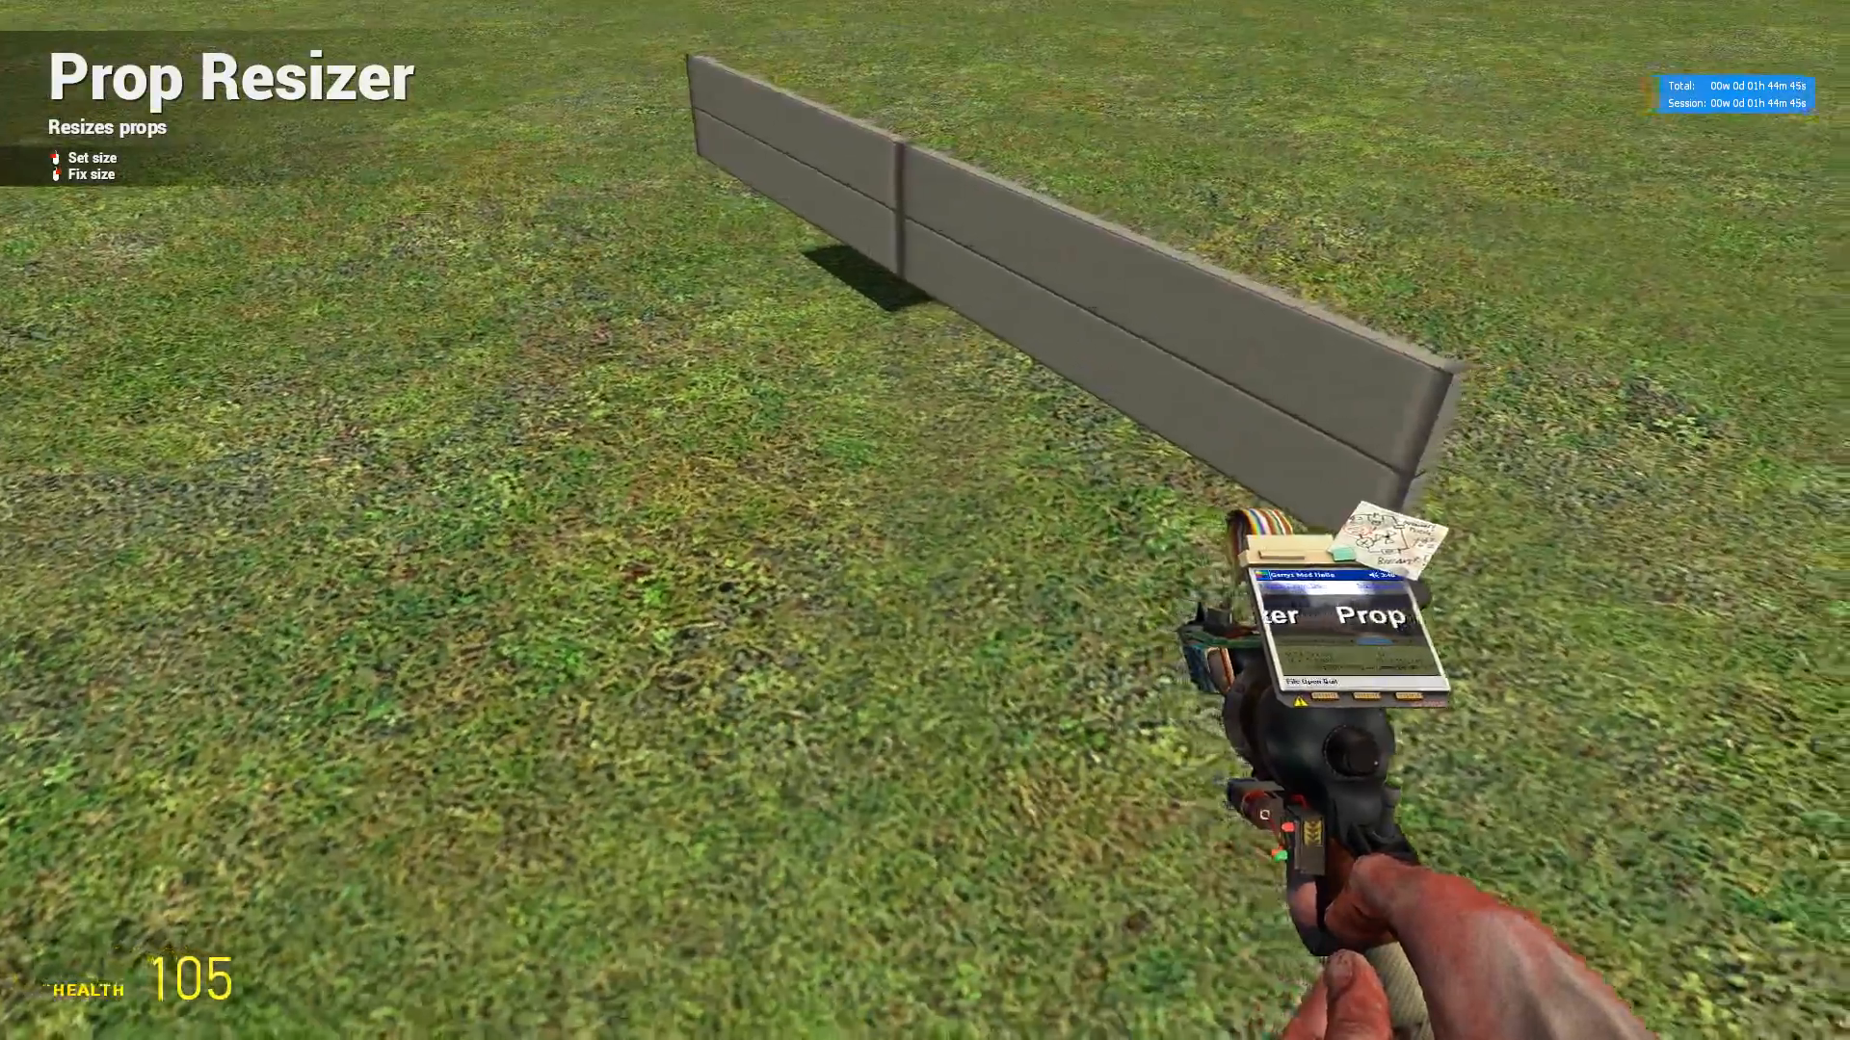
key(q)
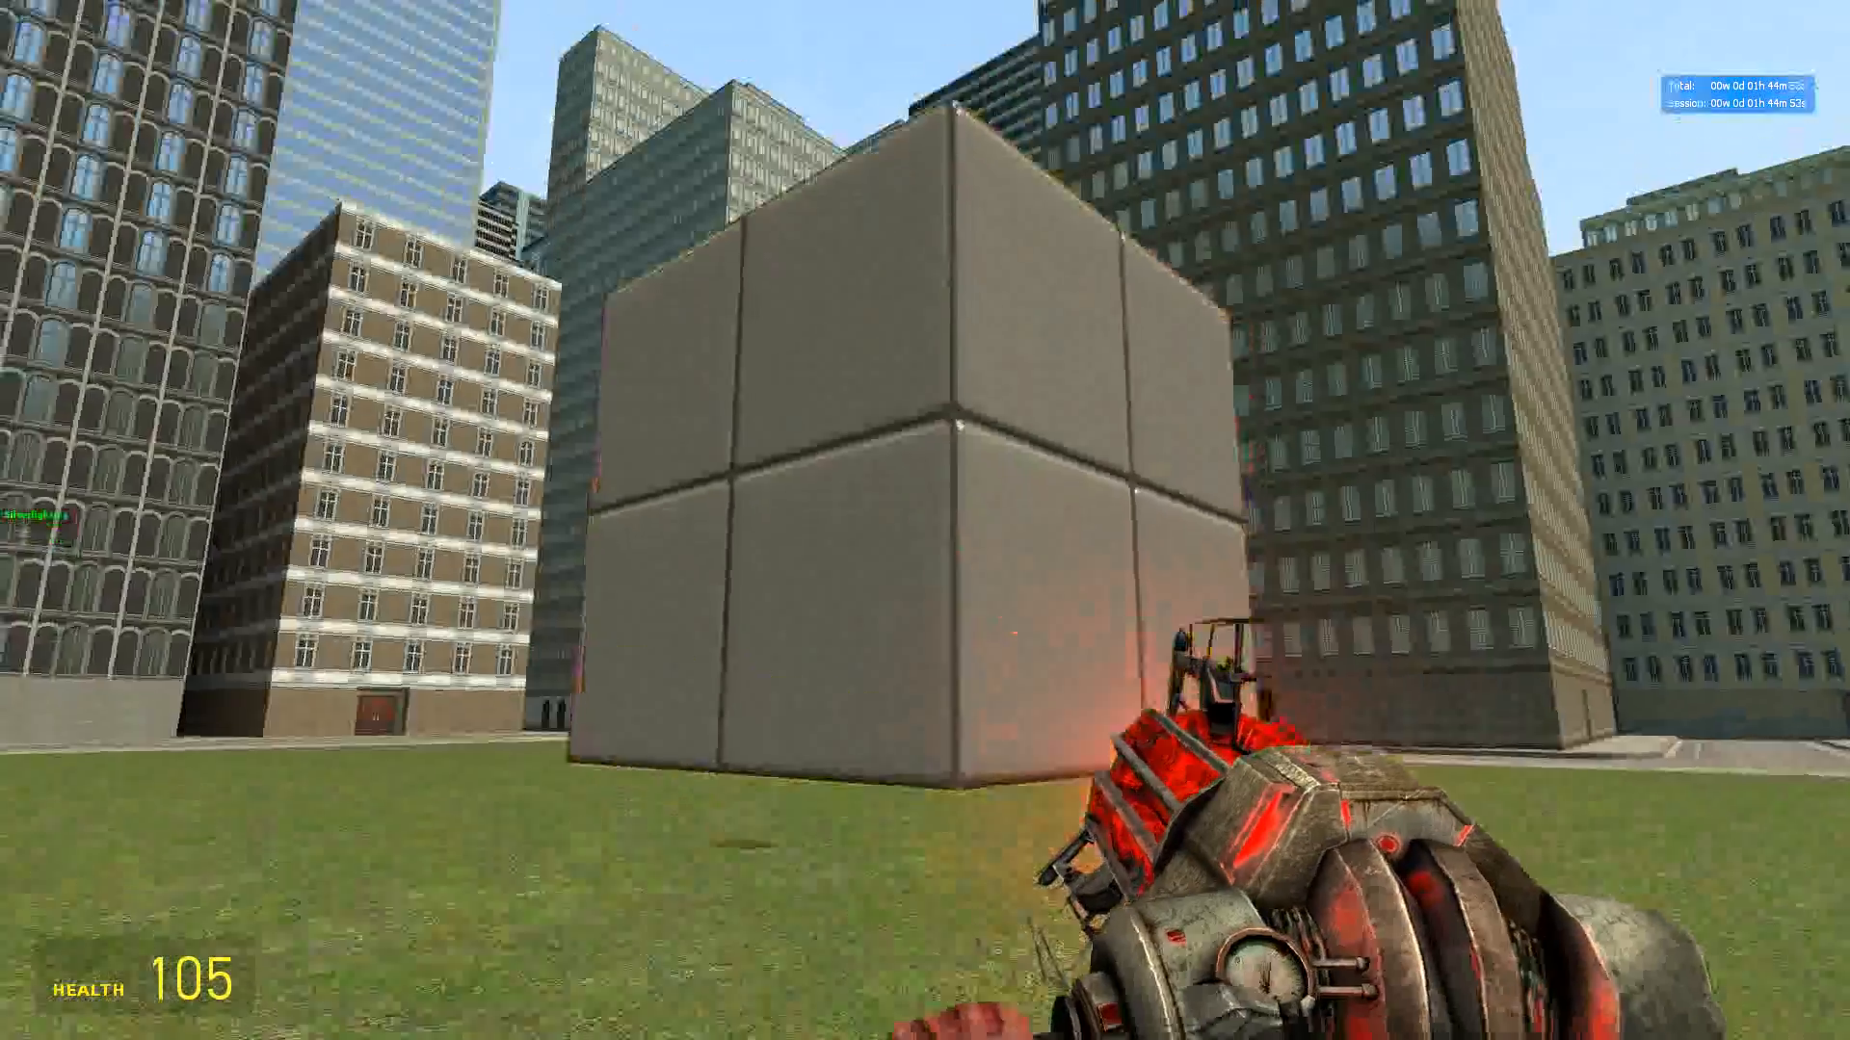
key(q)
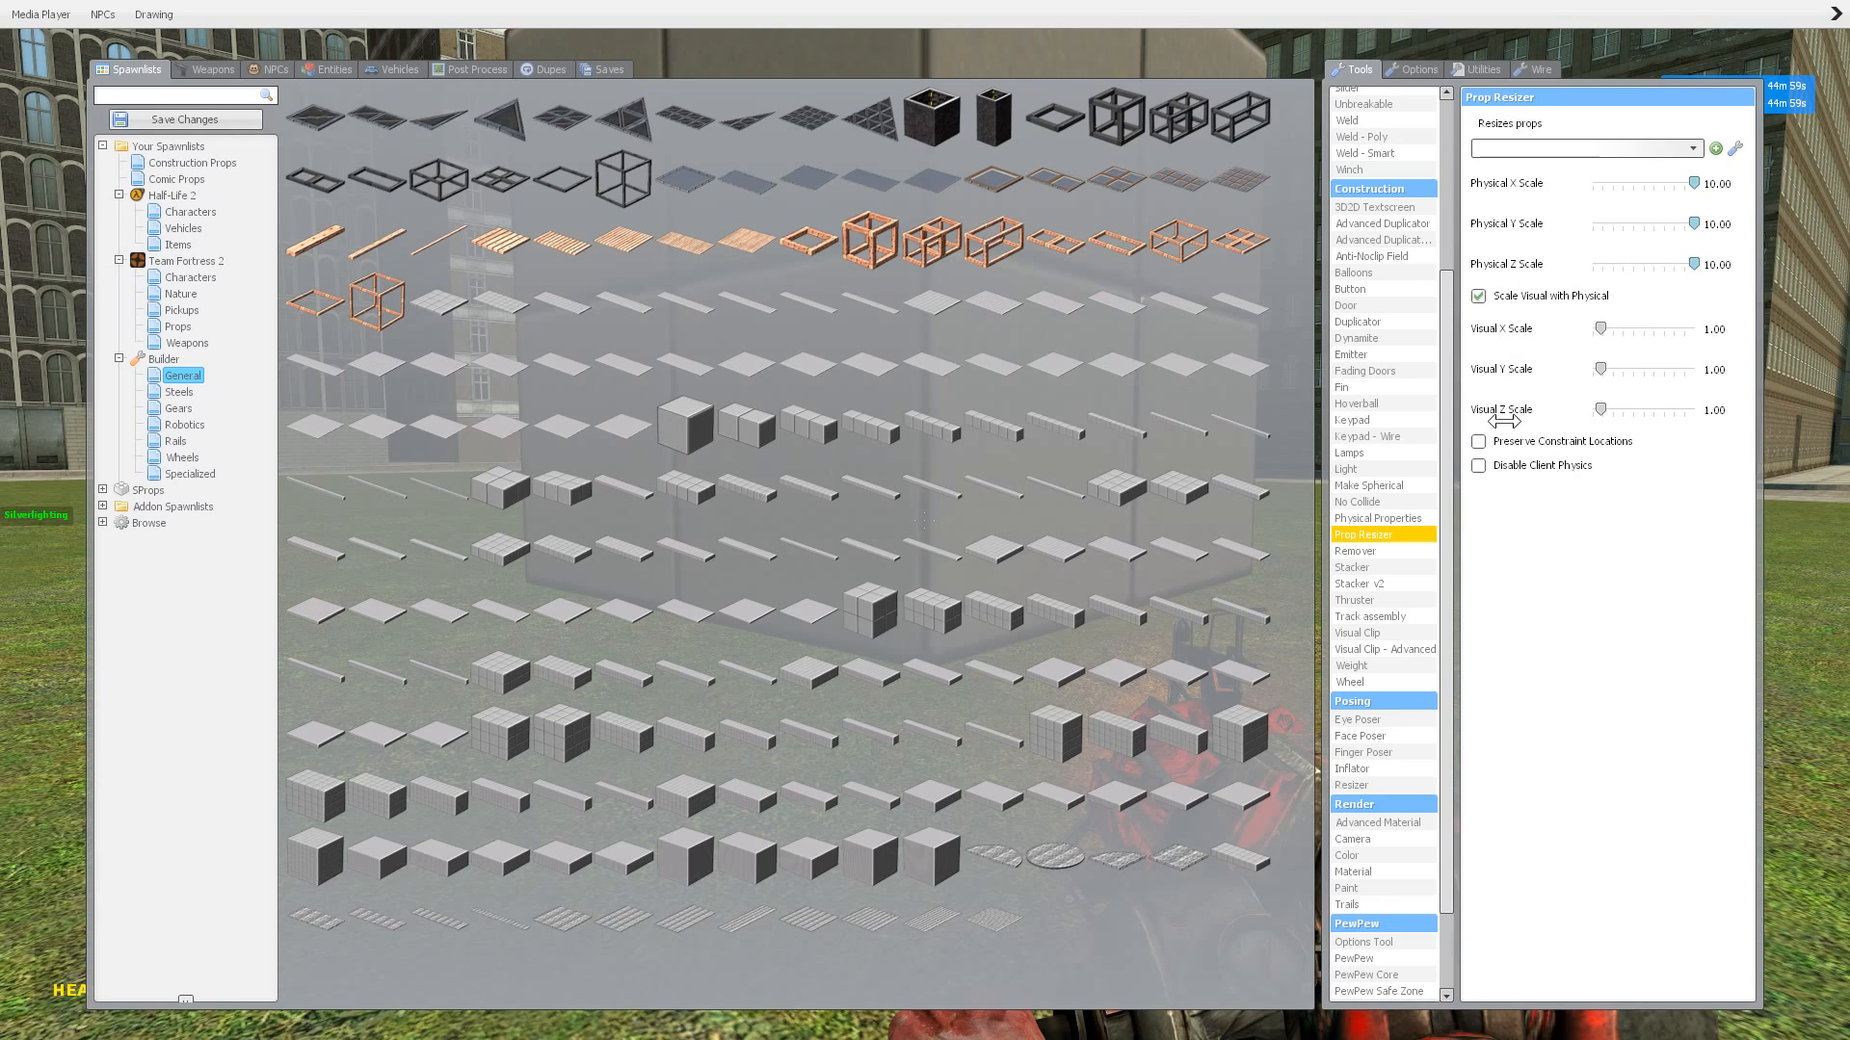
mouse_move(1488, 325)
text(1)
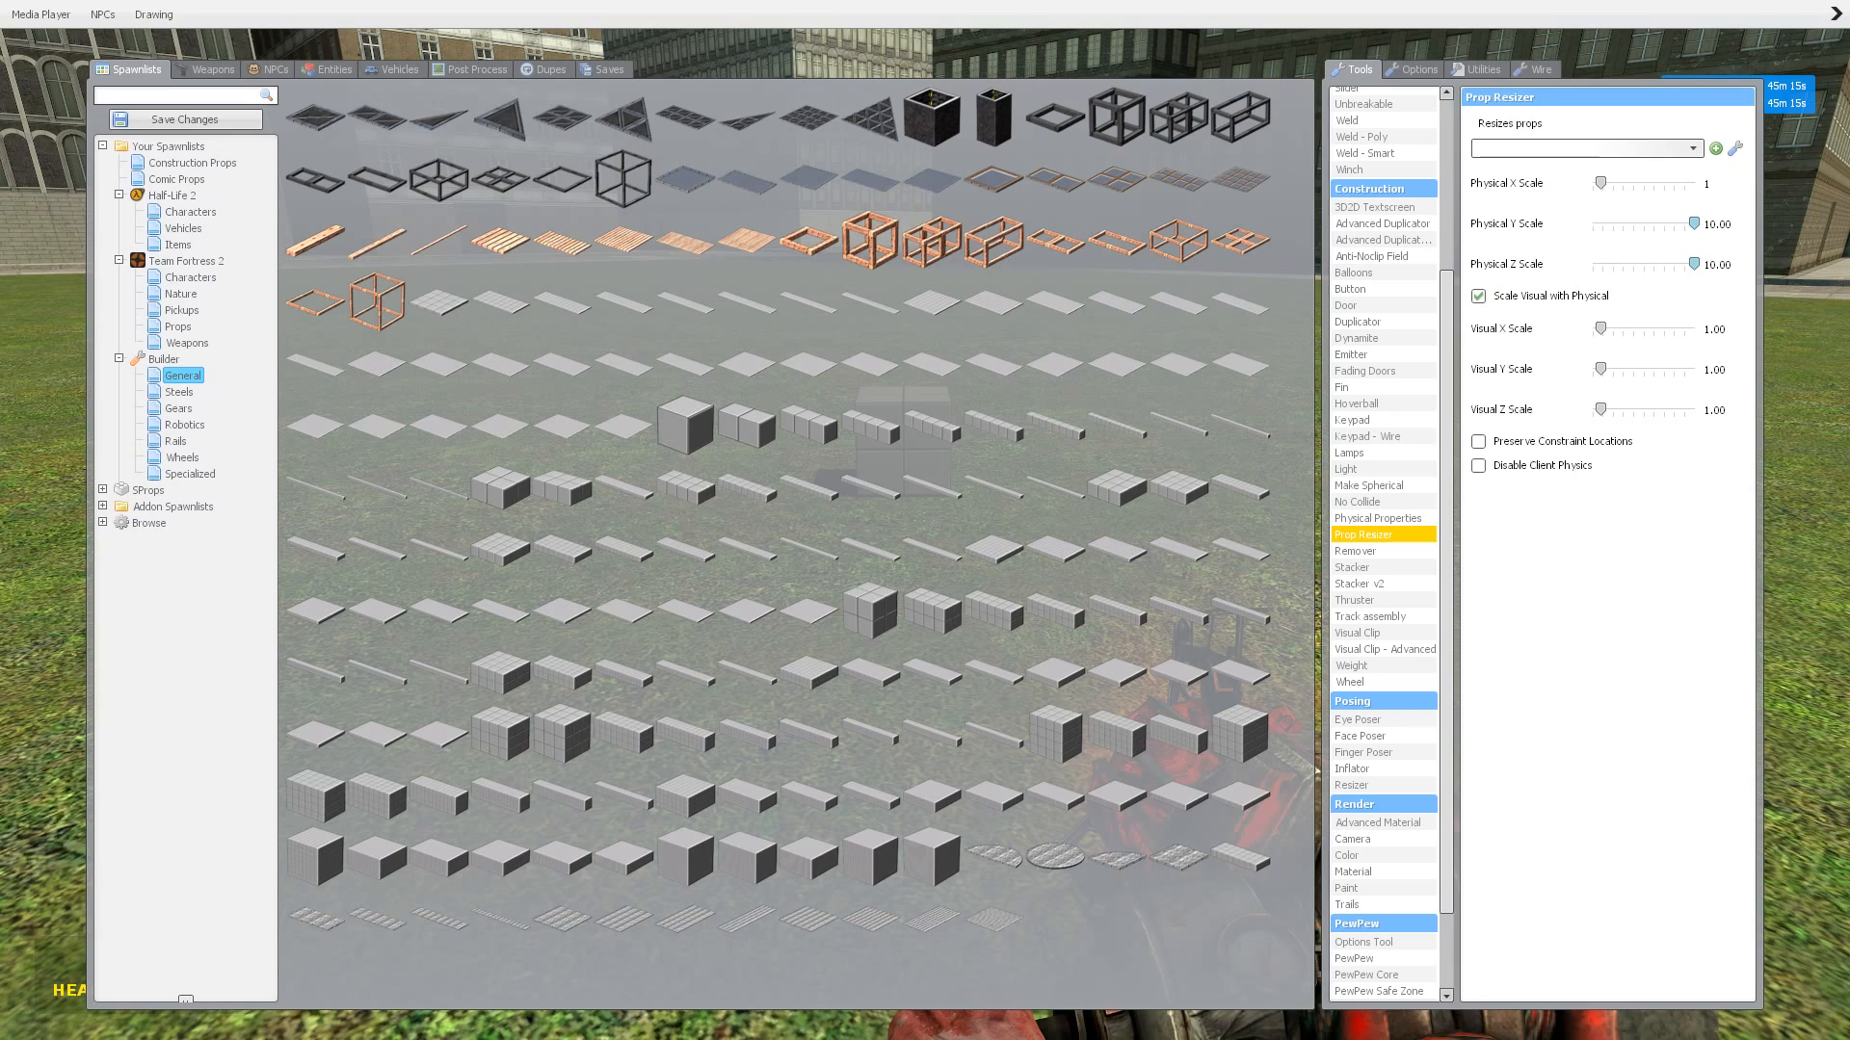
Step: Drag physical Y and Z scales back to 1 and bring the Prop Resizer settings up again
drag(1676, 225, 1601, 224)
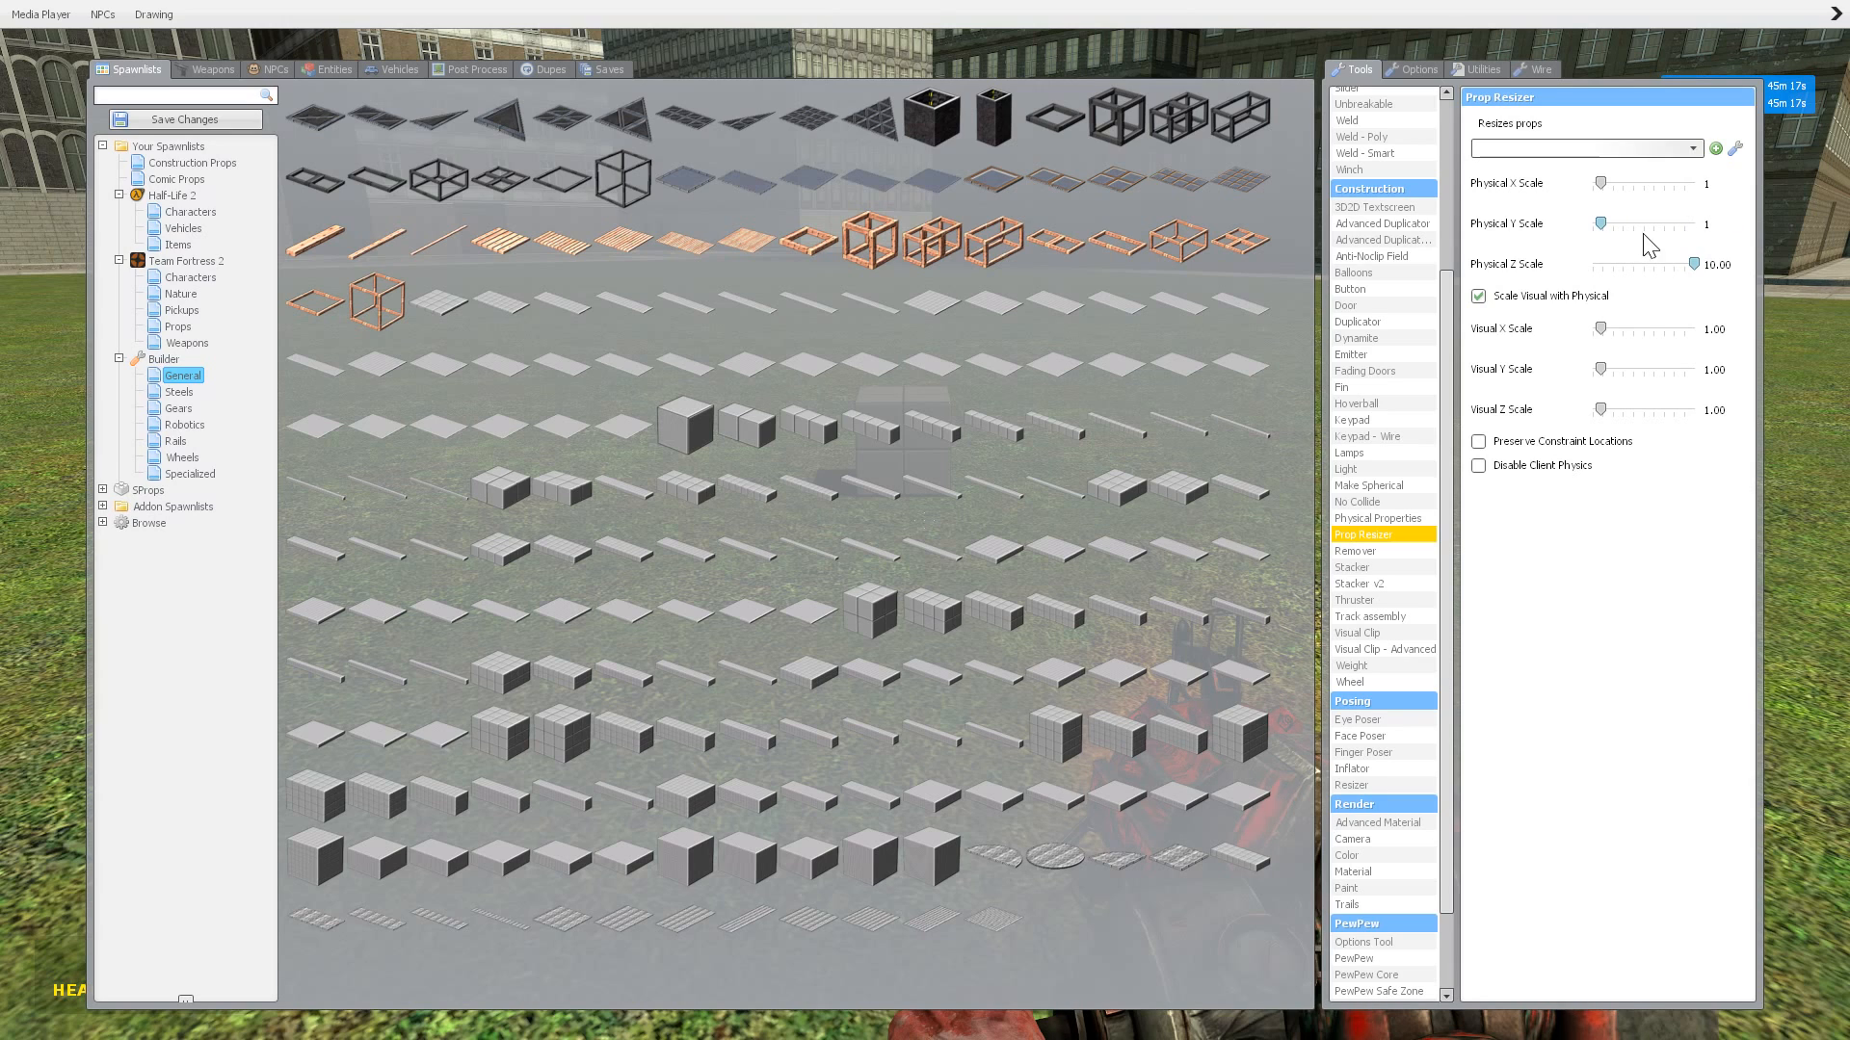
drag(1723, 264, 1604, 264)
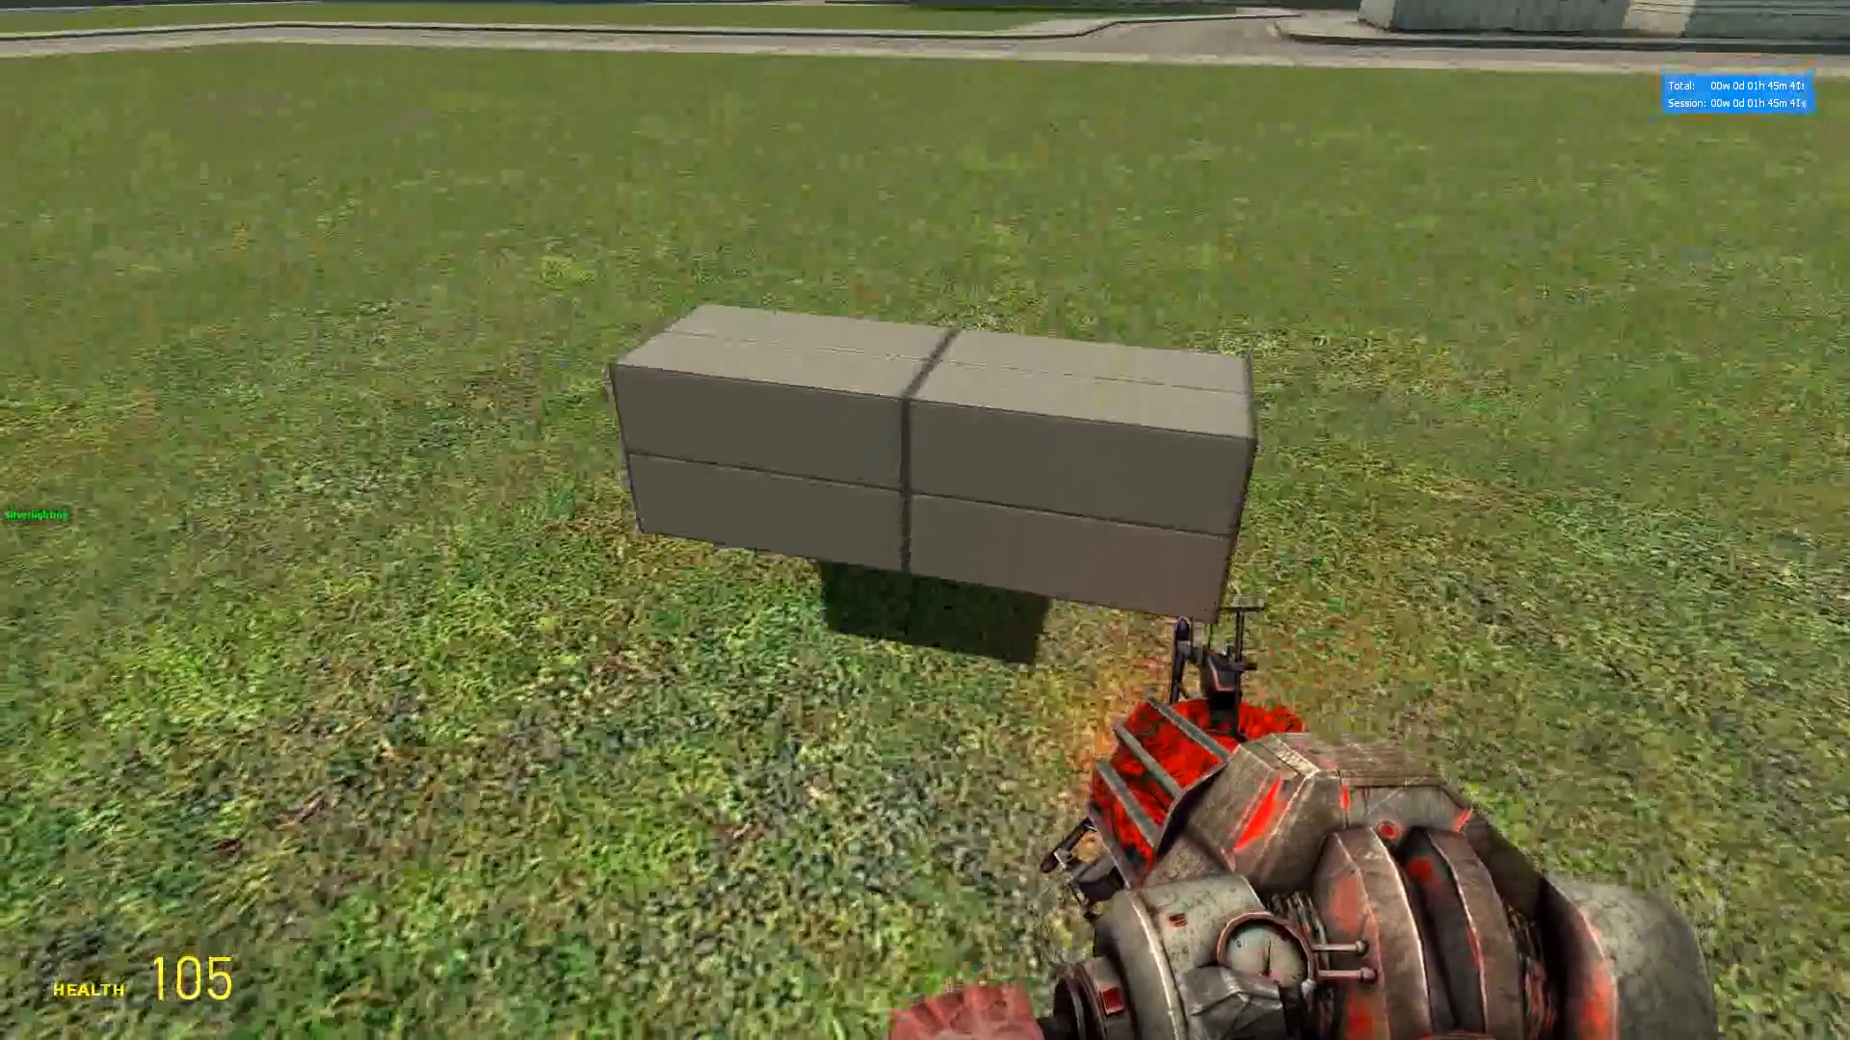
key(q)
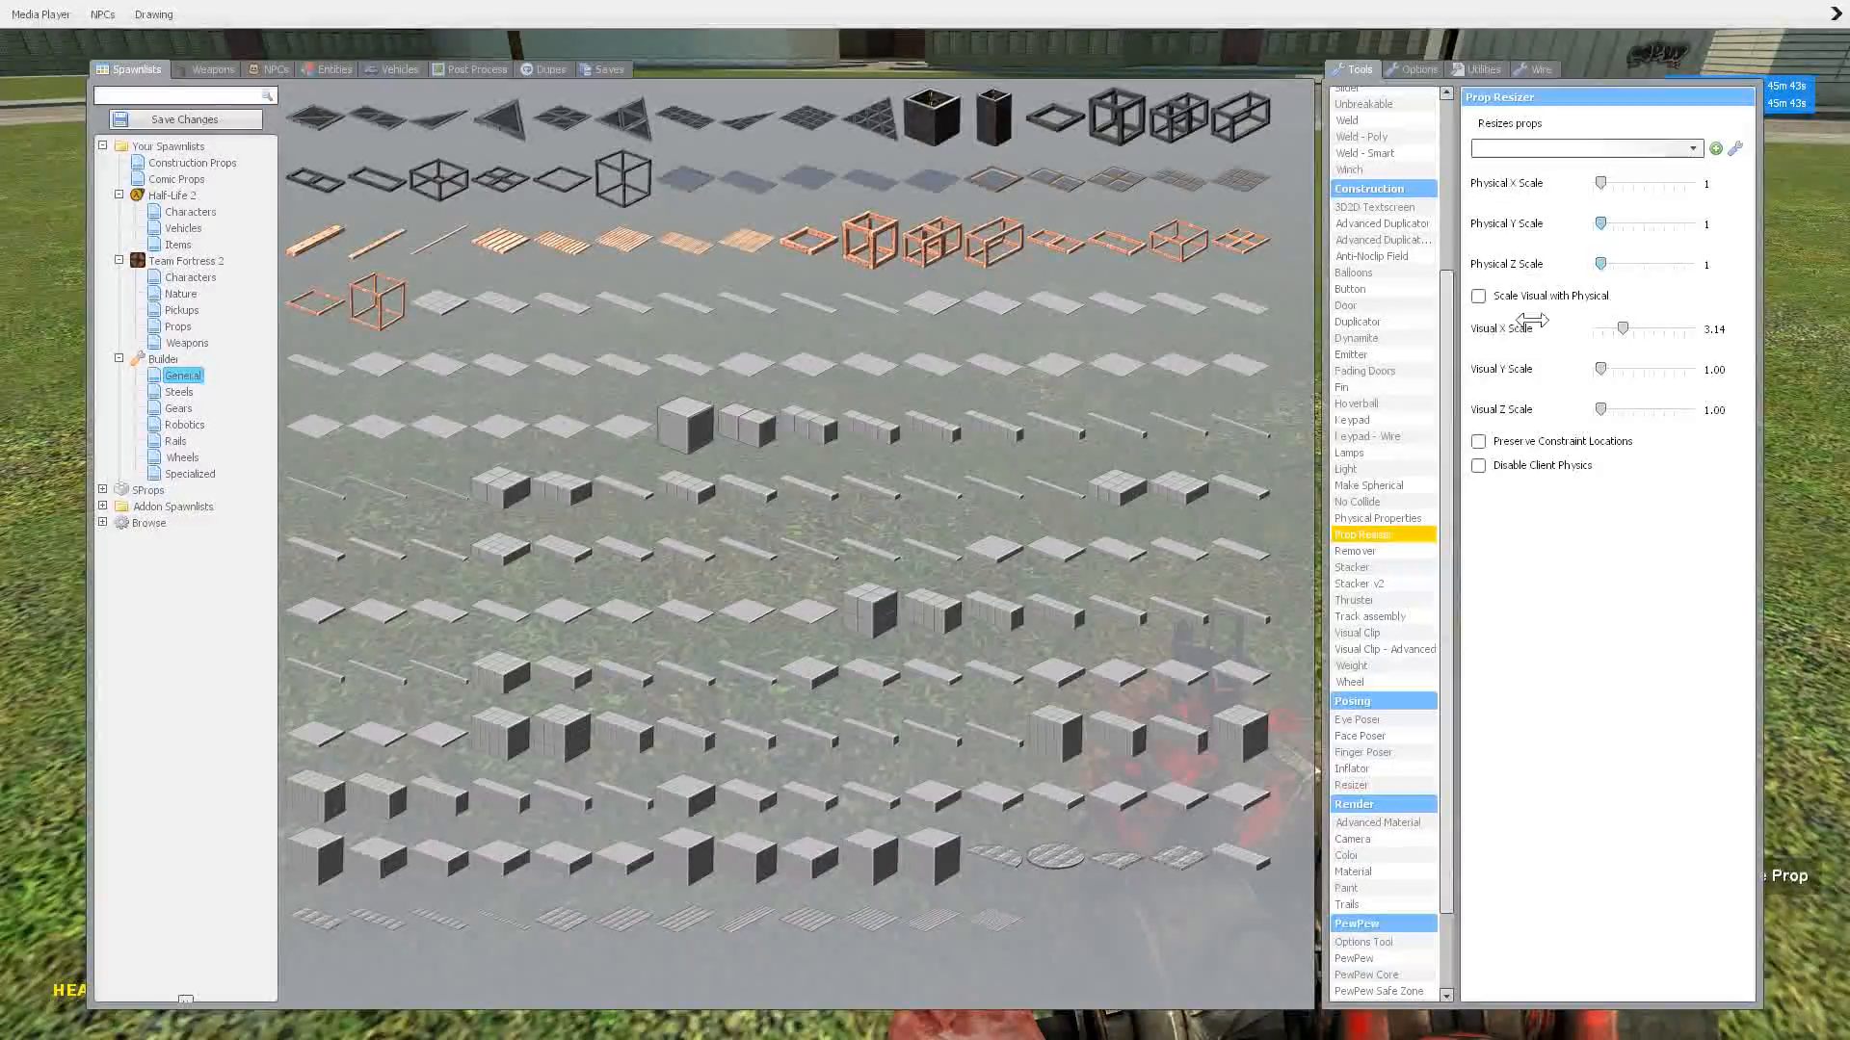
Step: Tick 'Scale Visual with Physical', set Visual X Scale to 0.43, and toggle Preserve Constraint Locations on and off
click(1480, 296)
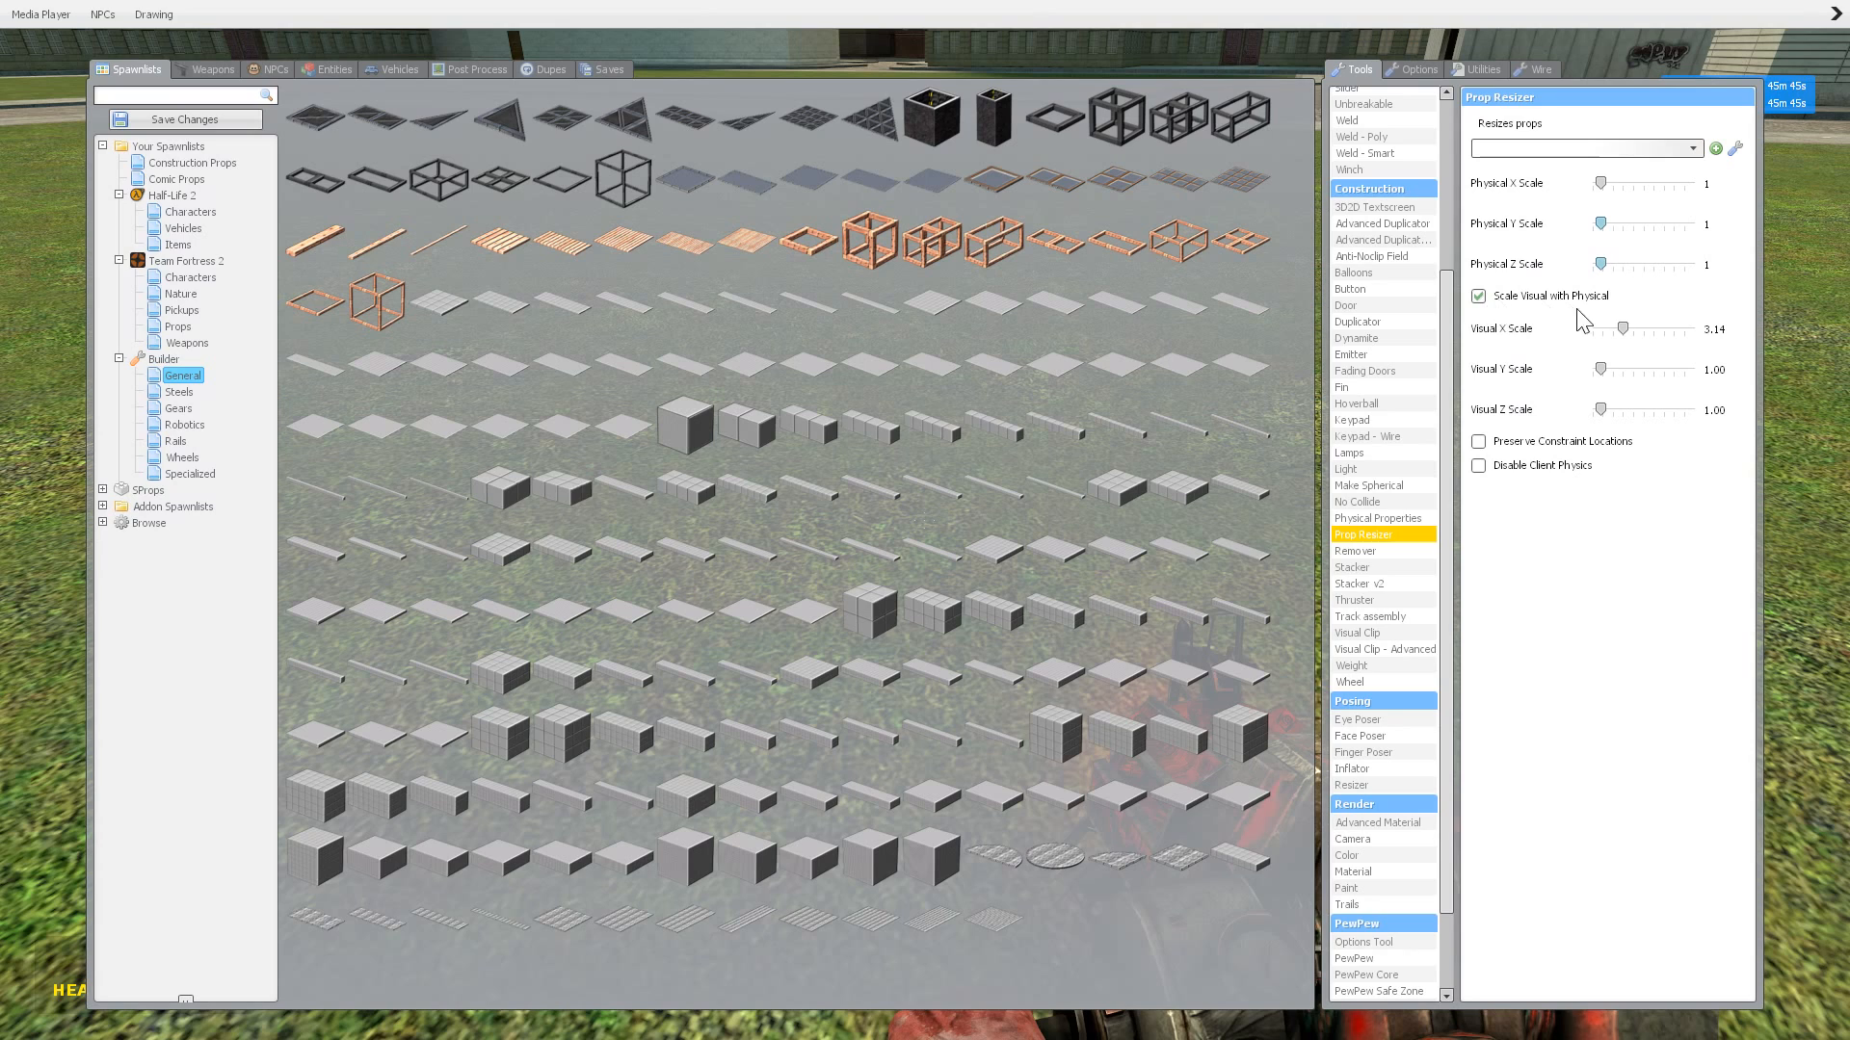
drag(1635, 327, 1611, 327)
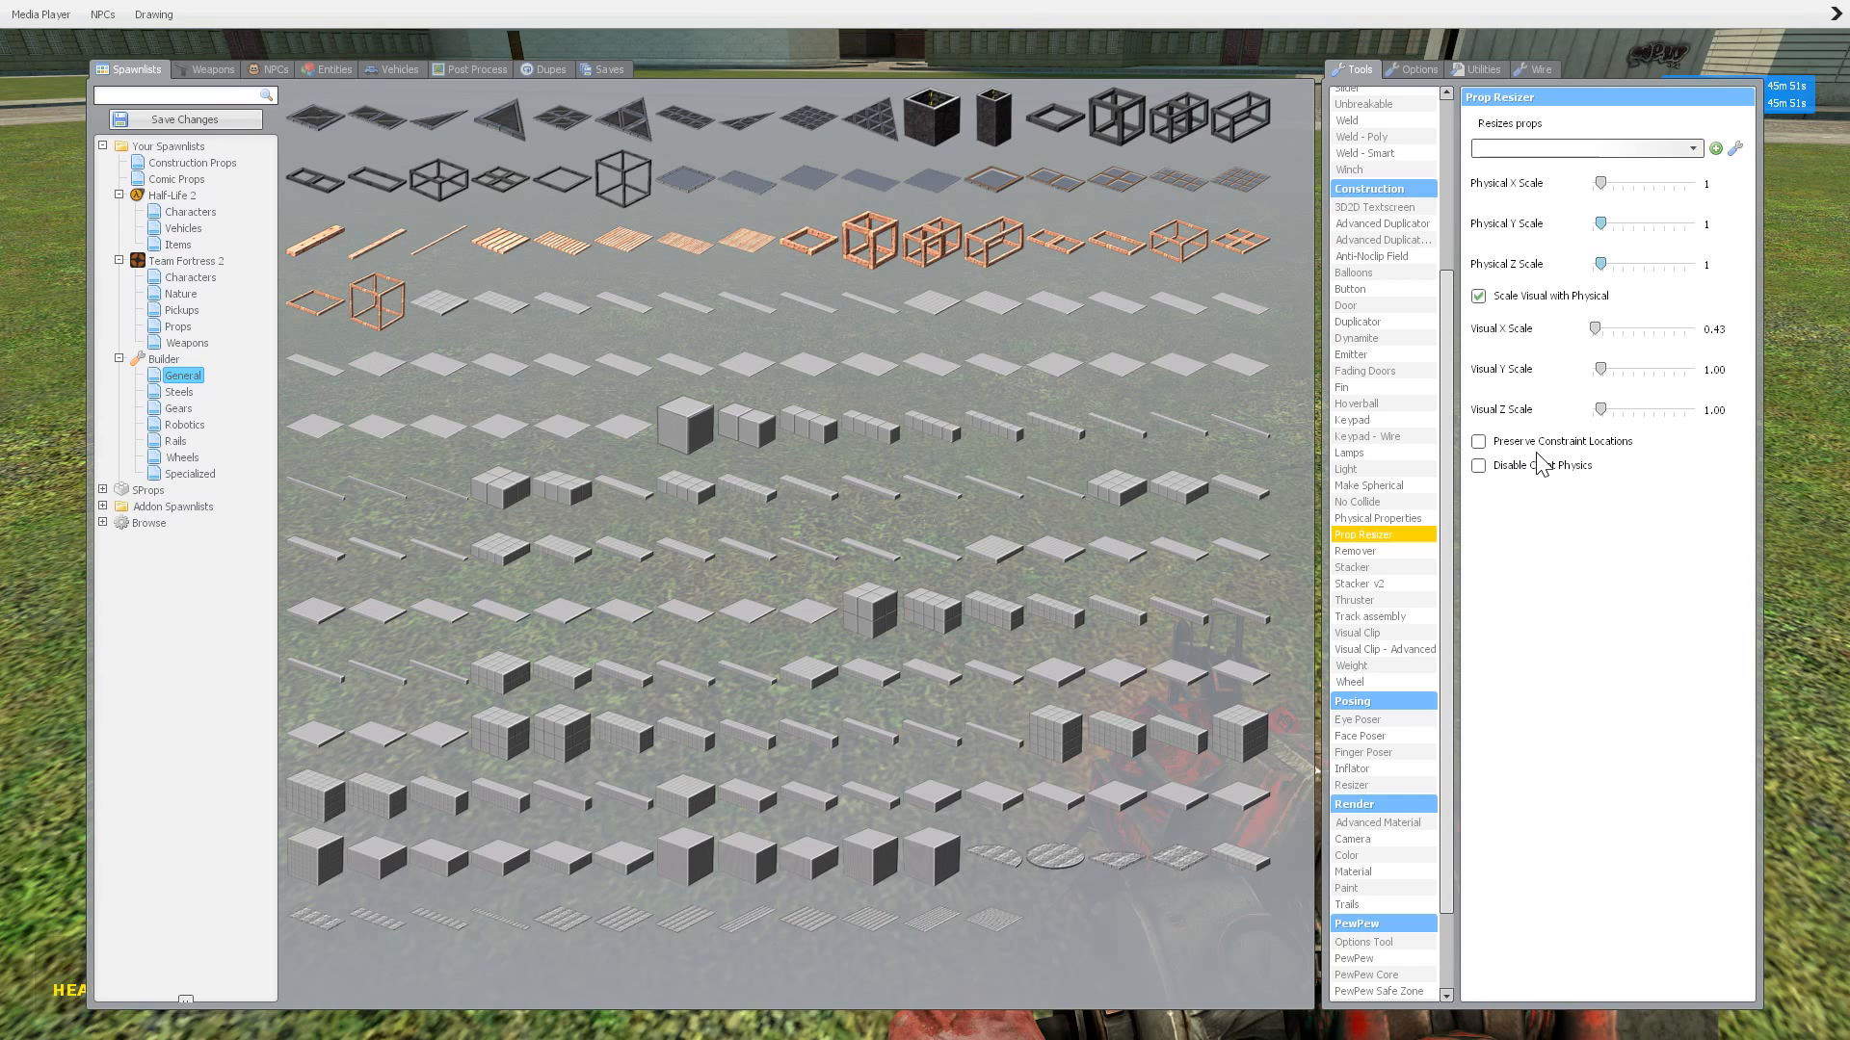
mouse_move(1313, 60)
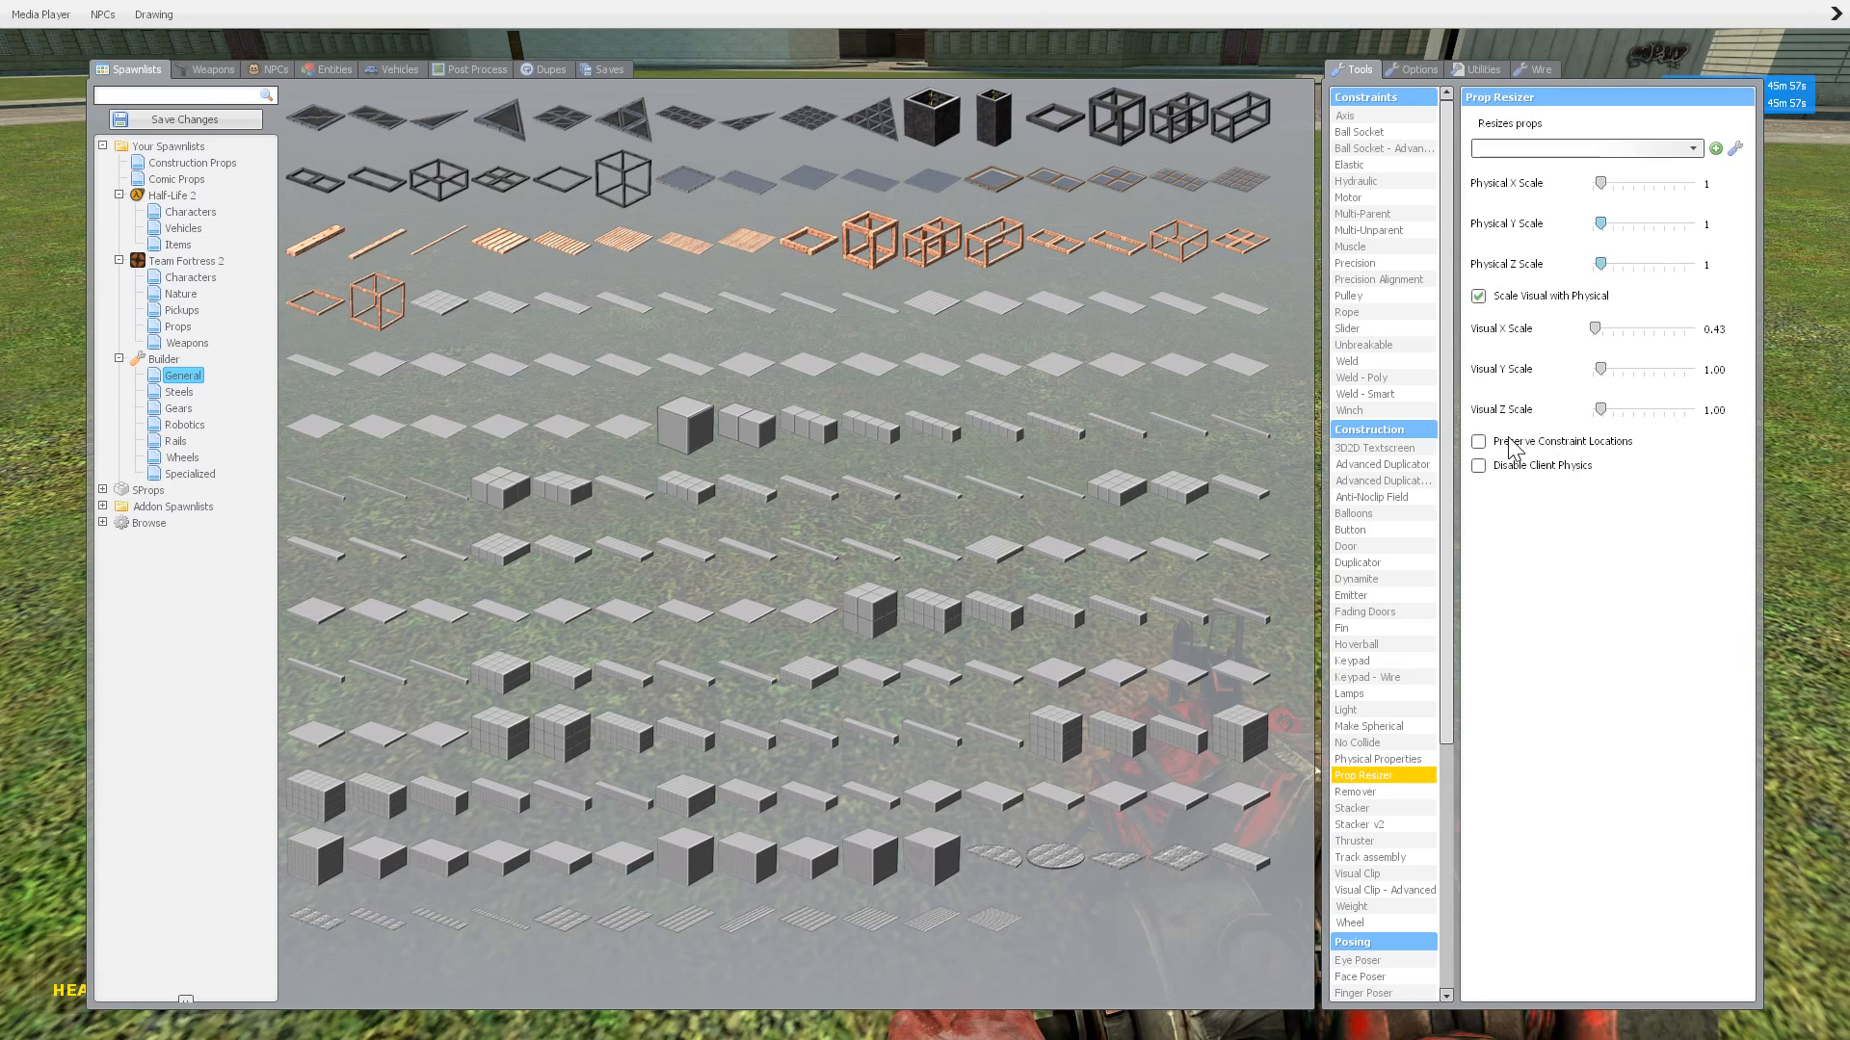
mouse_move(1551, 458)
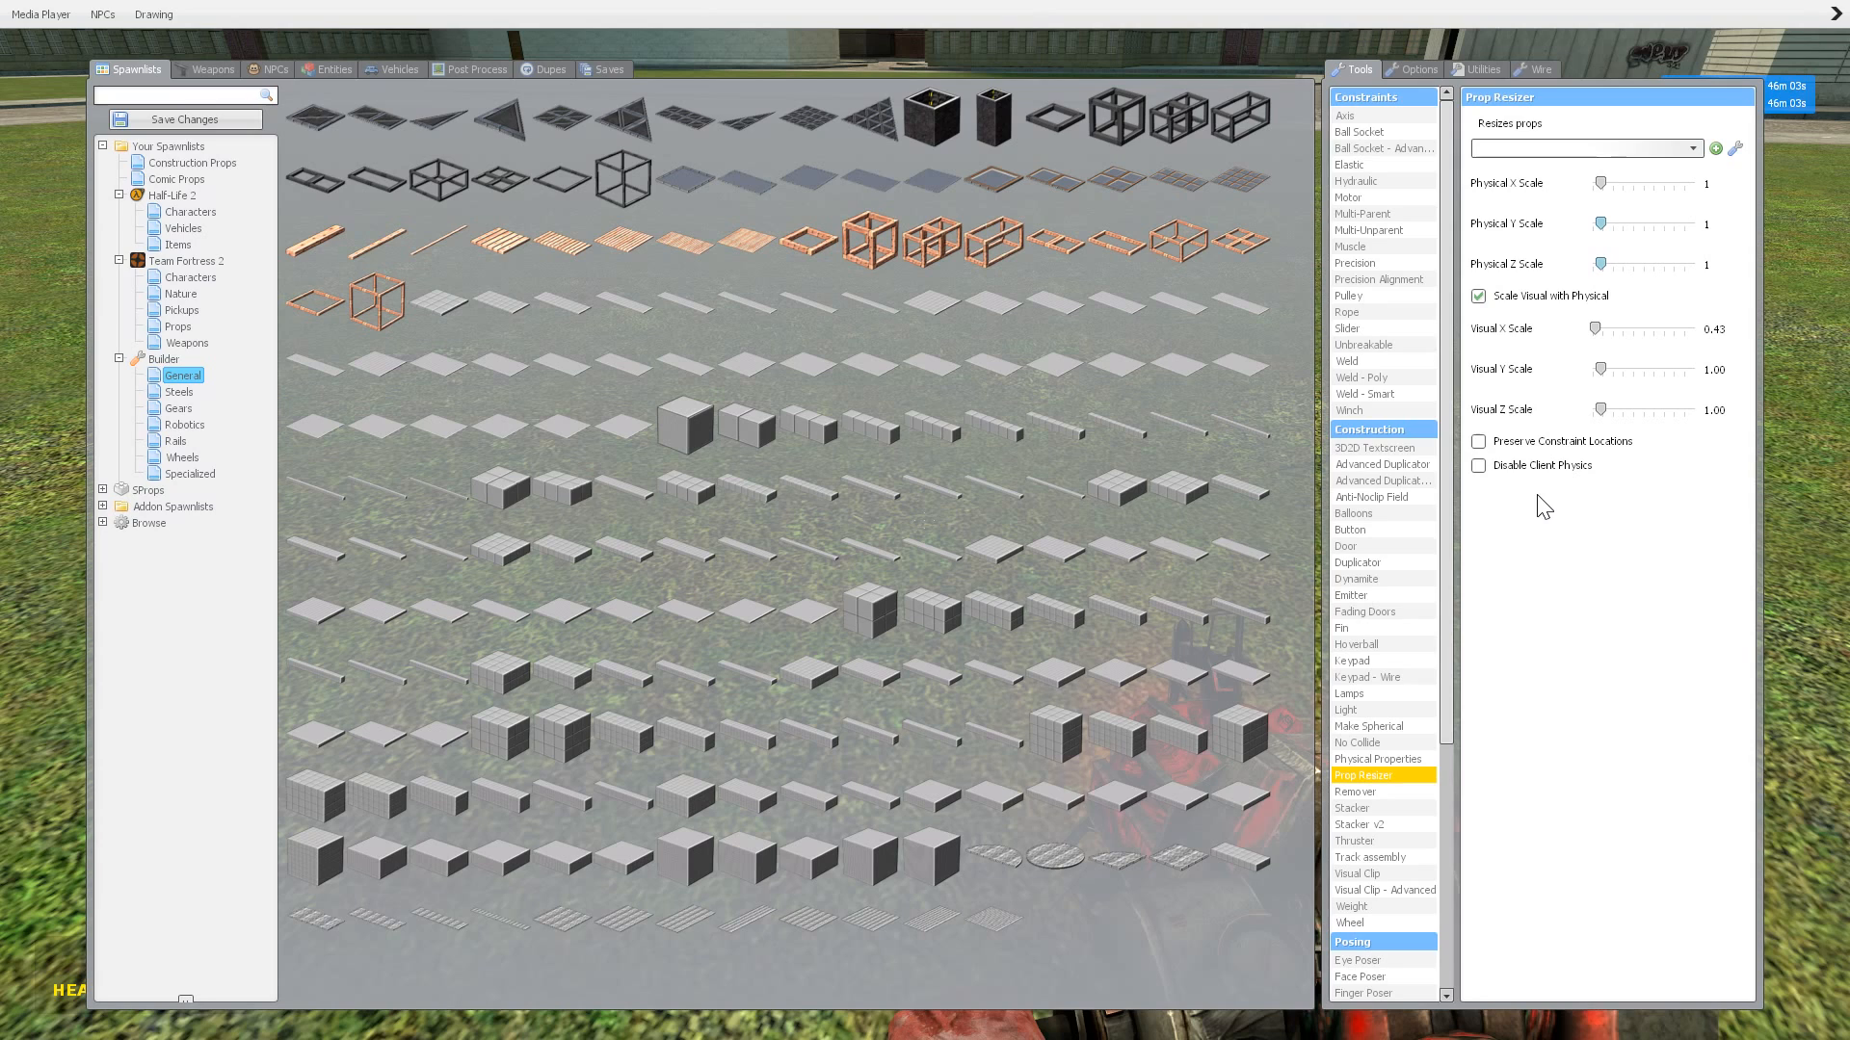
click(1478, 441)
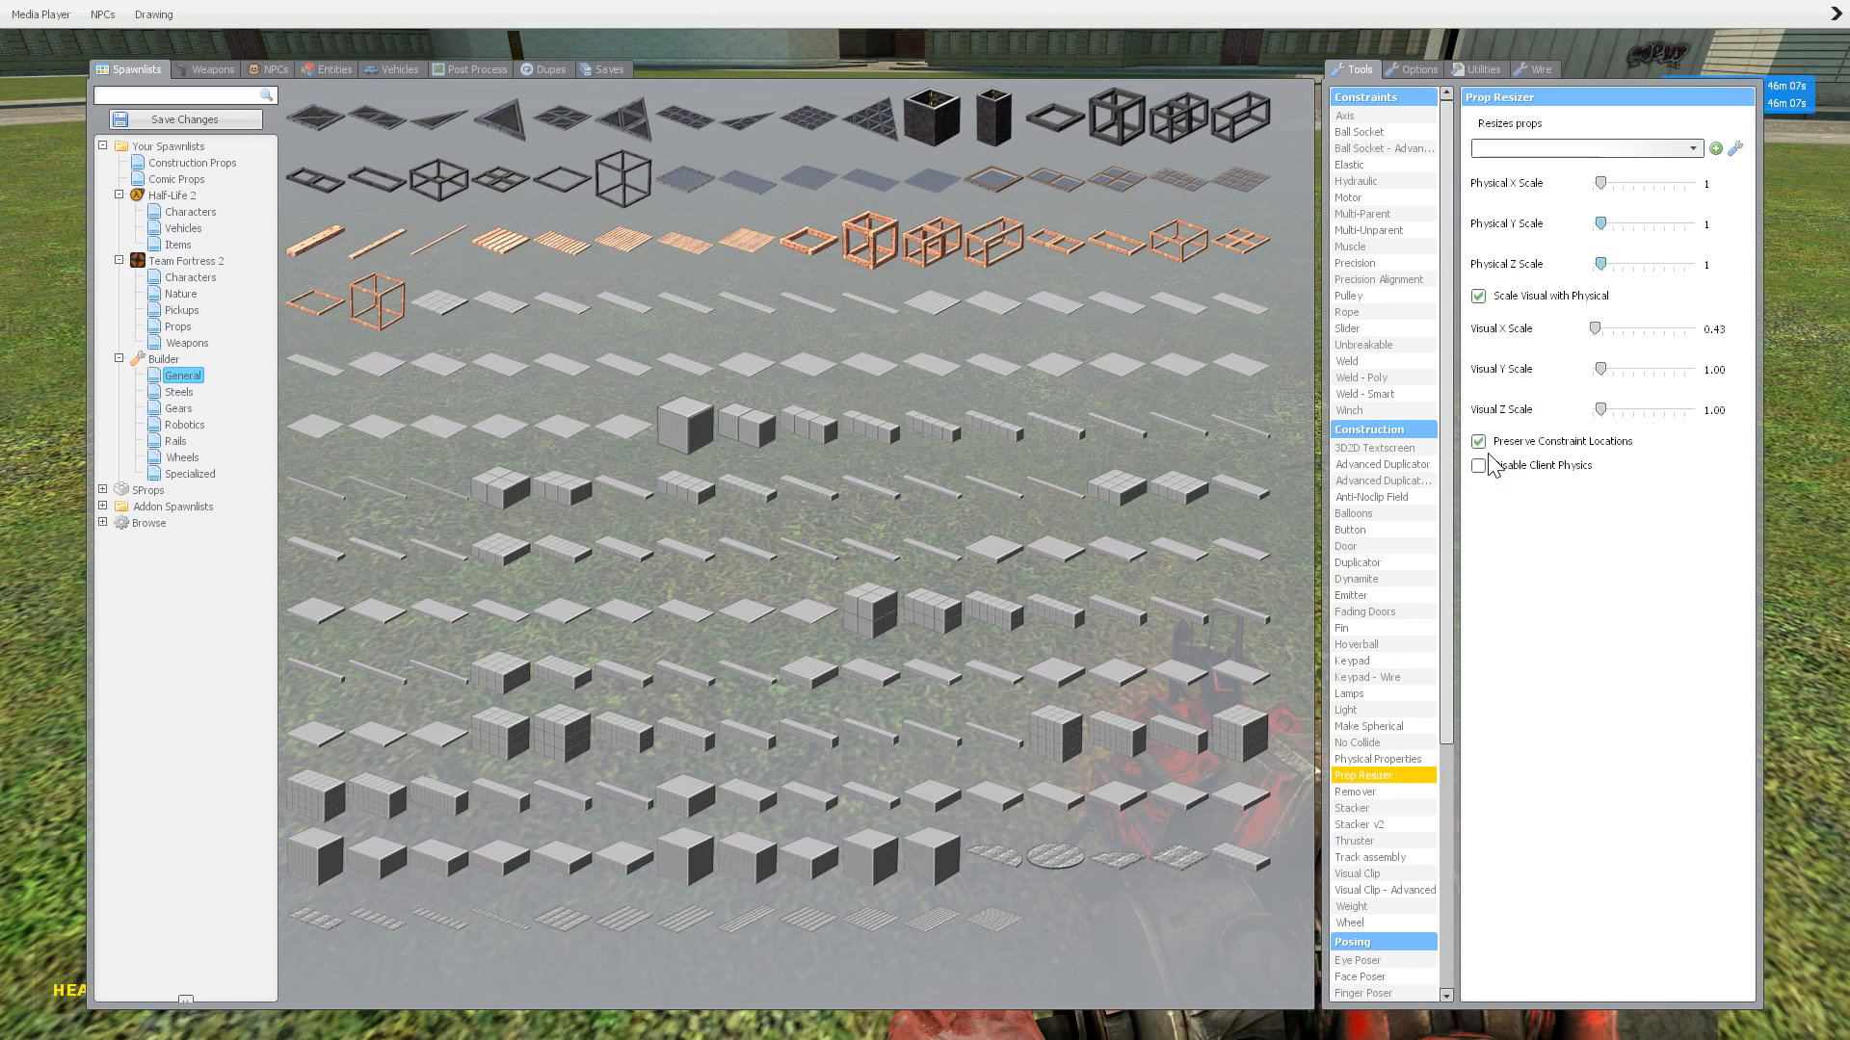
mouse_move(1552, 494)
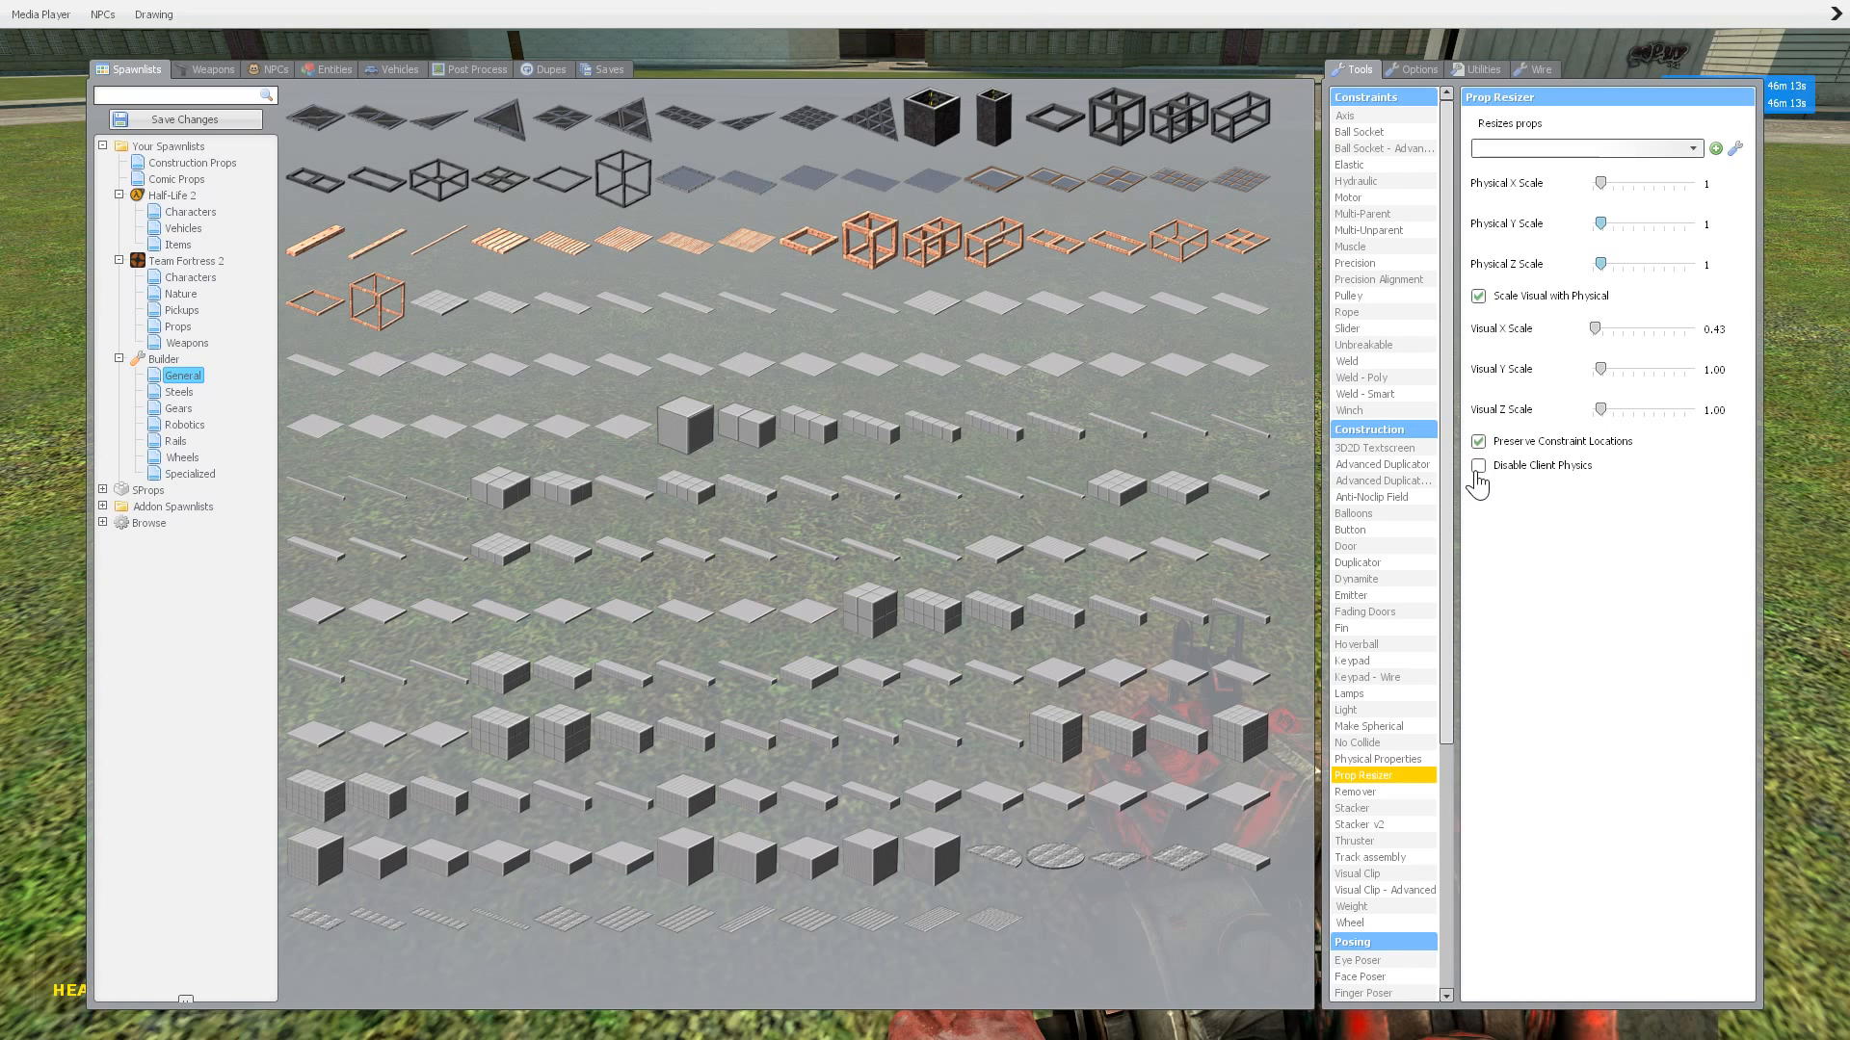
click(1476, 446)
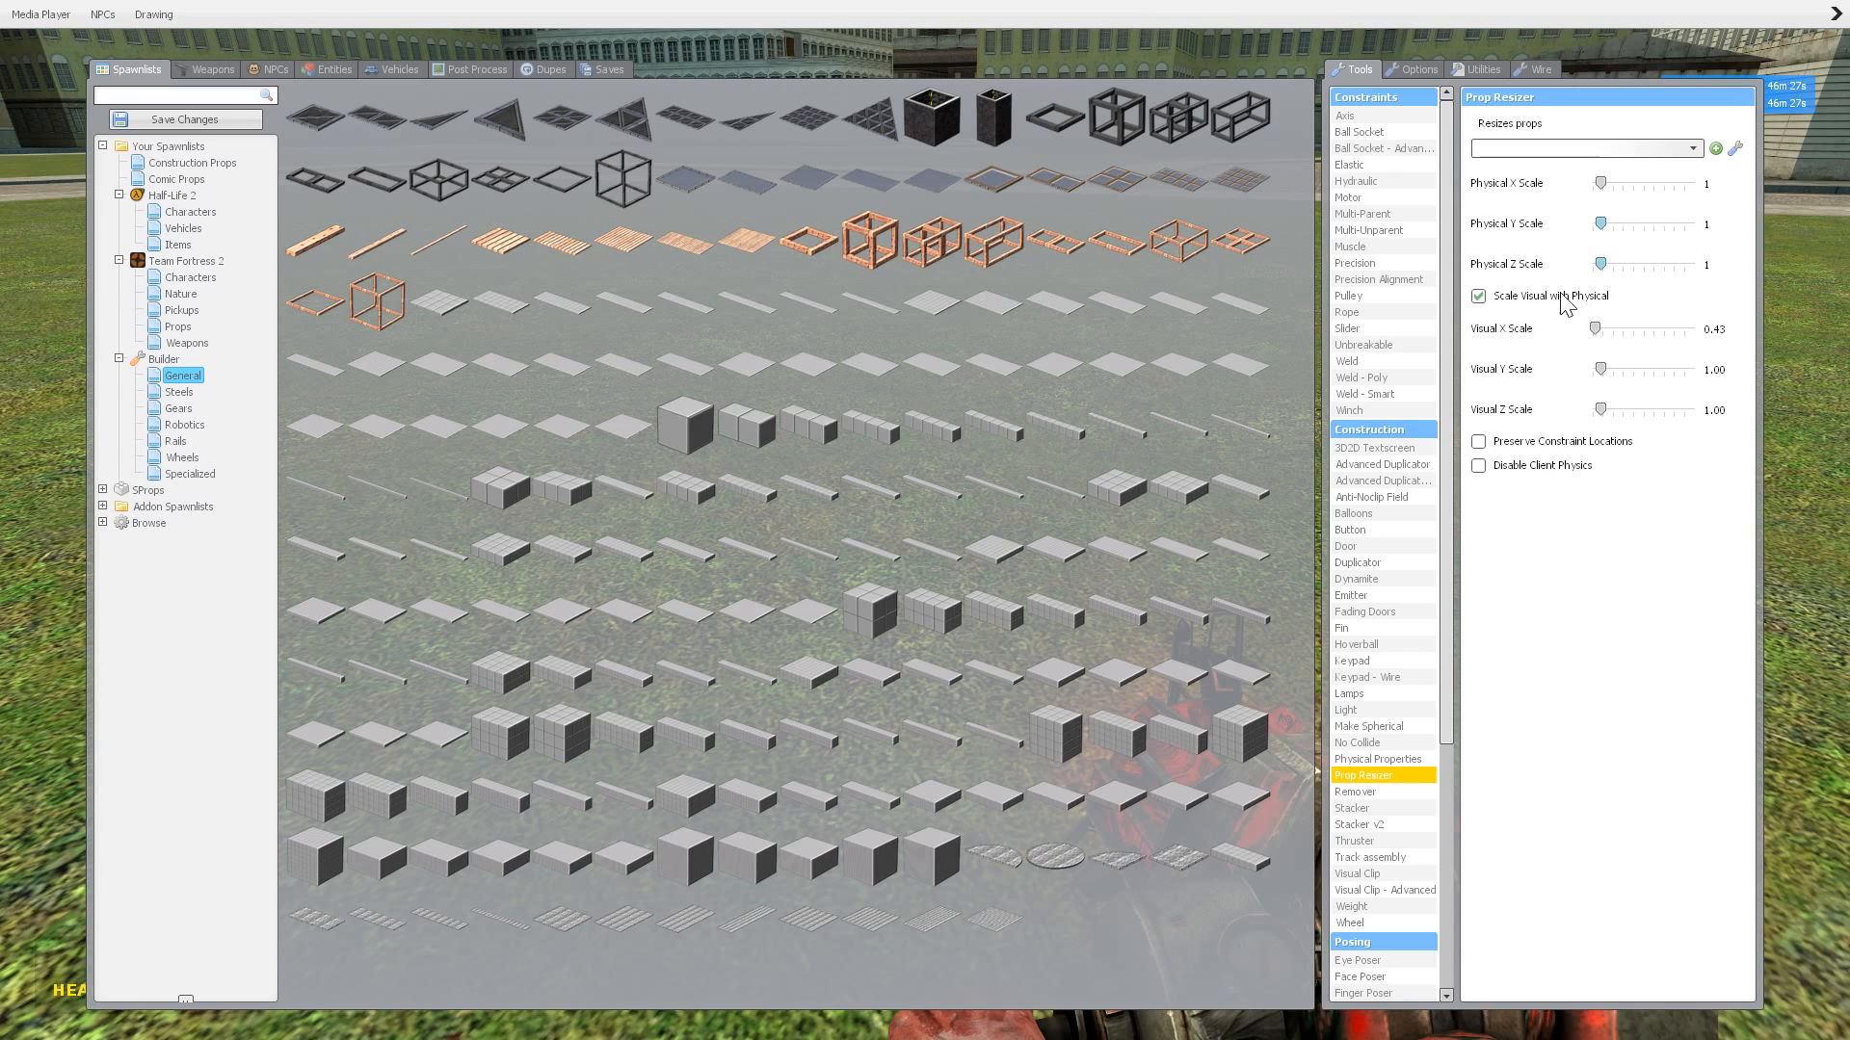
Step: Scroll the Construction list to Advanced Duplicator 2, equip it, and reopen its settings
scroll(down, 3)
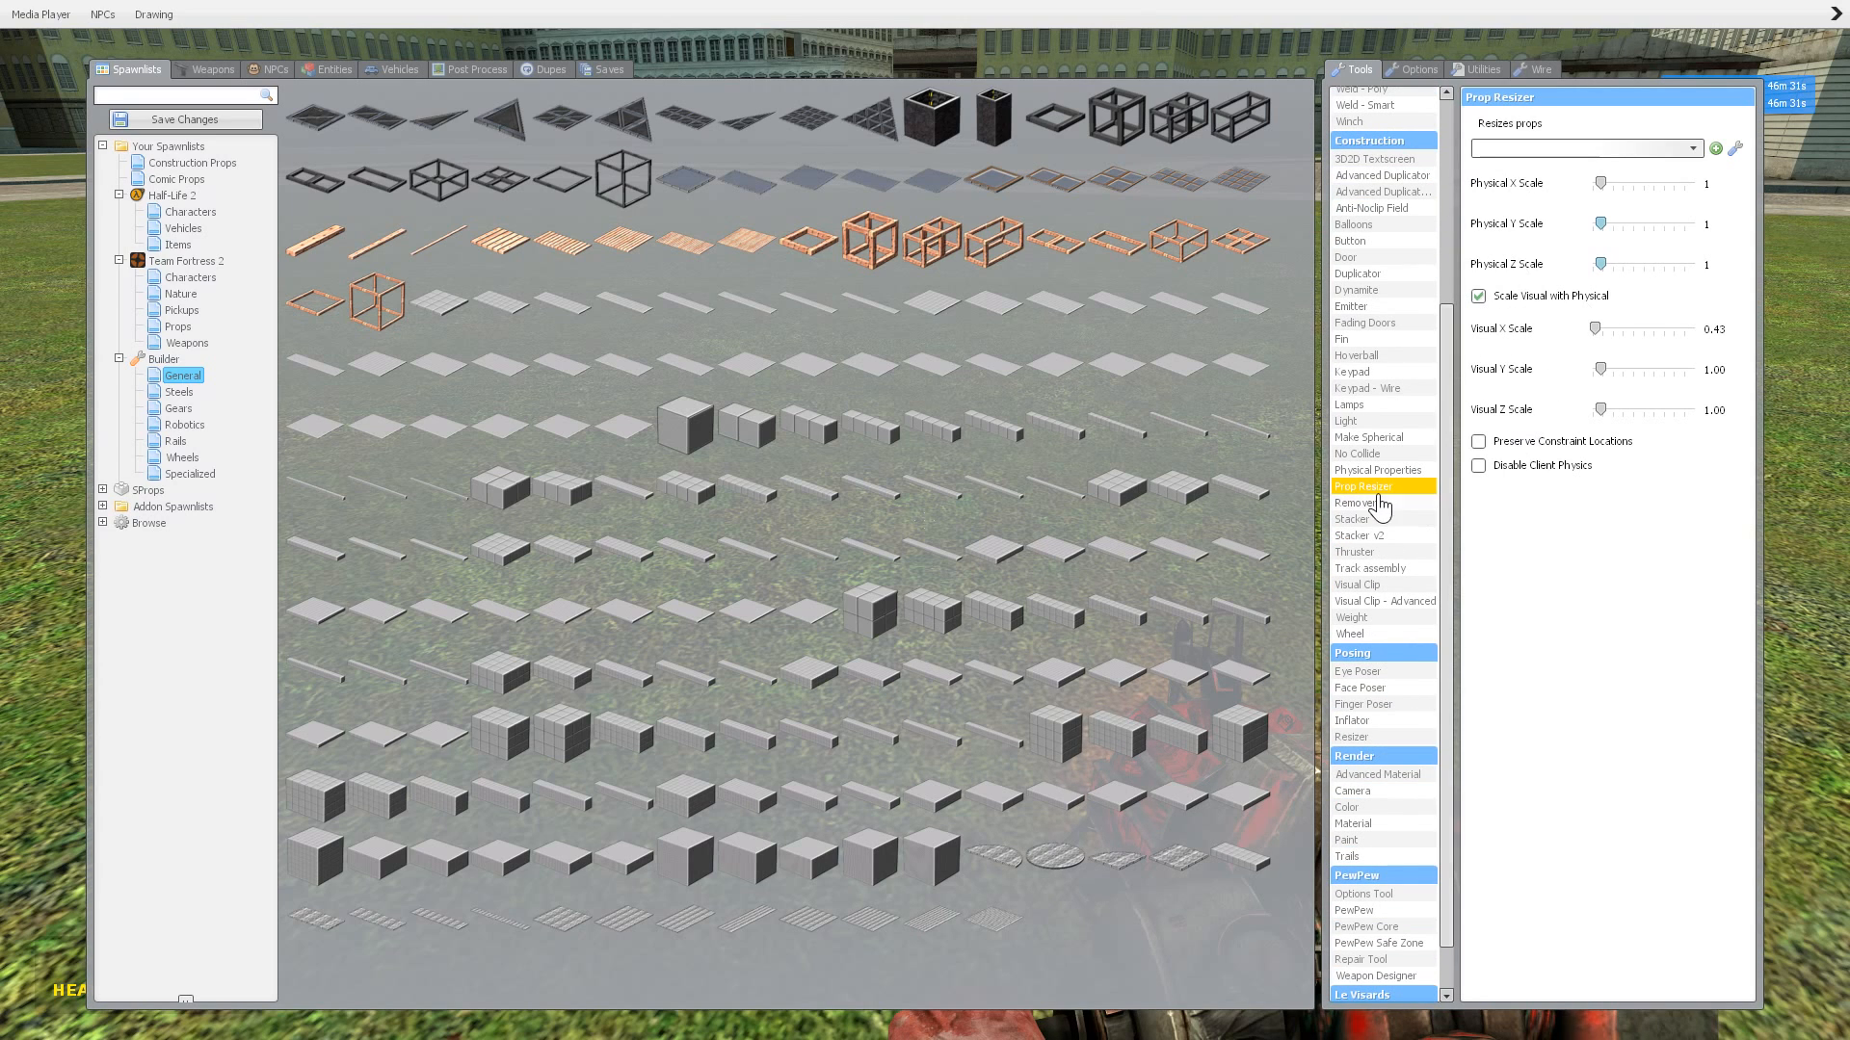
mouse_move(1392, 501)
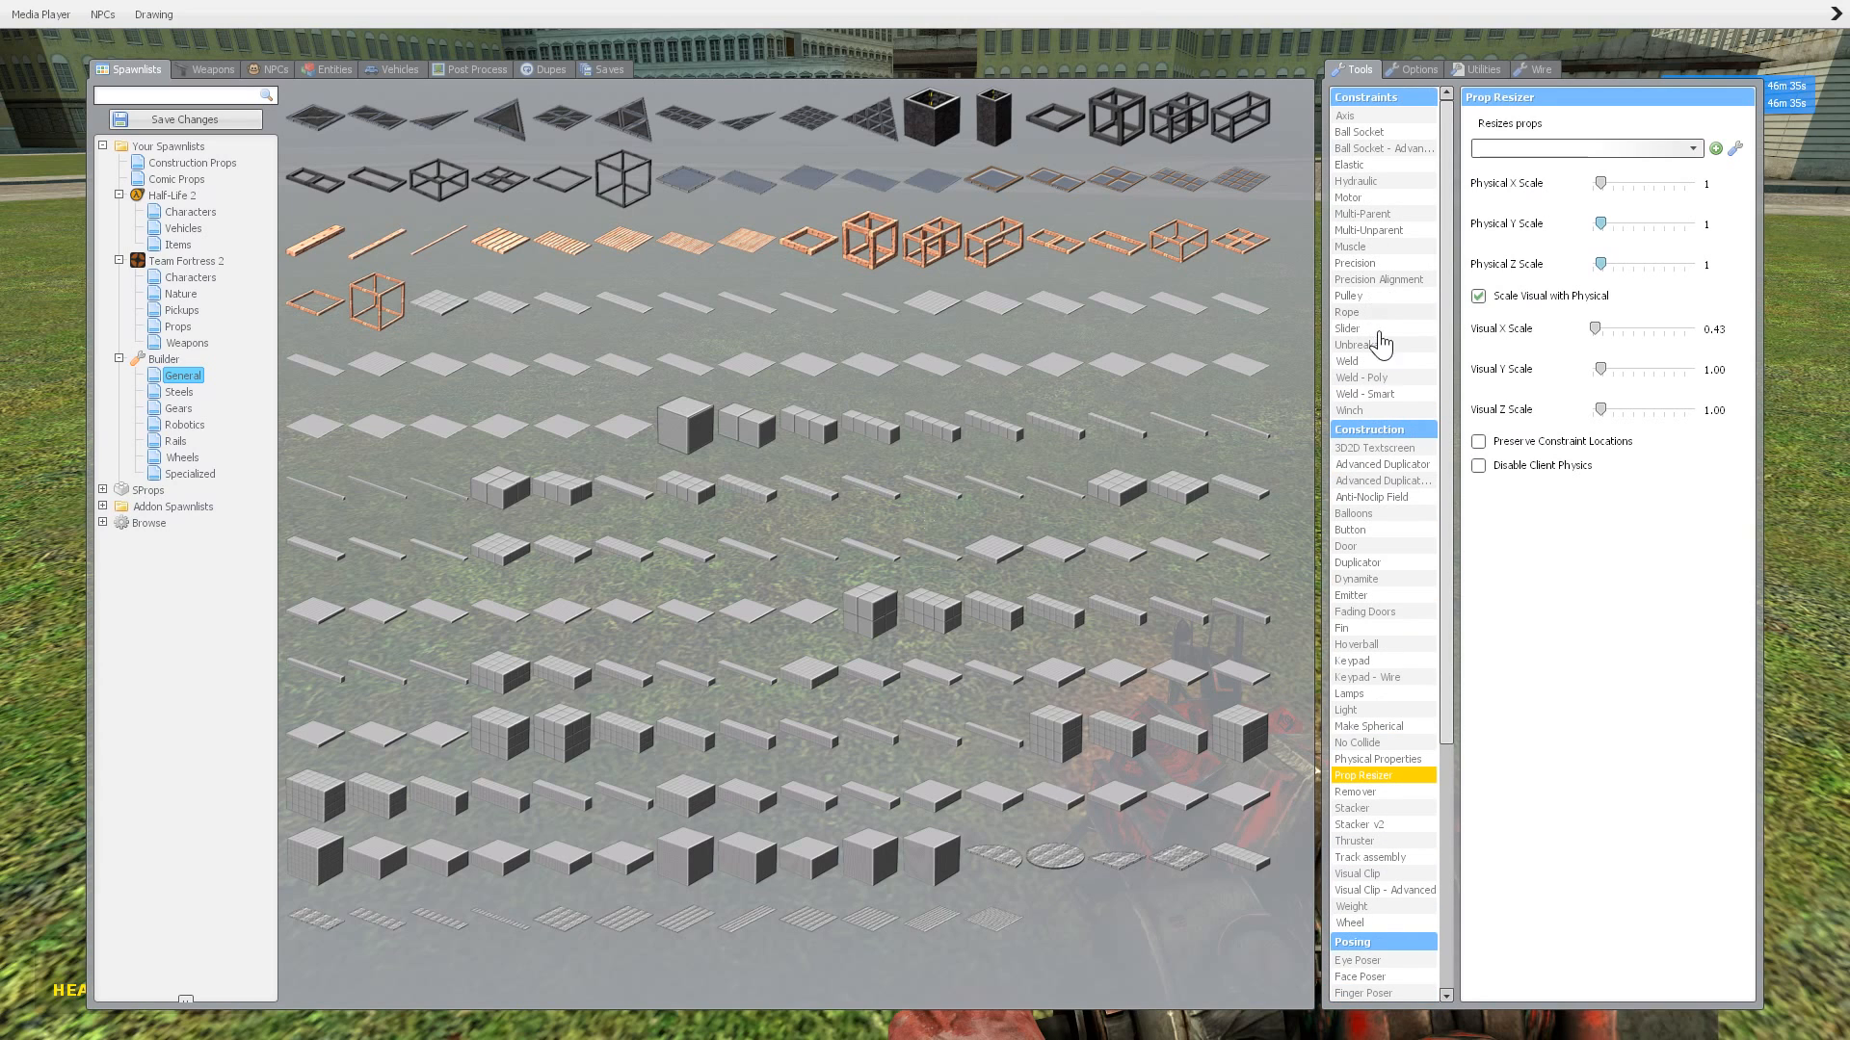
mouse_move(1376, 151)
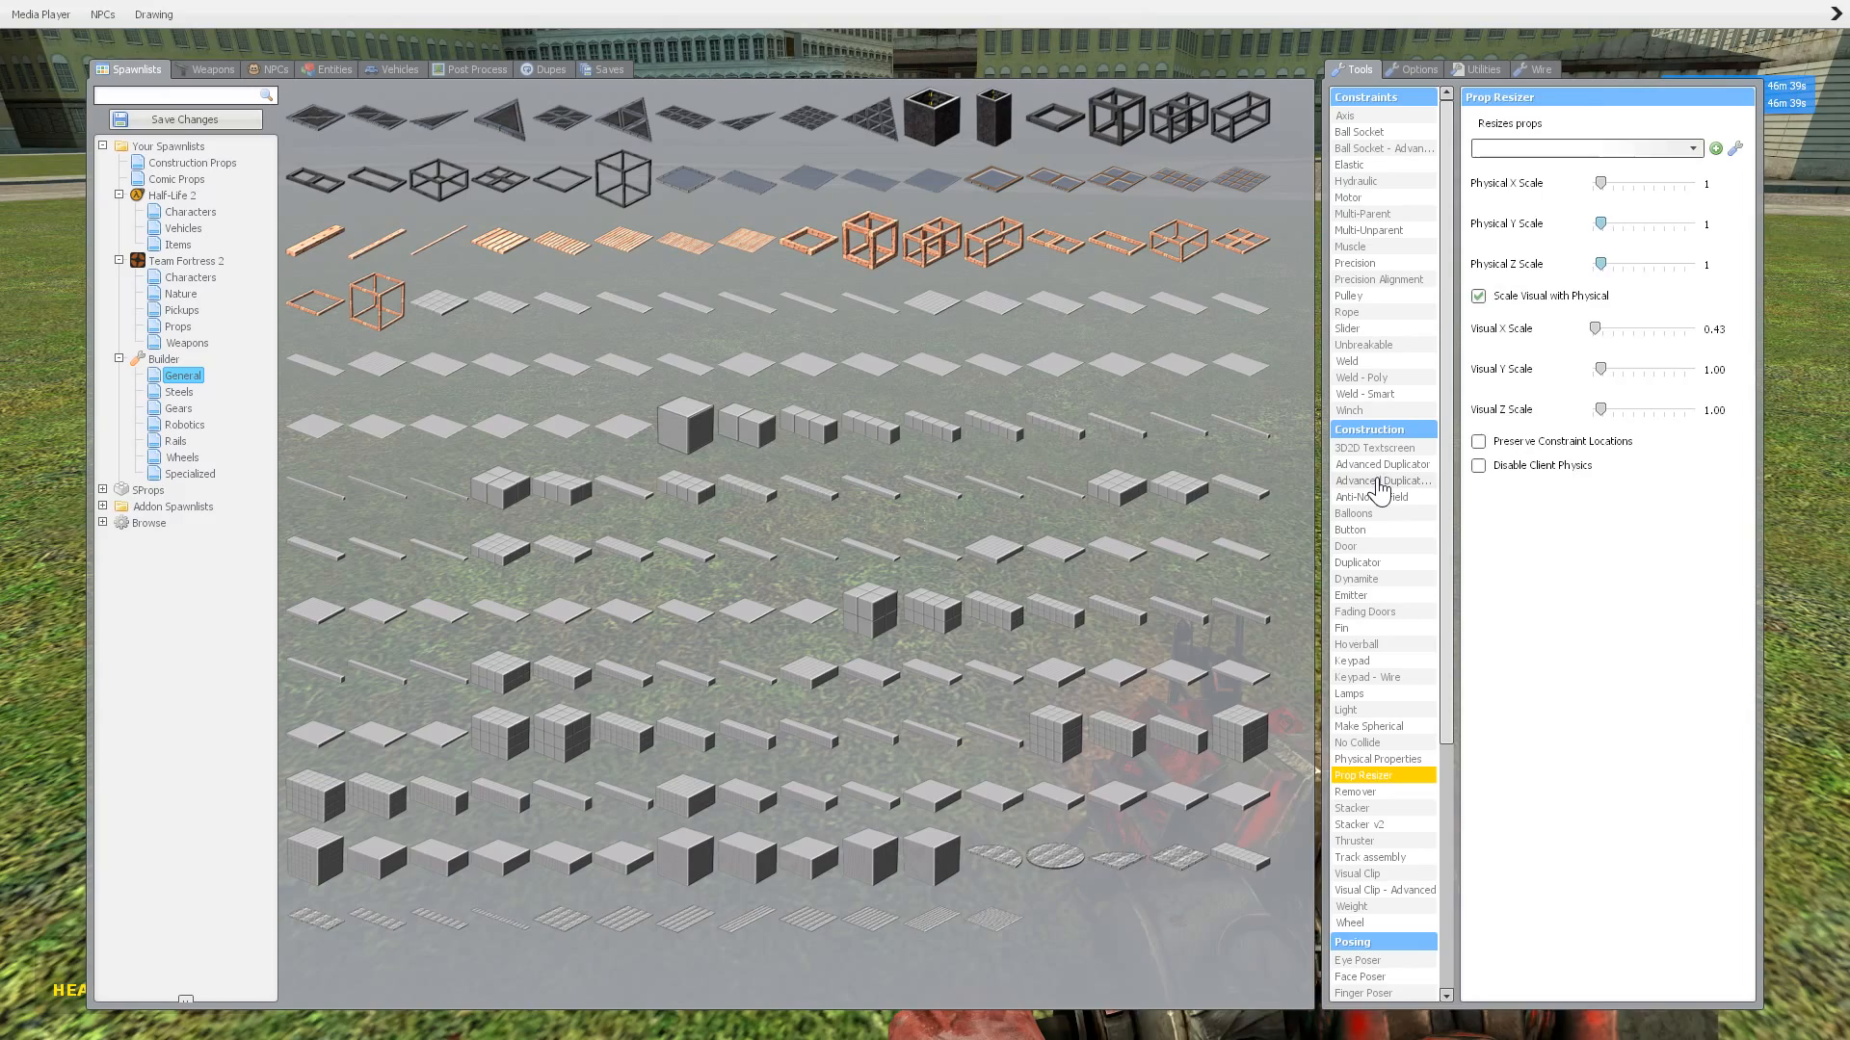
click(1384, 480)
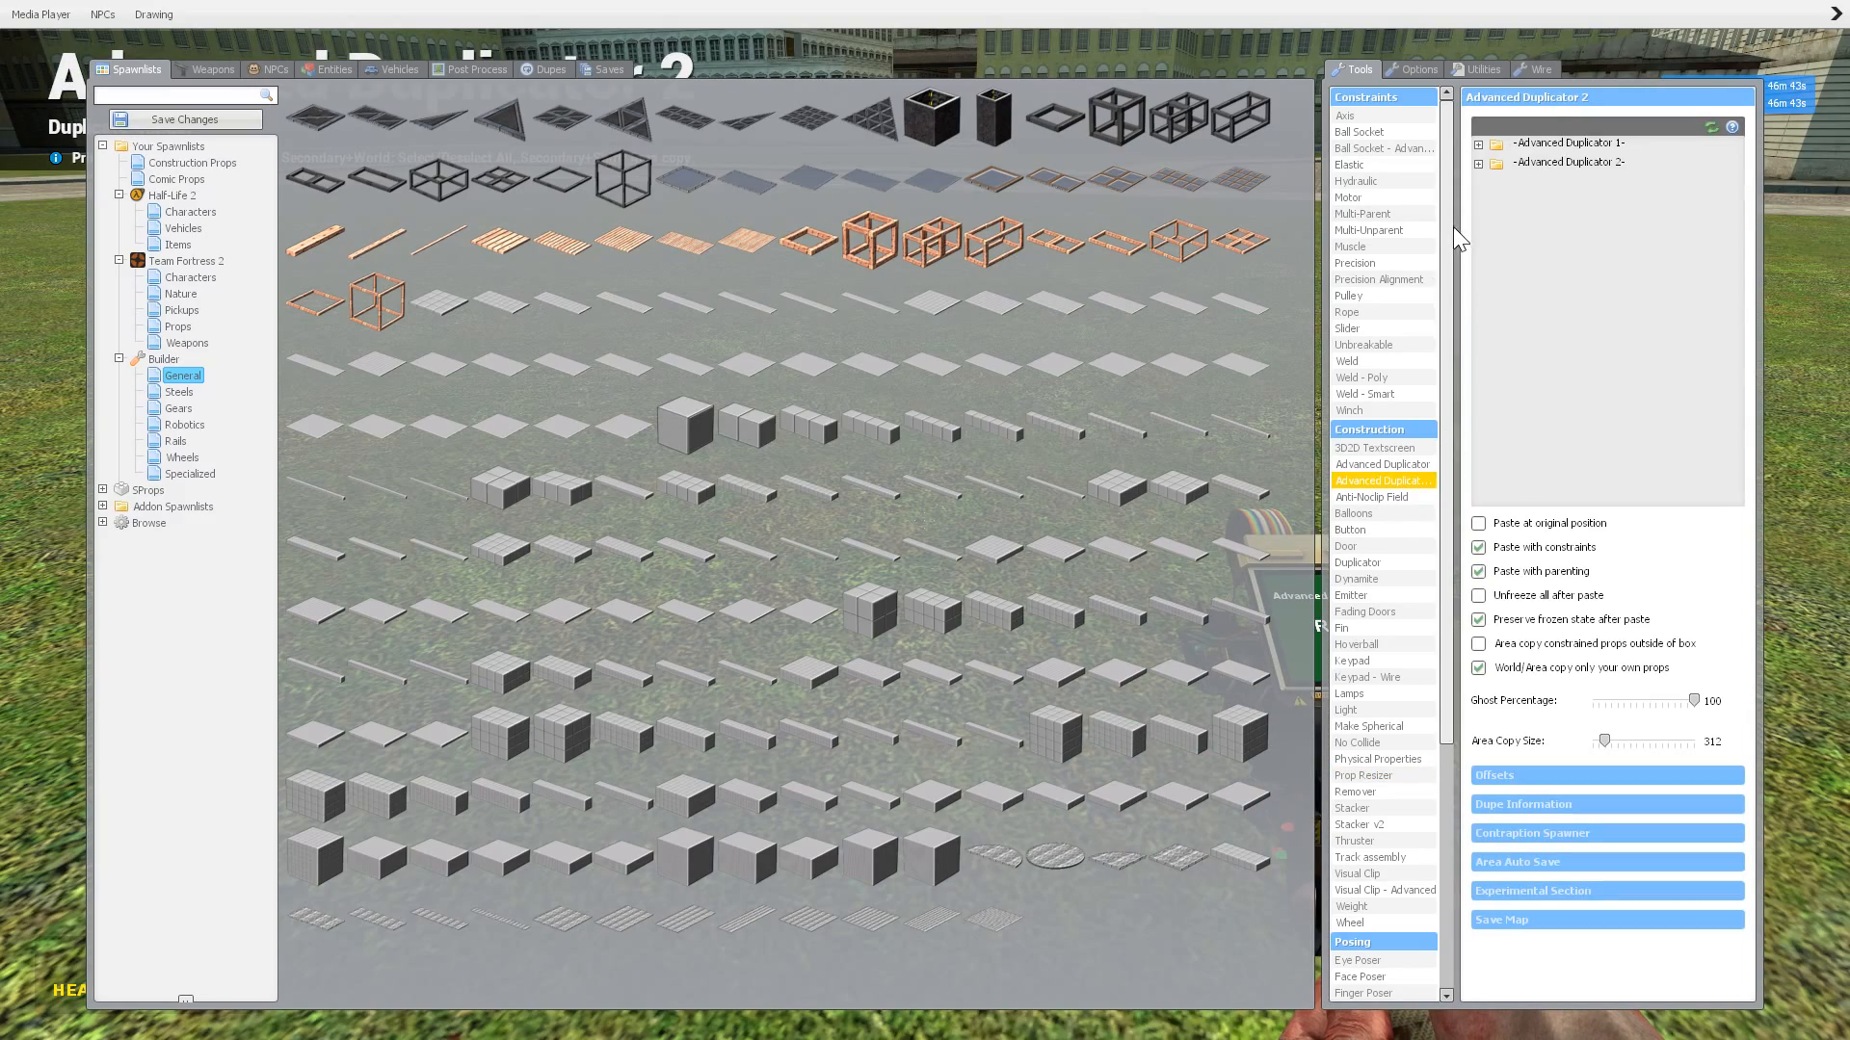
key(q)
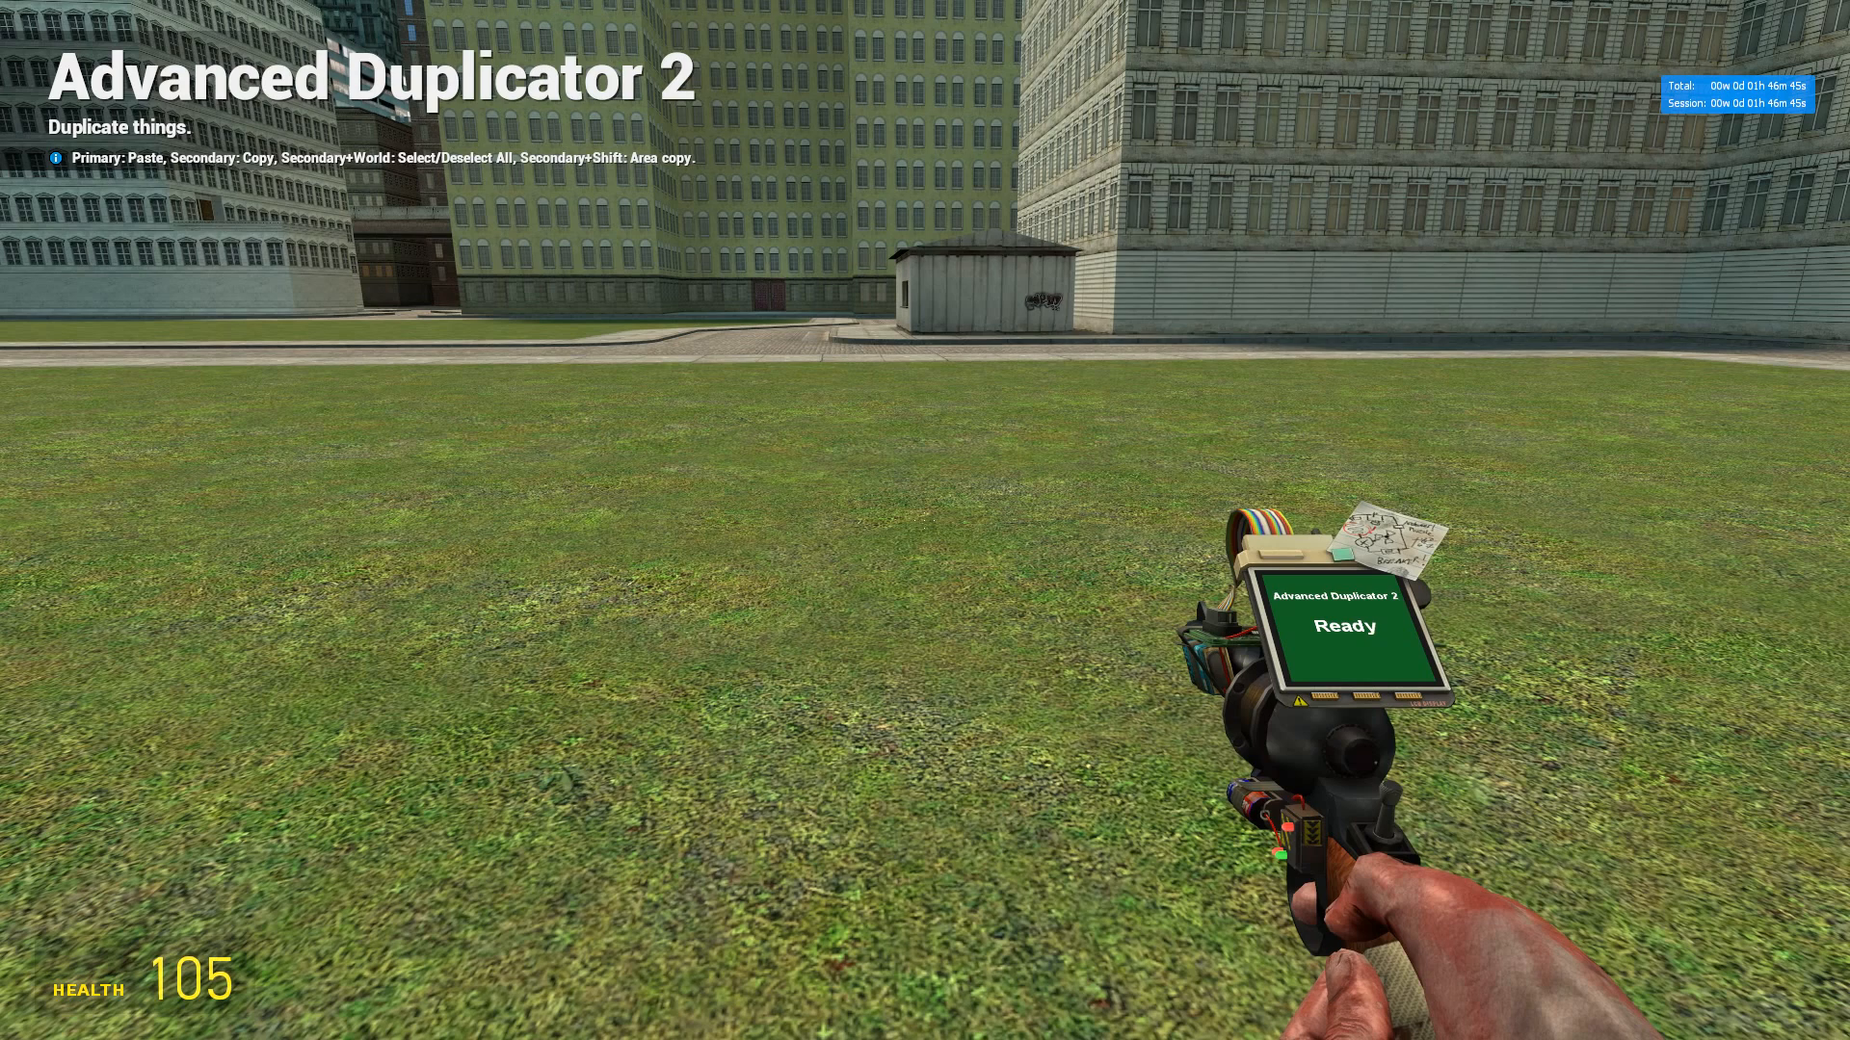
key(q)
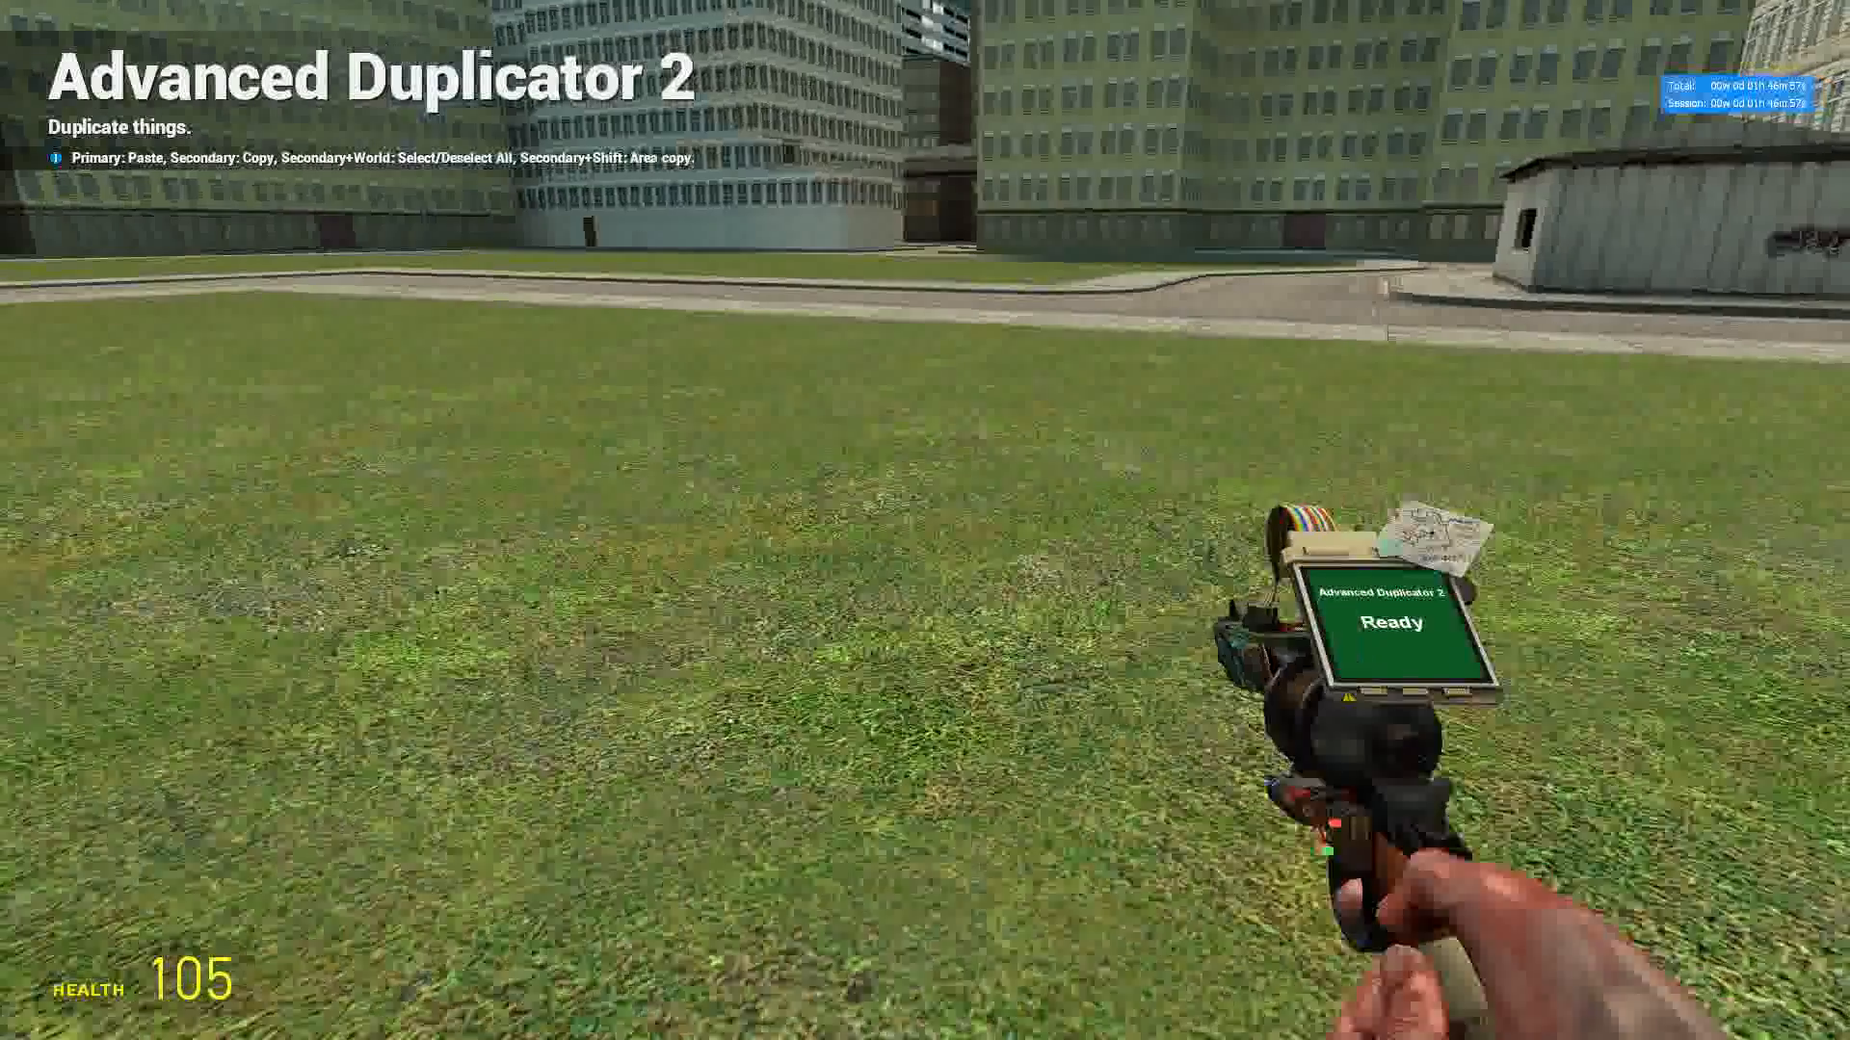
key(q)
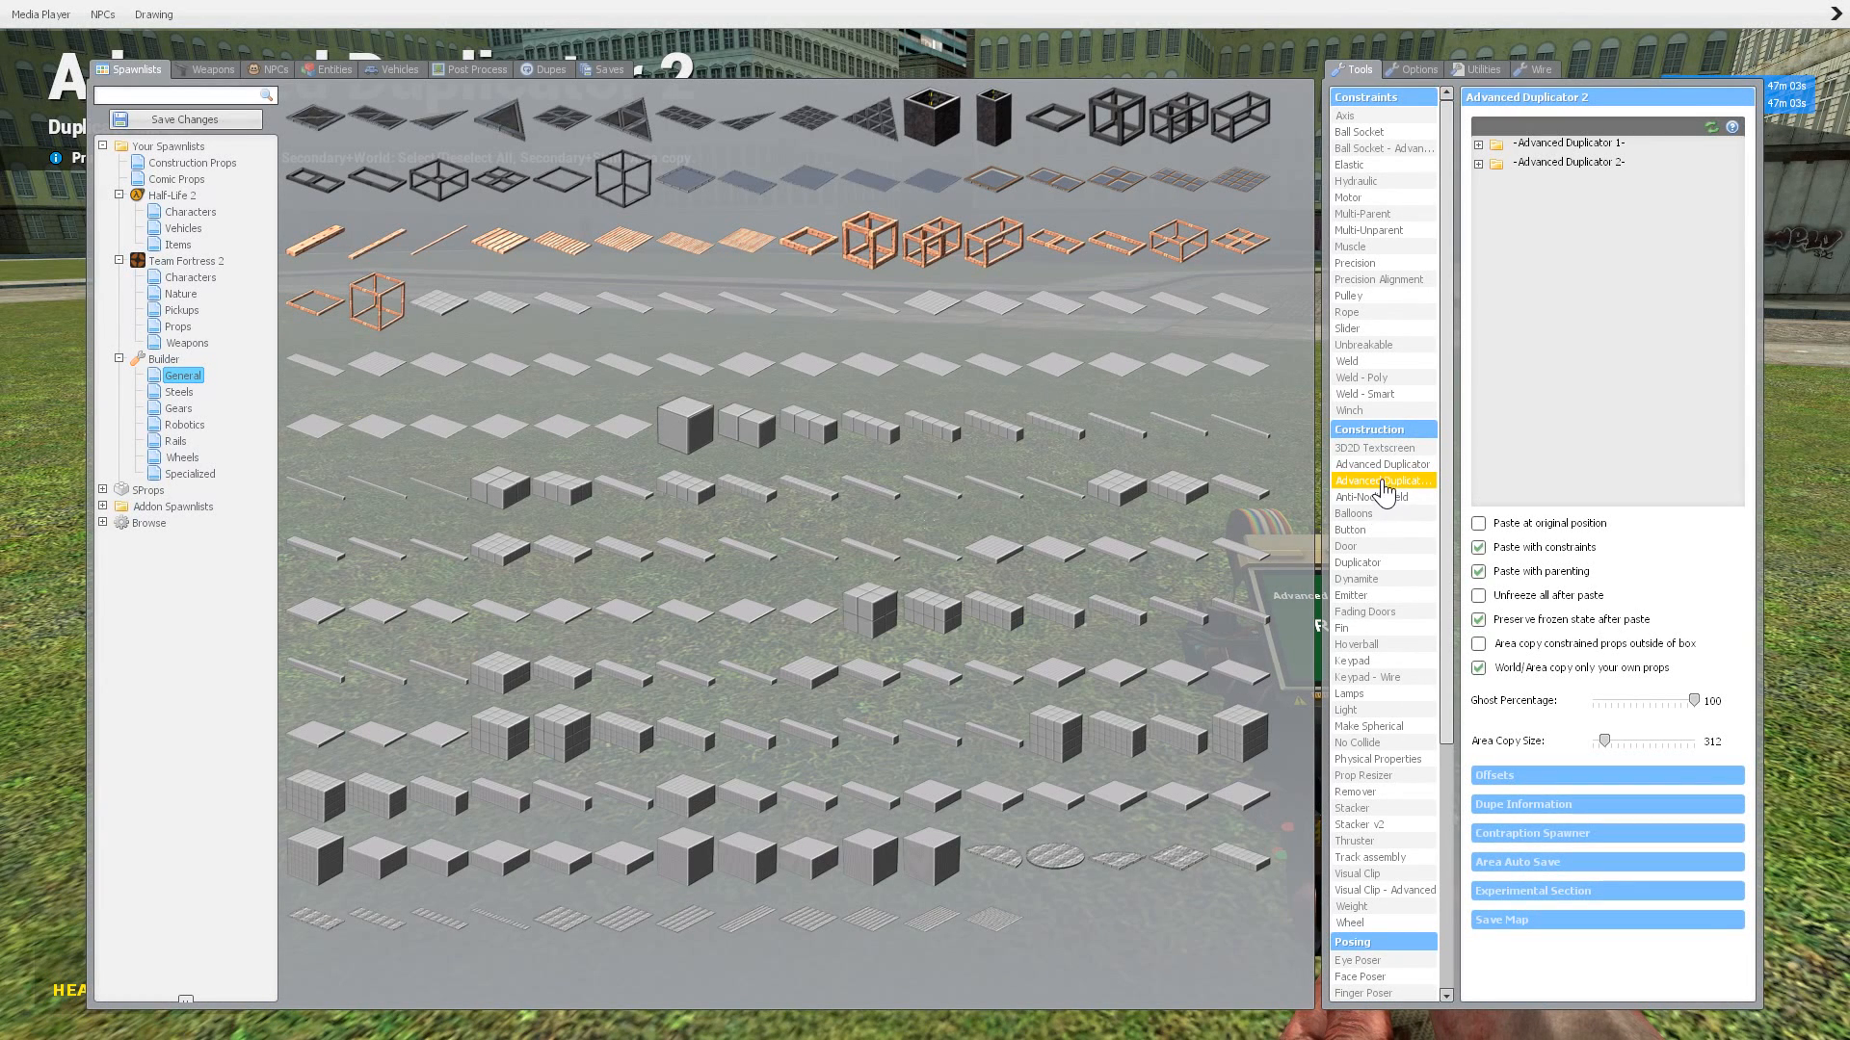
mouse_move(1349, 233)
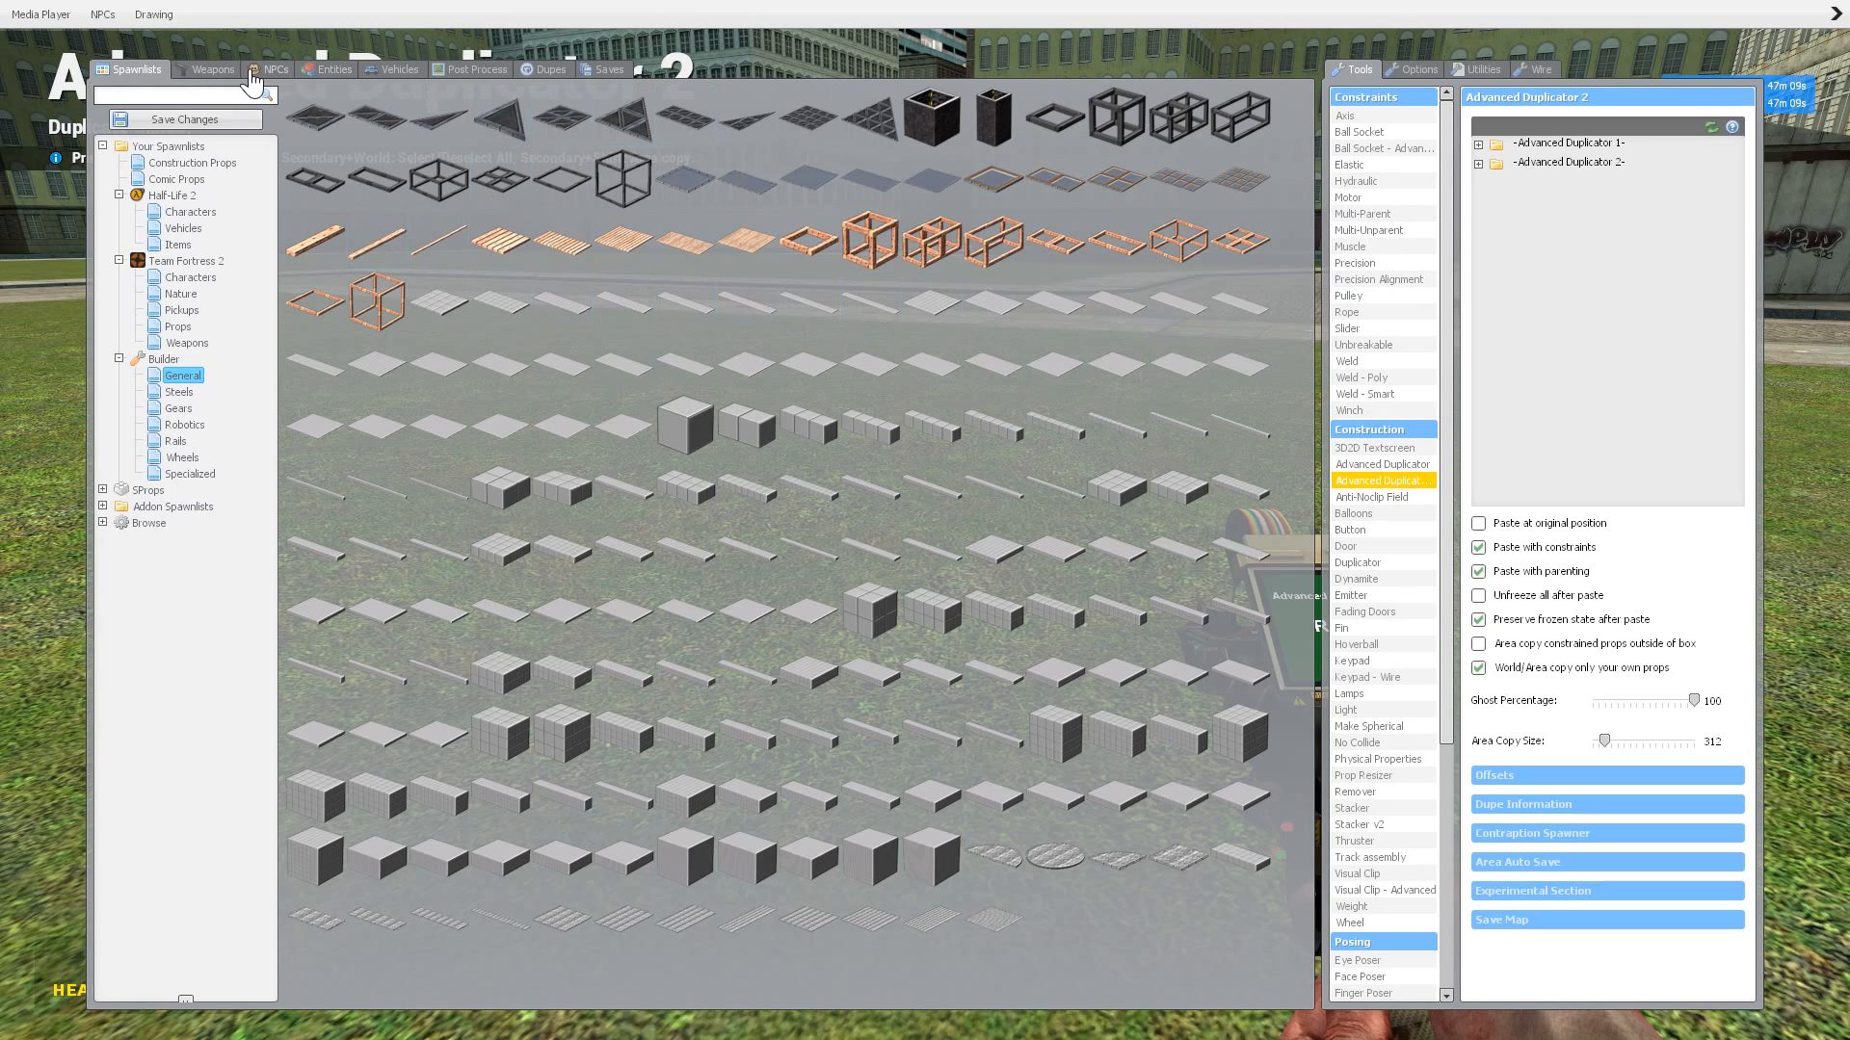
Step: Browse the Weapons tab and Spawnlists, then reselect Advanced Duplicator 2
click(212, 69)
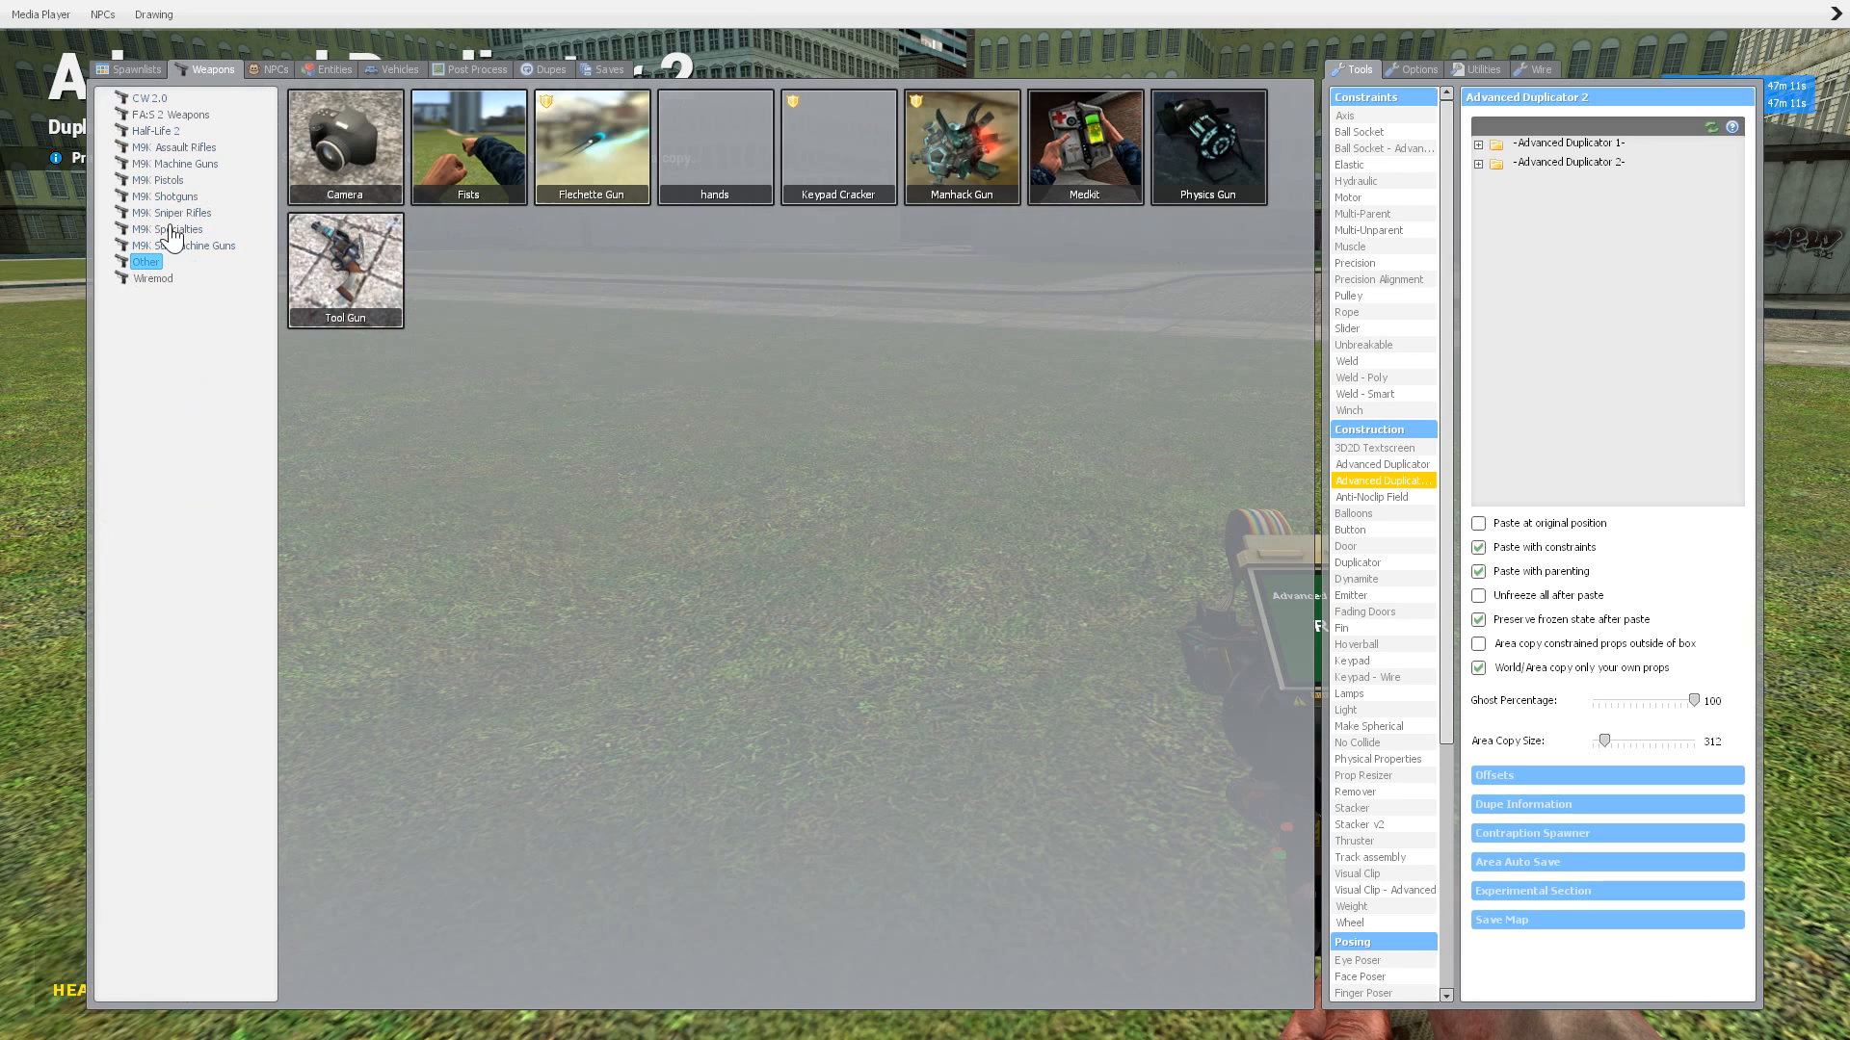
click(137, 69)
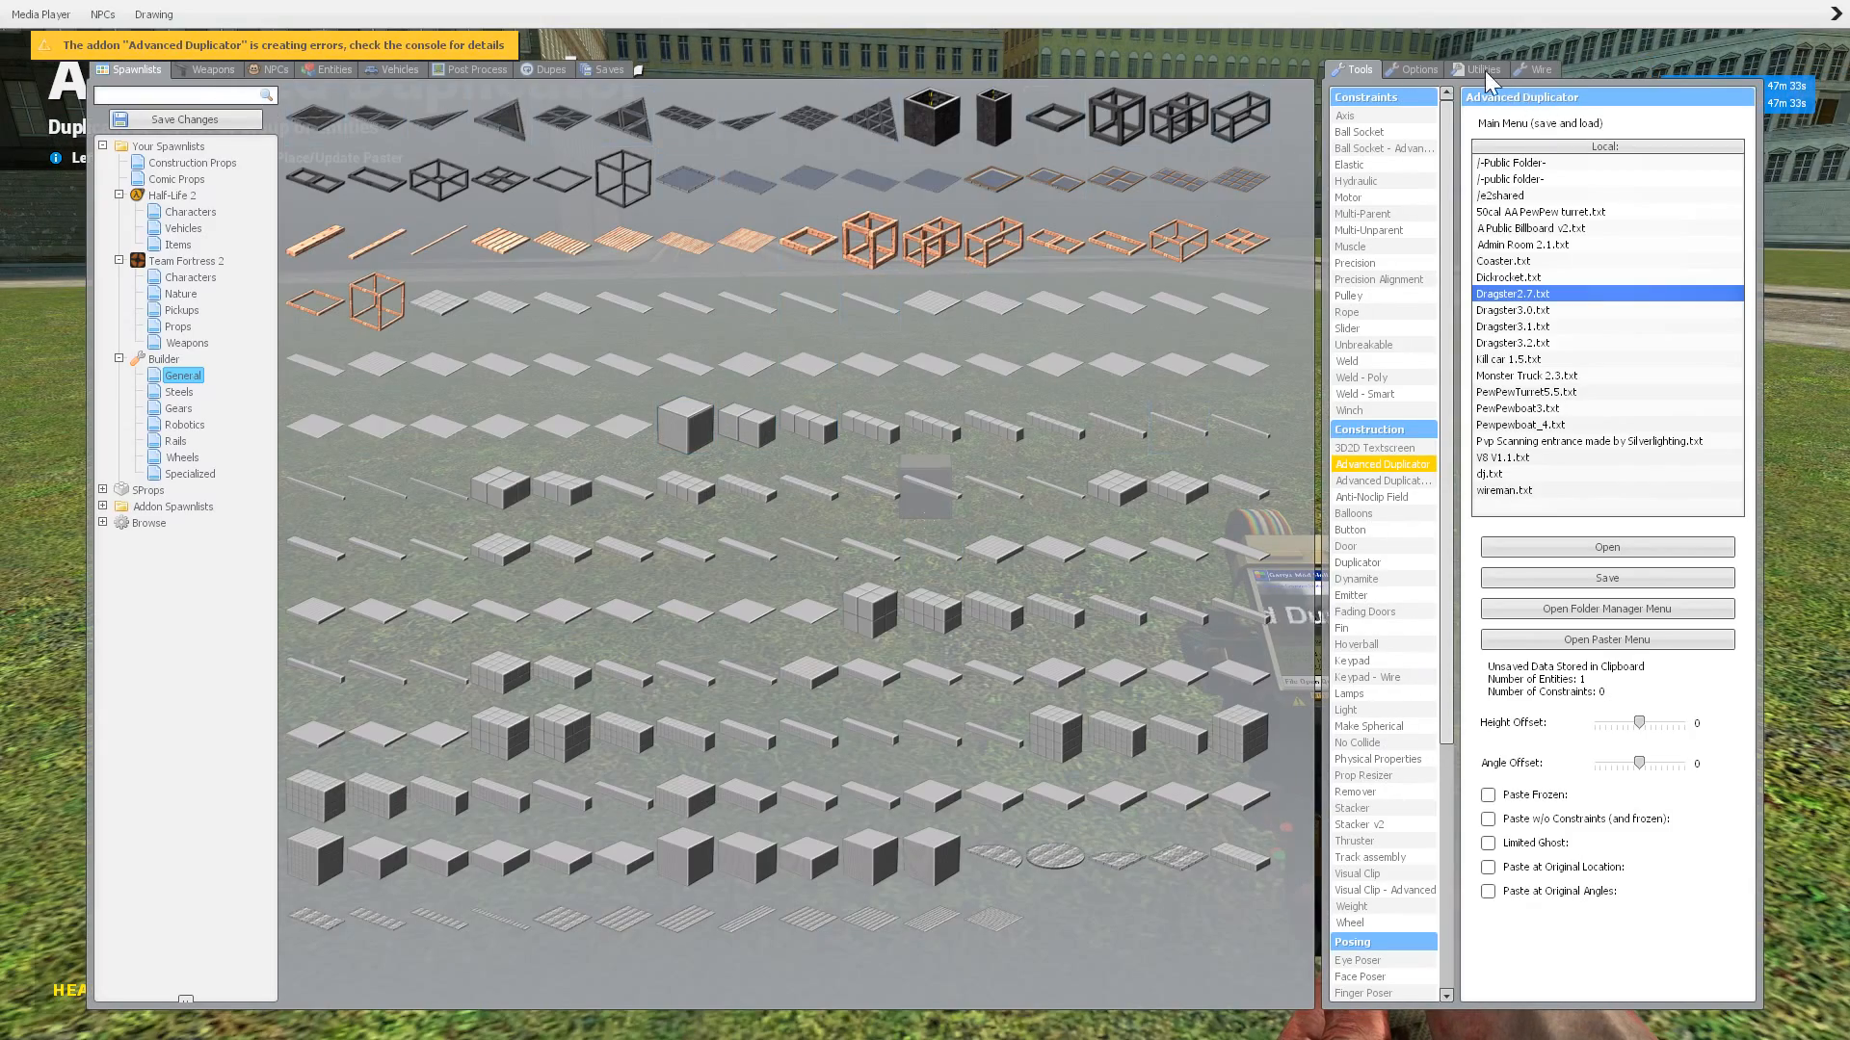
mouse_move(1380, 495)
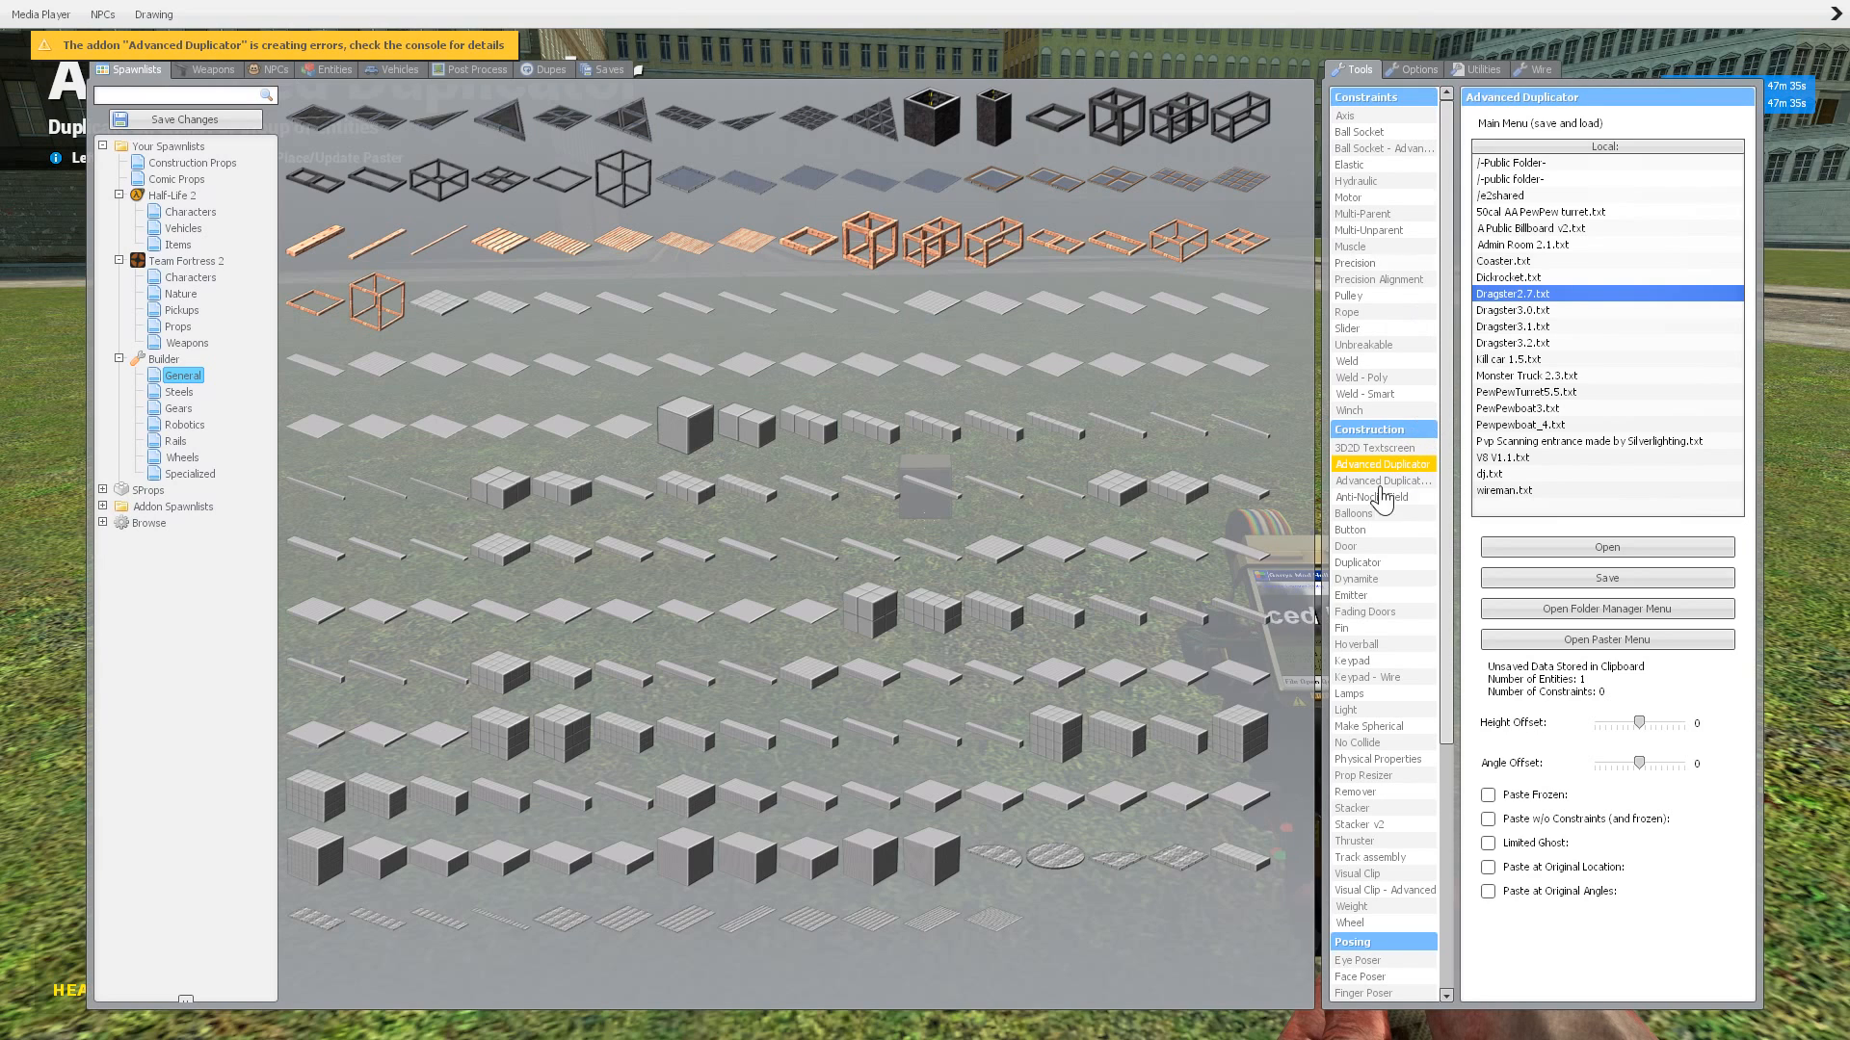
click(1383, 483)
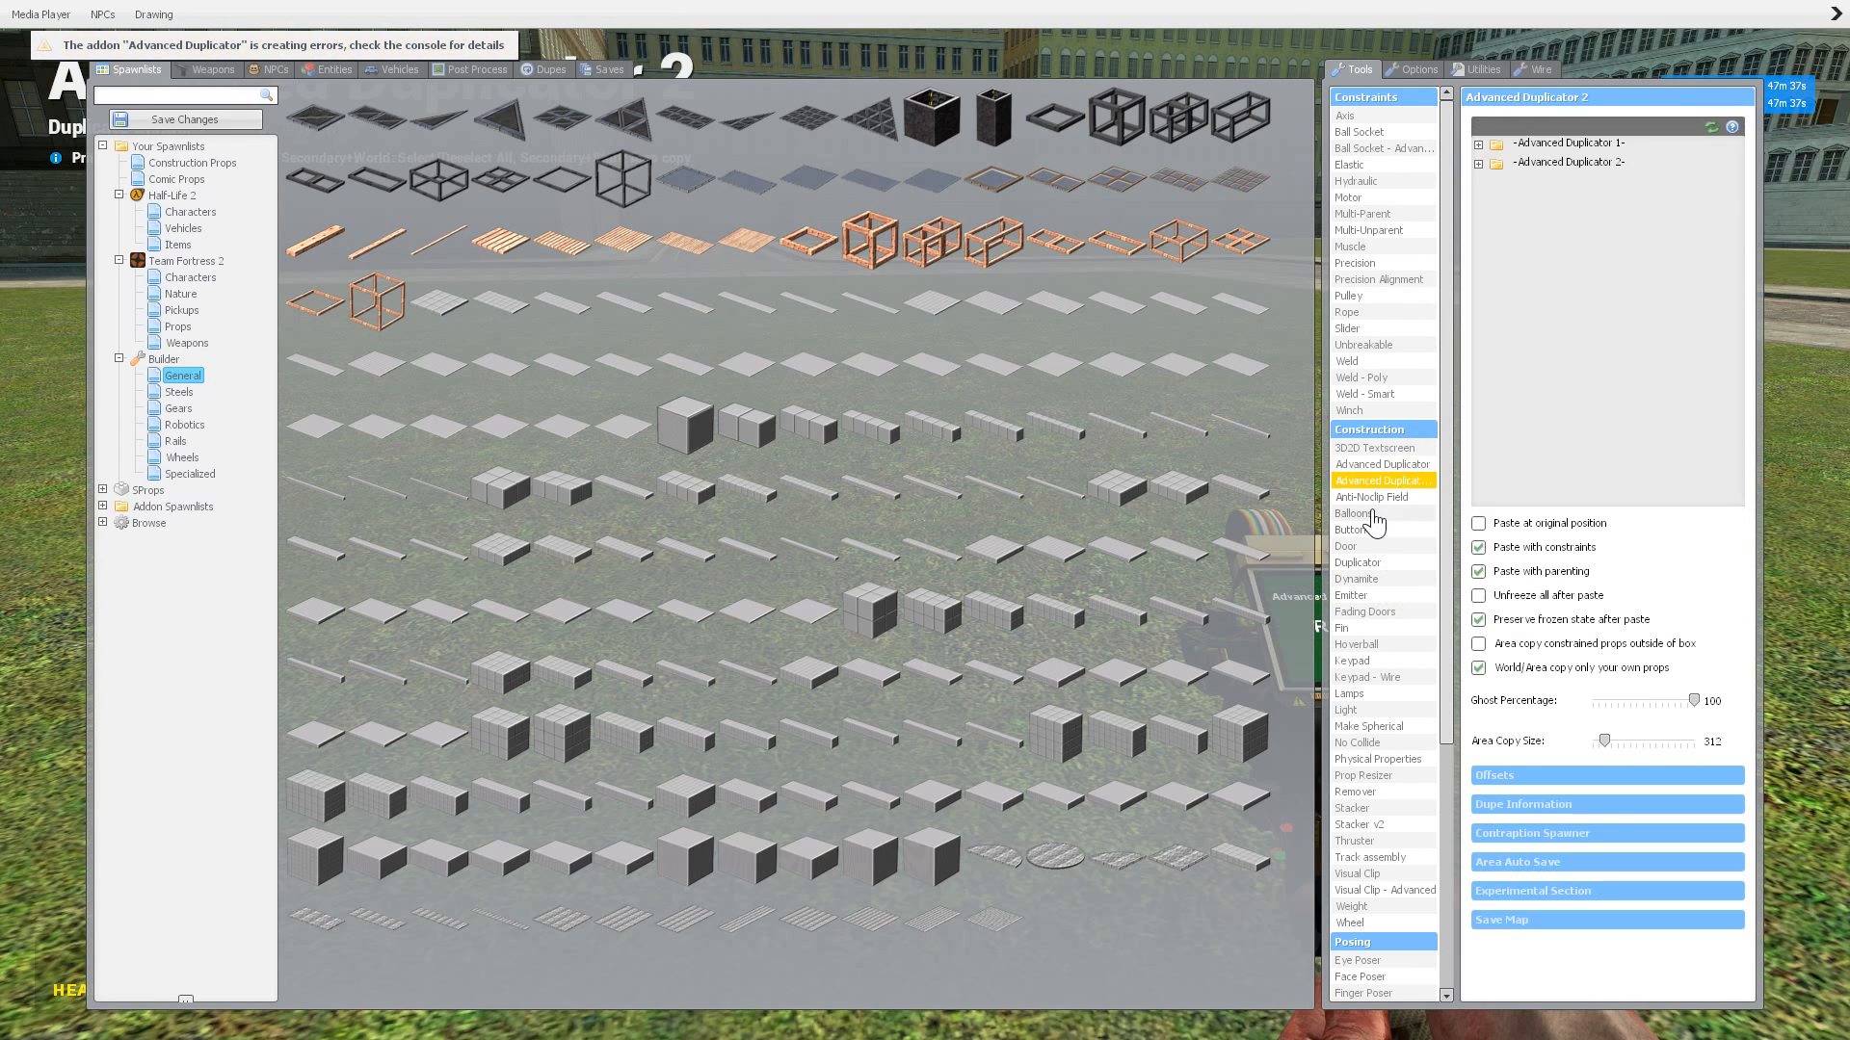
mouse_move(1362, 893)
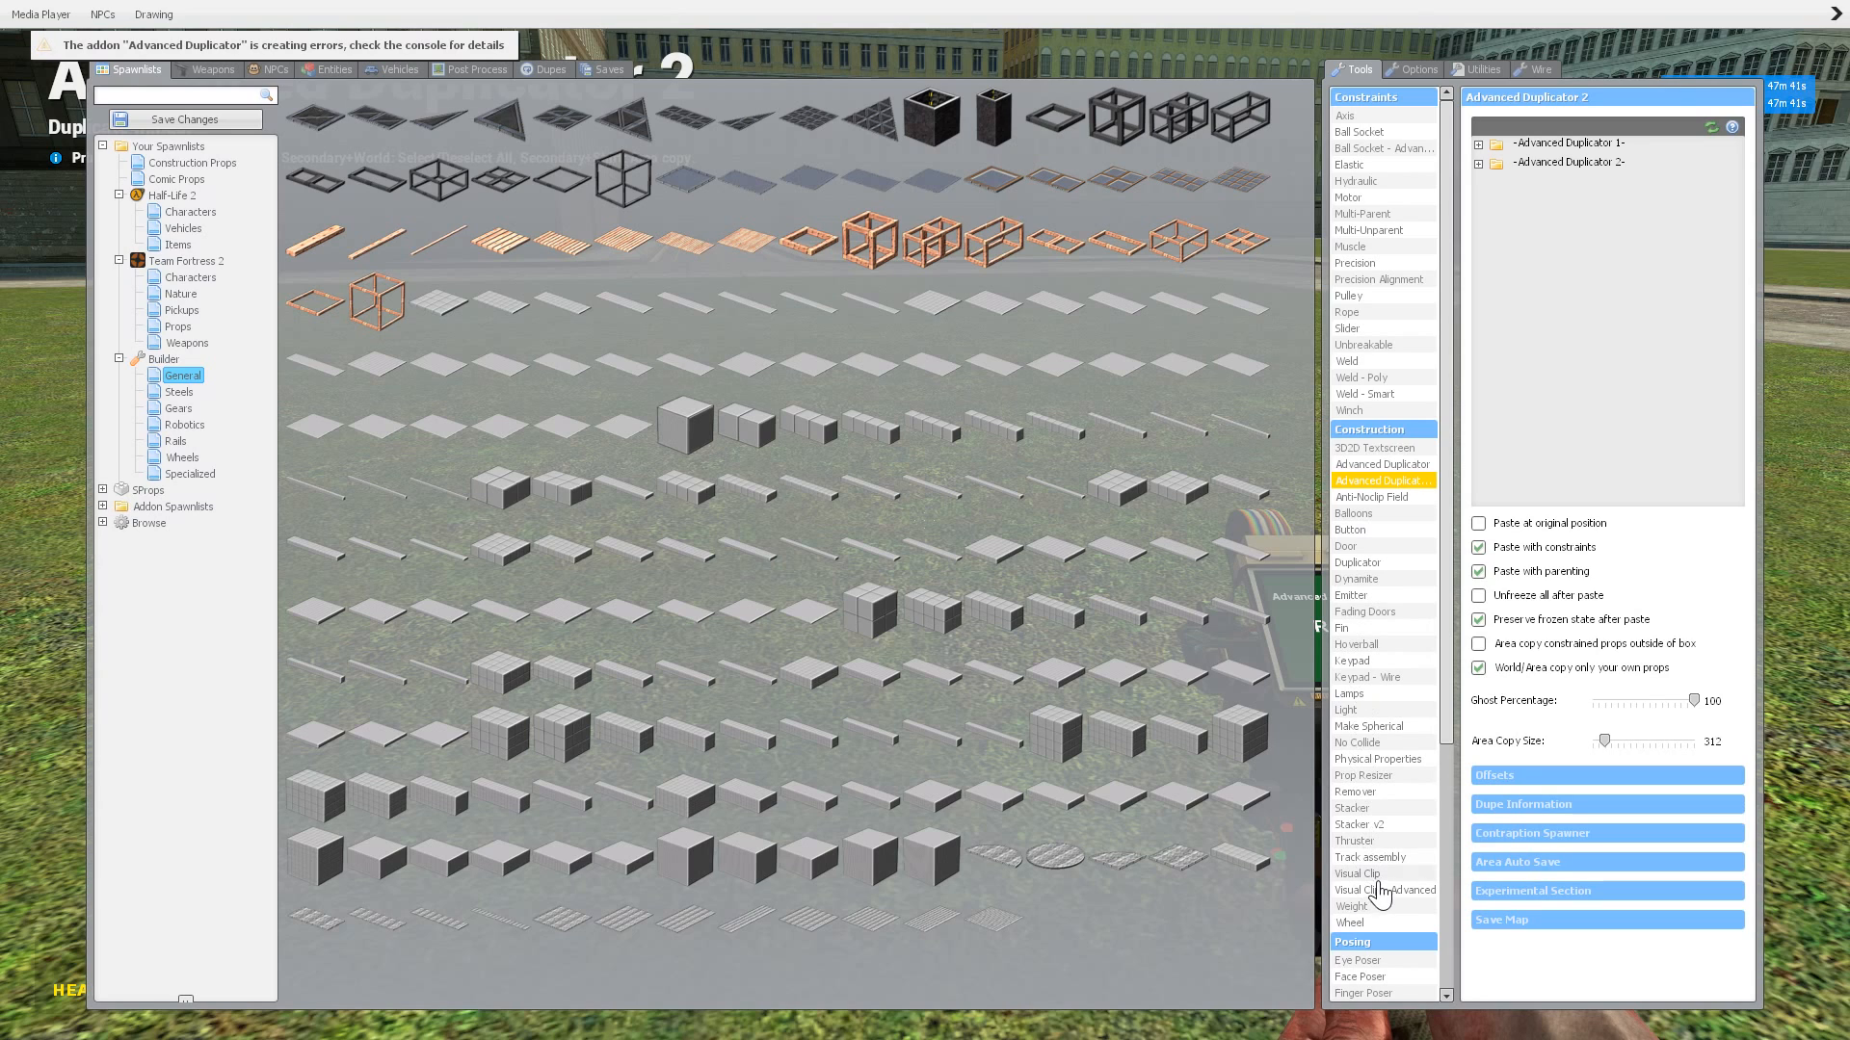
mouse_move(1384, 640)
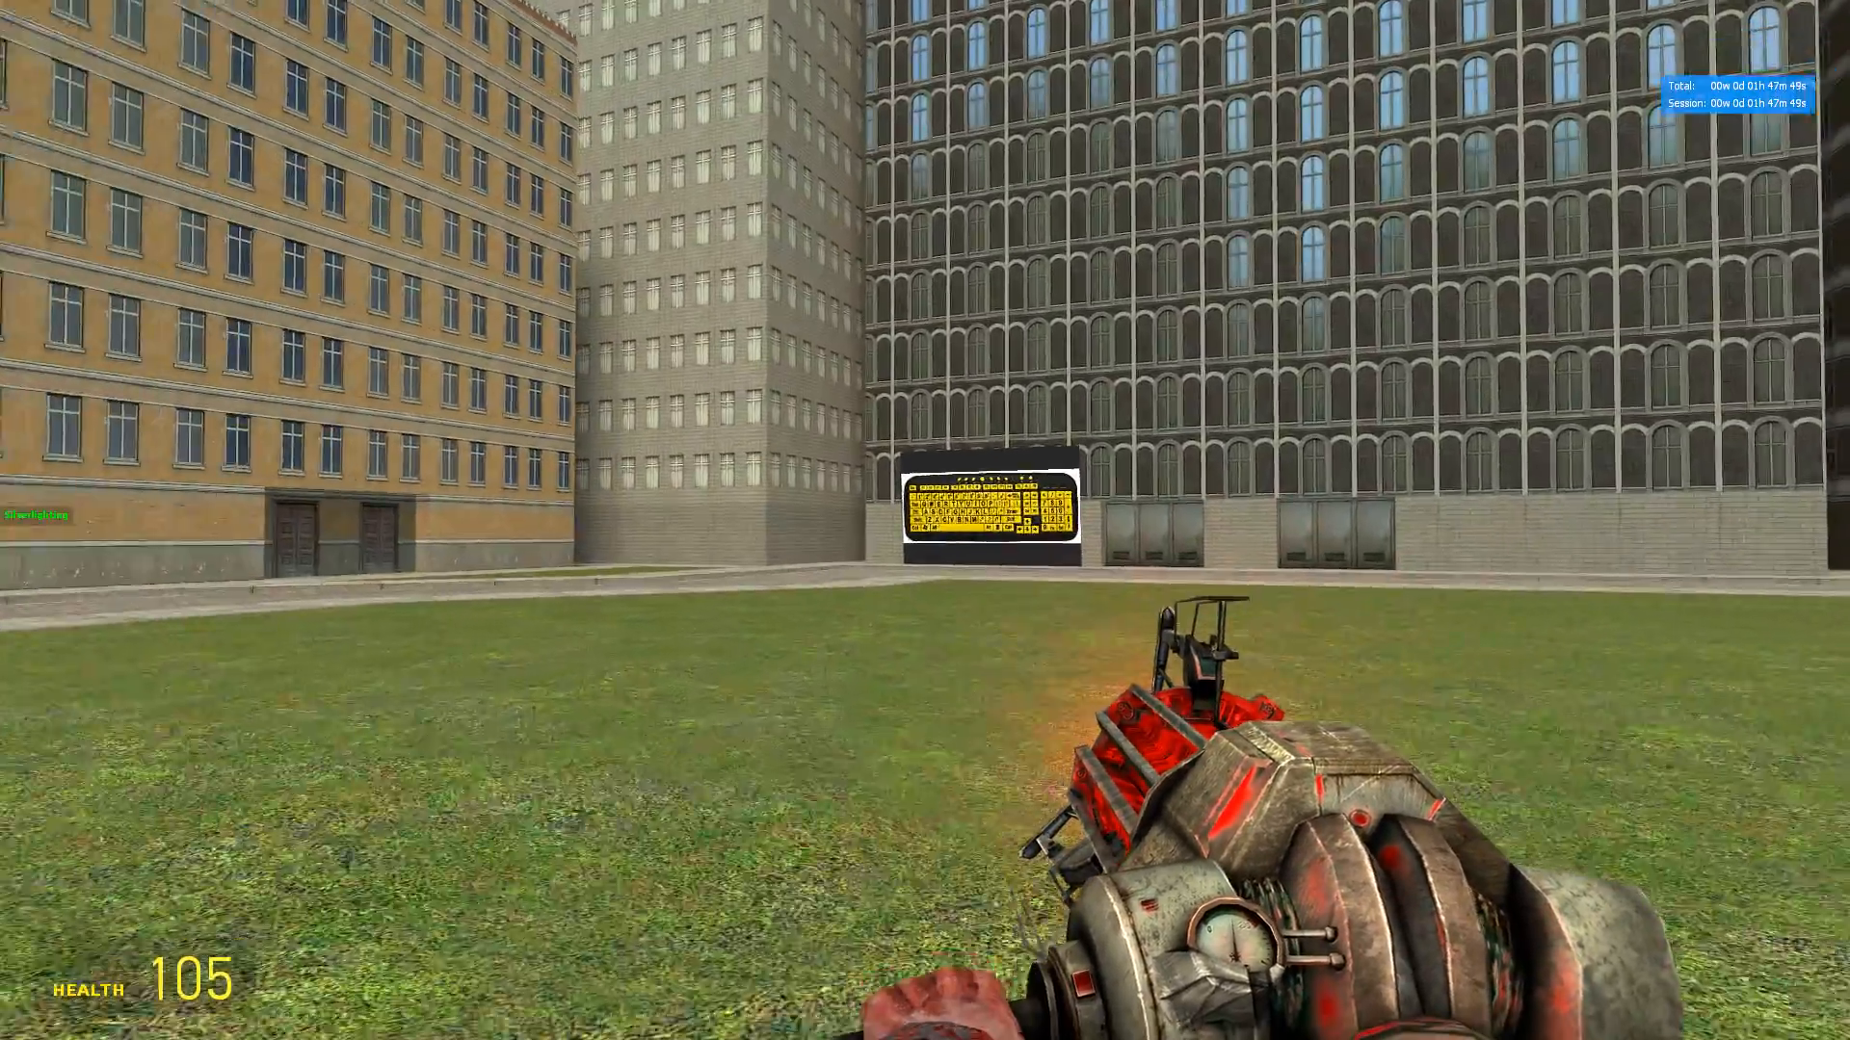
Step: Walk through the city past the giant keyboard display
key(q)
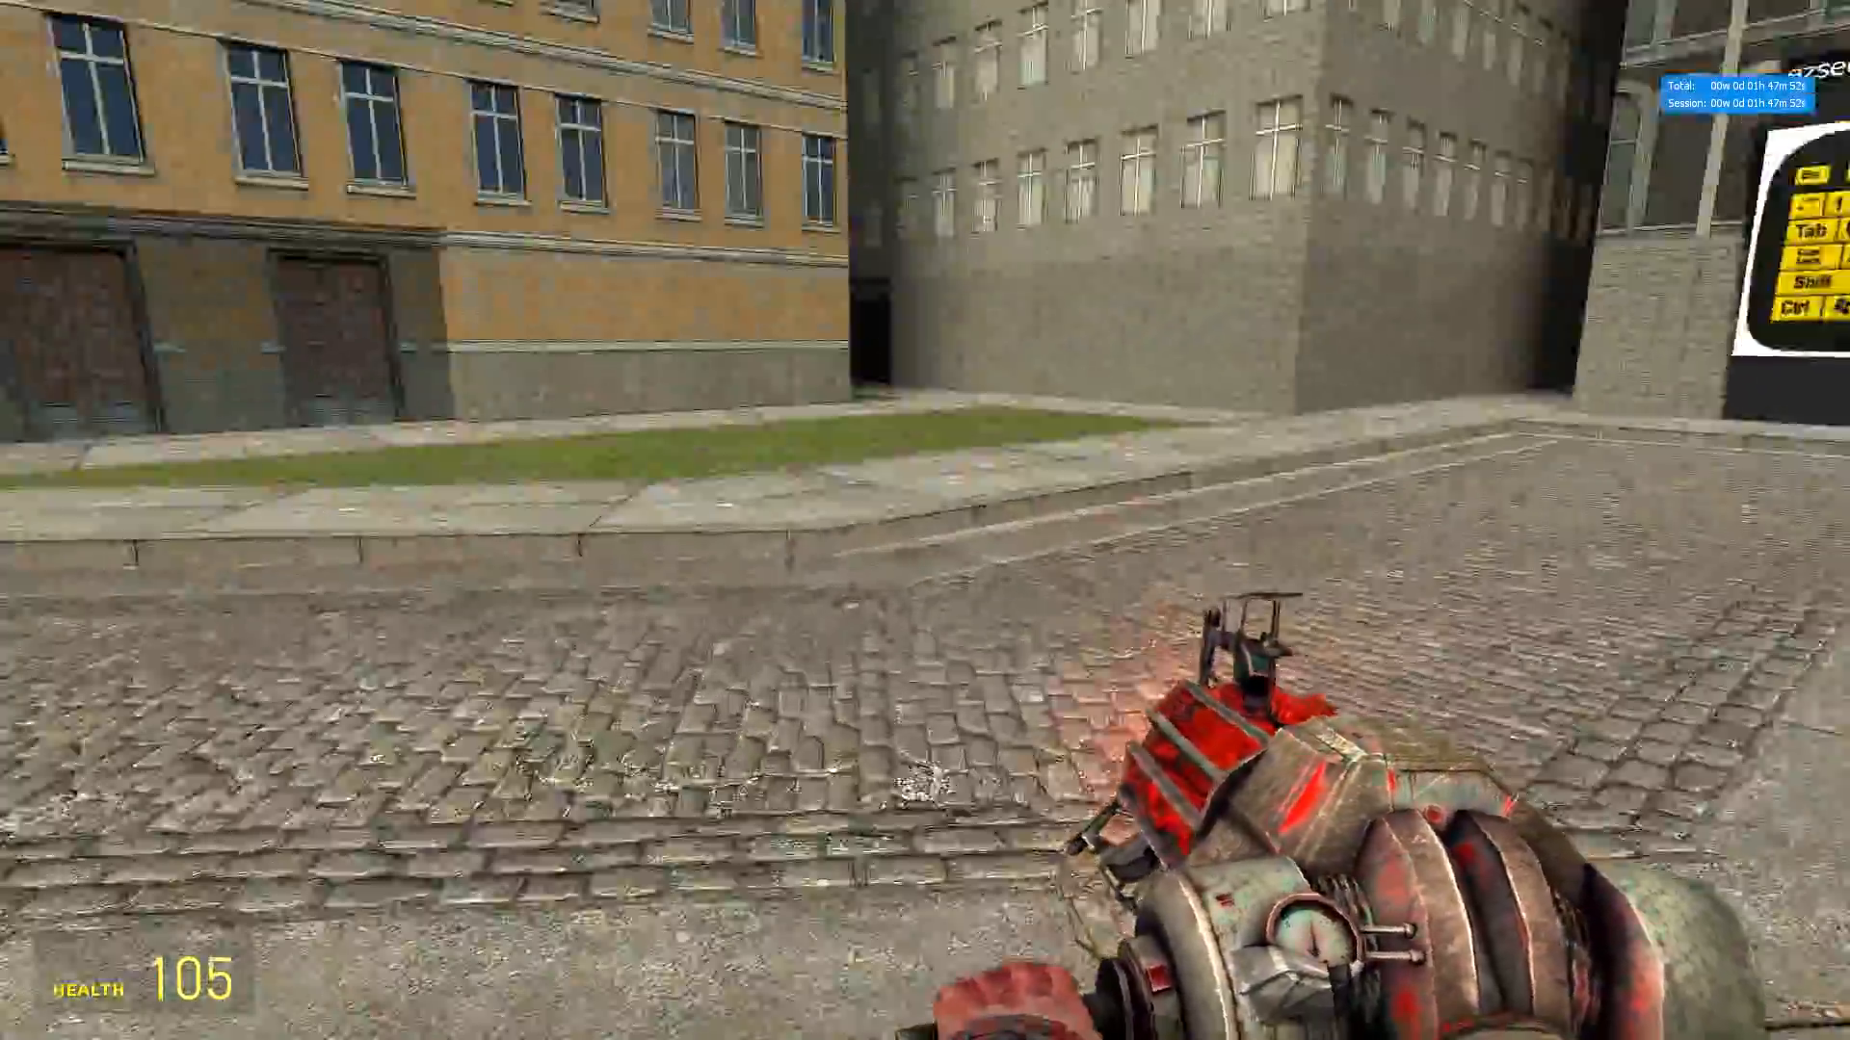
mouse_move(925, 520)
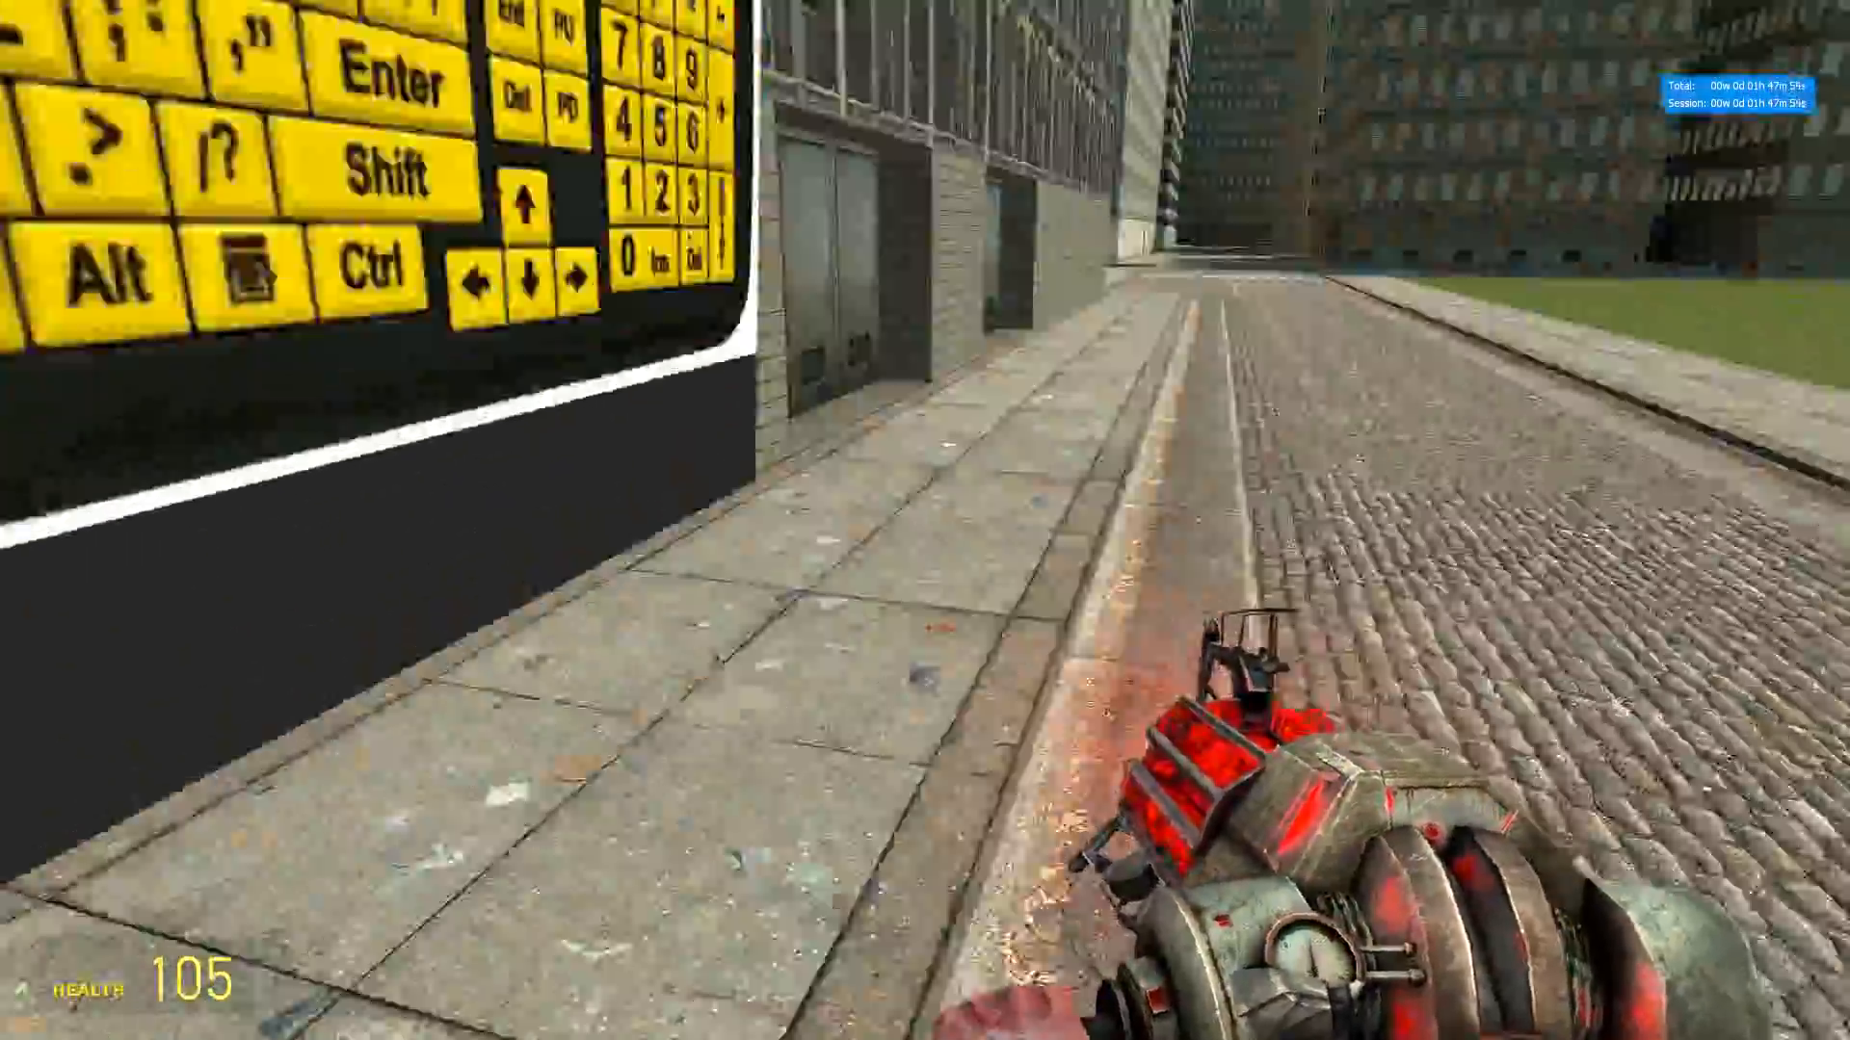
mouse_move(925, 520)
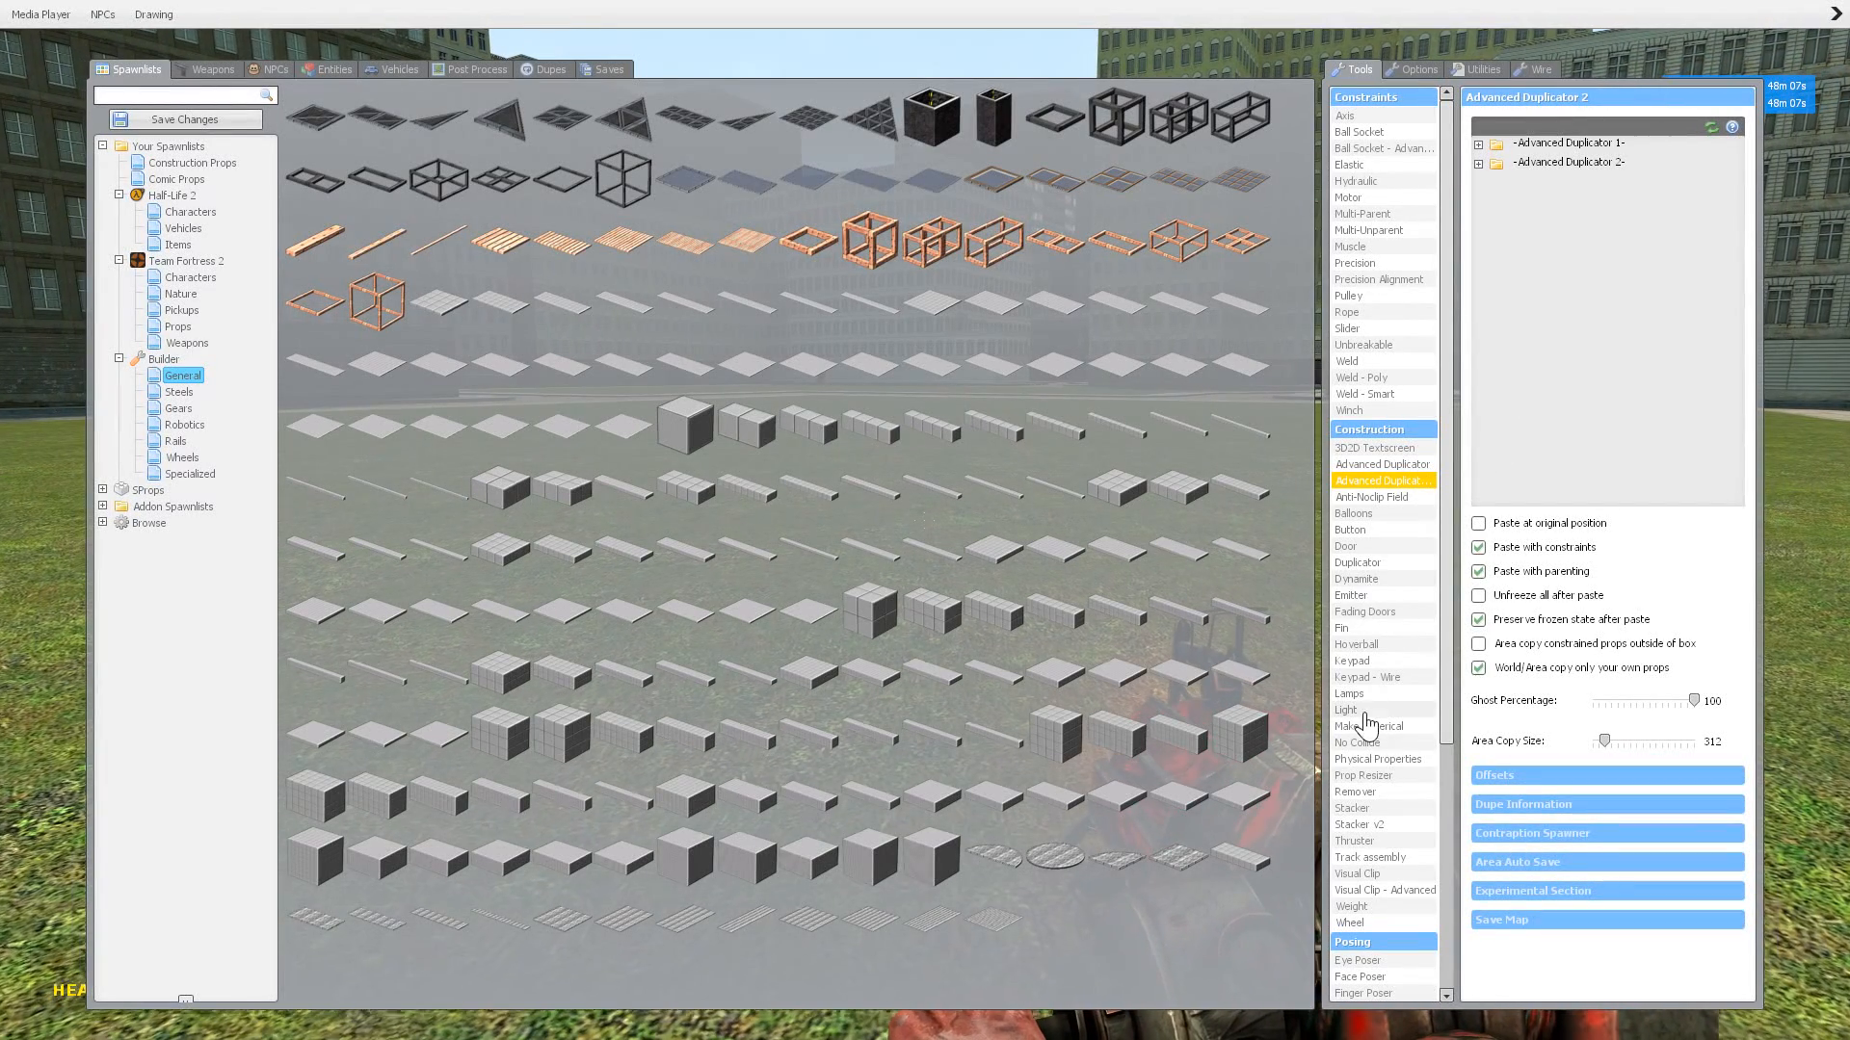
mouse_move(1392, 573)
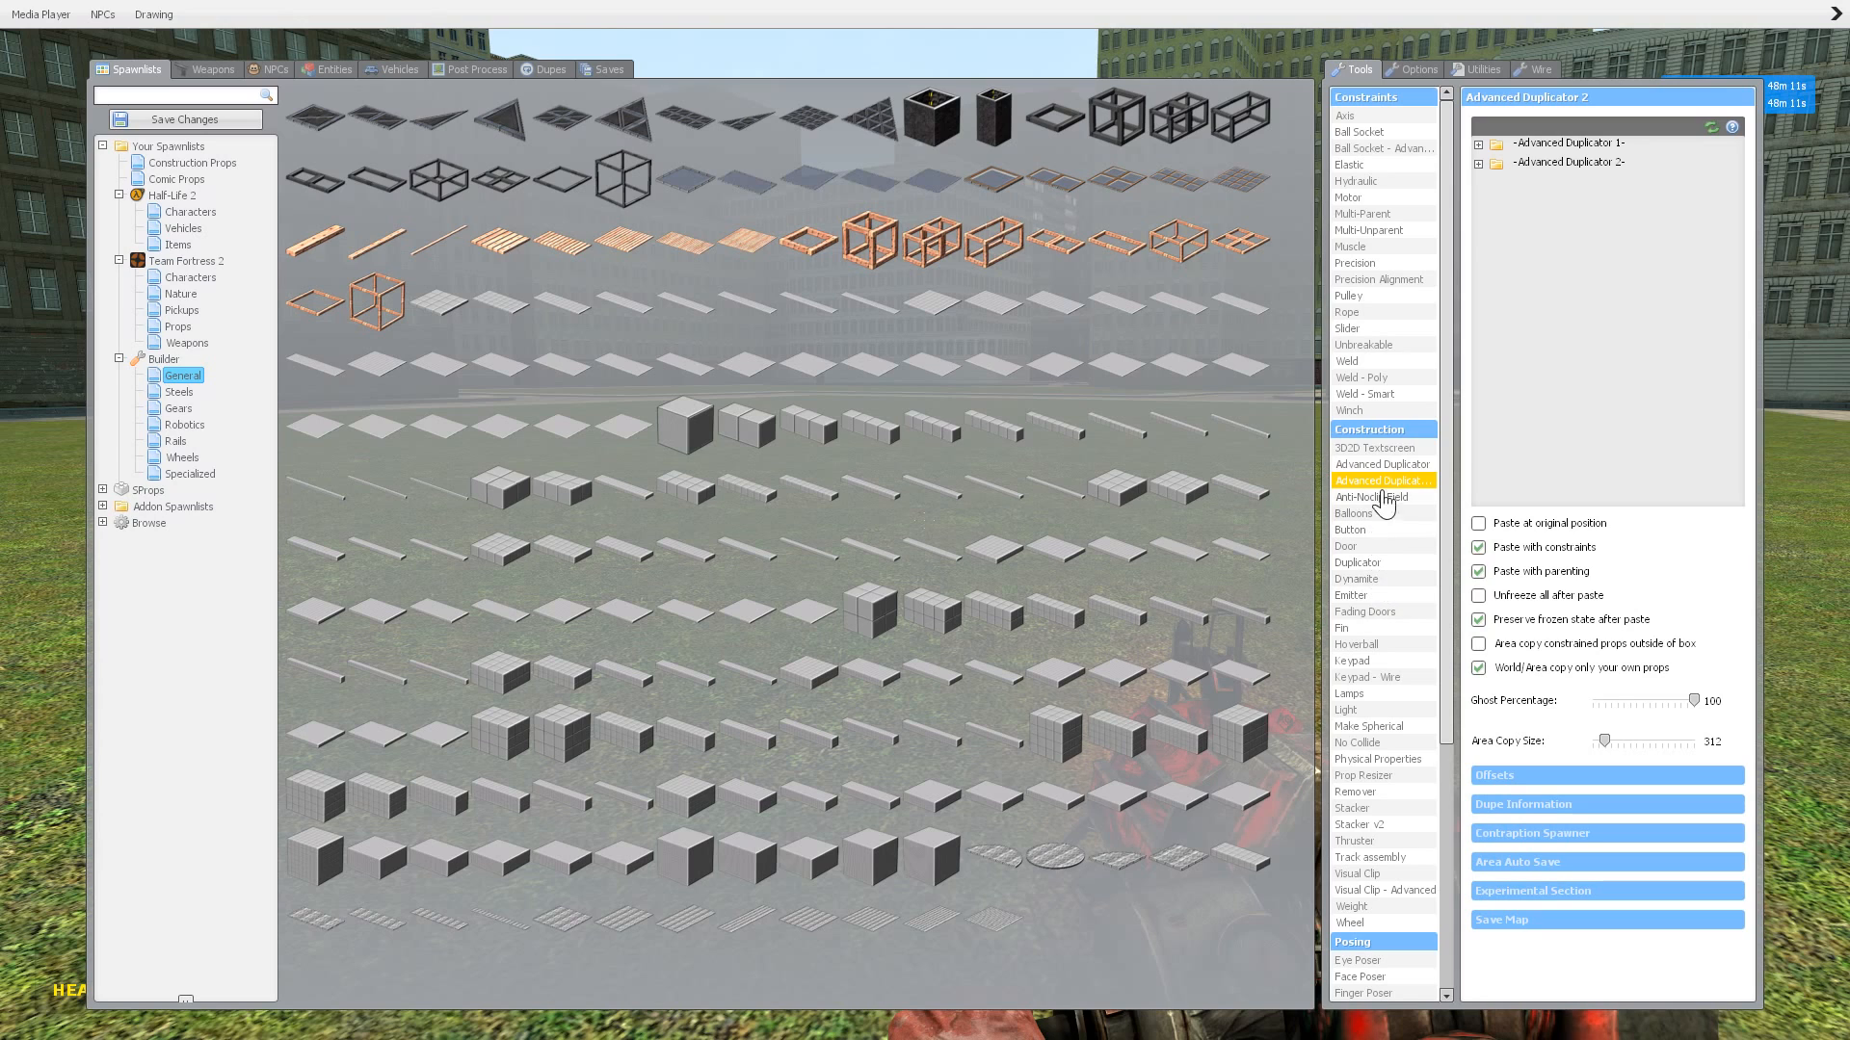
Step: Spawn Alyx from Half-Life 2 > Characters so she stands on the grass
scroll(down, 3)
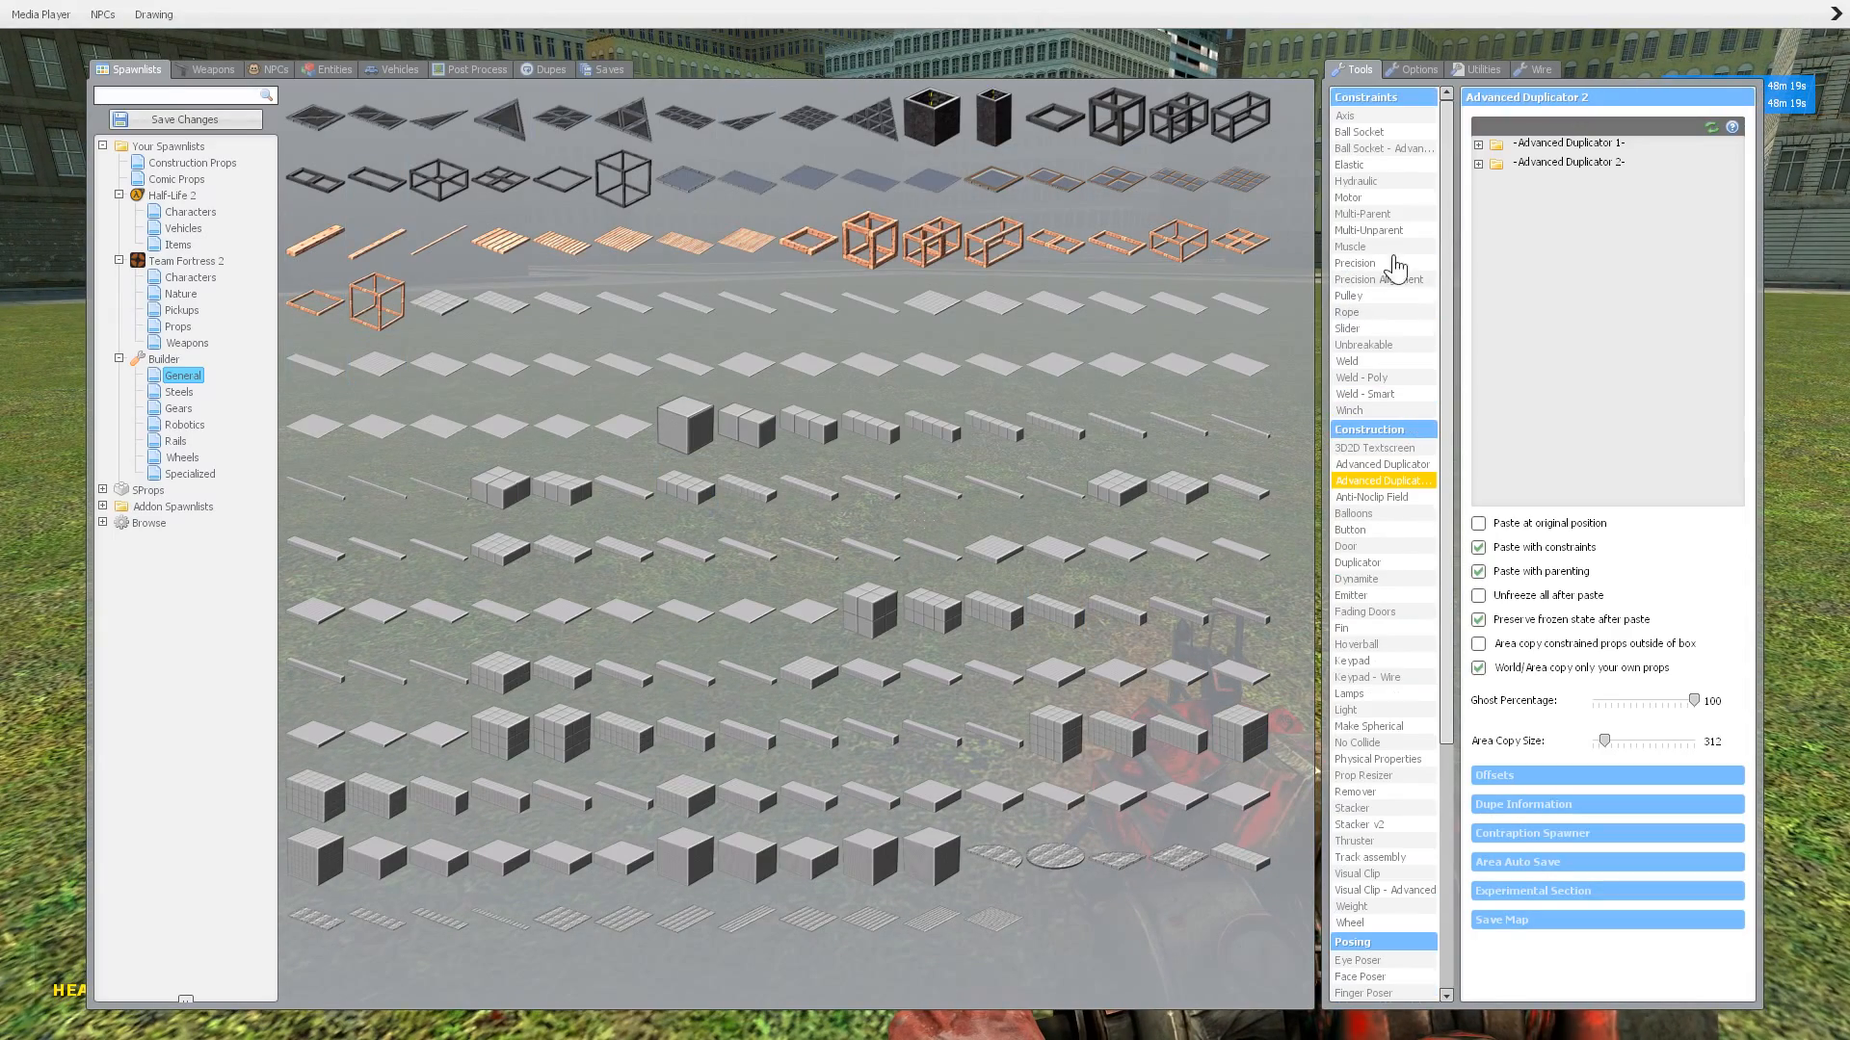
mouse_move(1392, 873)
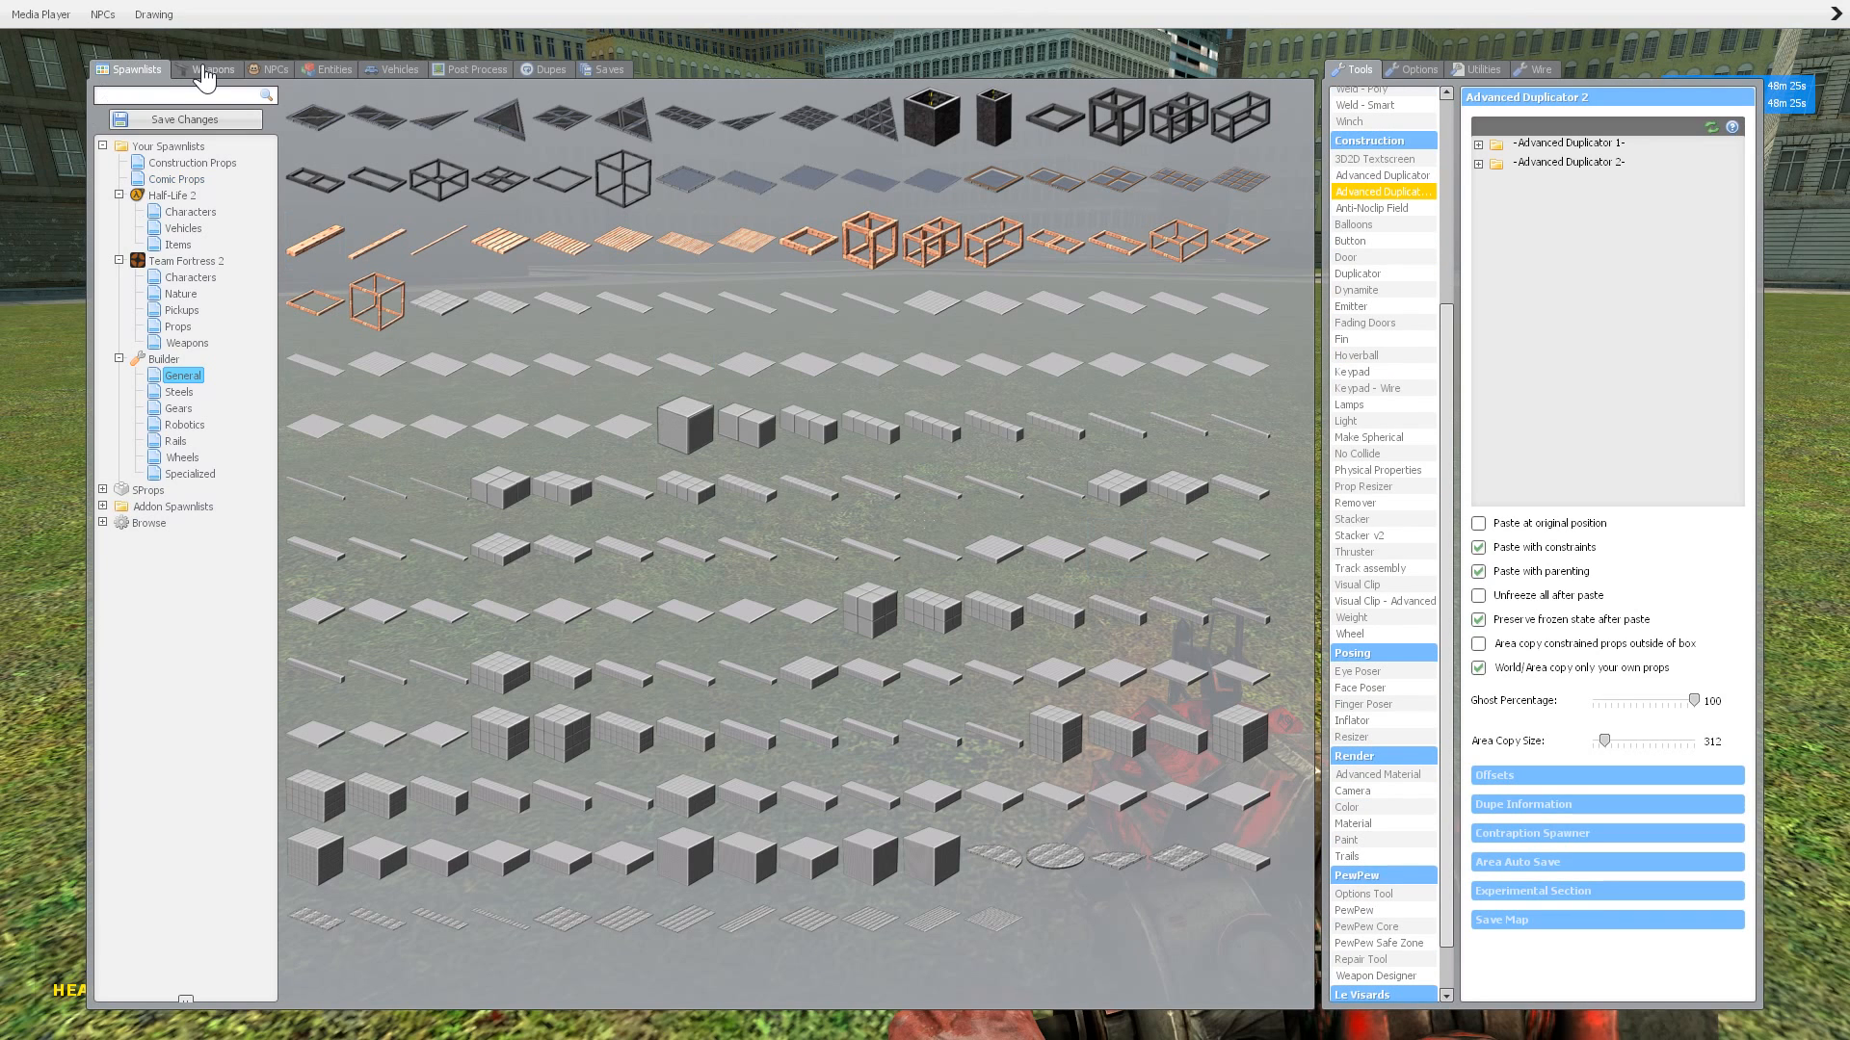
click(189, 211)
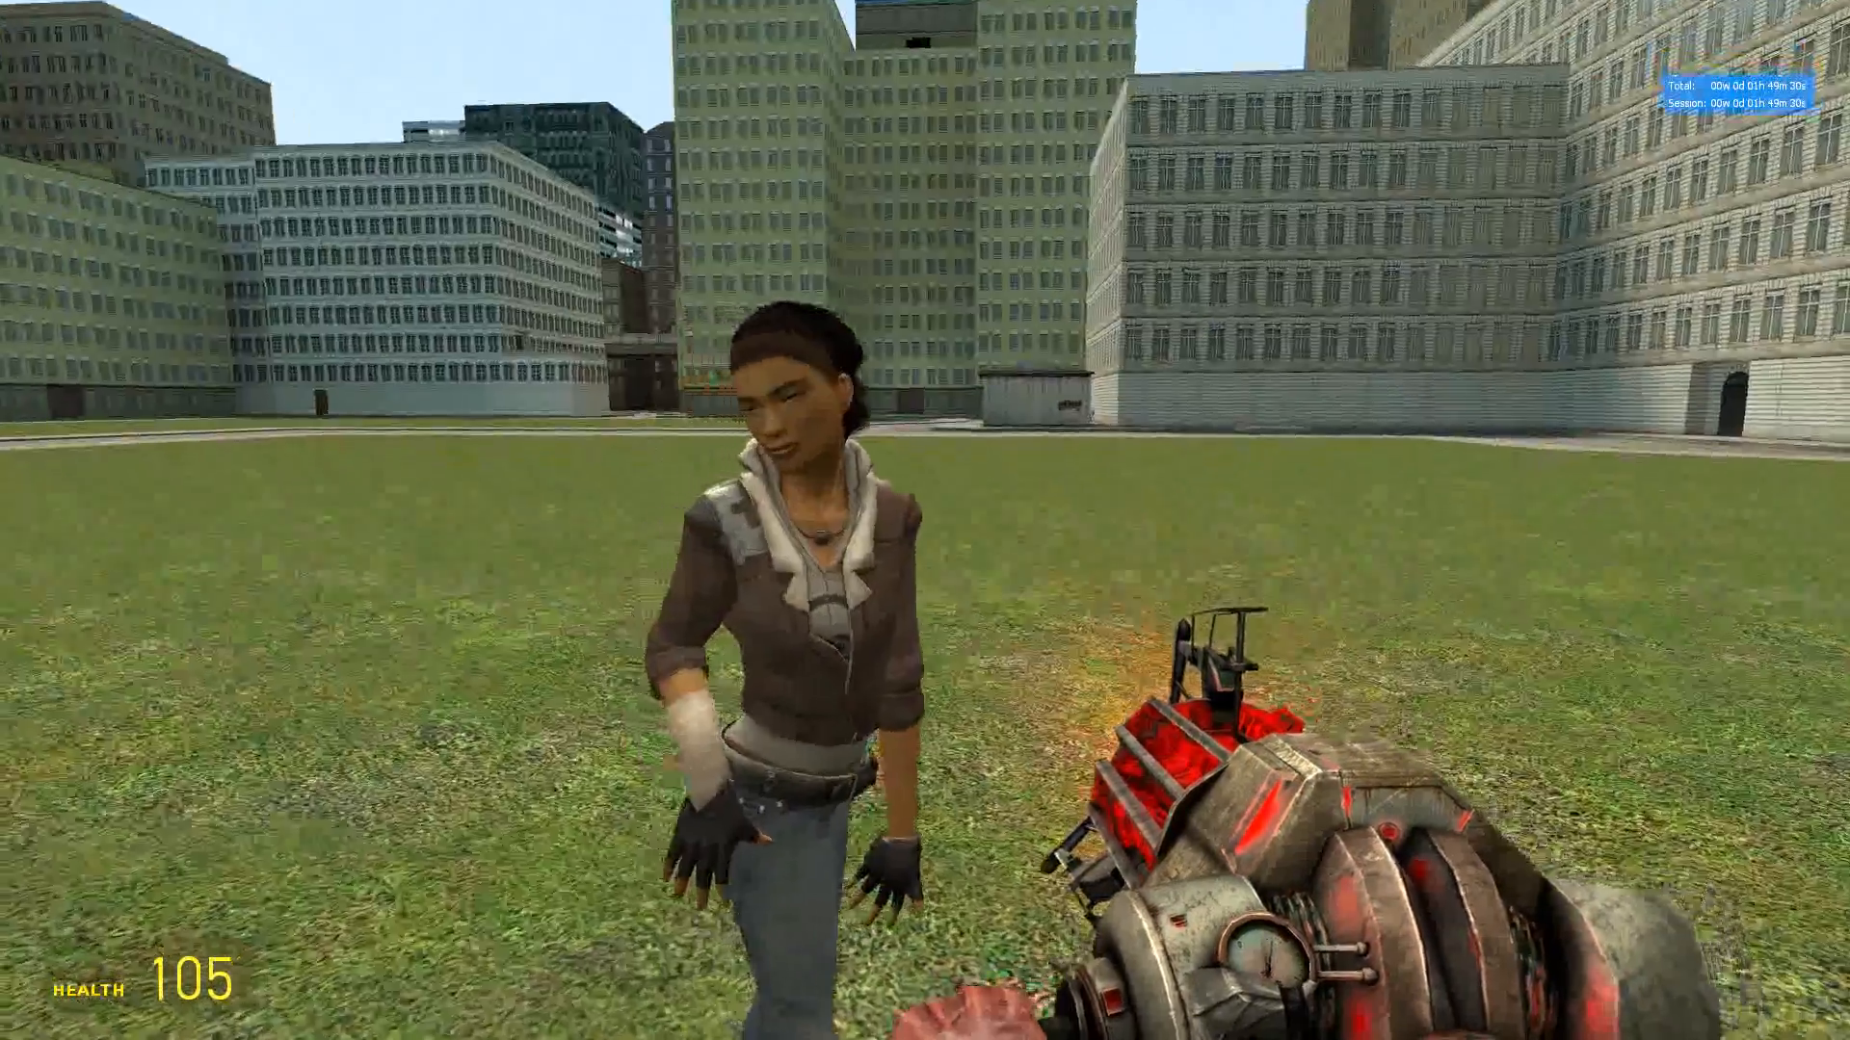
Step: Equip Eye Poser, then switch to Face Poser under Posing while aiming at Alyx
key(q)
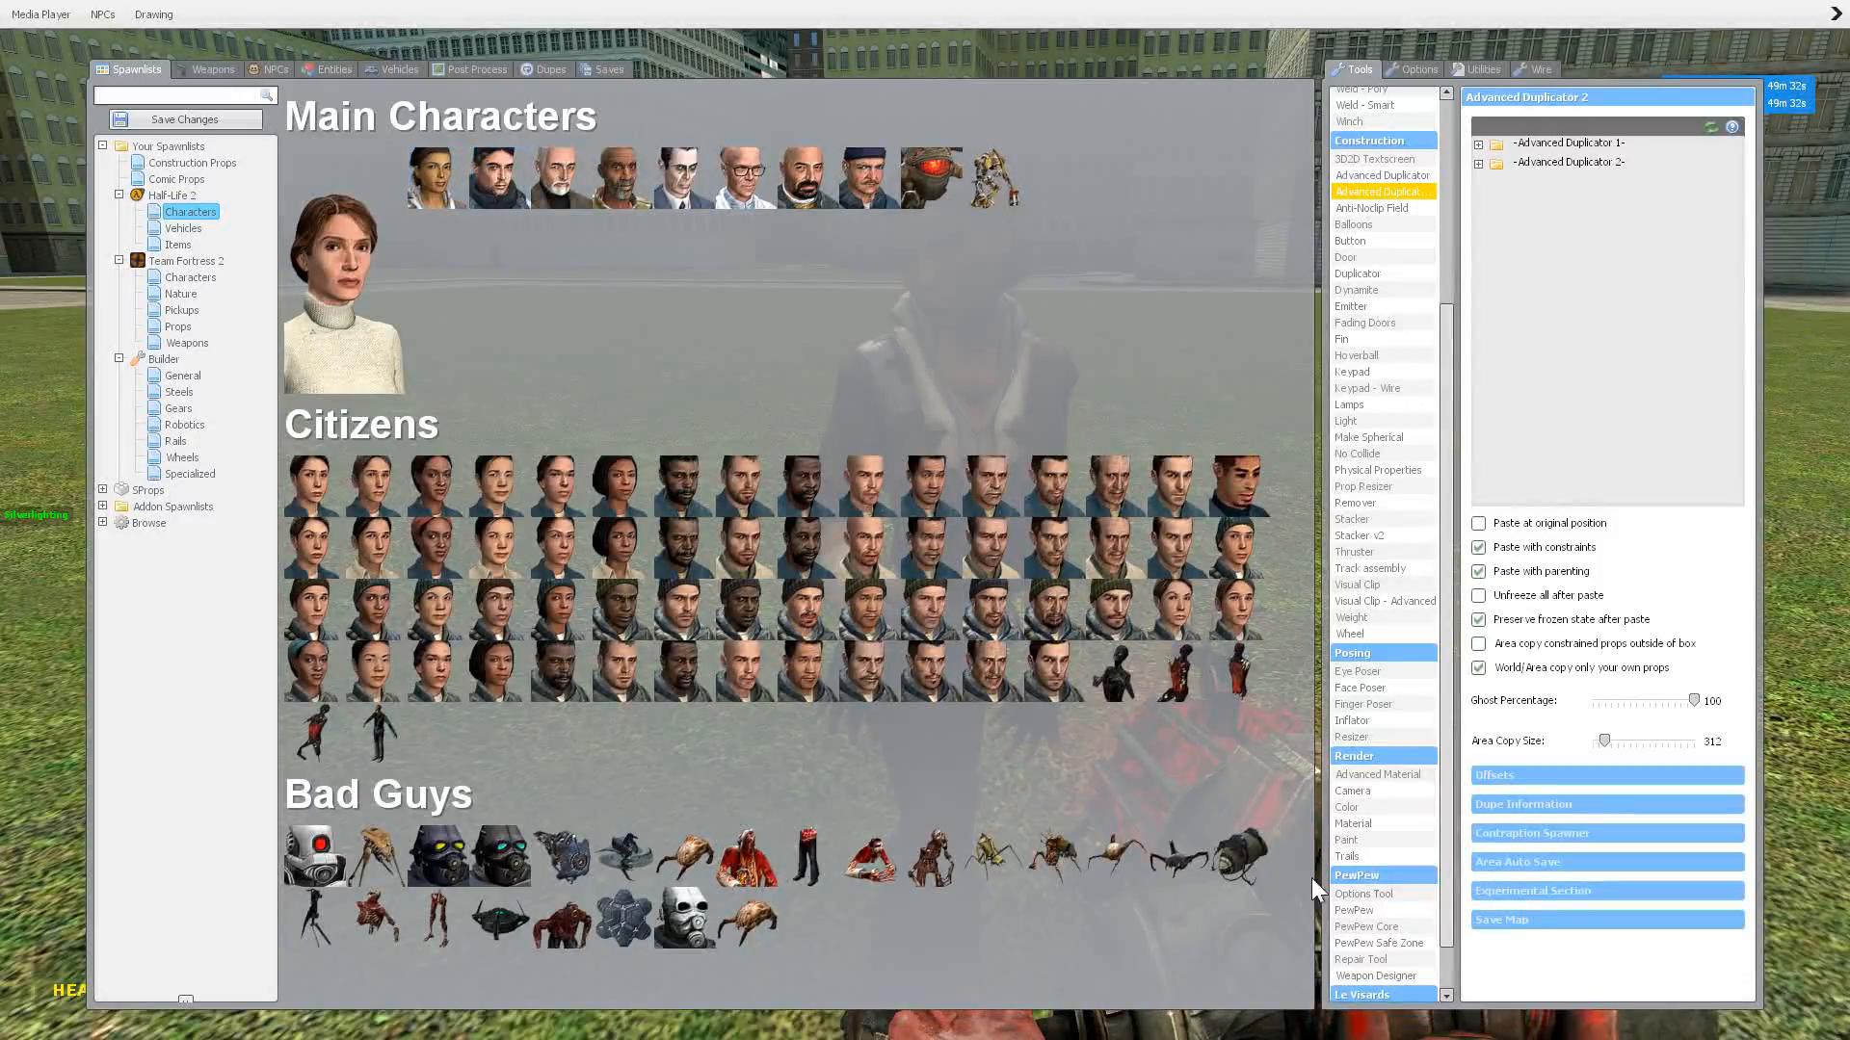
click(1356, 671)
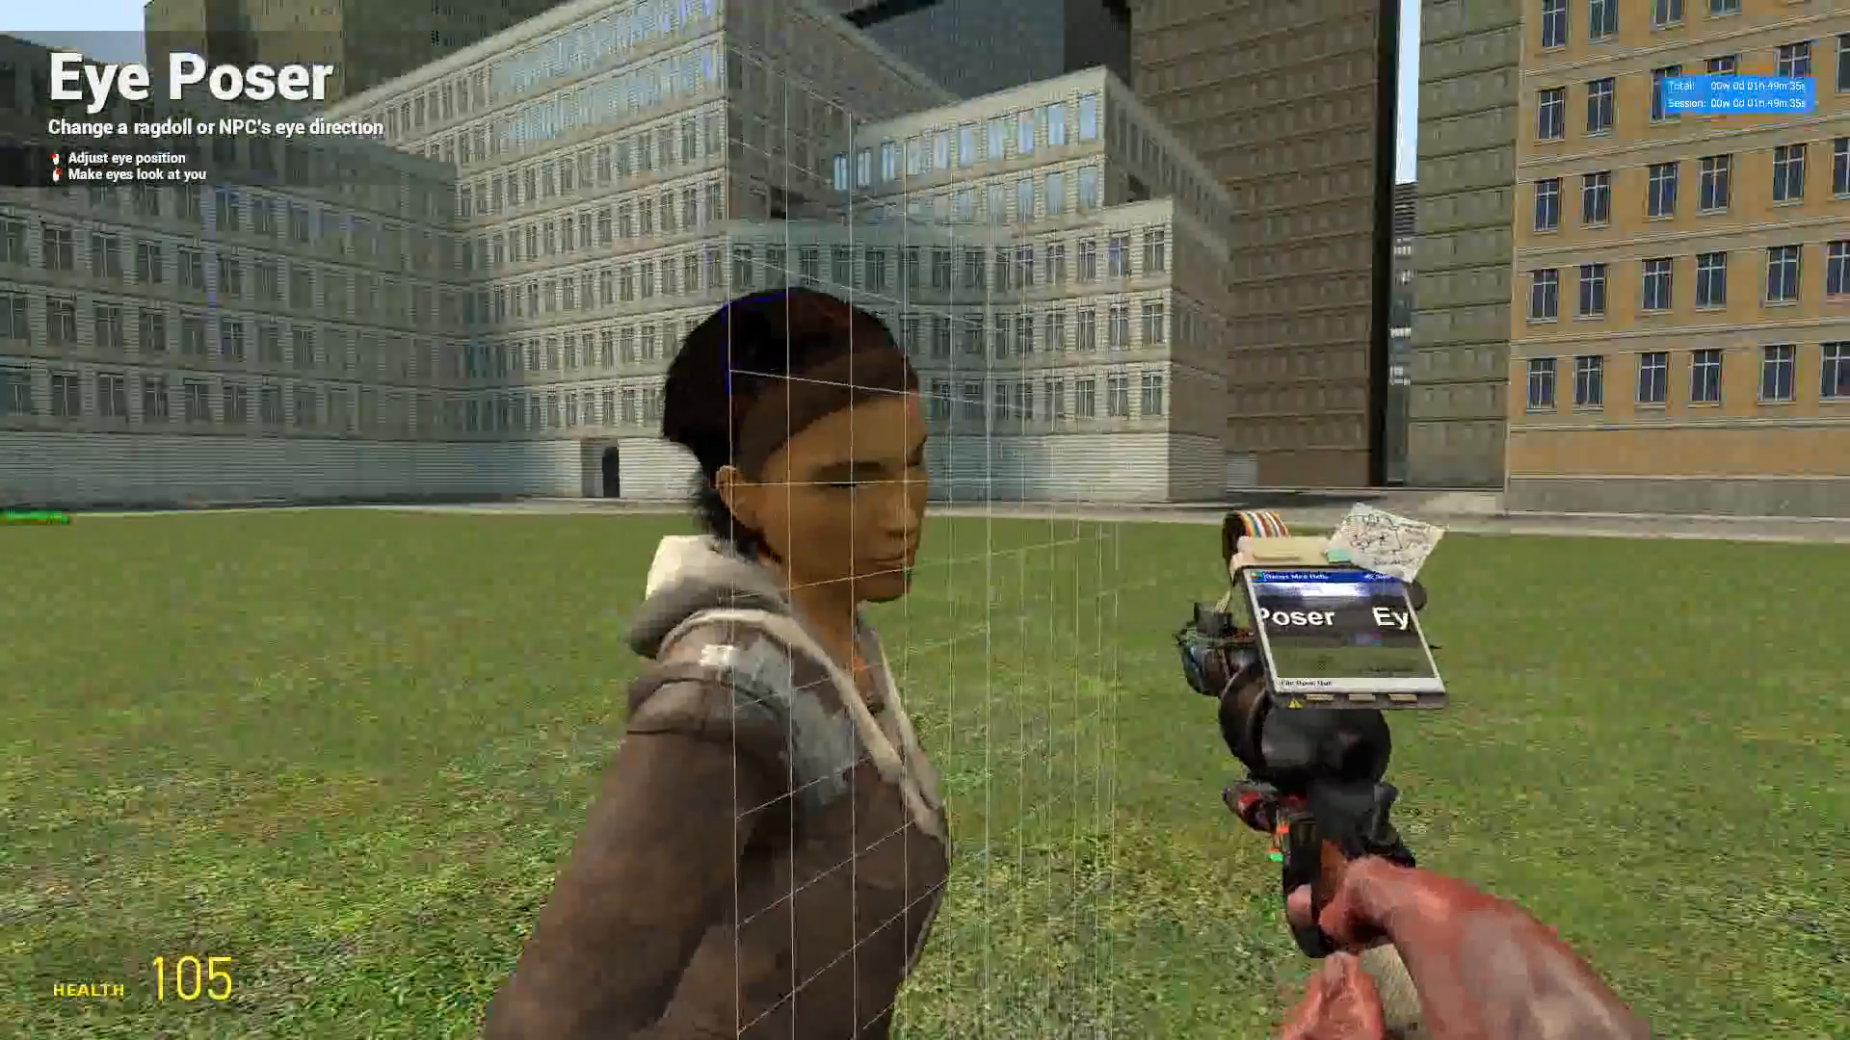
key(q)
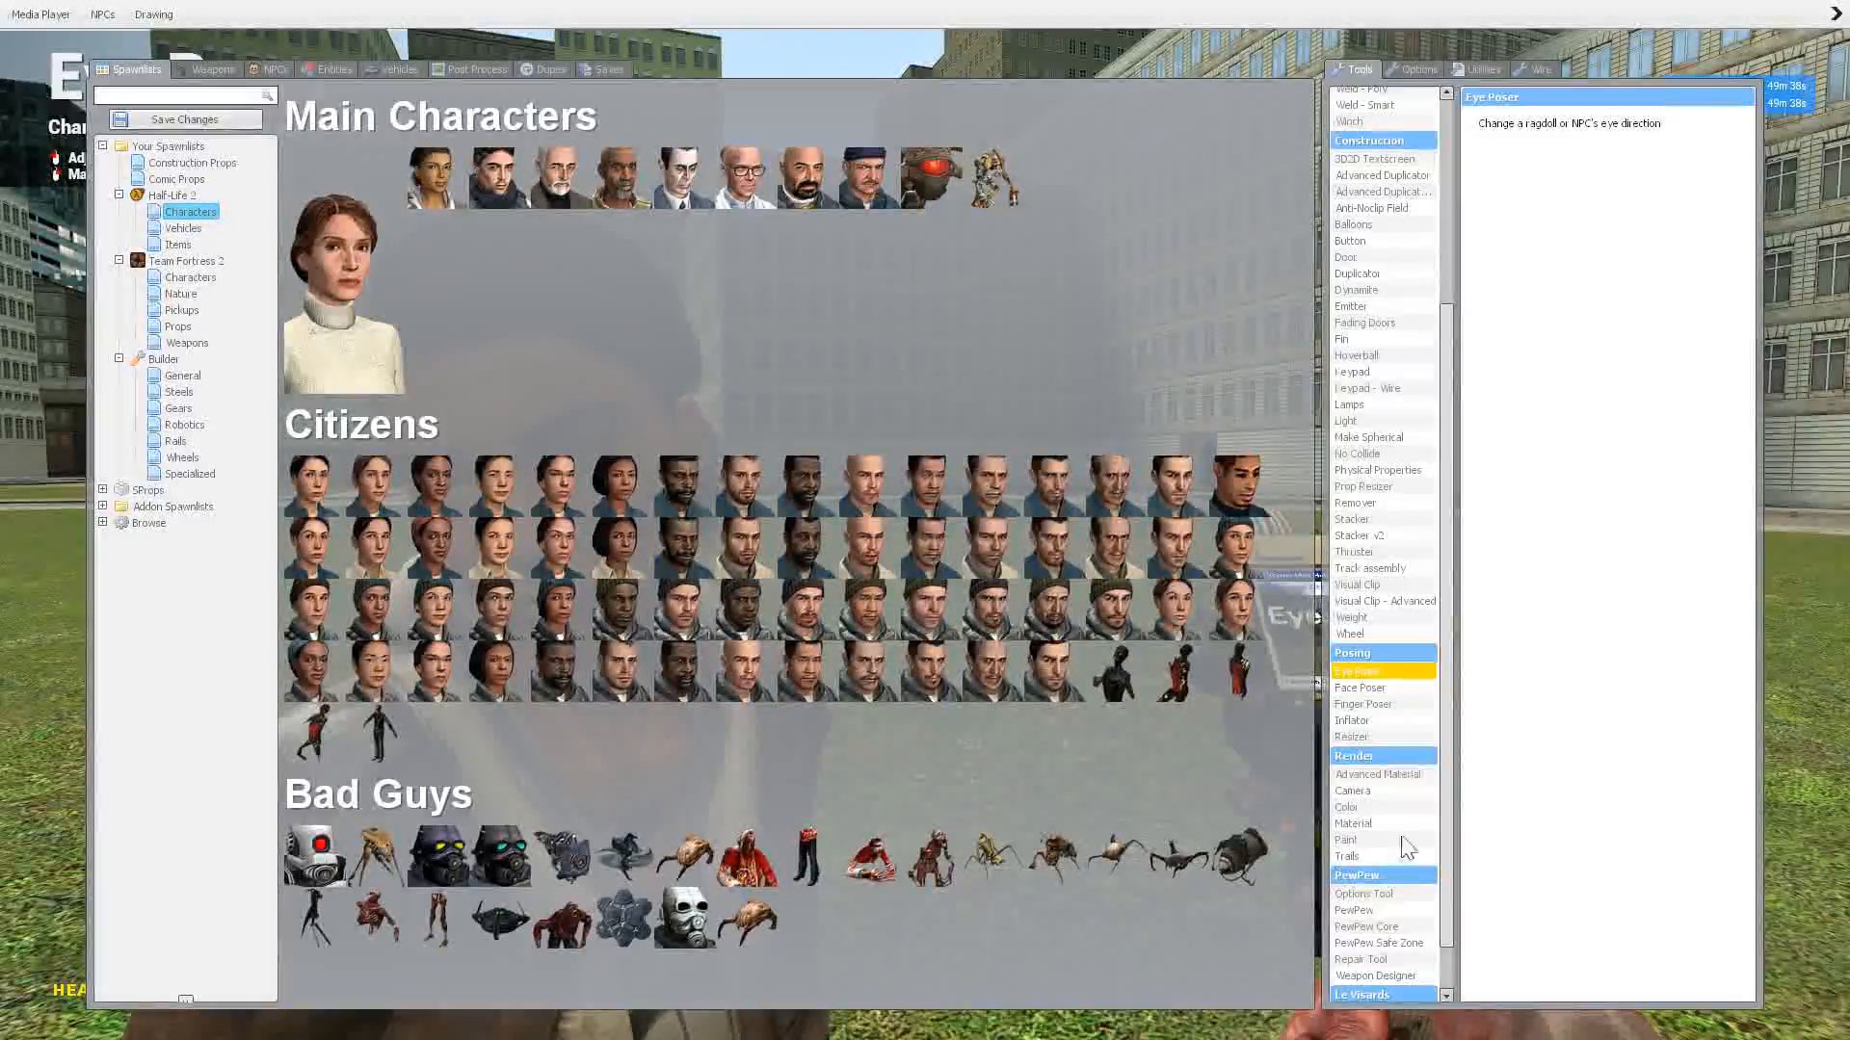
click(1359, 688)
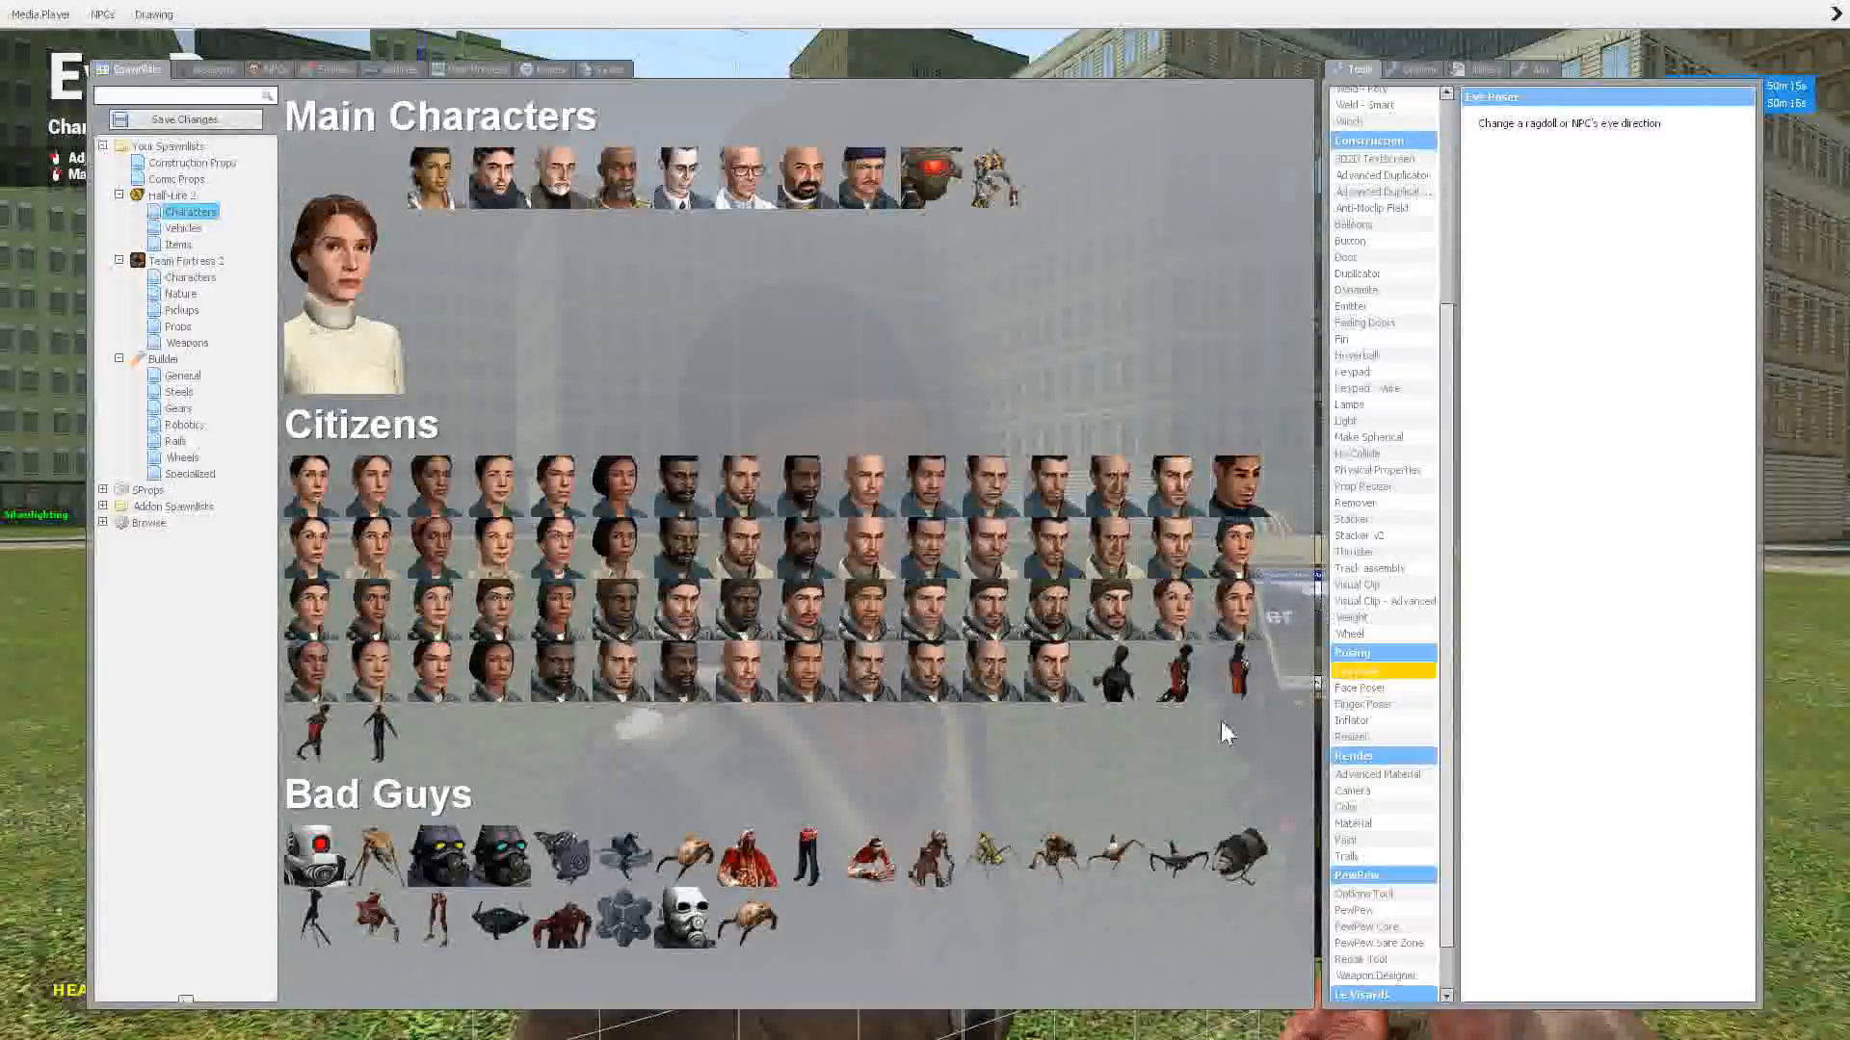
mouse_move(1382, 689)
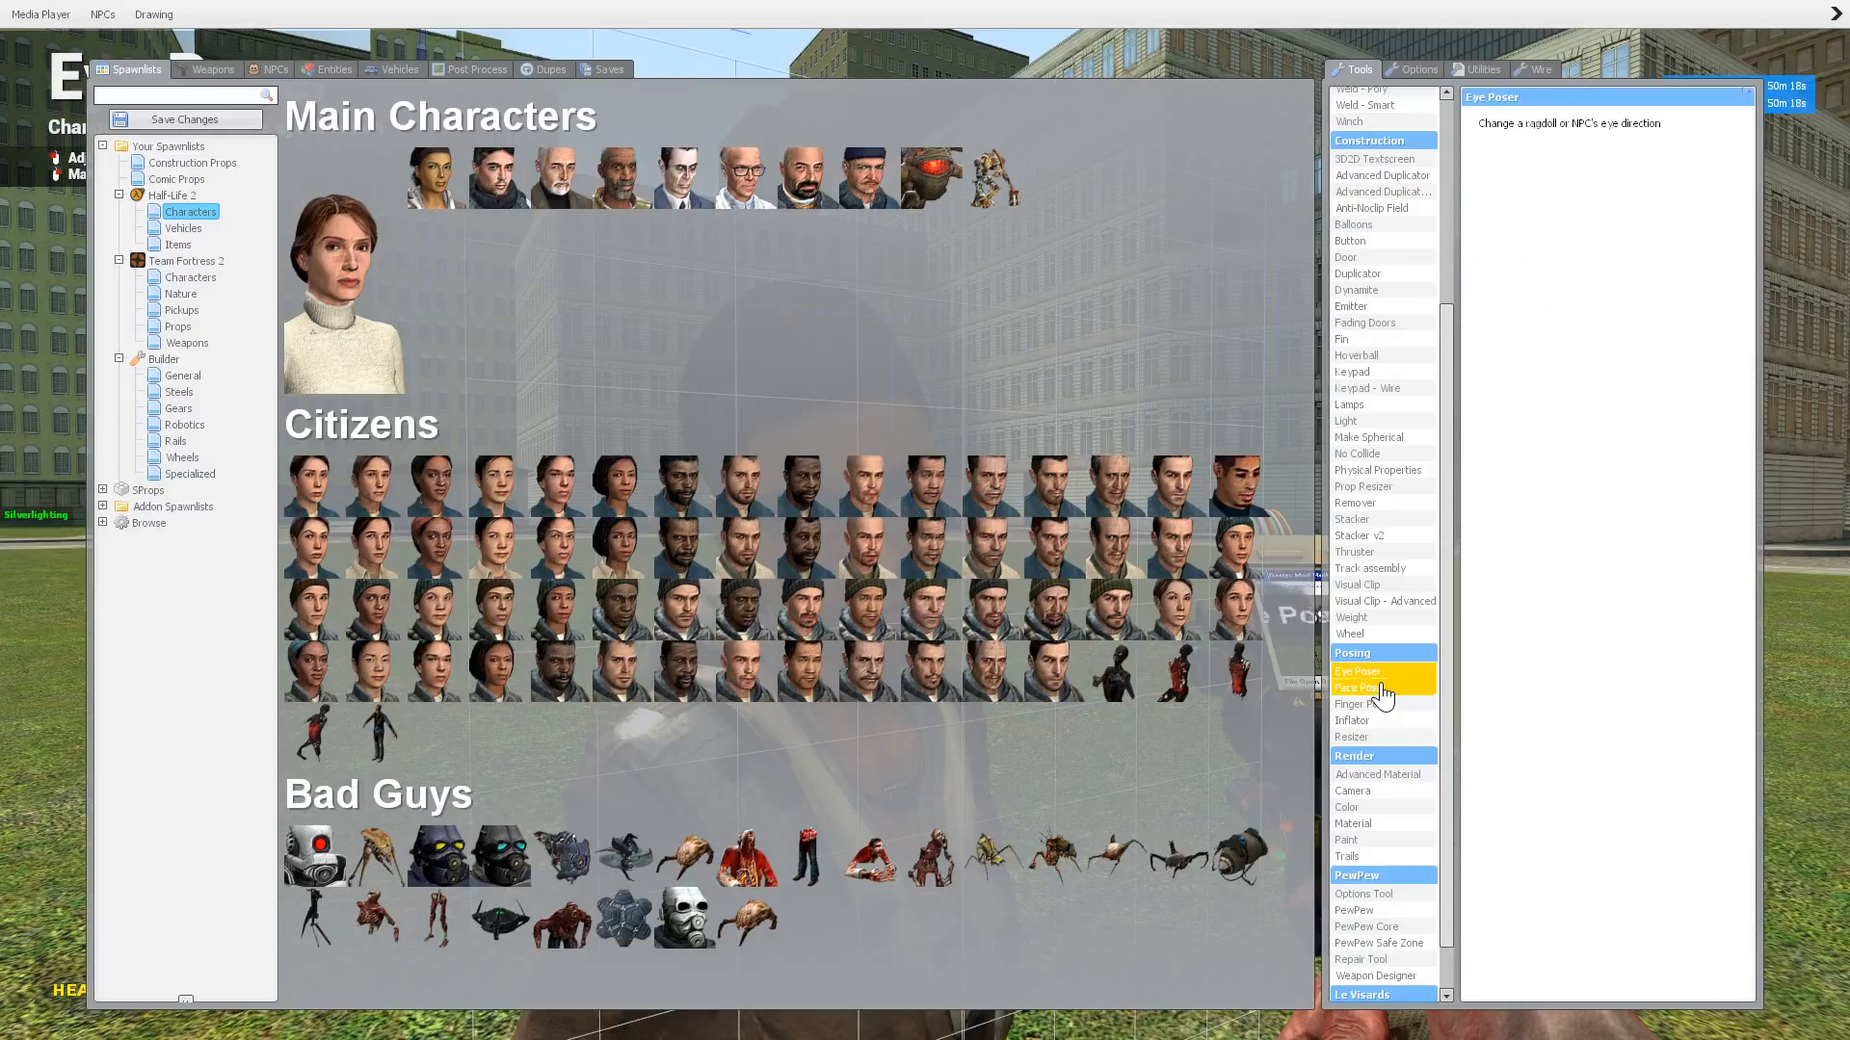
click(1357, 688)
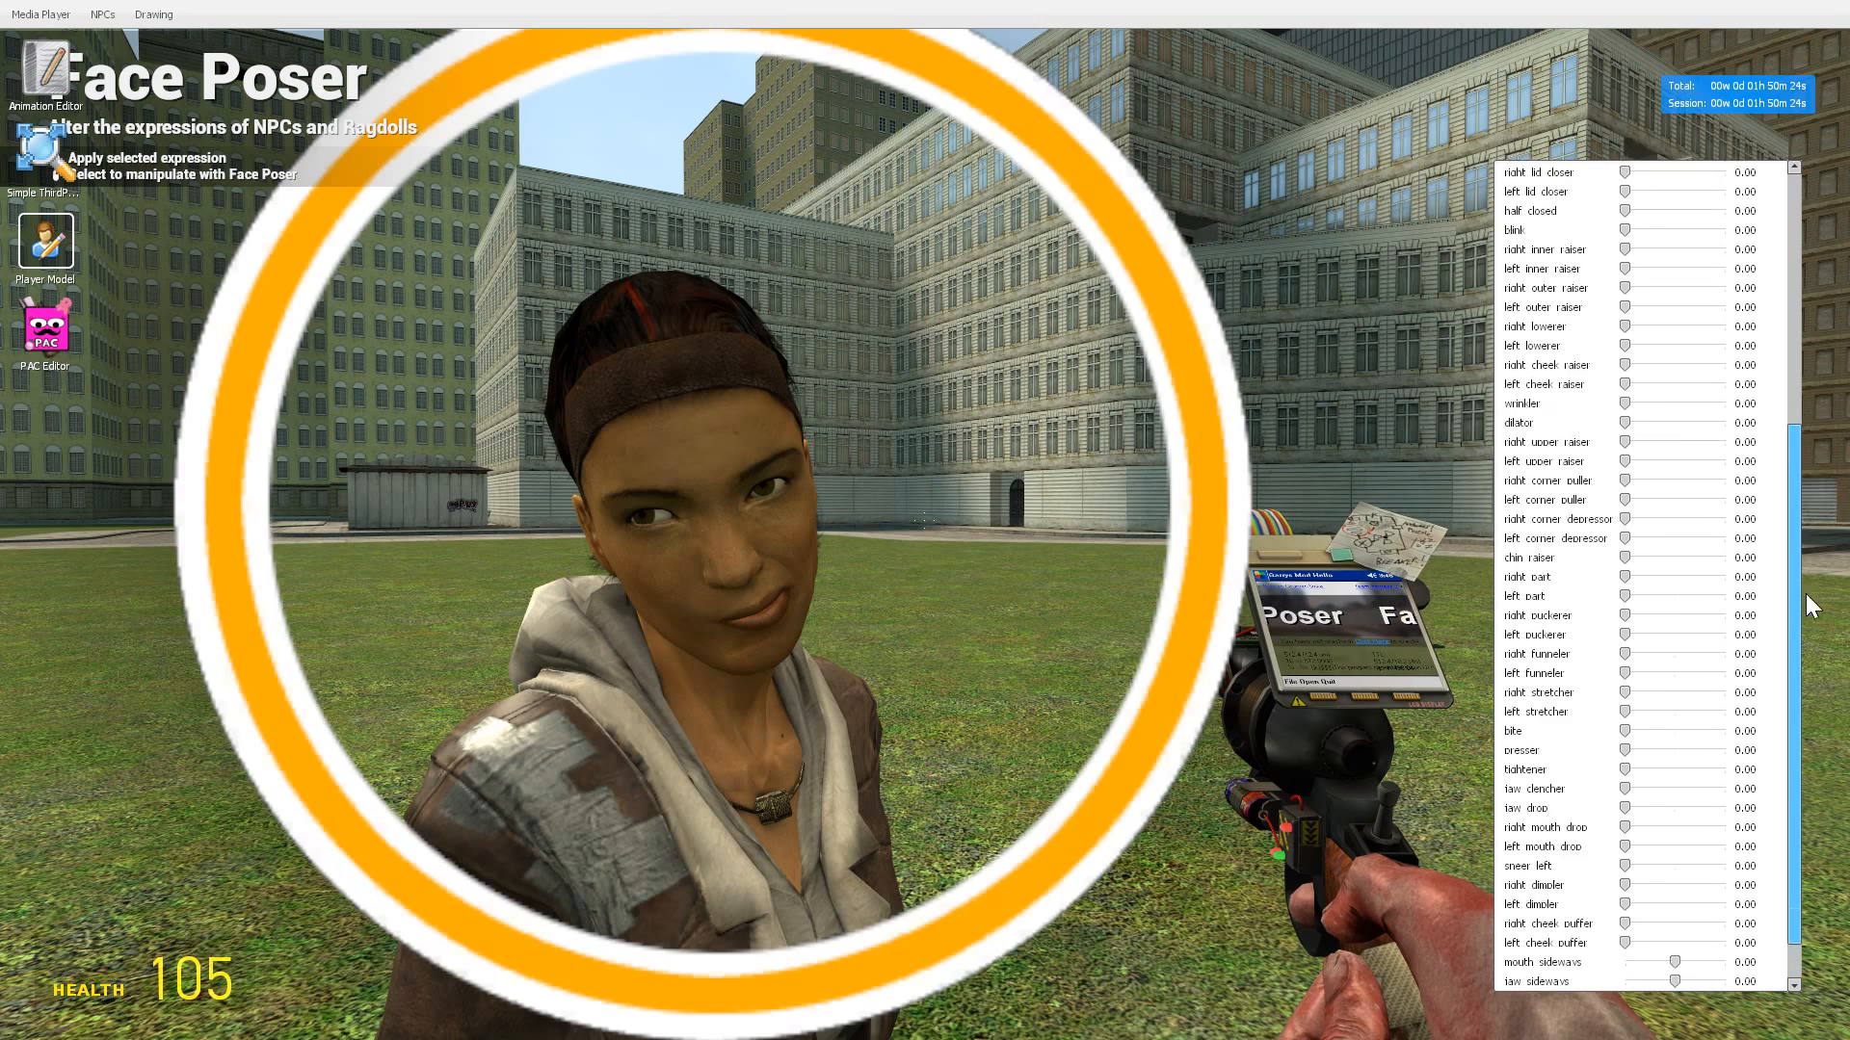
Step: Randomize Alyx's expression twice and sweep Flex Scale, settling at 1.11
click(1639, 427)
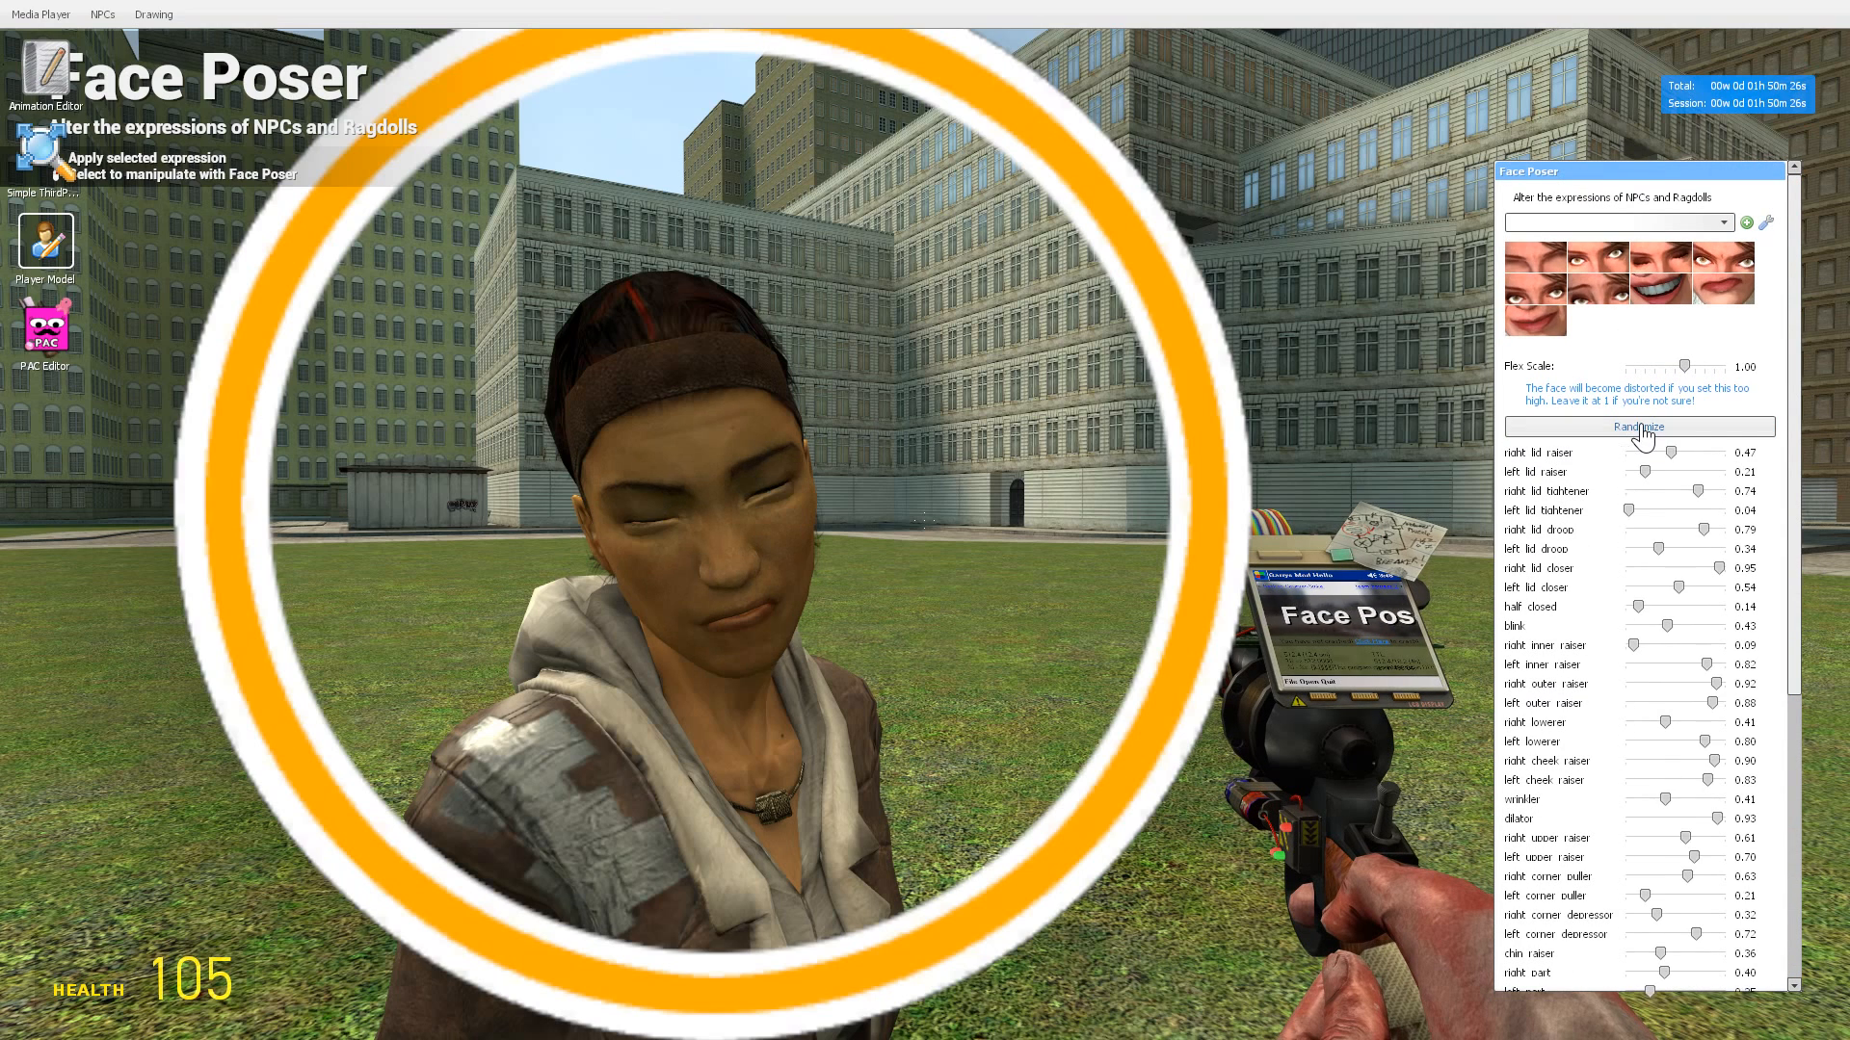
click(1639, 426)
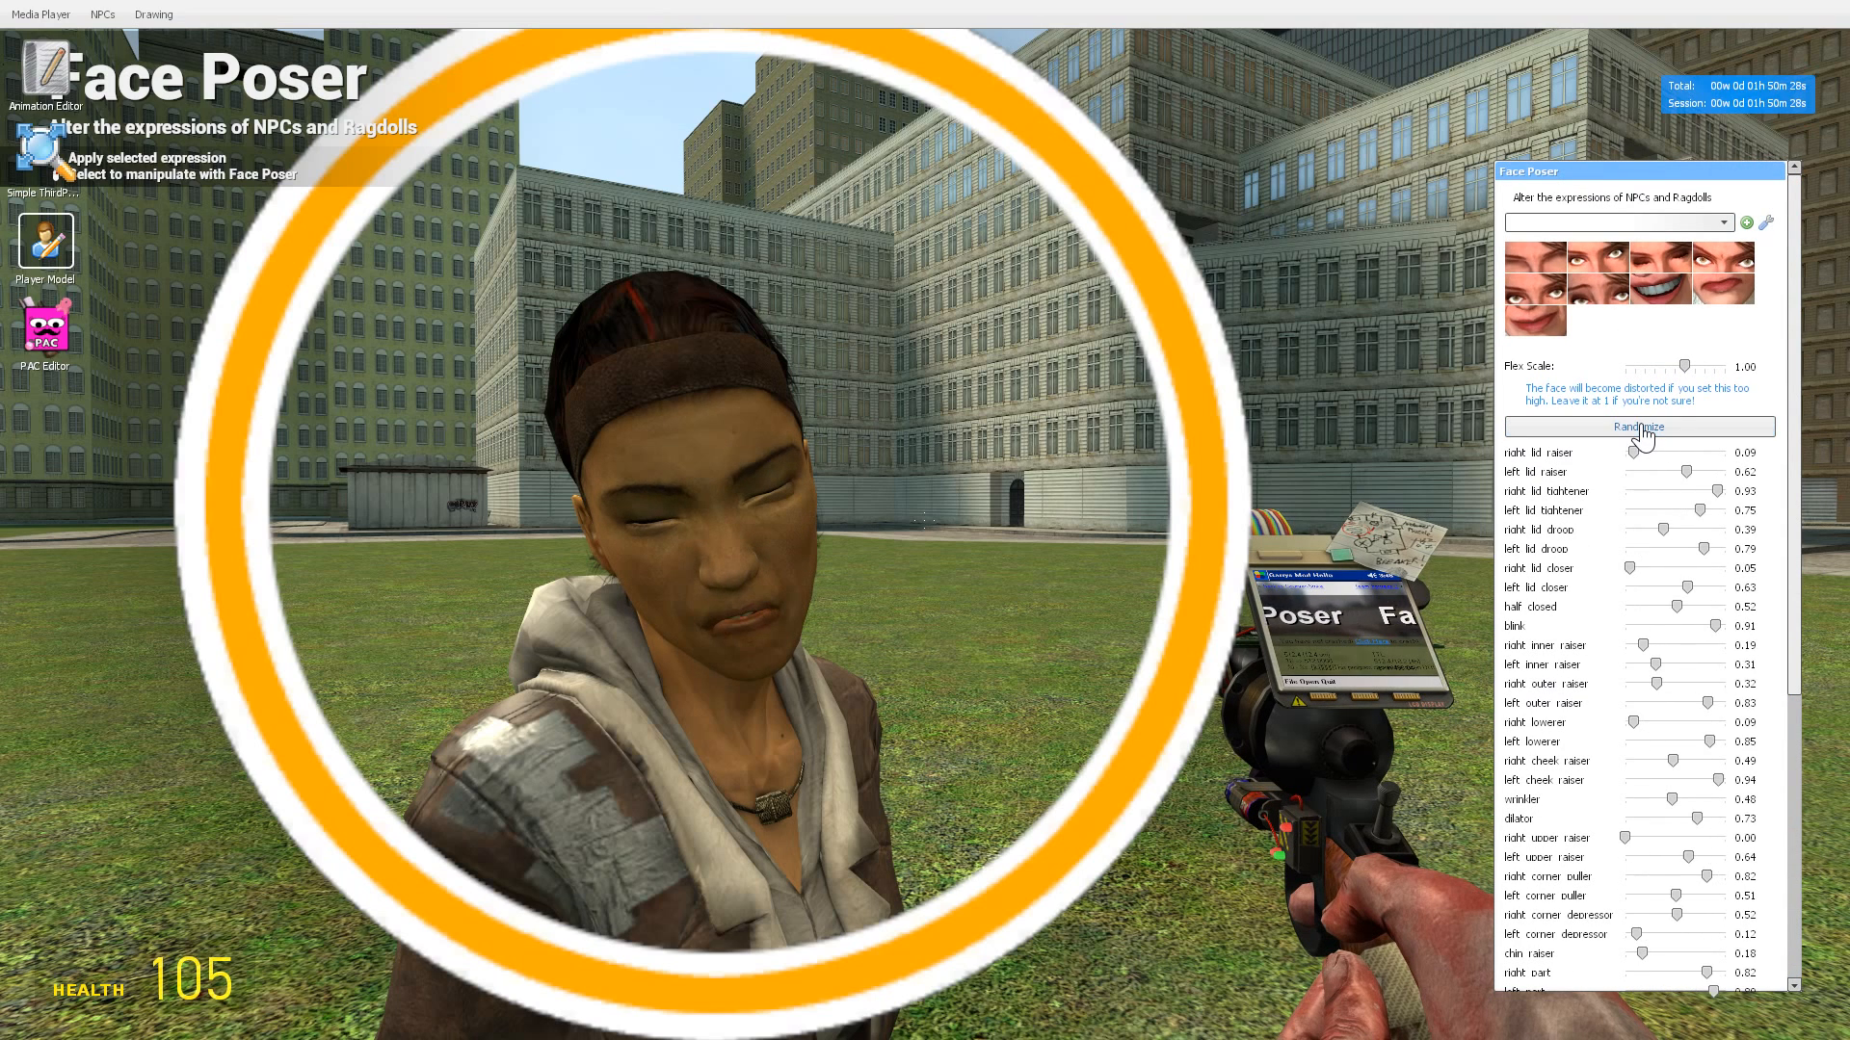
drag(1639, 367, 1695, 367)
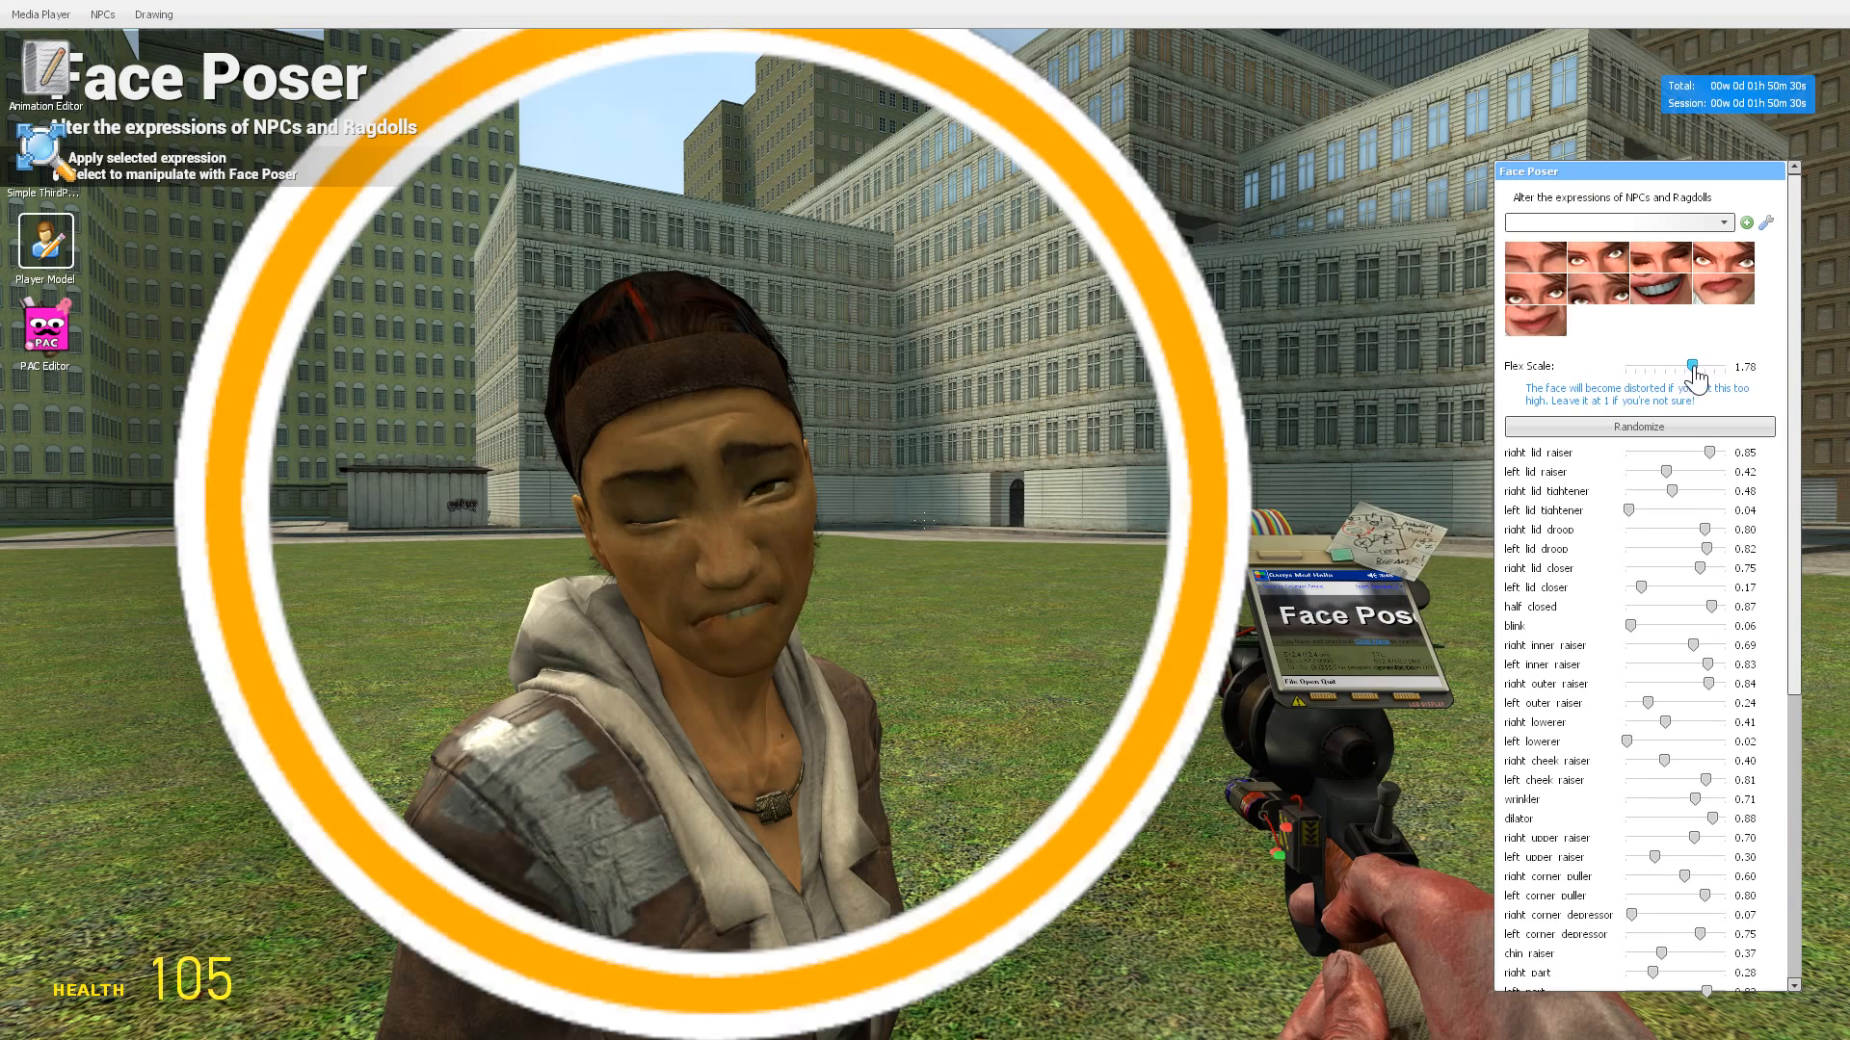
drag(1696, 367, 1639, 368)
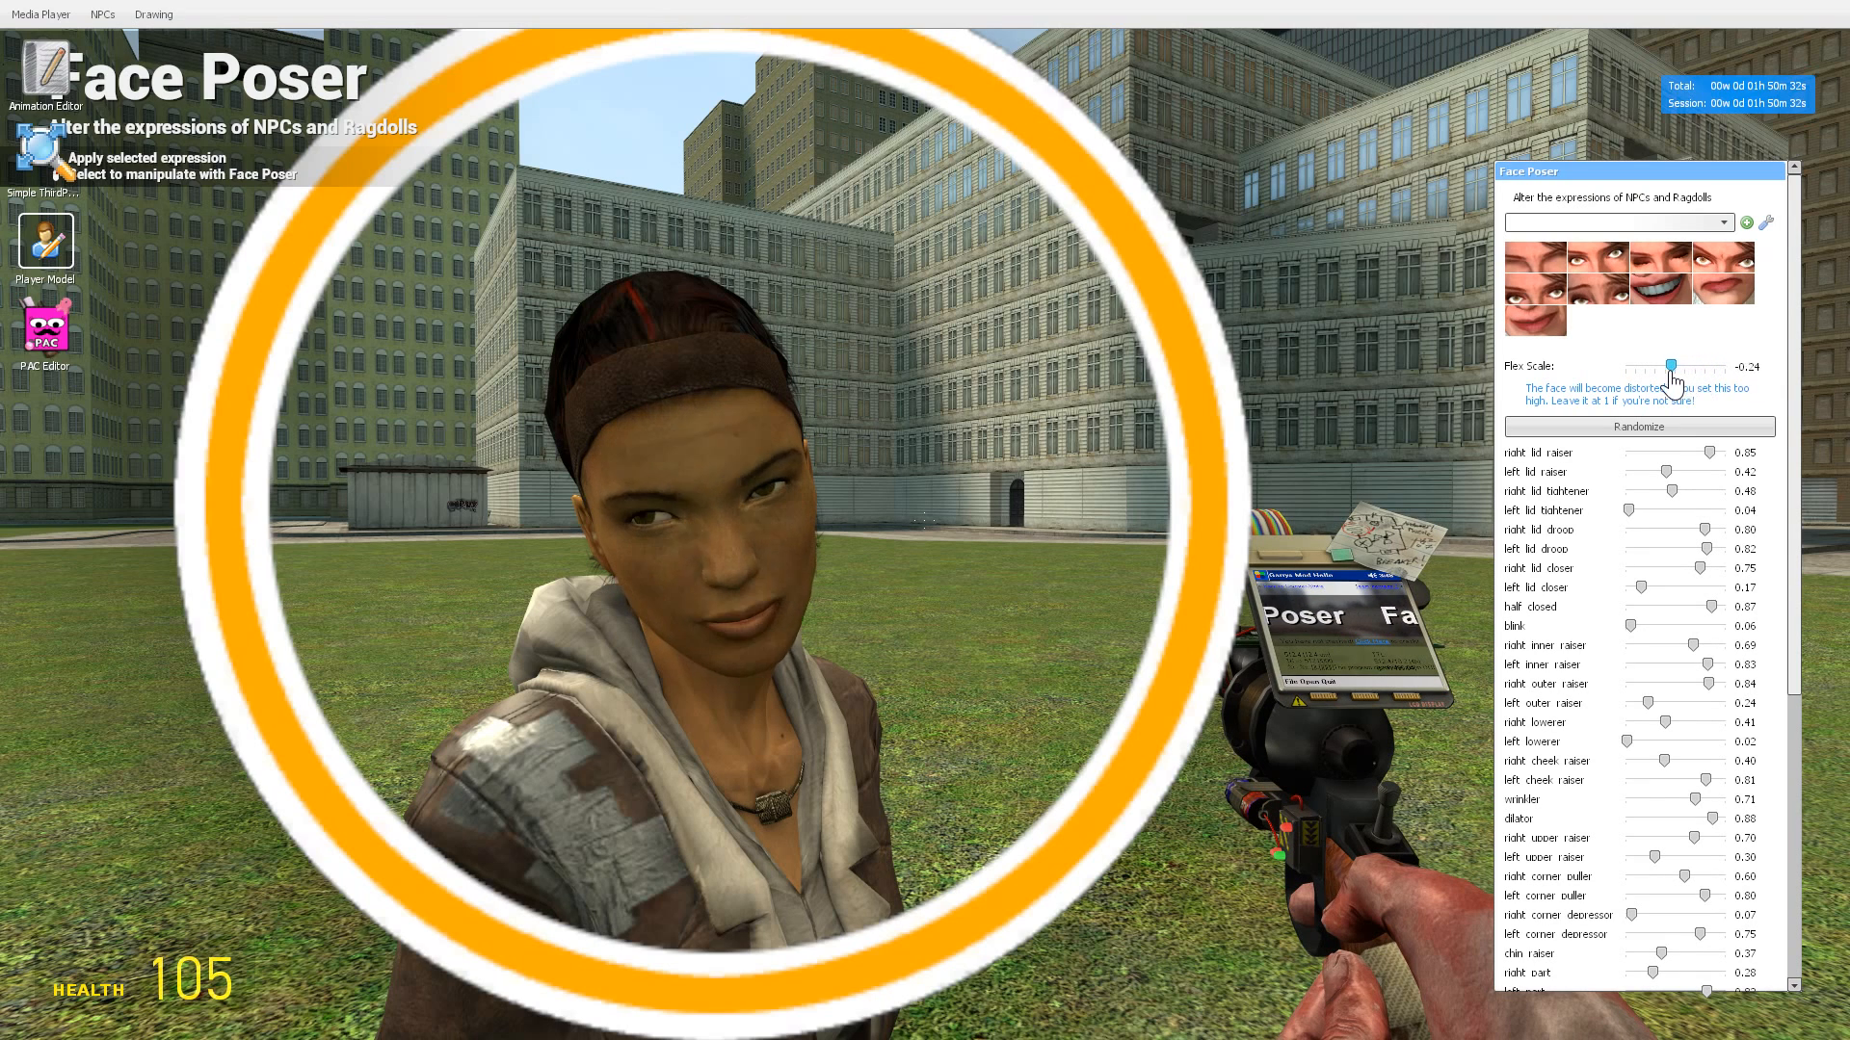
drag(1642, 367, 1701, 367)
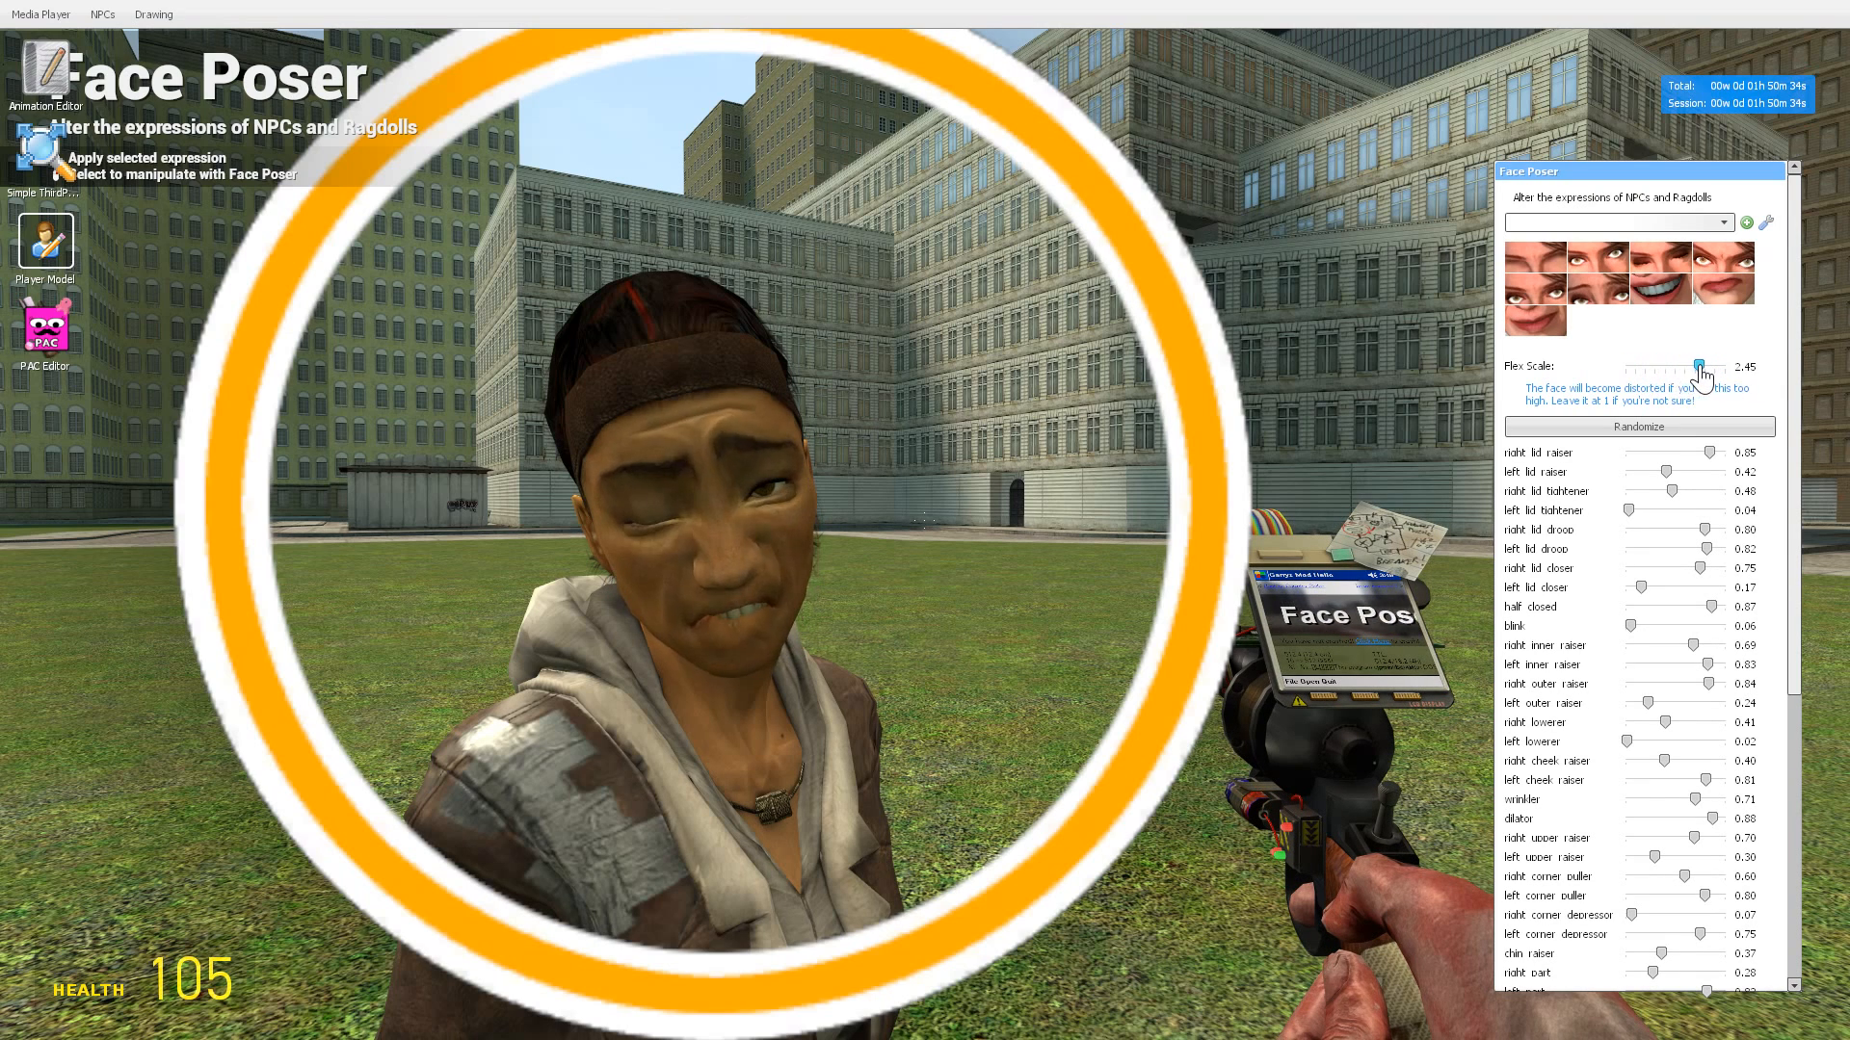
drag(1711, 367, 1686, 367)
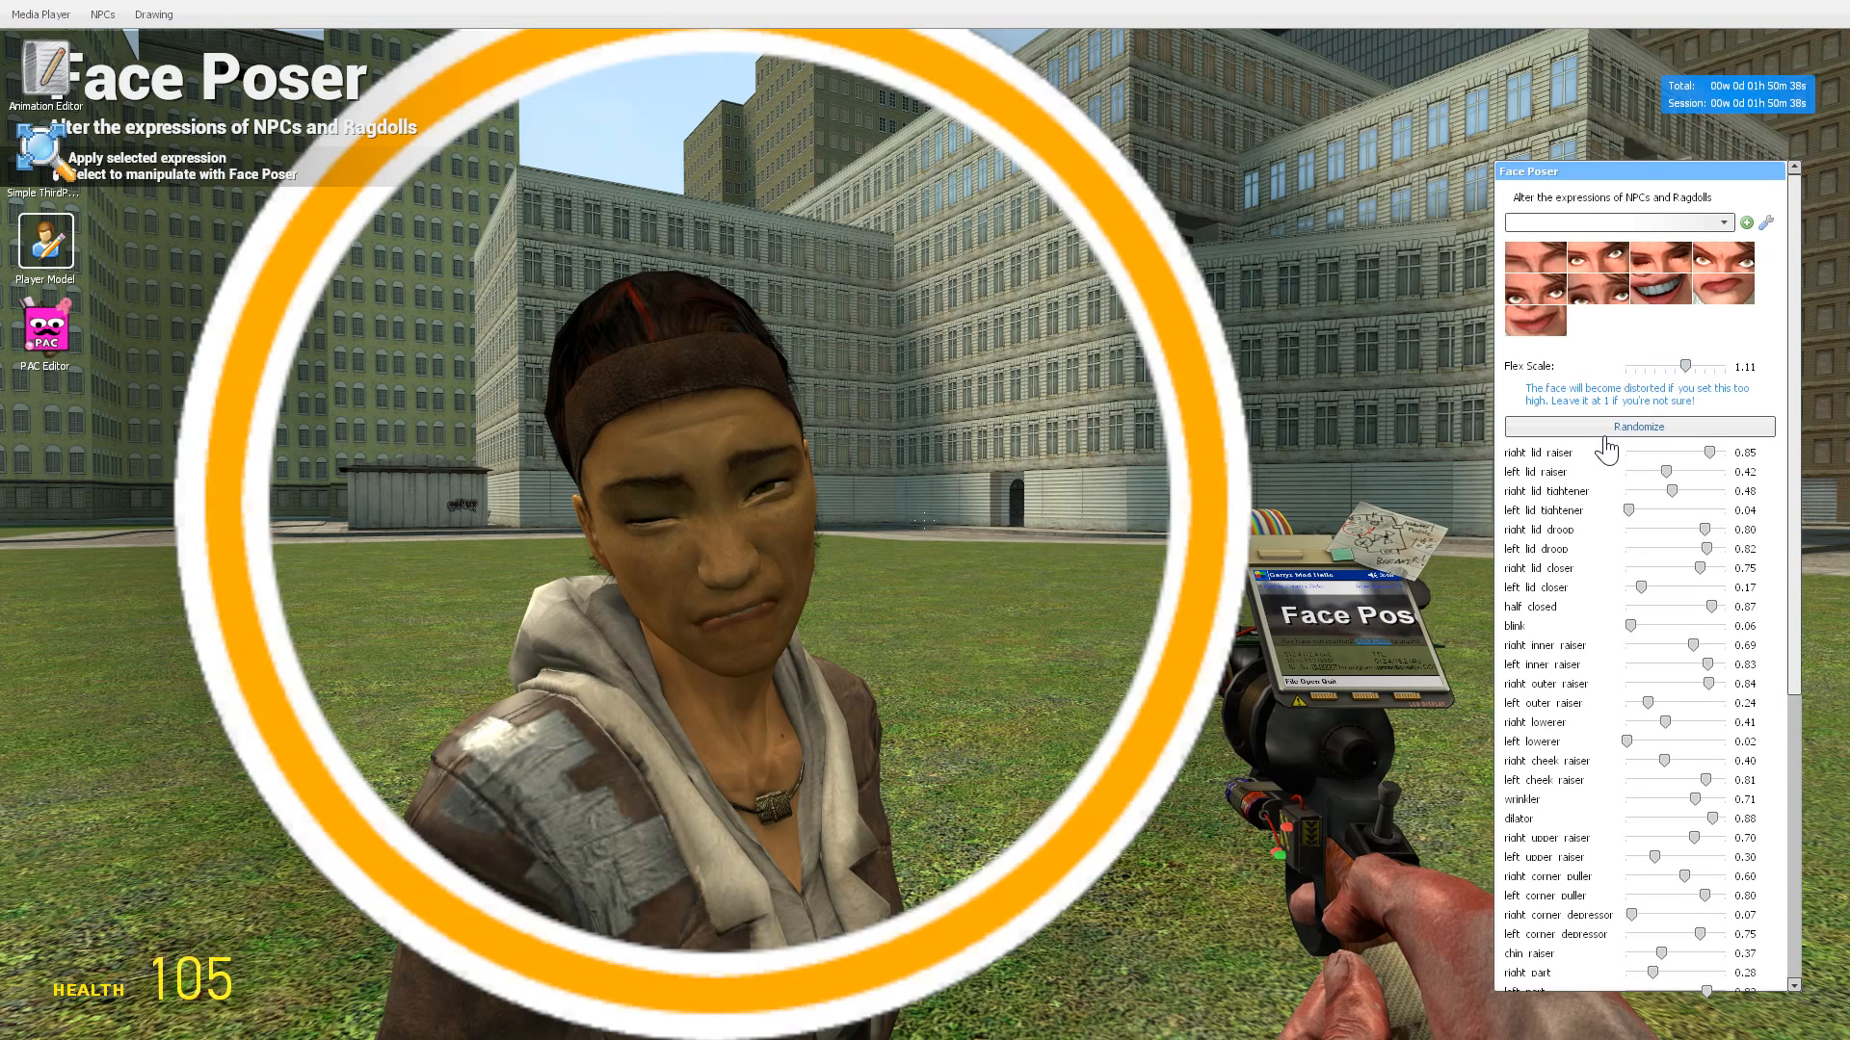
Step: Randomize again, try closed-eyes and worried presets, then apply the neutral preset
click(1639, 426)
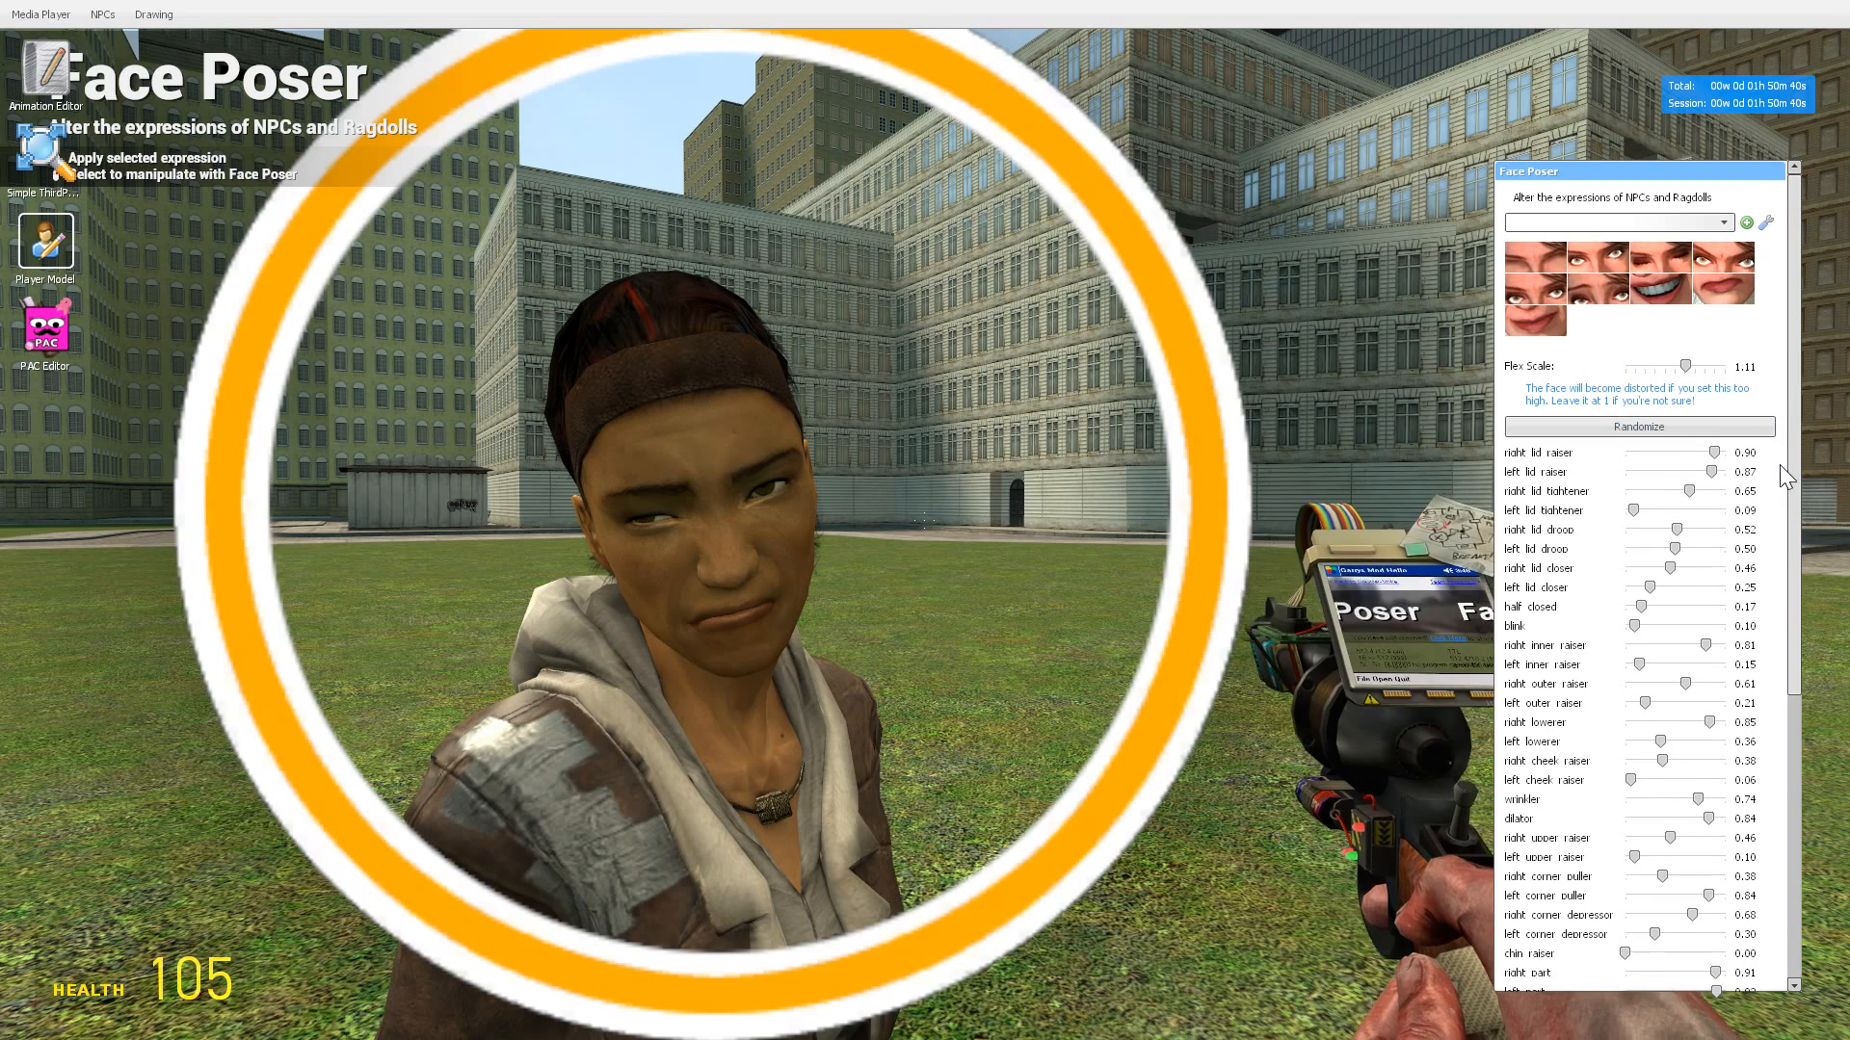
click(1723, 268)
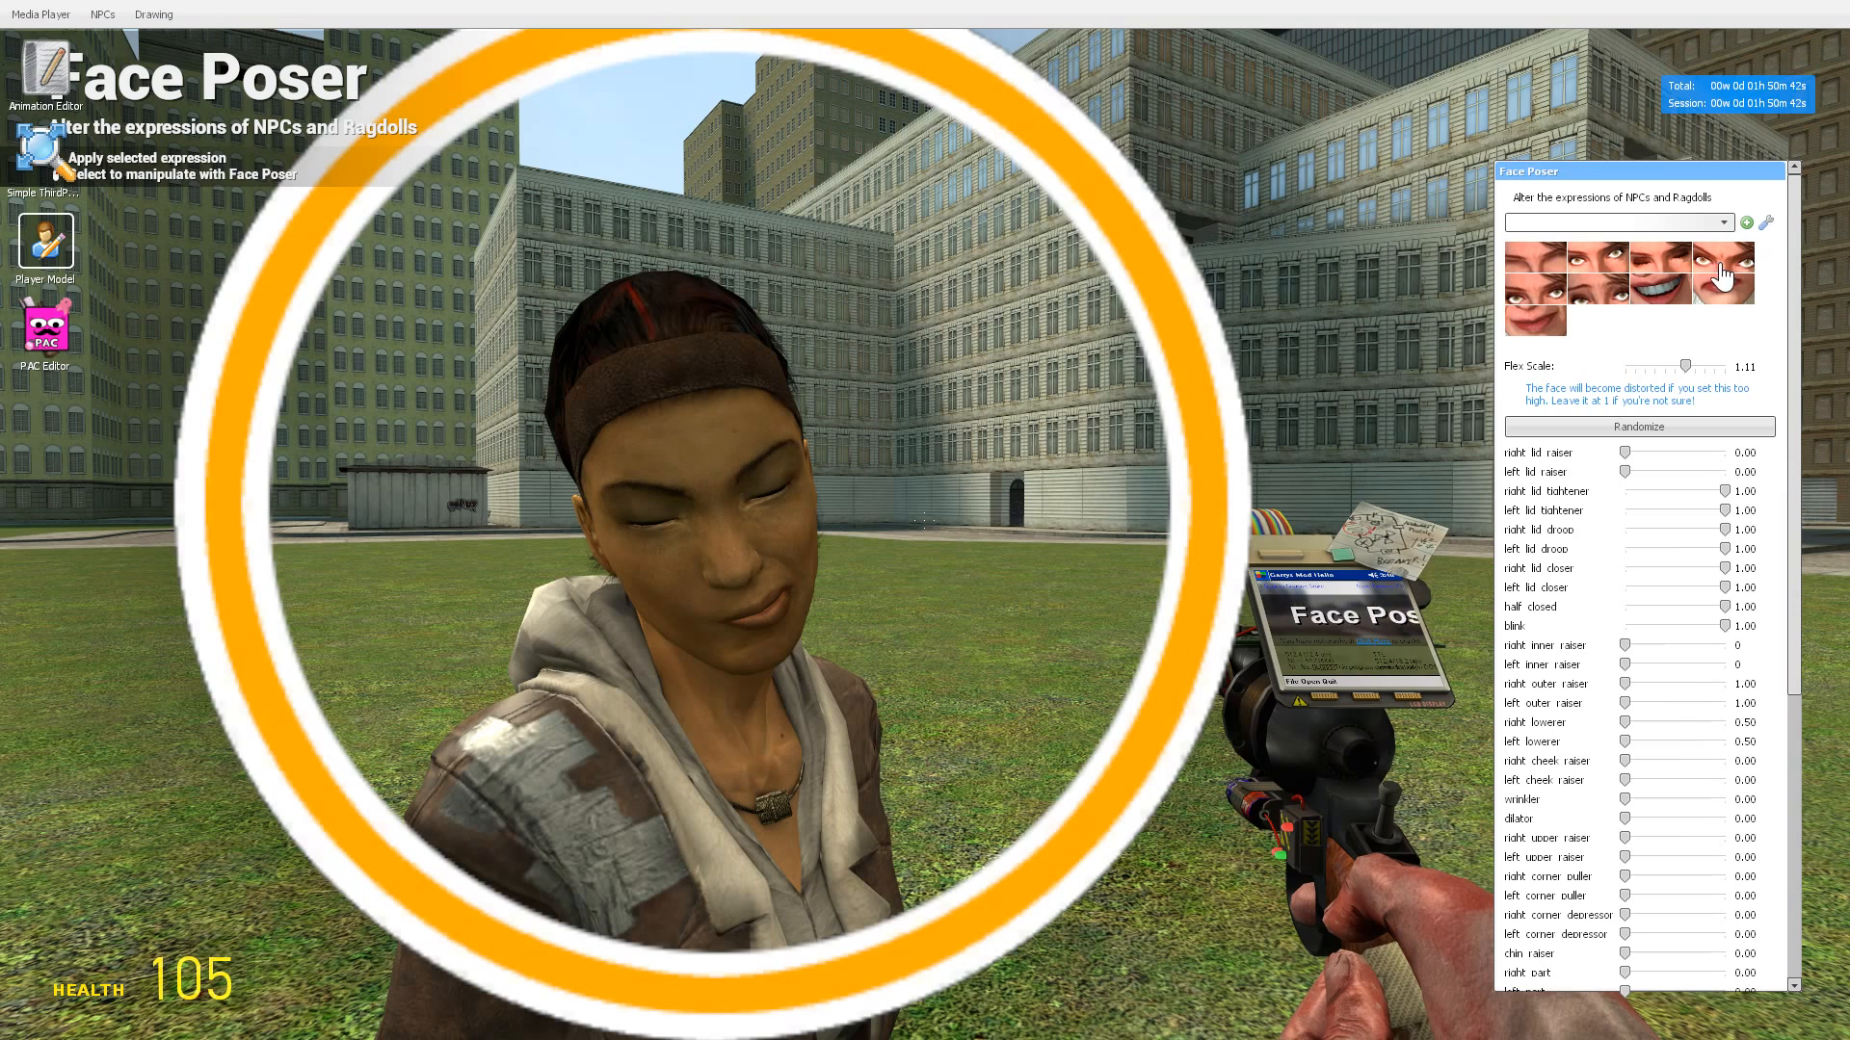
click(1723, 275)
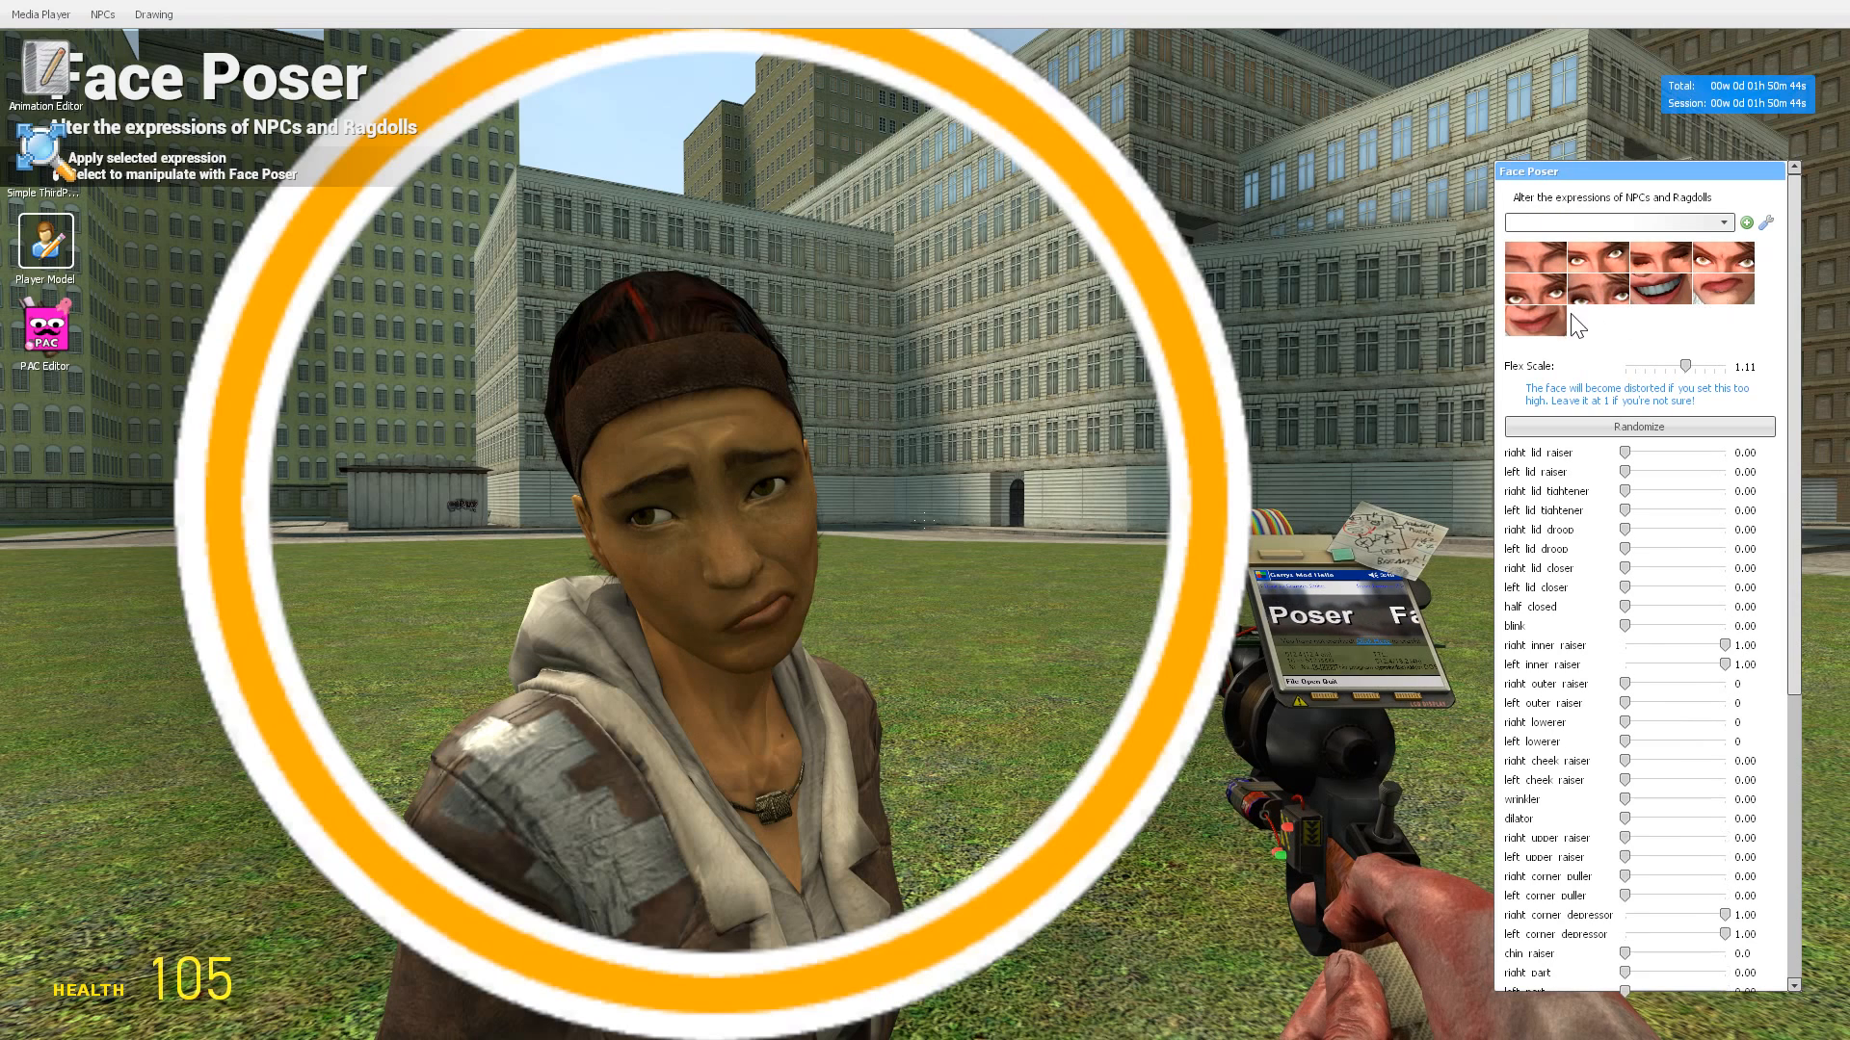
click(1601, 271)
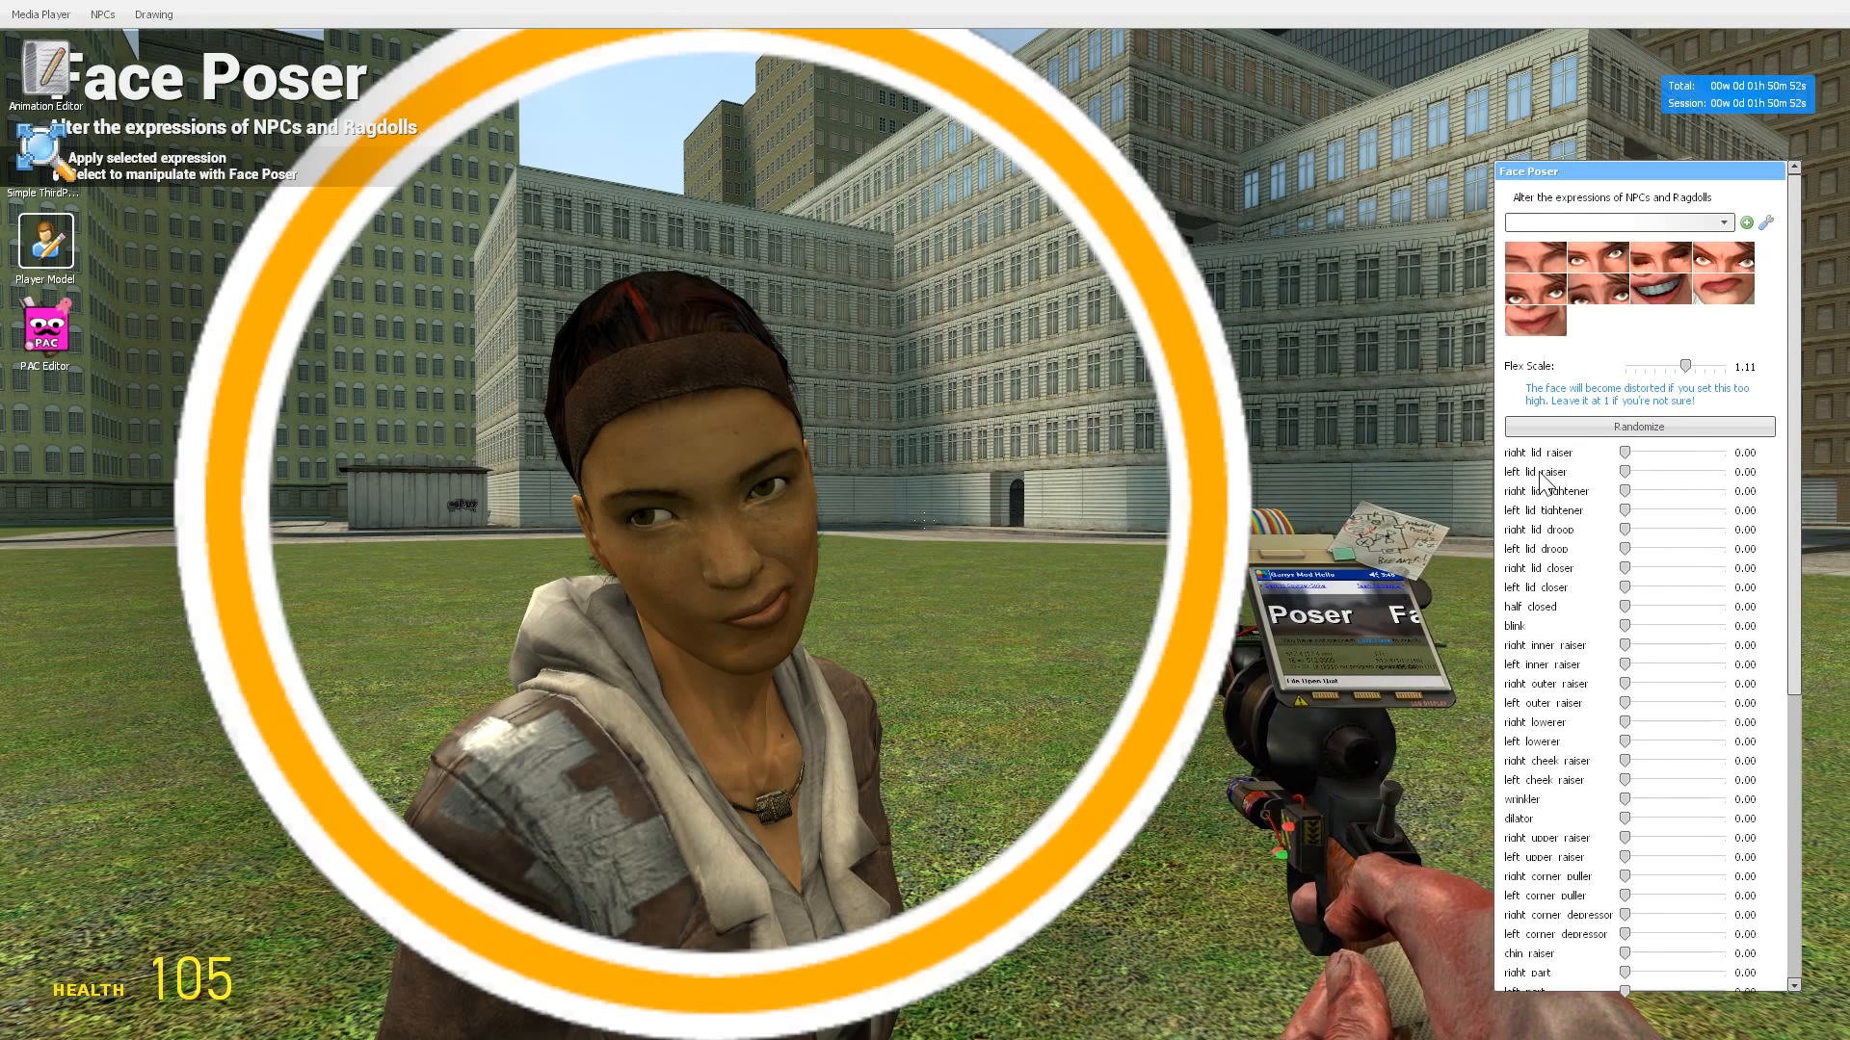
Step: Set mouth sideways to 0.43, shift the jaw, raise blink to ~0.93, then reopen the spawn menu
scroll(down, 3)
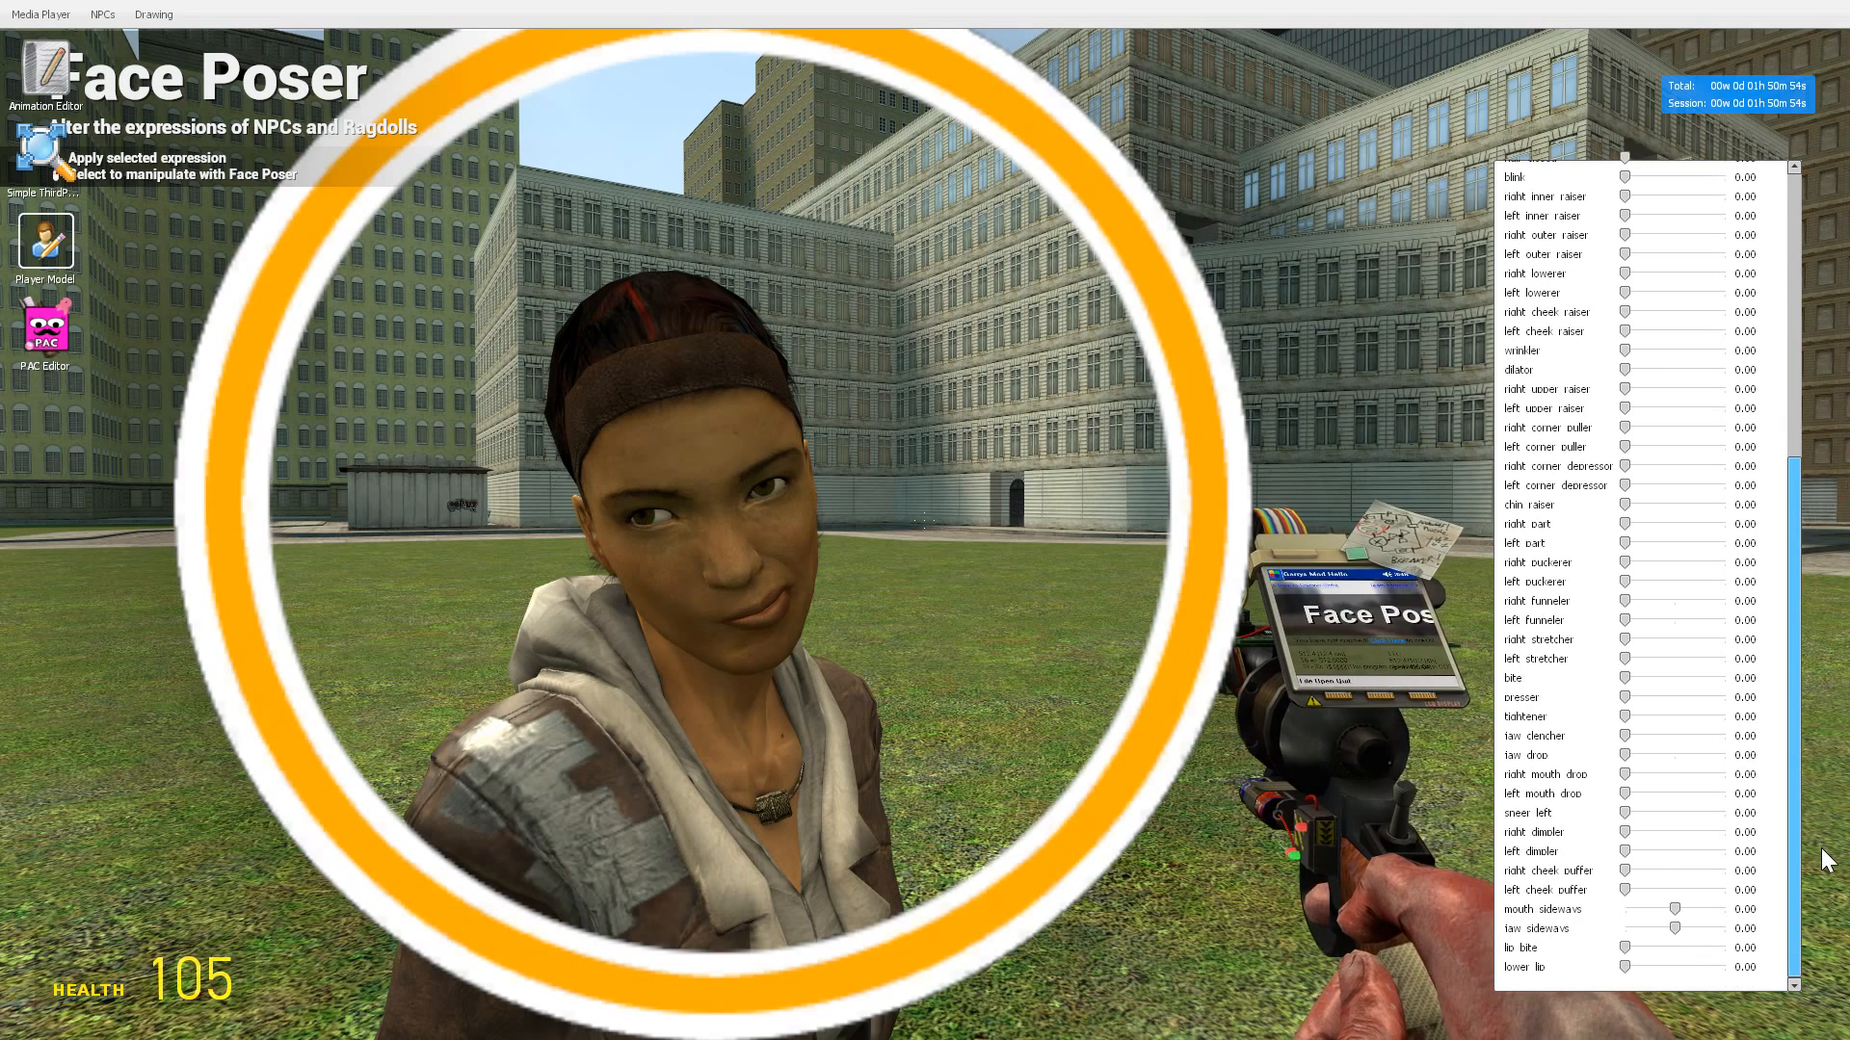
drag(1675, 908, 1634, 909)
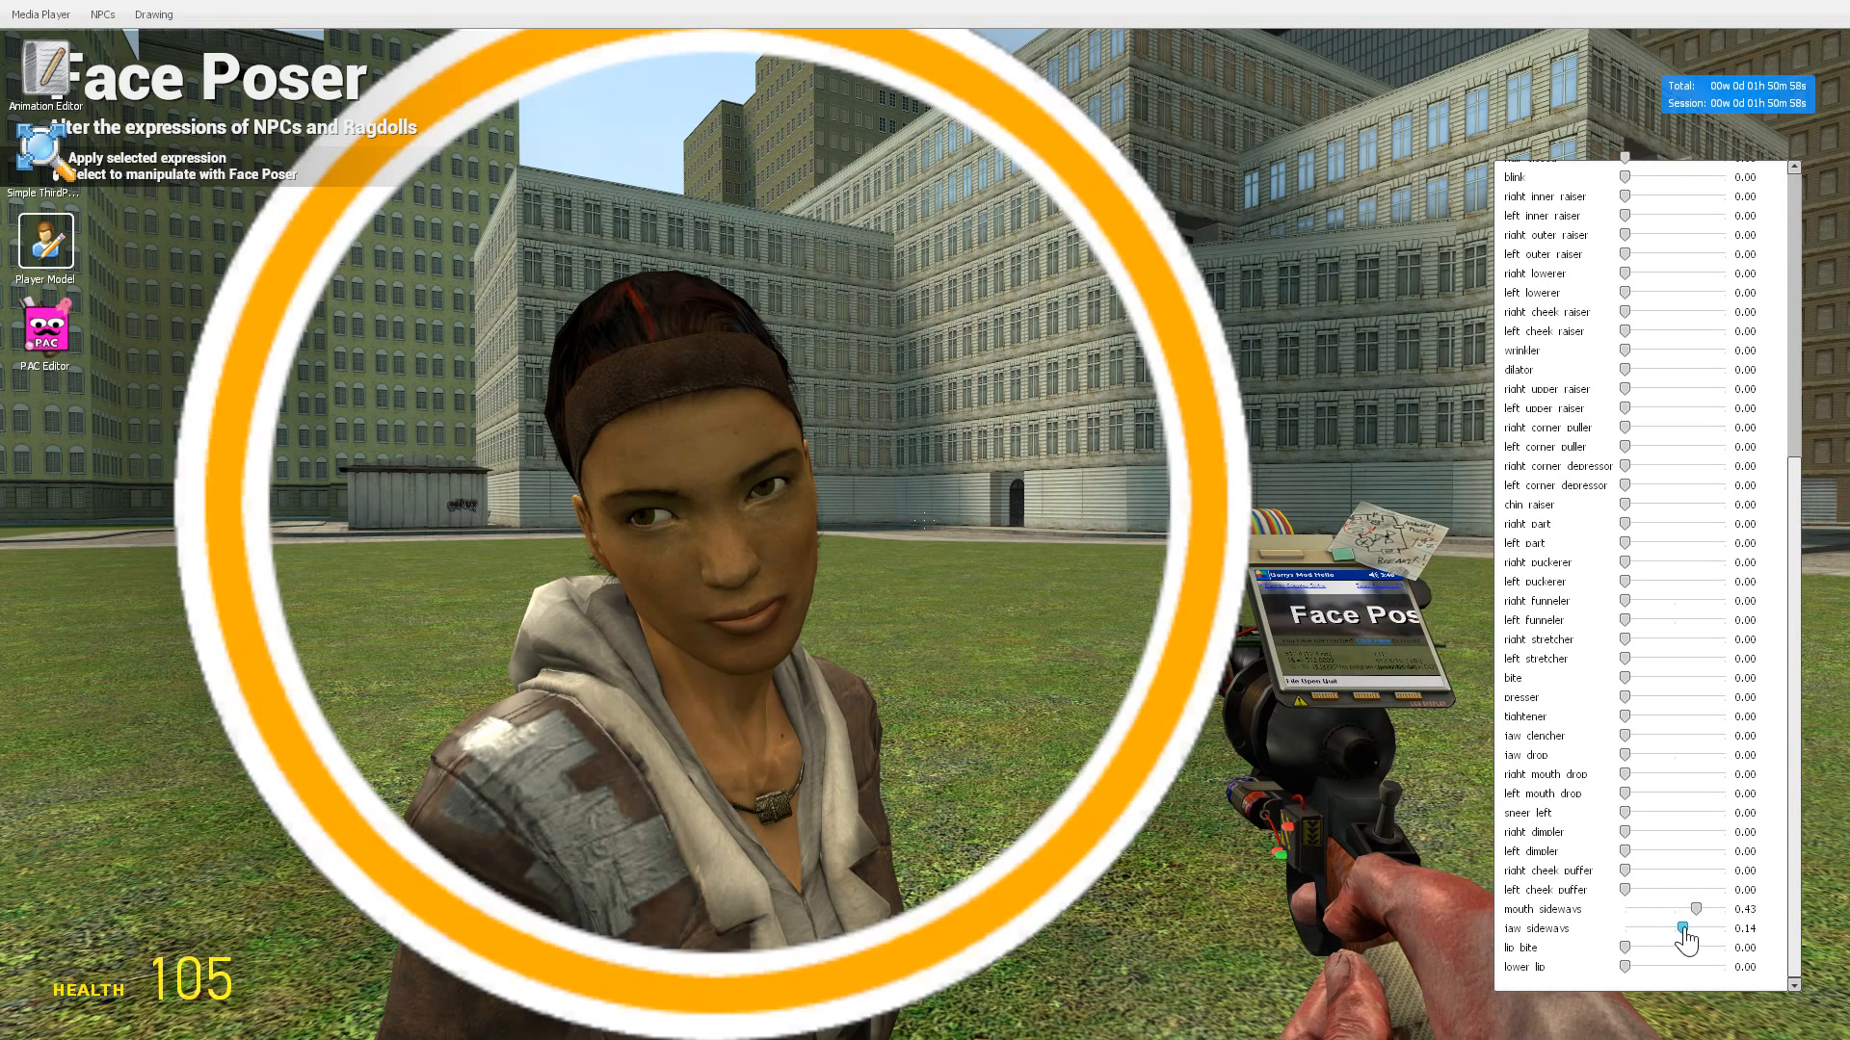
drag(1682, 930, 1734, 930)
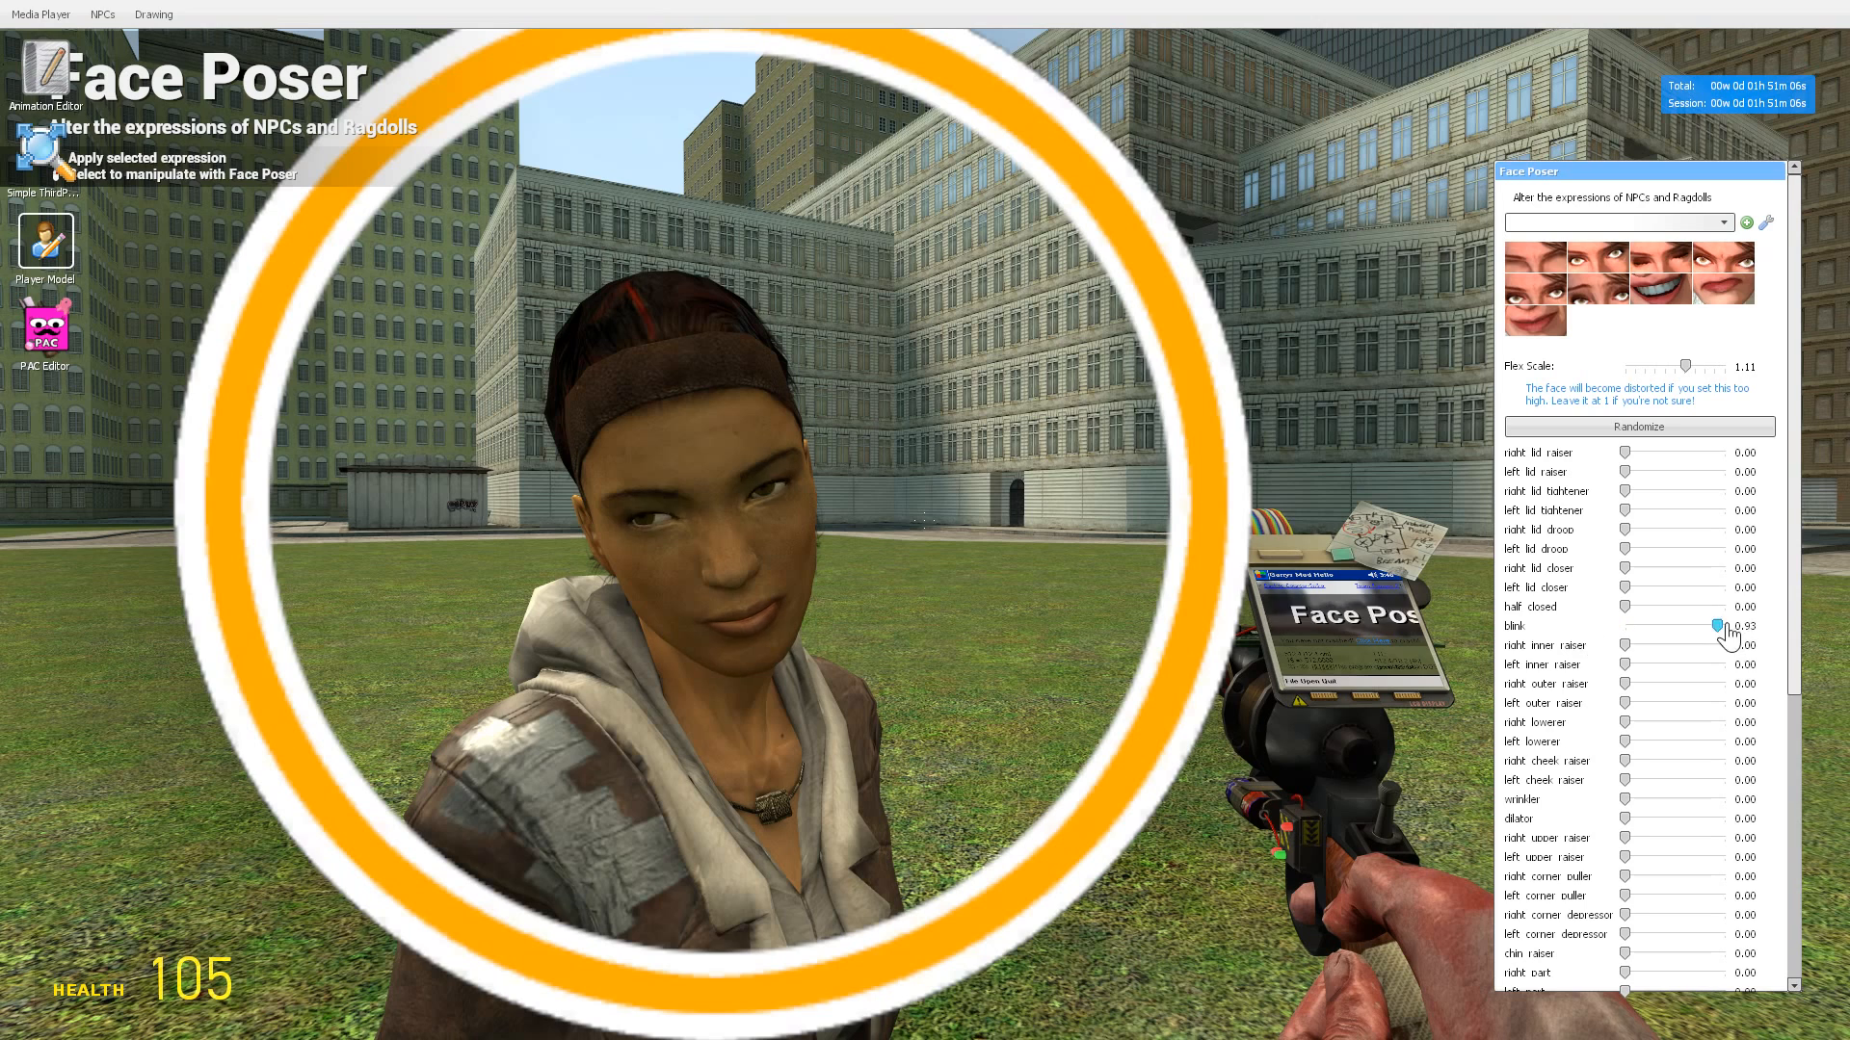
drag(1720, 626, 1740, 625)
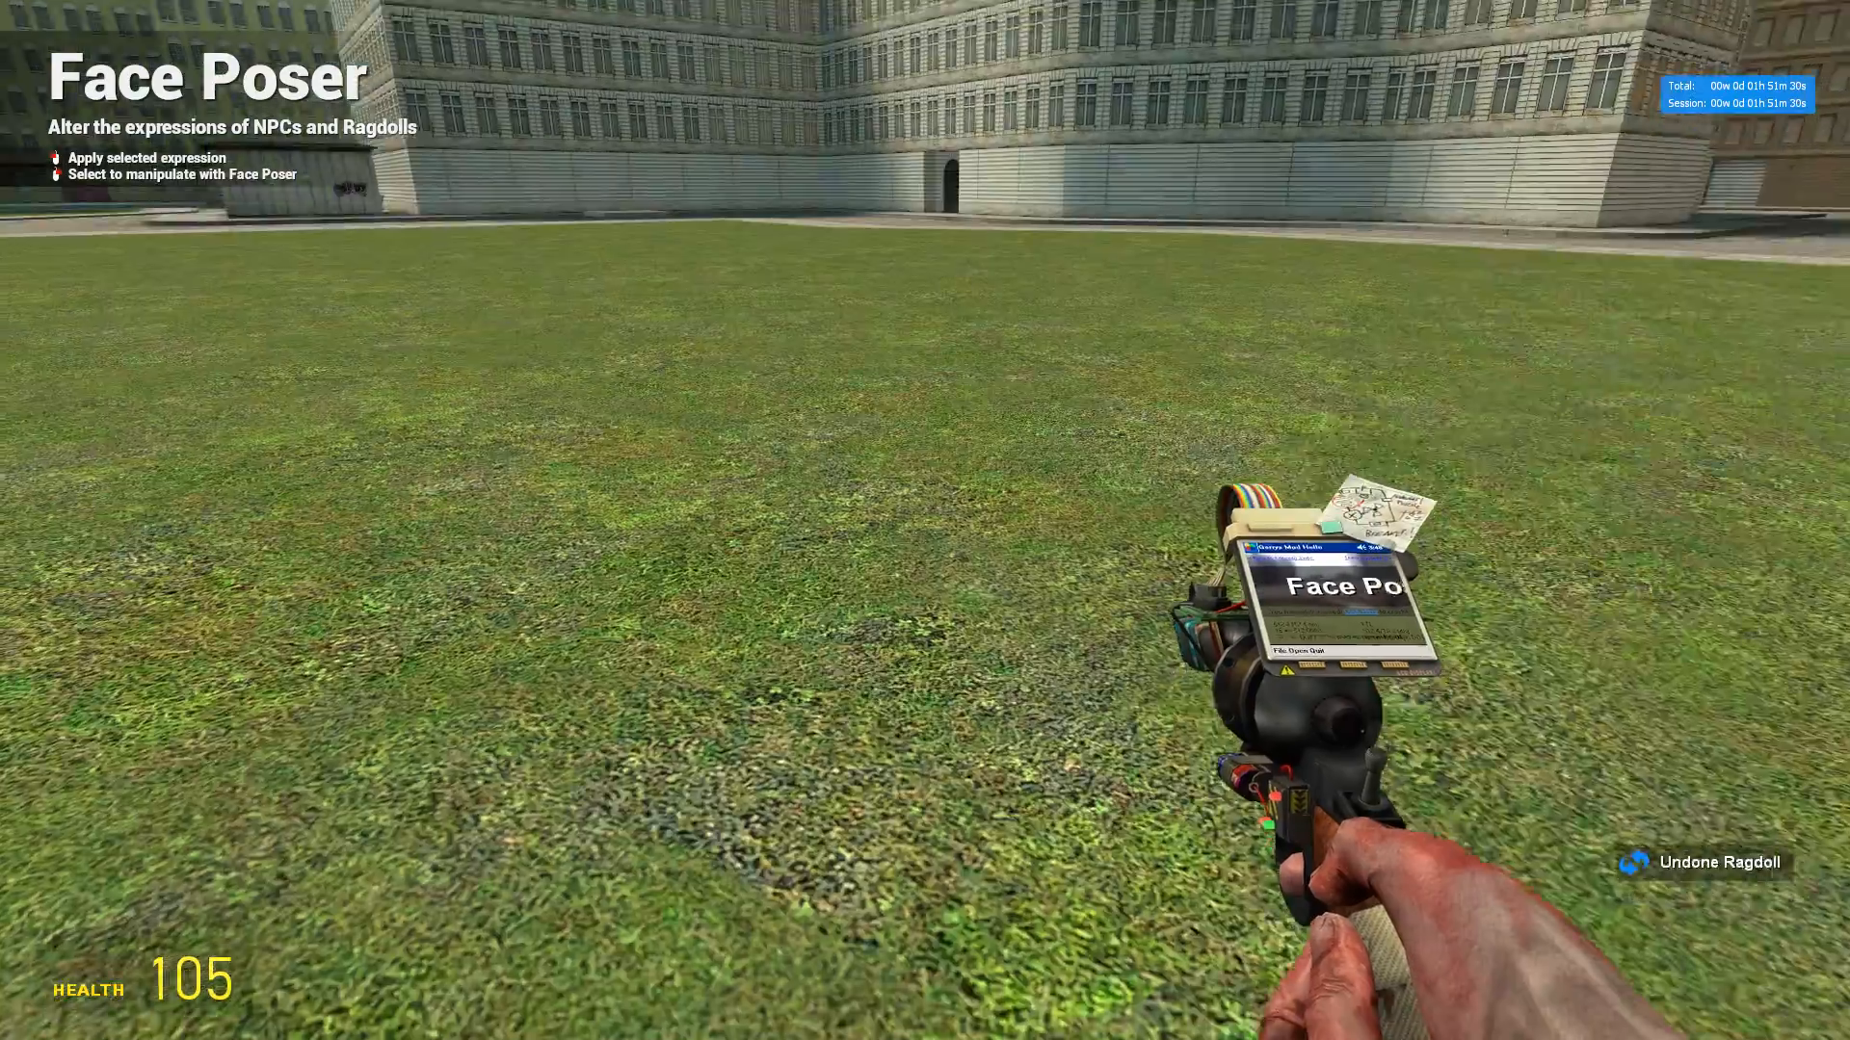
key(q)
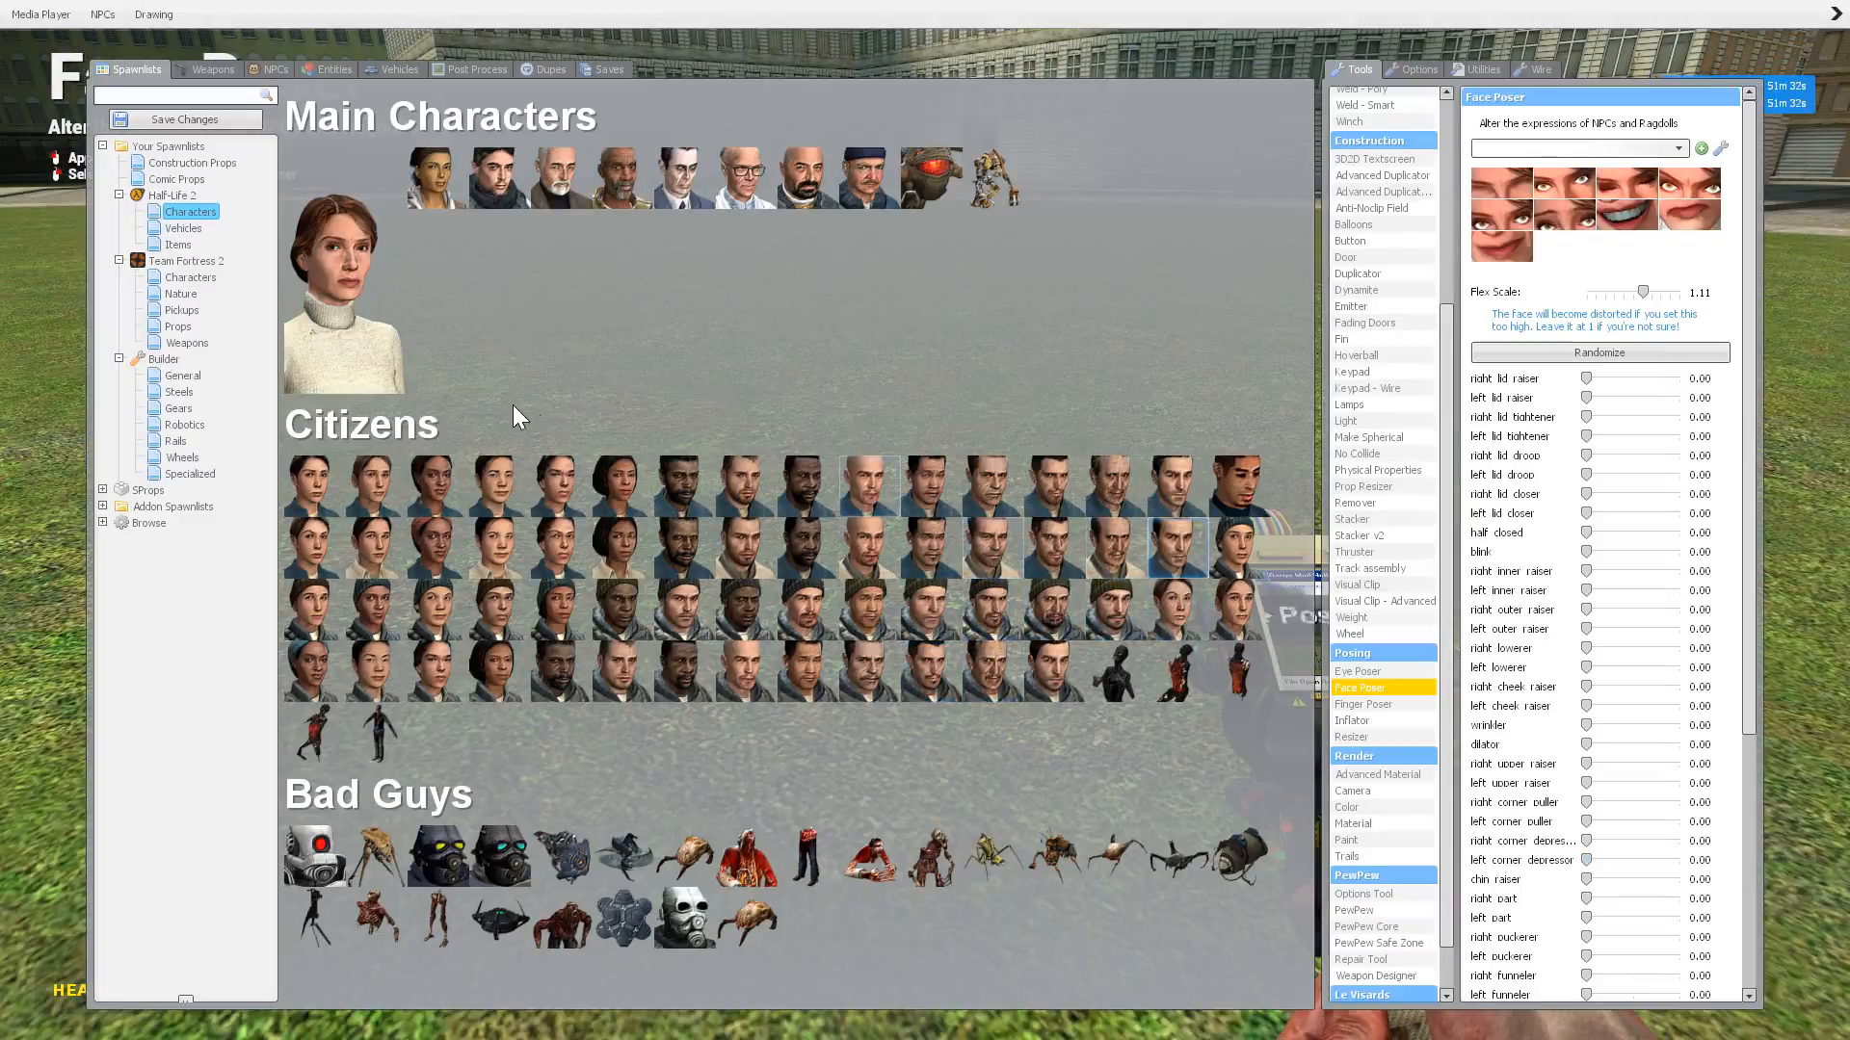